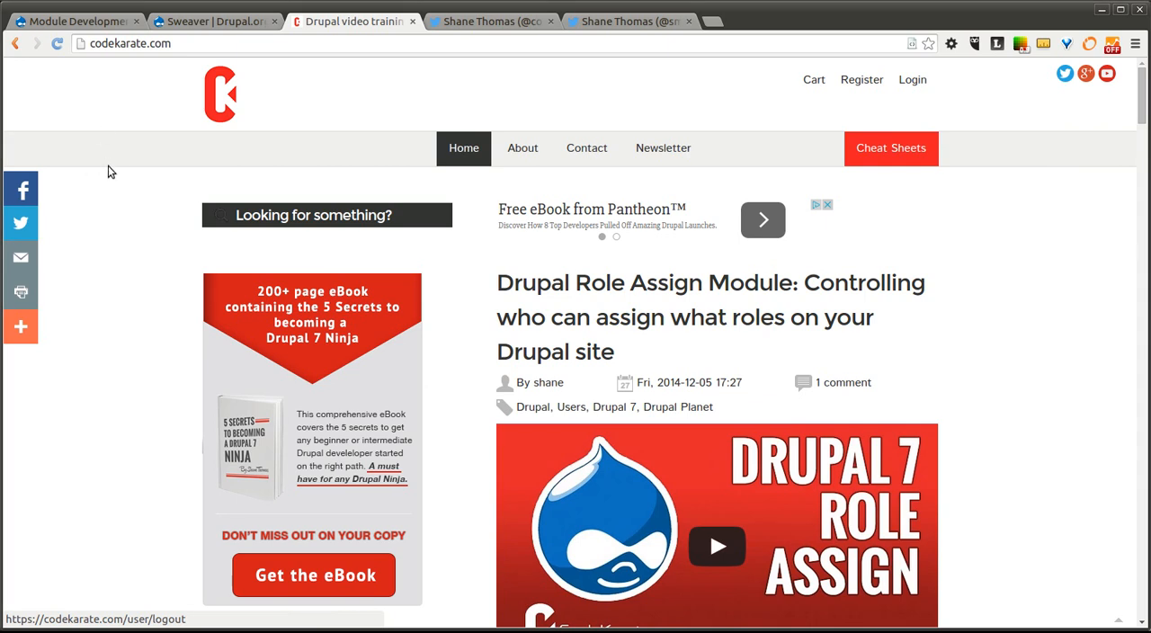
{"action": "mouse_move", "coordinate": [103, 169]}
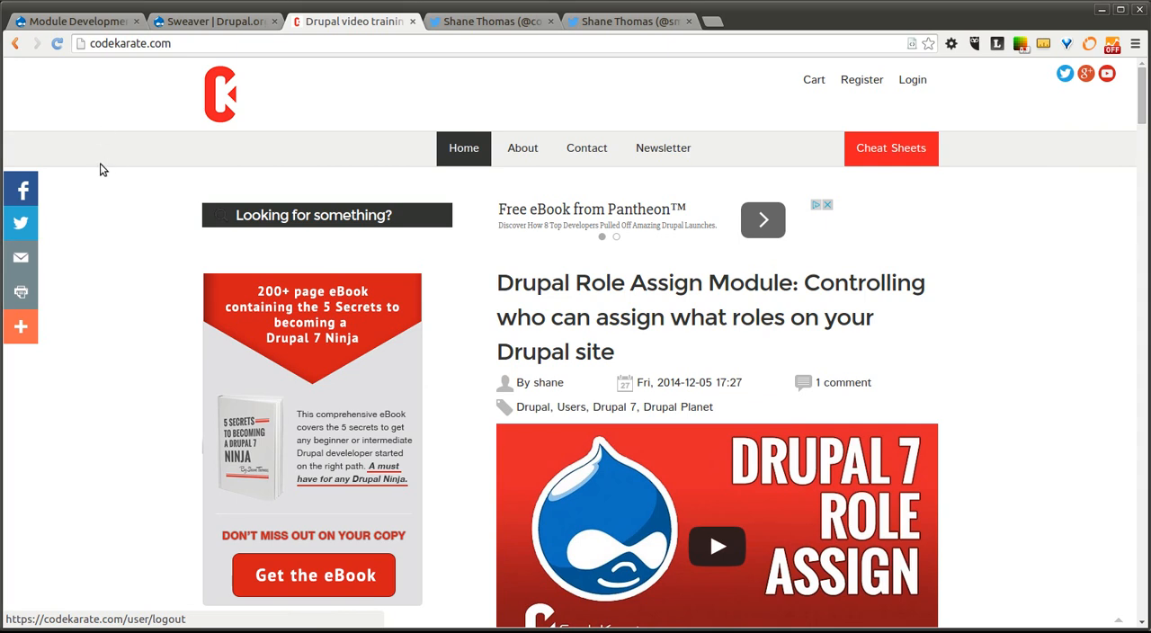
{"action": "mouse_move", "coordinate": [116, 190]}
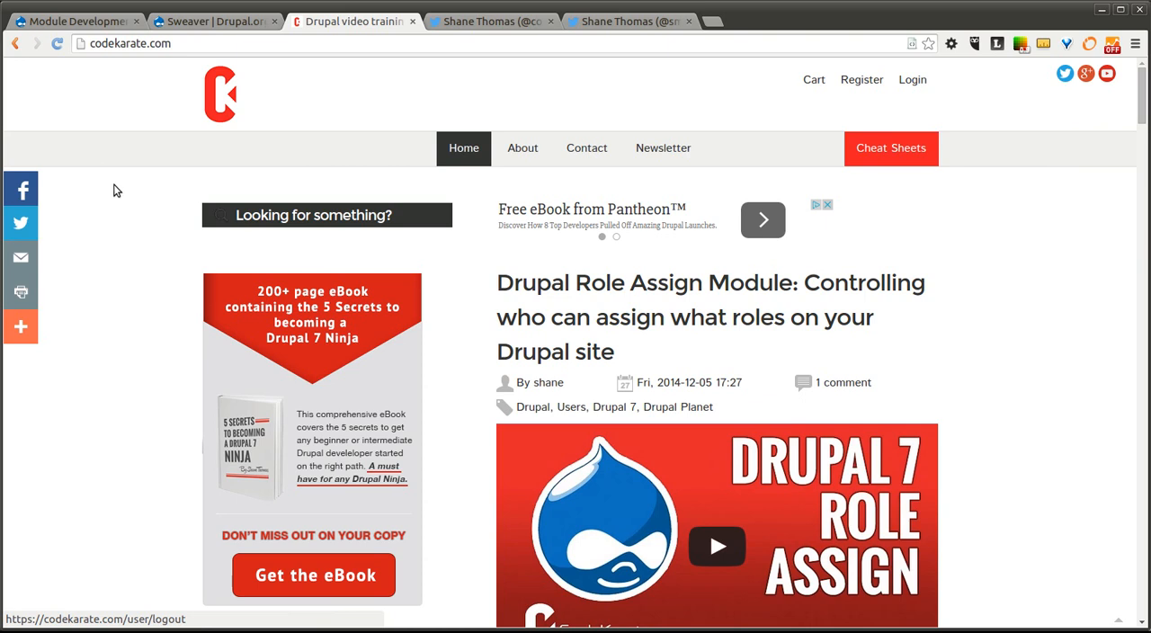
{"action": "mouse_move", "coordinate": [142, 192]}
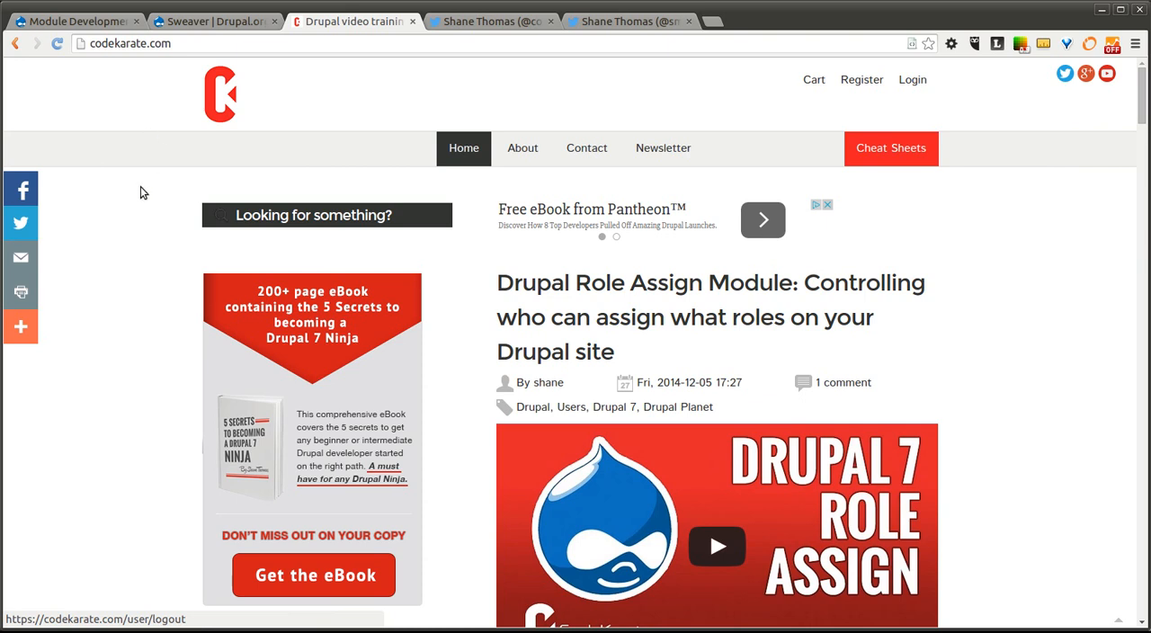
Glance at the Code Karate Twitter profile, then return to the Code Karate homepage and scroll it
{"action": "left_click", "coordinate": [630, 21]}
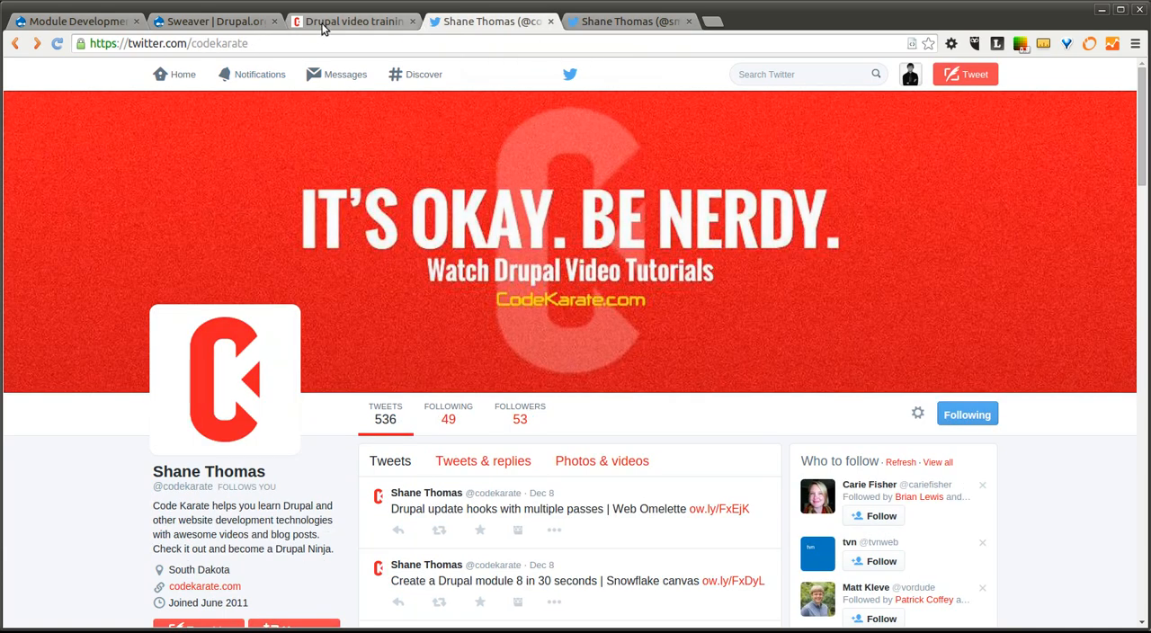
{"action": "left_click", "coordinate": [353, 21]}
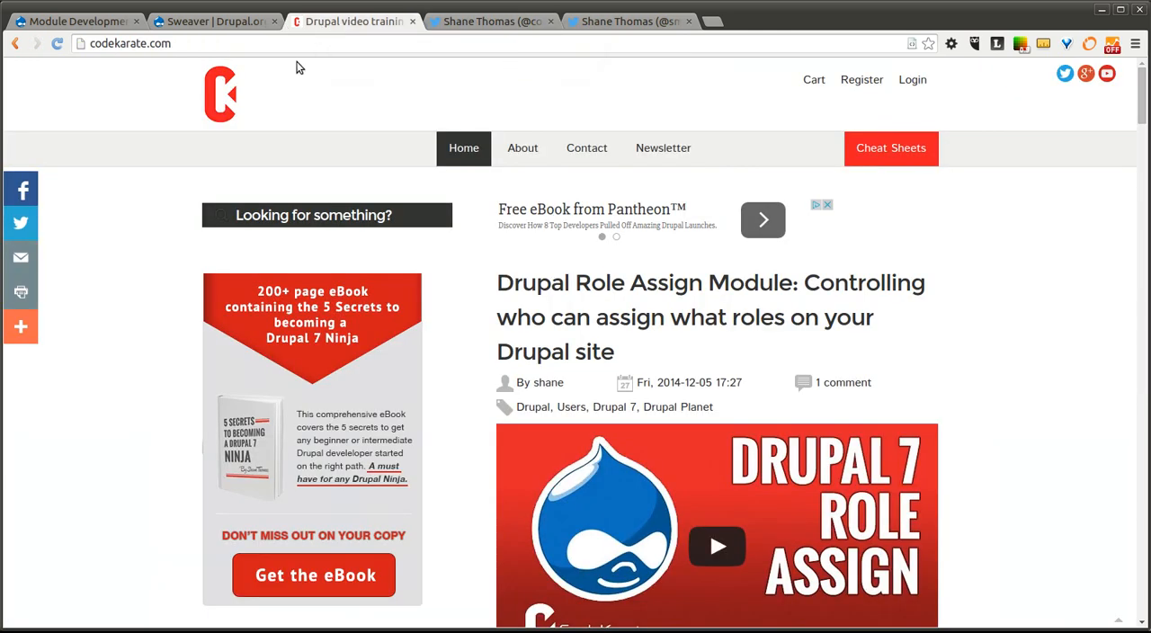
{"action": "mouse_move", "coordinate": [115, 205]}
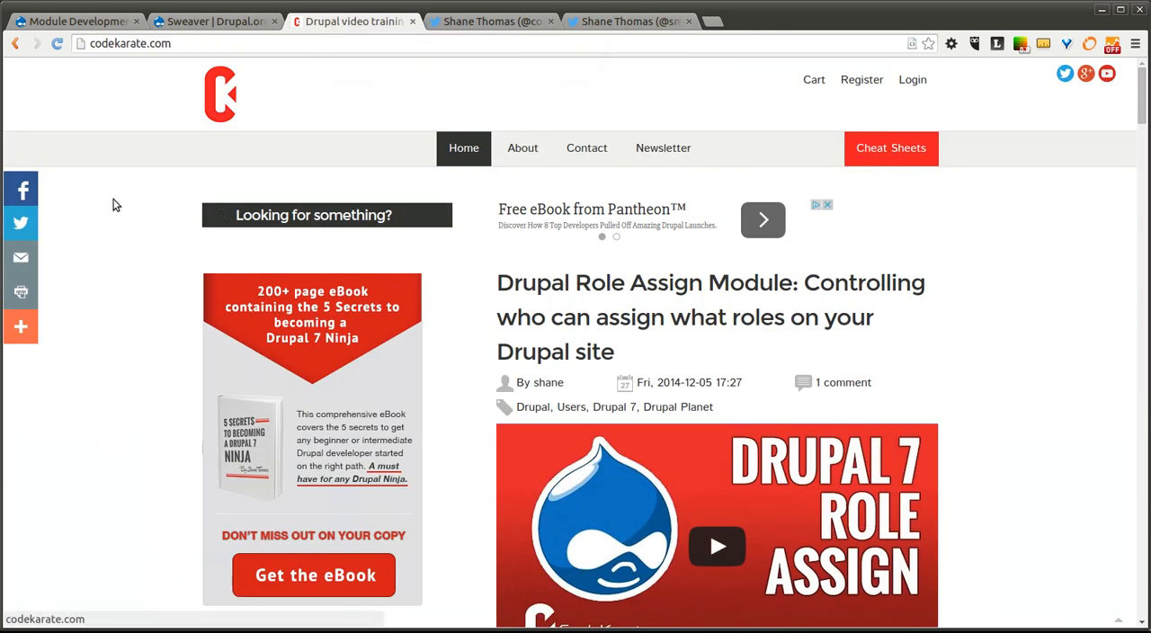
{"action": "scroll", "scroll_direction": "down", "scroll_amount": 3}
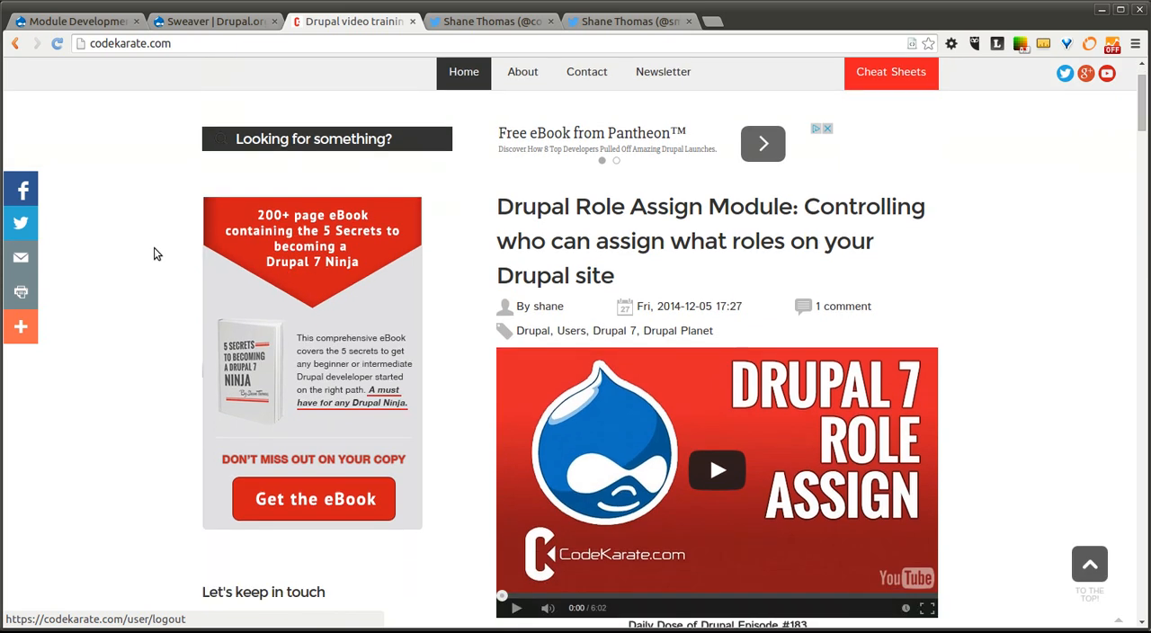
{"action": "scroll", "scroll_direction": "down", "scroll_amount": 3}
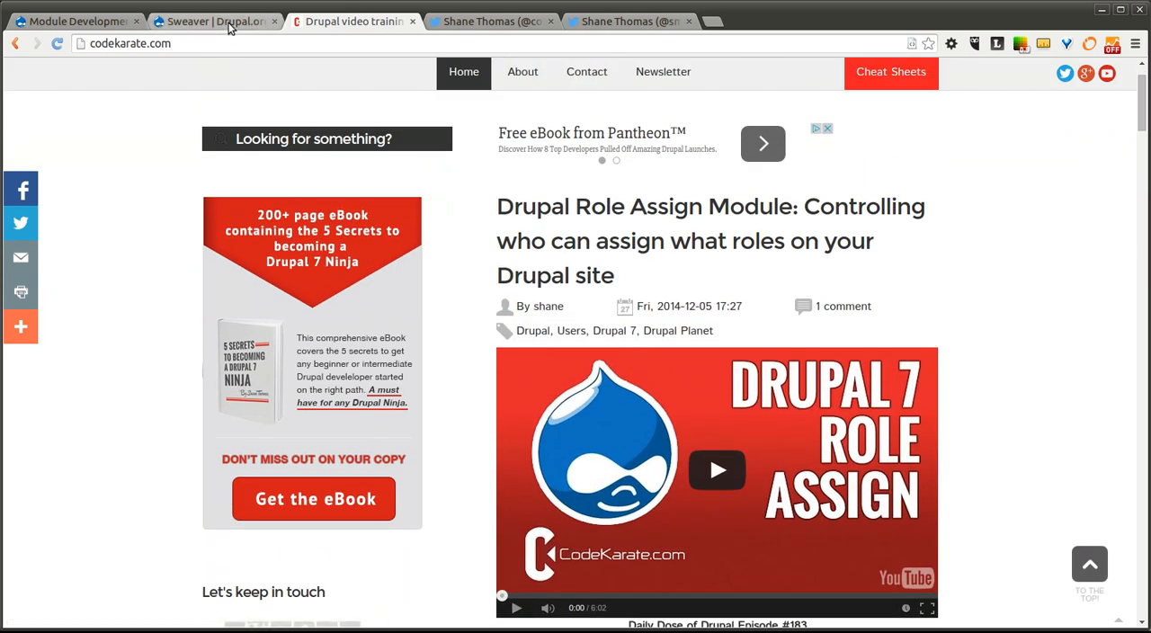
Switch to the 'Sweaver | Drupal.org' tab and read through the project description
{"action": "left_click", "coordinate": [216, 21]}
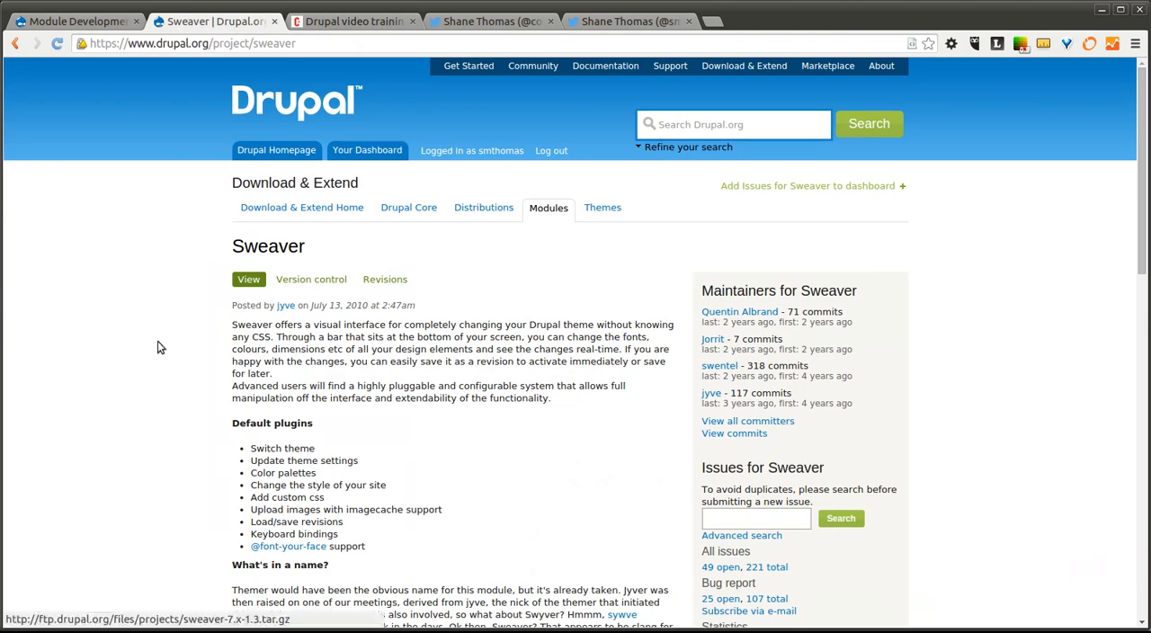
{"action": "mouse_move", "coordinate": [133, 334]}
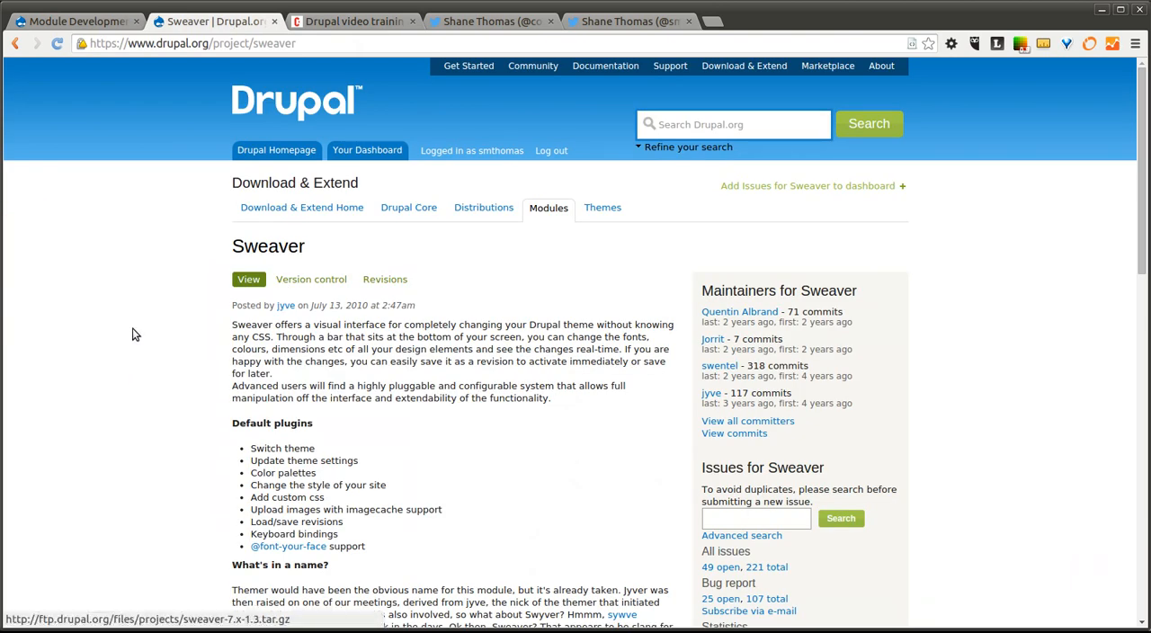
{"action": "mouse_move", "coordinate": [198, 309]}
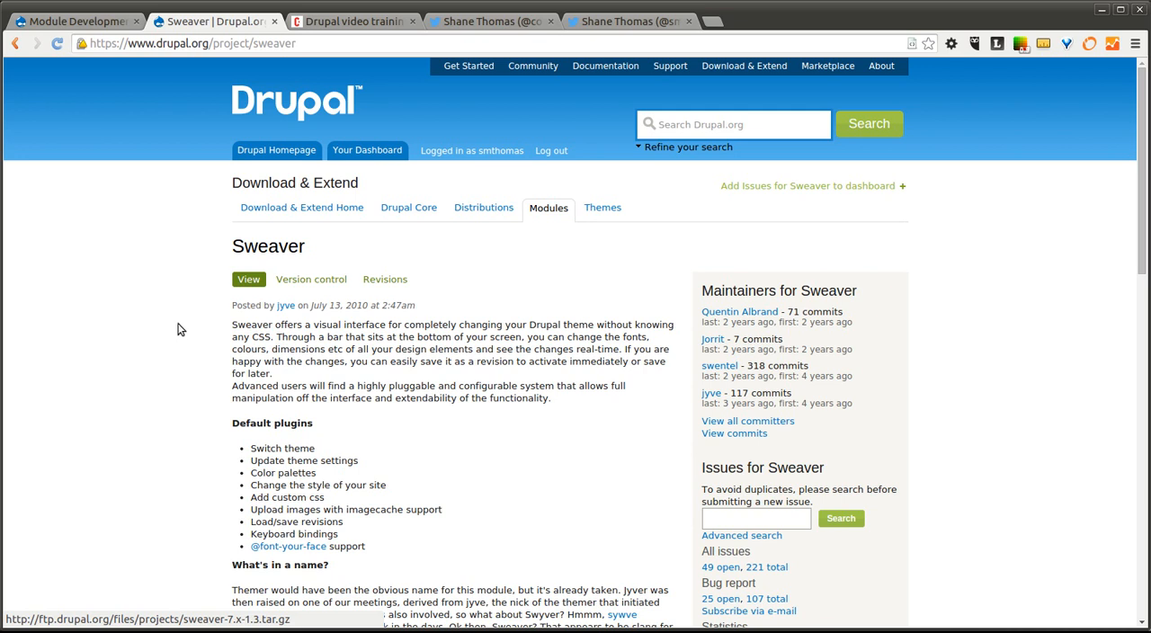
{"action": "mouse_move", "coordinate": [177, 342]}
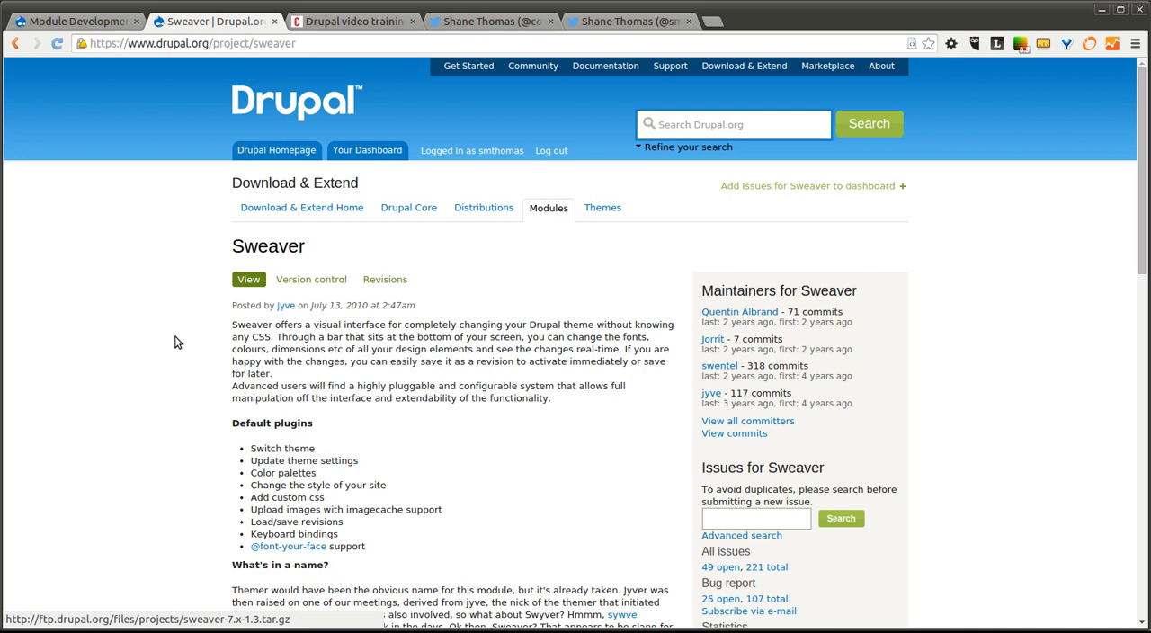
{"action": "mouse_move", "coordinate": [178, 358]}
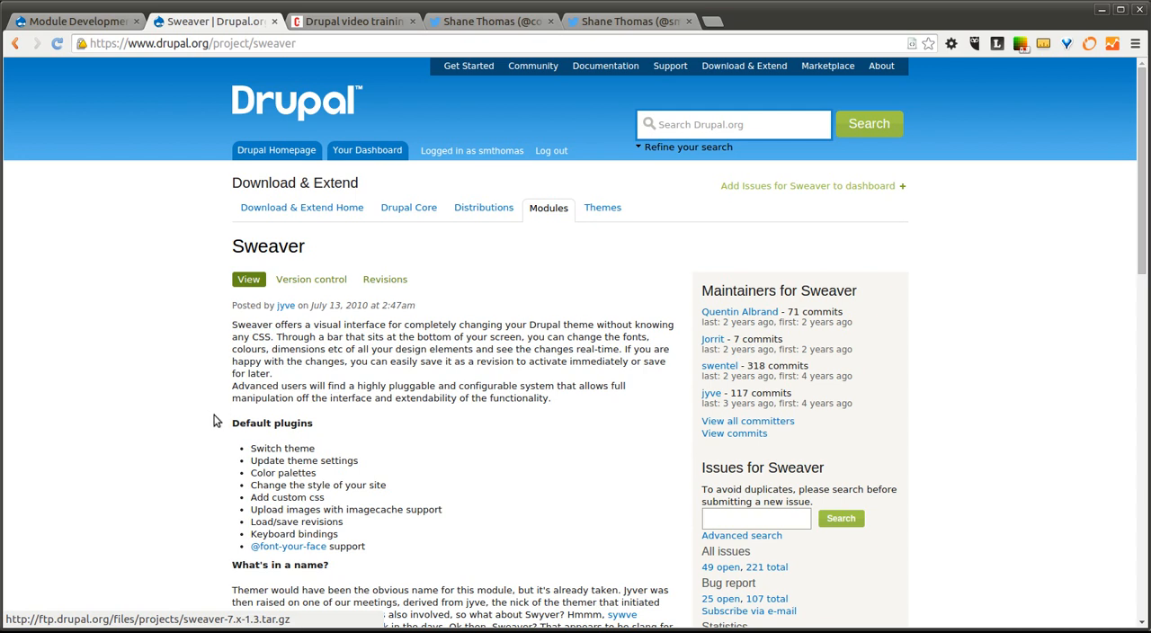
{"action": "mouse_move", "coordinate": [201, 397]}
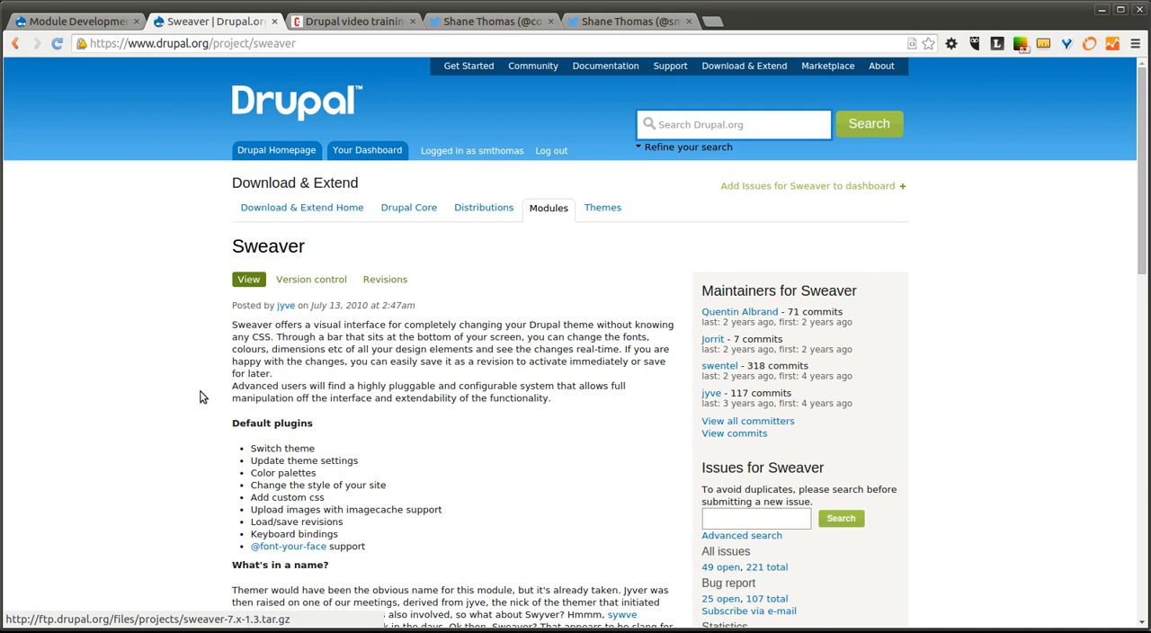
{"action": "mouse_move", "coordinate": [192, 356]}
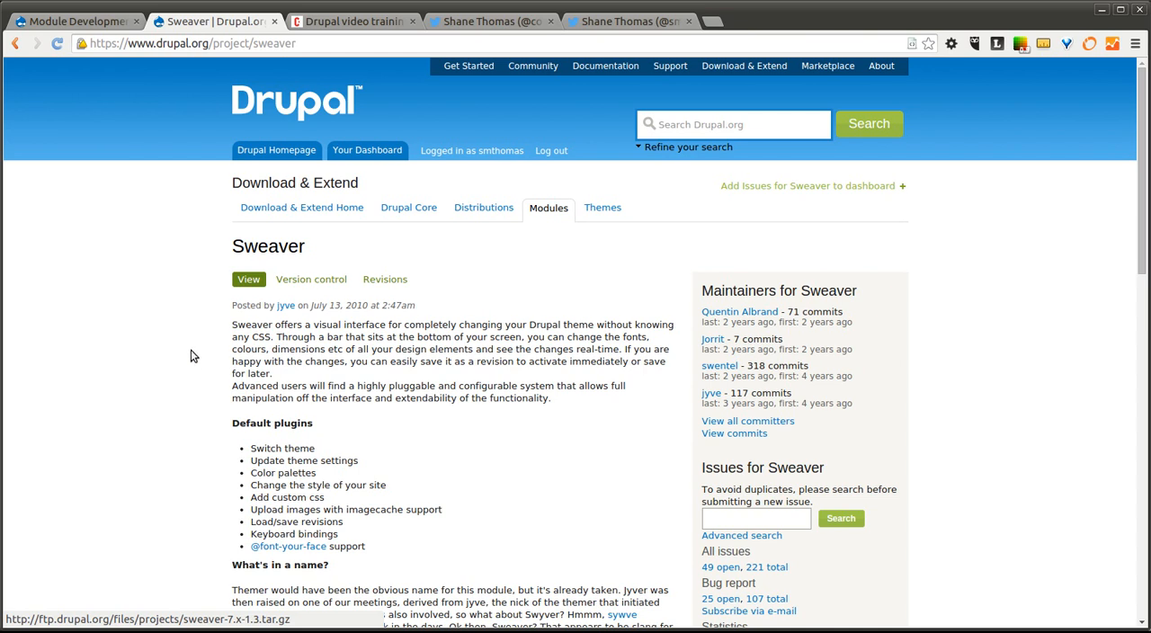
{"action": "mouse_move", "coordinate": [186, 319]}
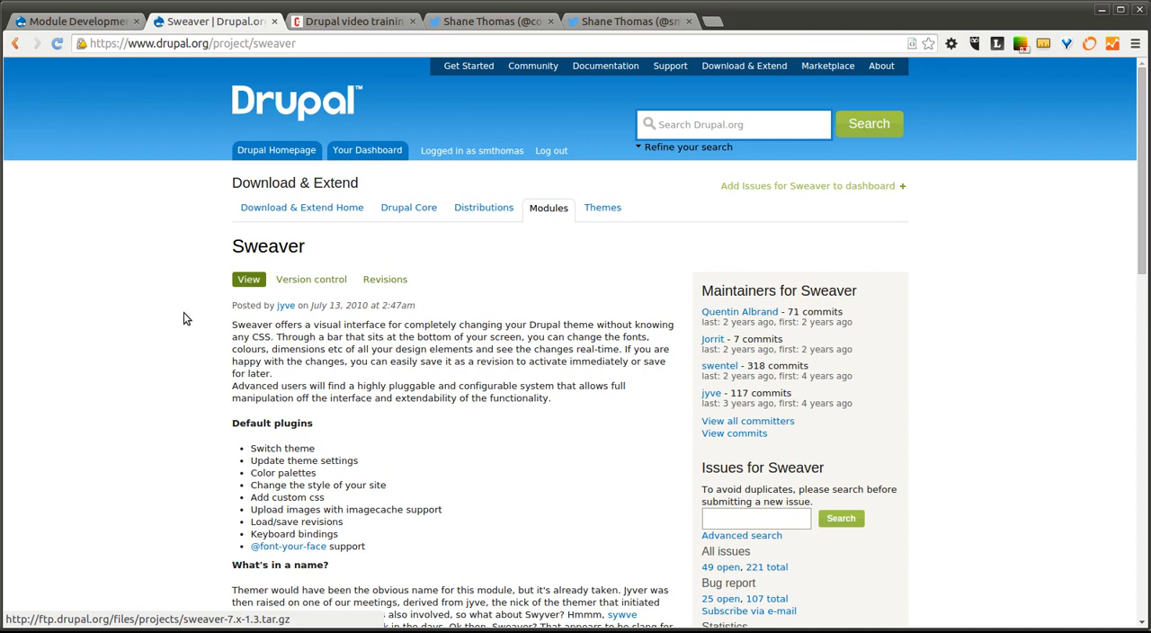
{"action": "mouse_move", "coordinate": [216, 336]}
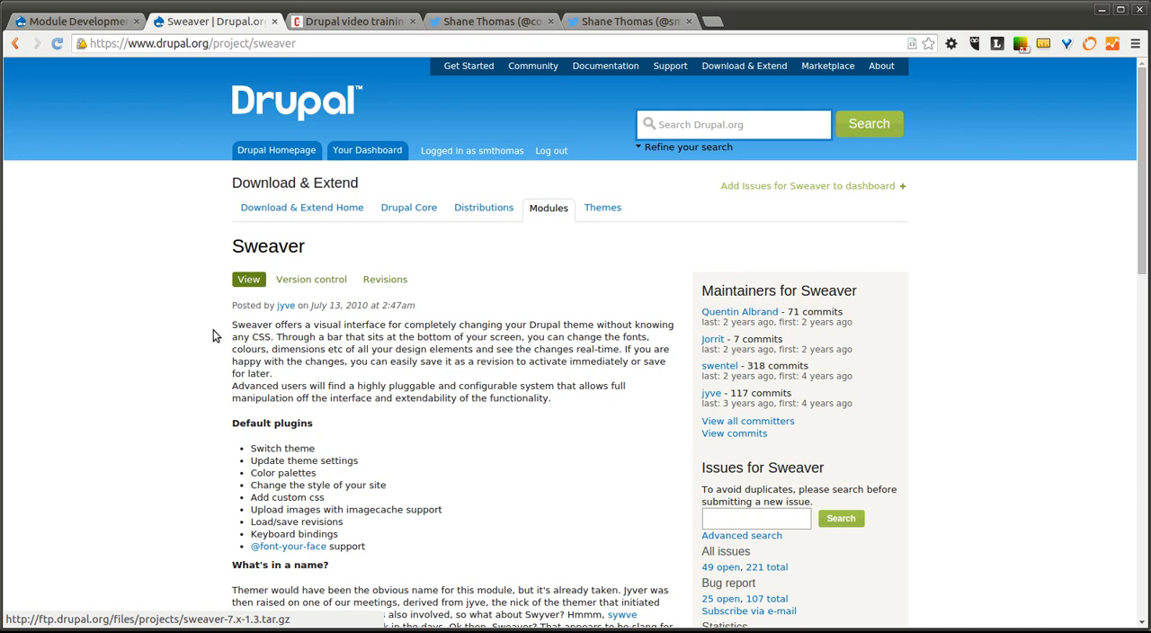
{"action": "mouse_move", "coordinate": [183, 314]}
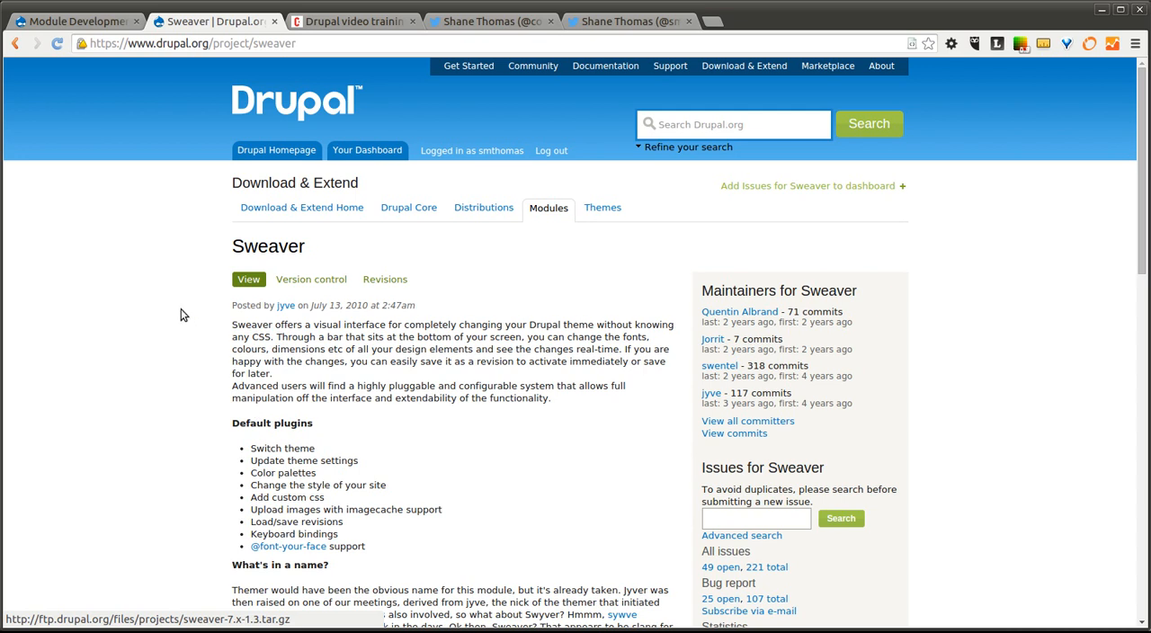
{"action": "mouse_move", "coordinate": [189, 320]}
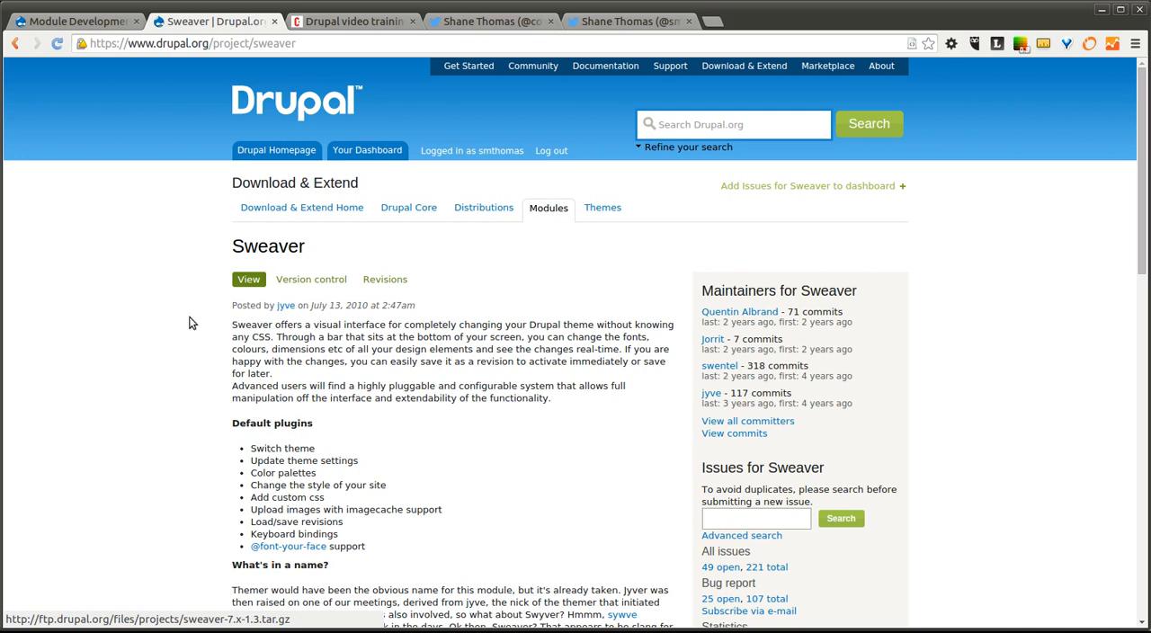
{"action": "mouse_move", "coordinate": [188, 324]}
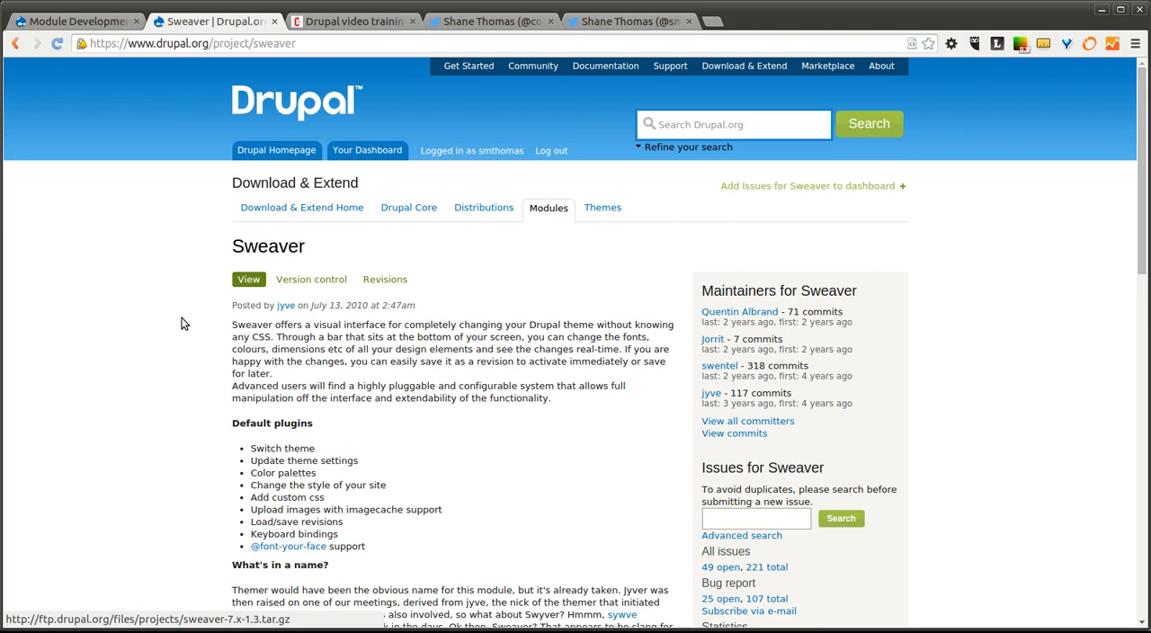
{"action": "scroll", "scroll_direction": "down", "scroll_amount": 3}
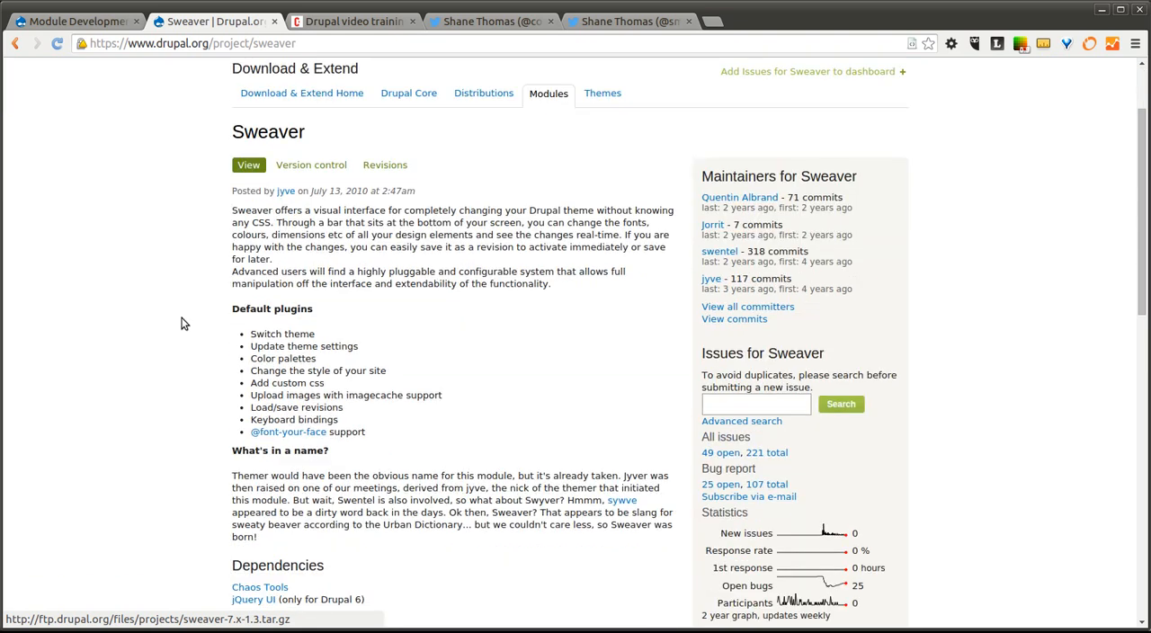
{"action": "scroll", "scroll_direction": "down", "scroll_amount": 3}
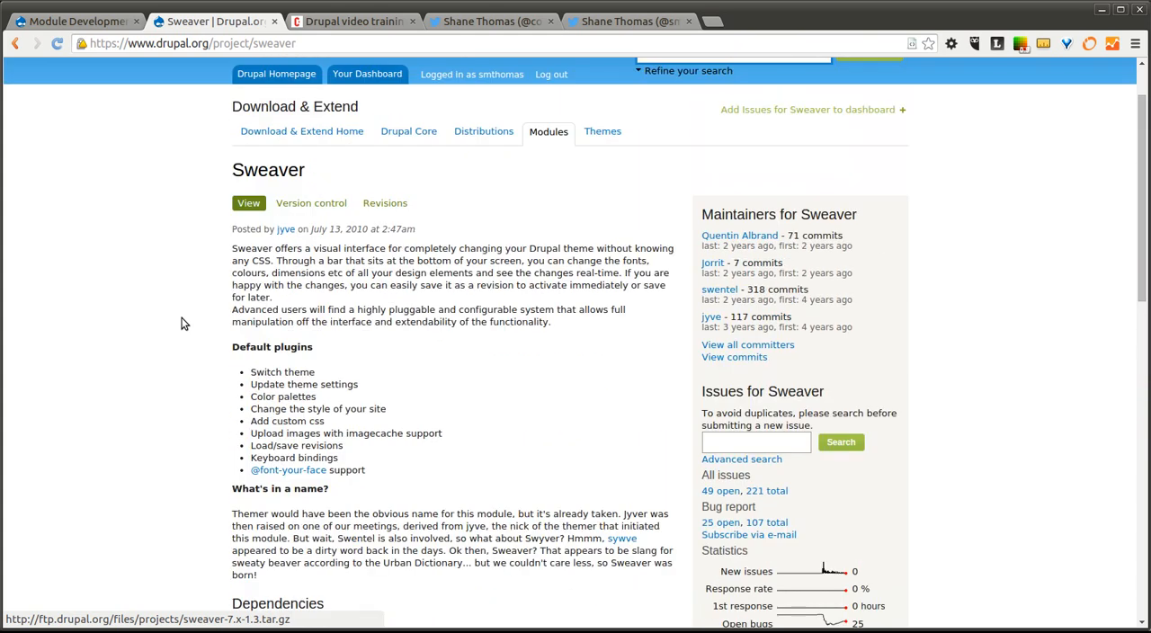
{"action": "scroll", "scroll_direction": "up", "scroll_amount": 3}
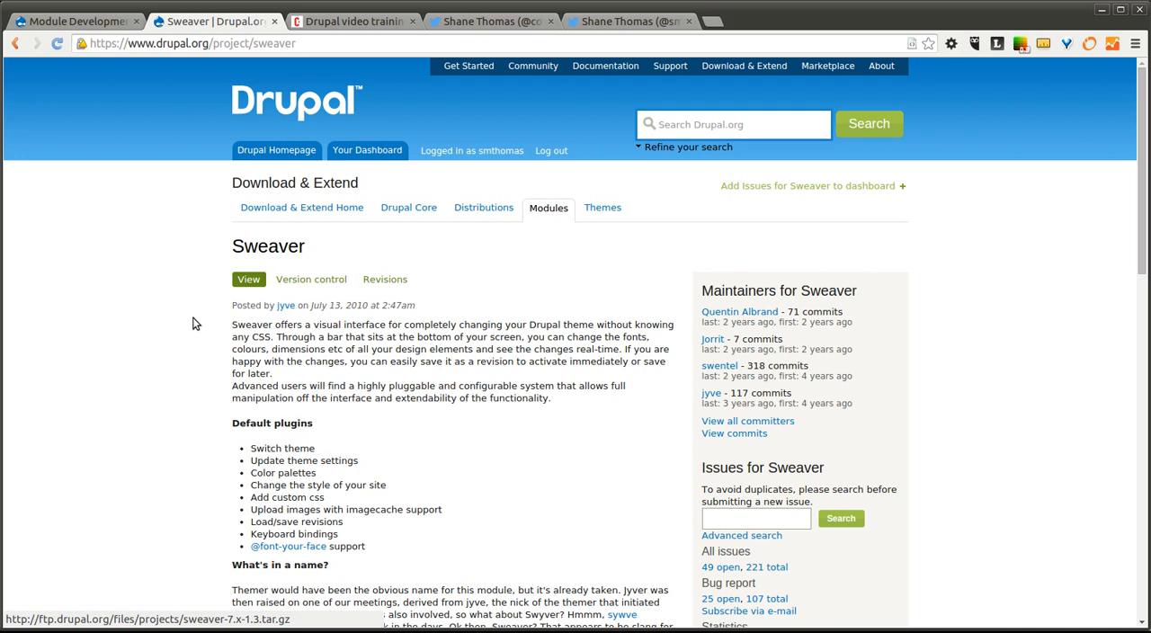
{"action": "mouse_move", "coordinate": [183, 351]}
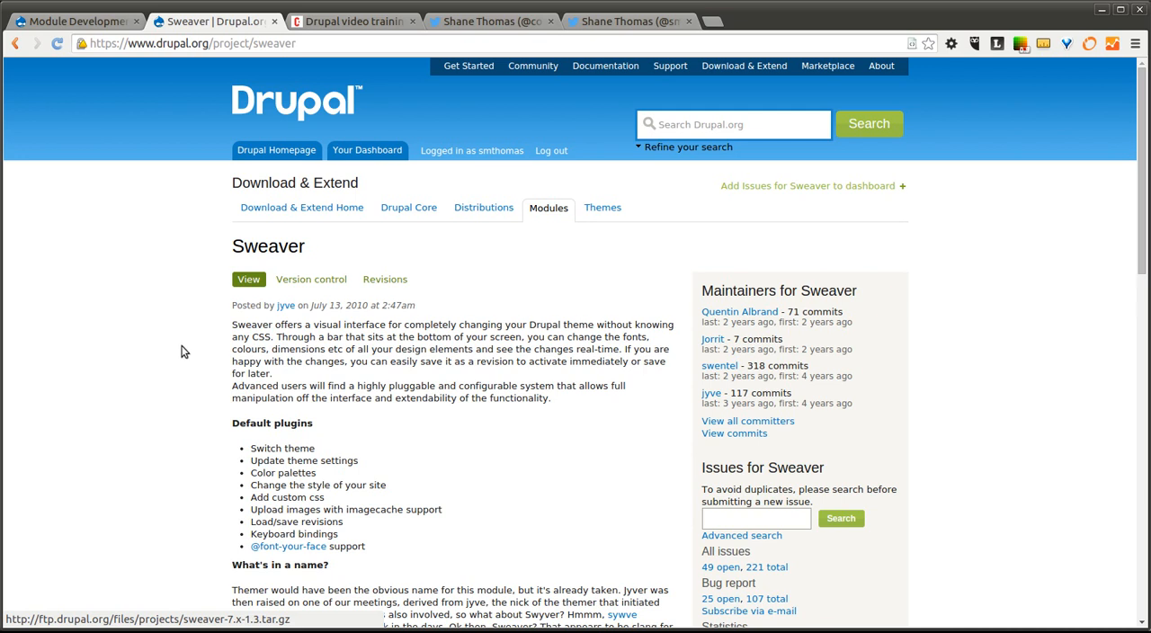
{"action": "mouse_move", "coordinate": [213, 358]}
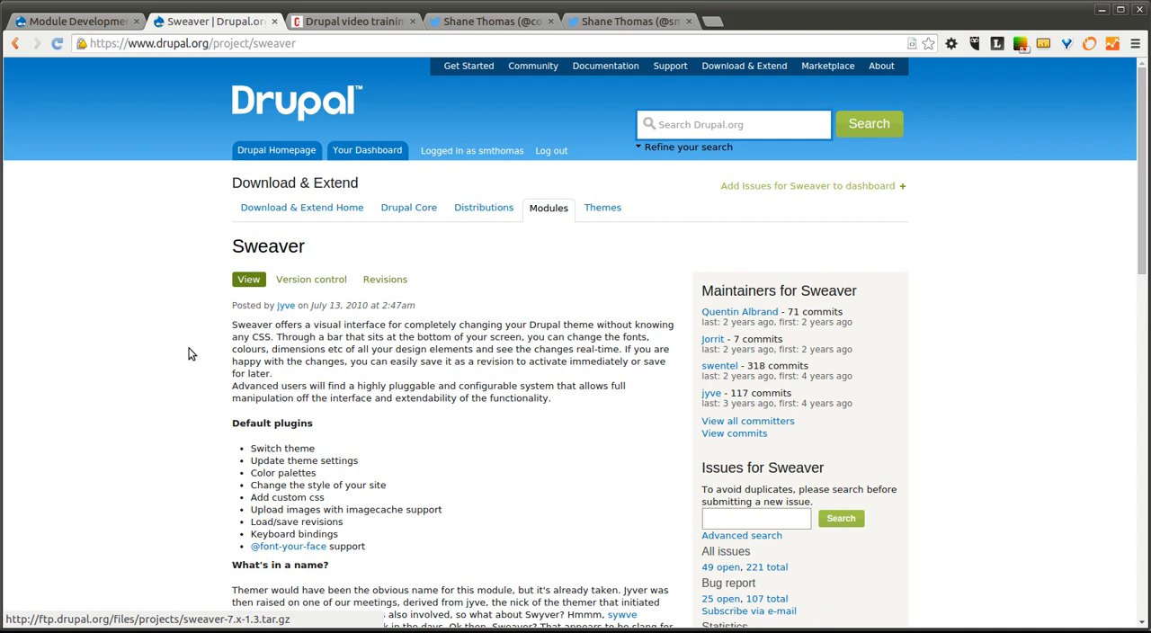
{"action": "scroll", "scroll_direction": "down", "scroll_amount": 3}
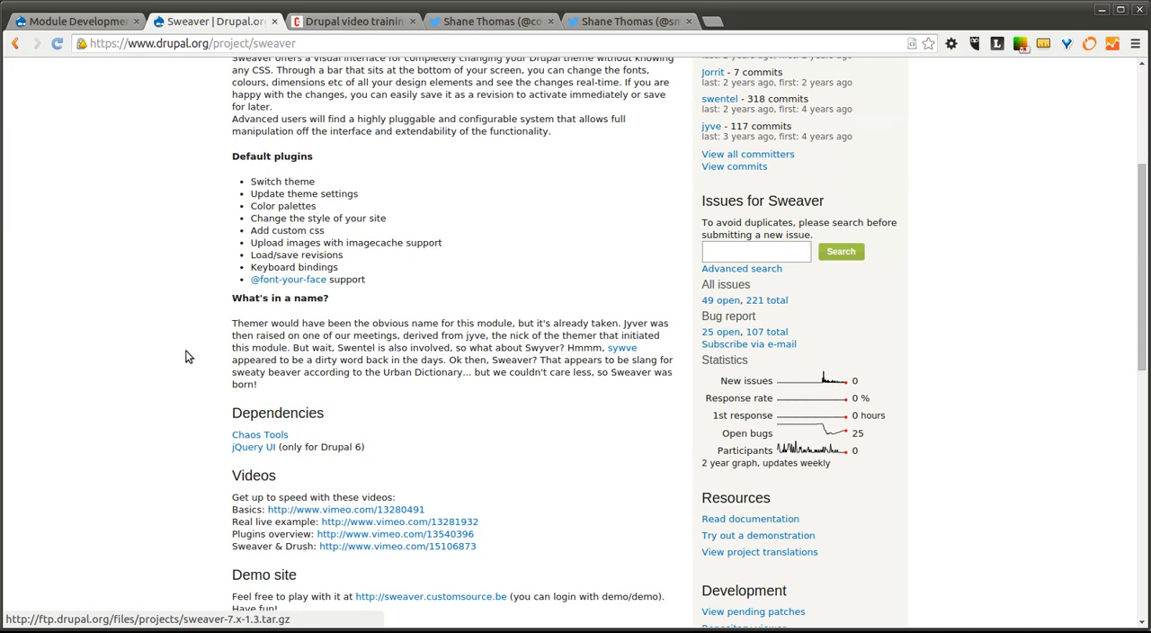
{"action": "scroll", "scroll_direction": "down", "scroll_amount": 3}
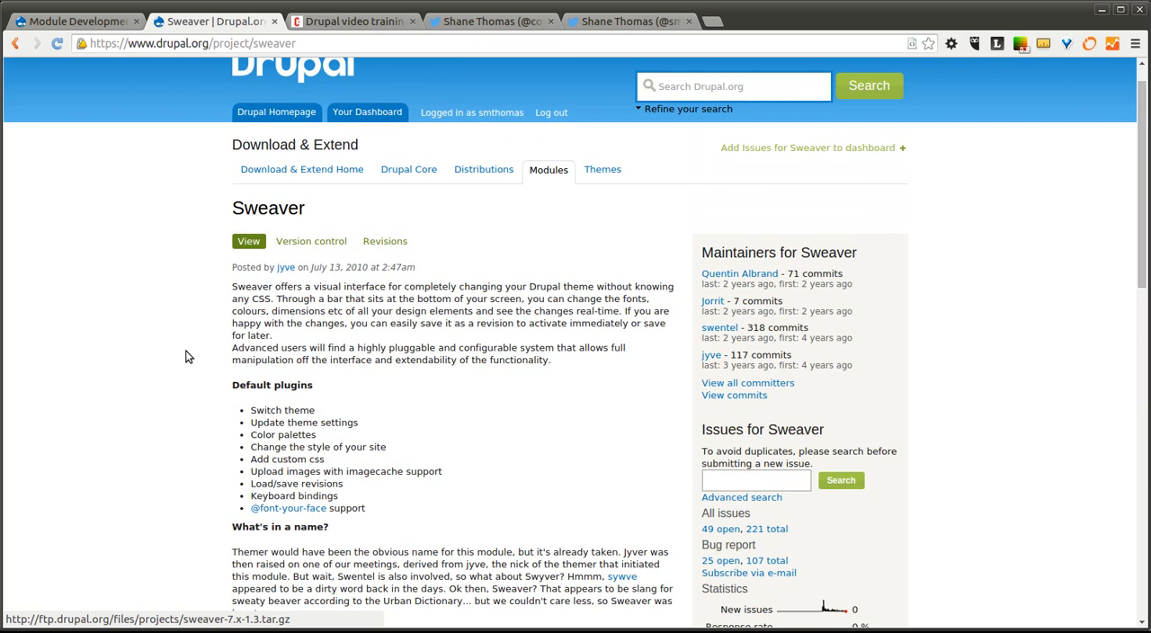
{"action": "scroll", "scroll_direction": "down", "scroll_amount": 3}
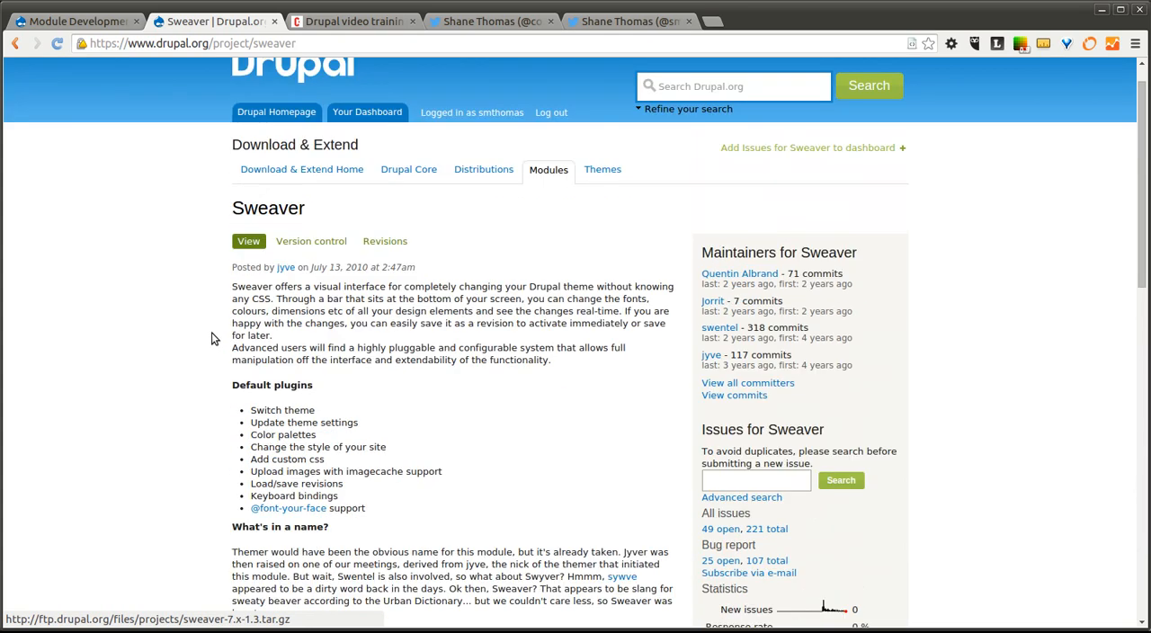
{"action": "left_click", "coordinate": [71, 21]}
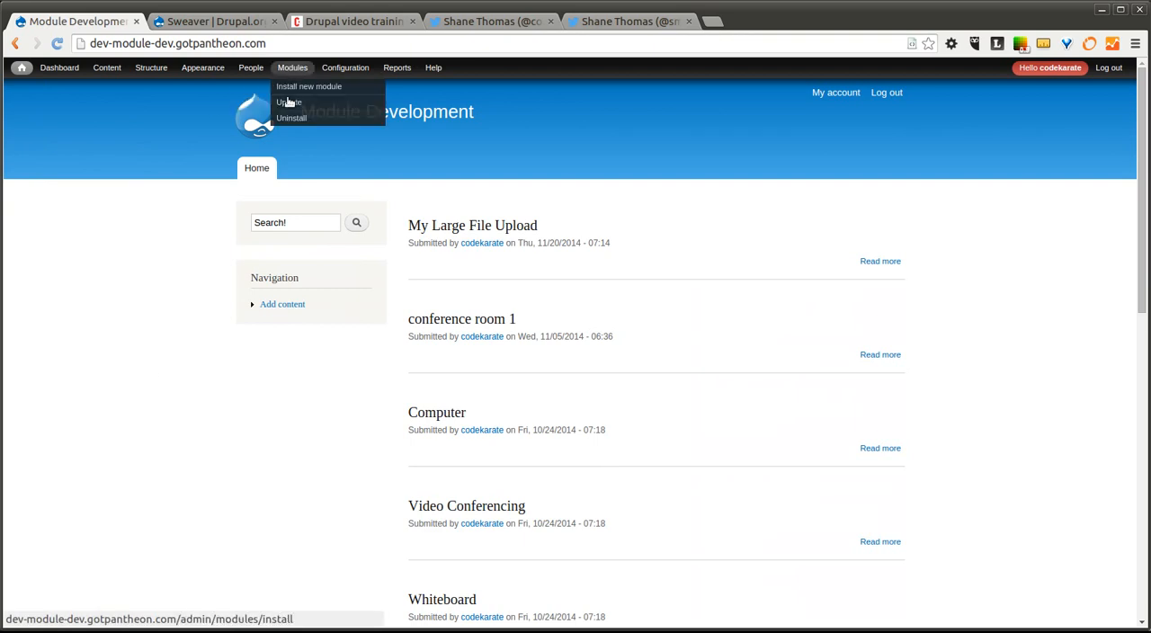
{"action": "scroll", "scroll_direction": "down", "scroll_amount": 3}
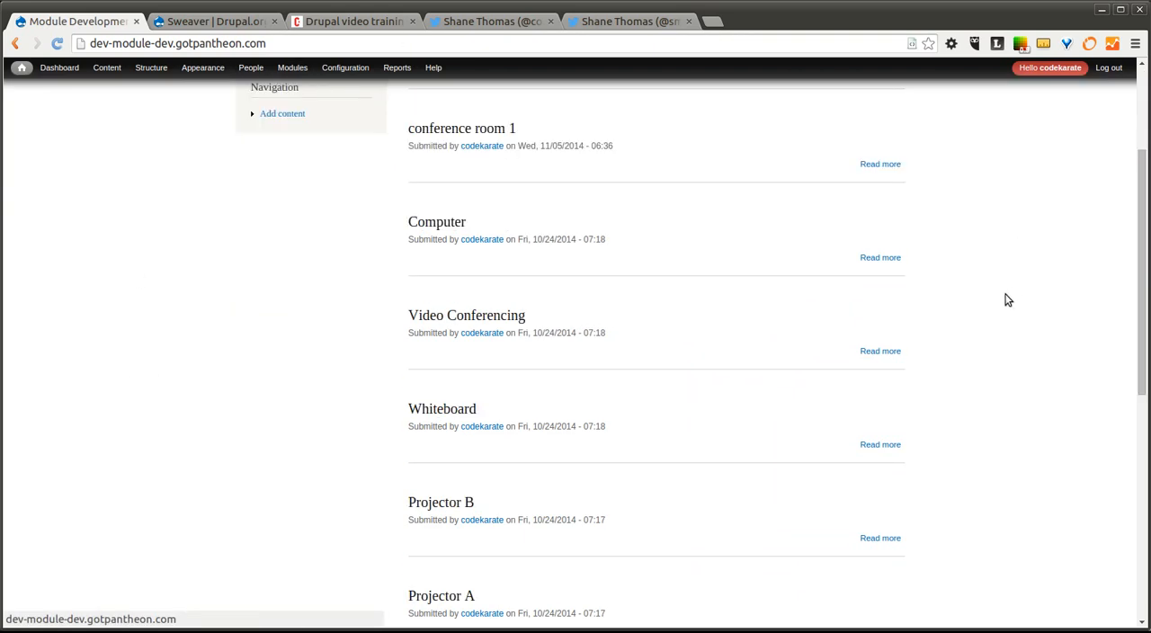
{"action": "scroll", "scroll_direction": "up", "scroll_amount": 3}
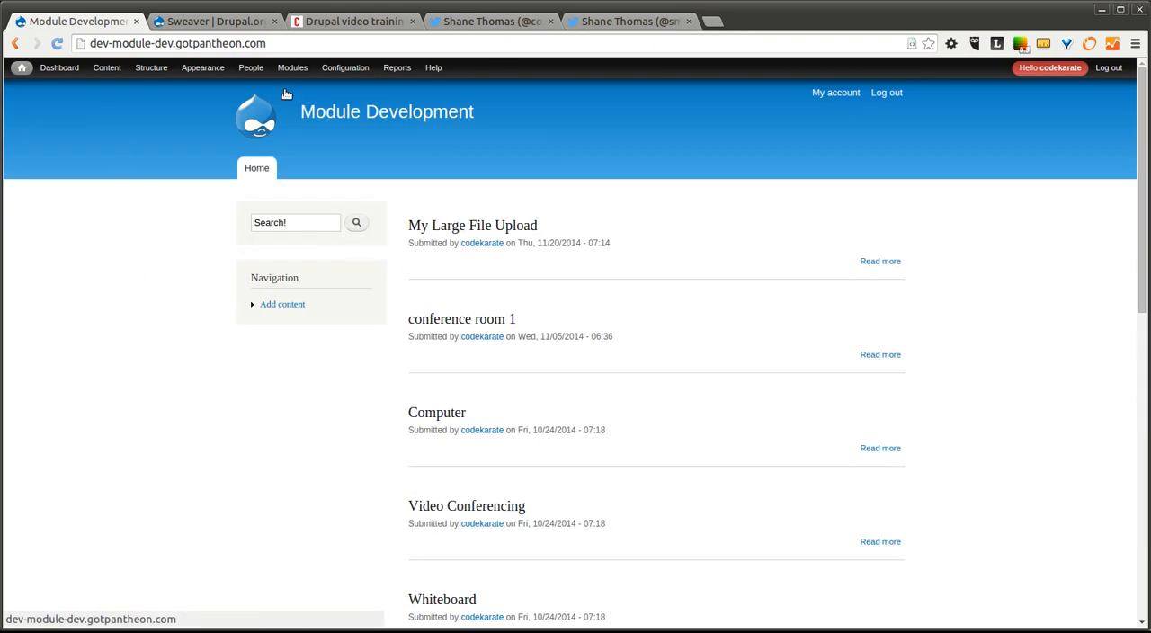
{"action": "left_click", "coordinate": [292, 68]}
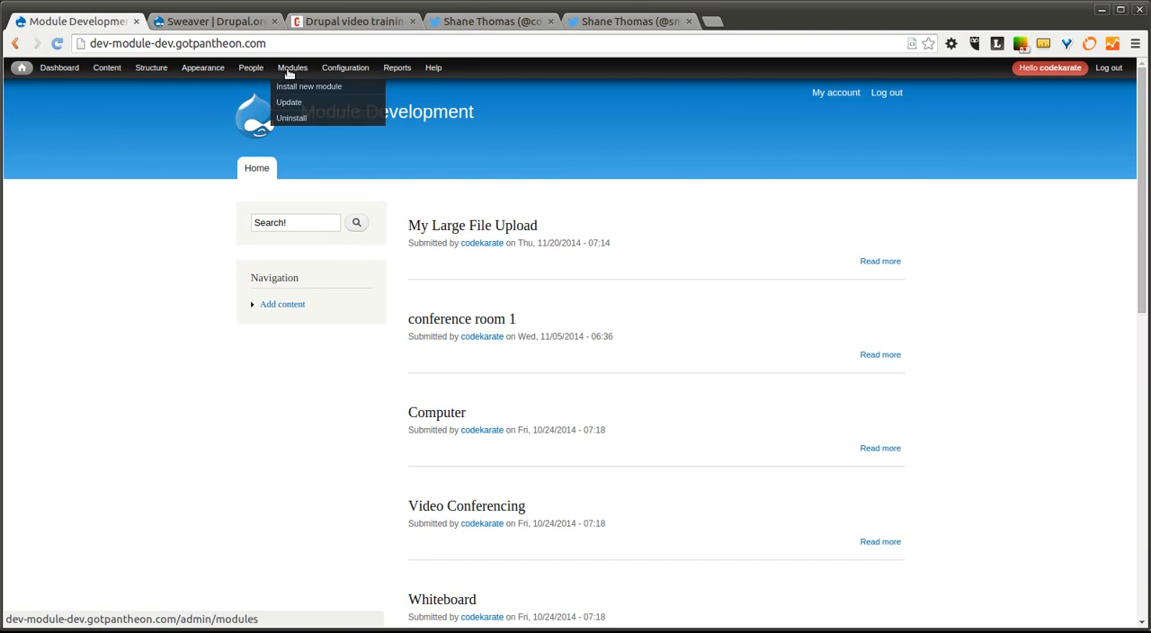
Show the Modules admin page filtered by 'sw' to locate Sweaver
{"action": "left_click", "coordinate": [292, 67]}
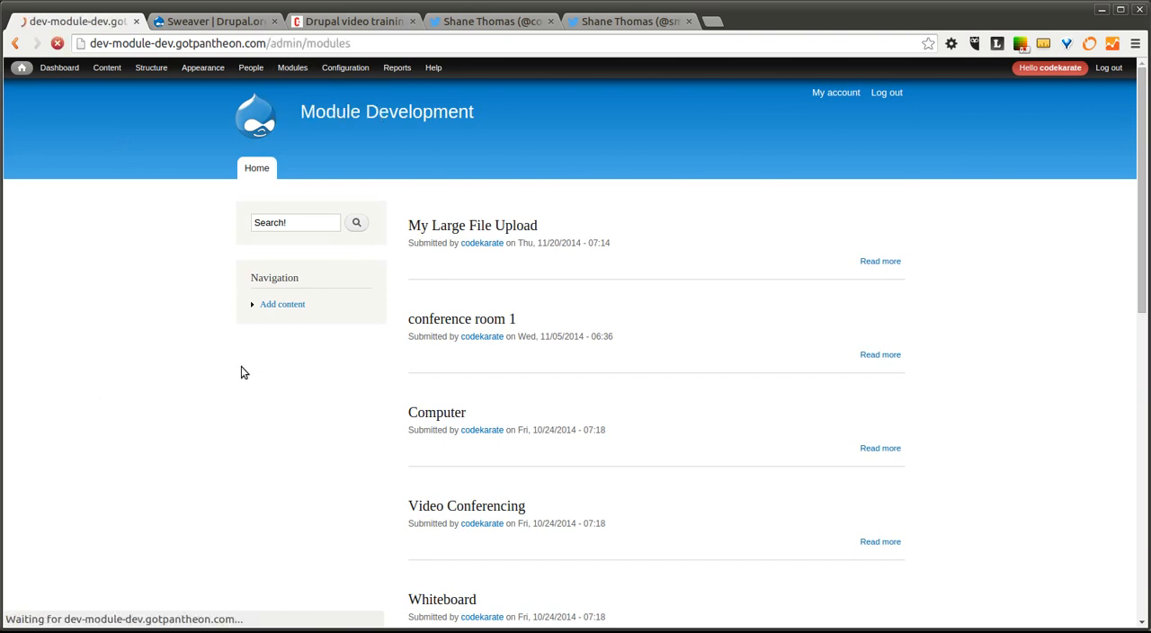
{"action": "mouse_move", "coordinate": [212, 362]}
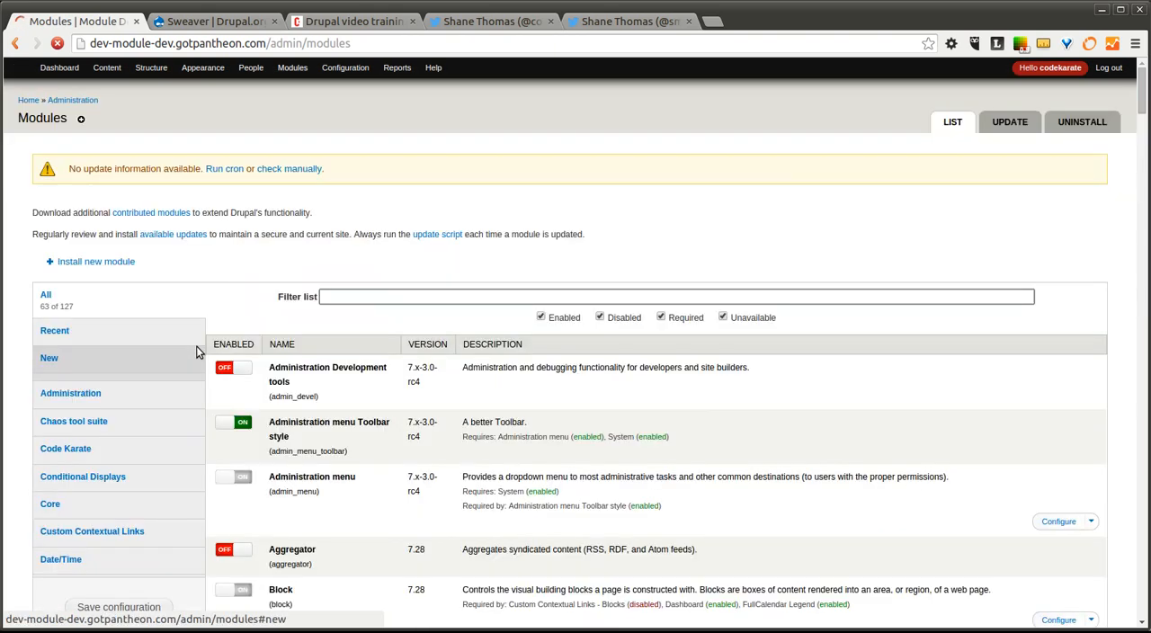
{"action": "type", "text": "swe"}
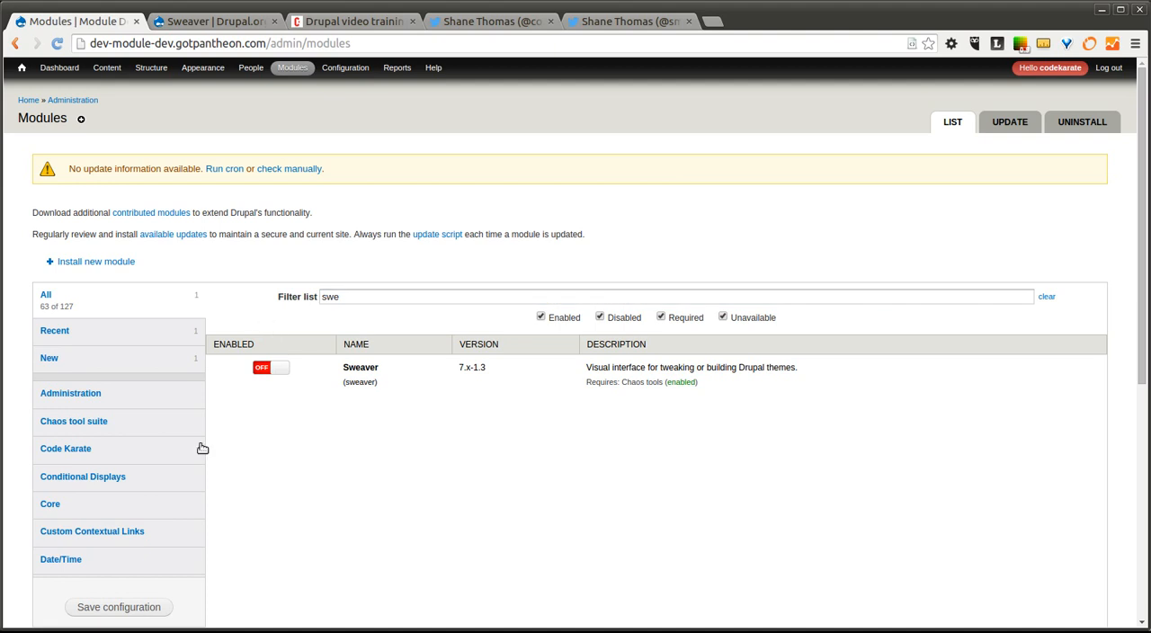
{"action": "left_click", "coordinate": [270, 367]}
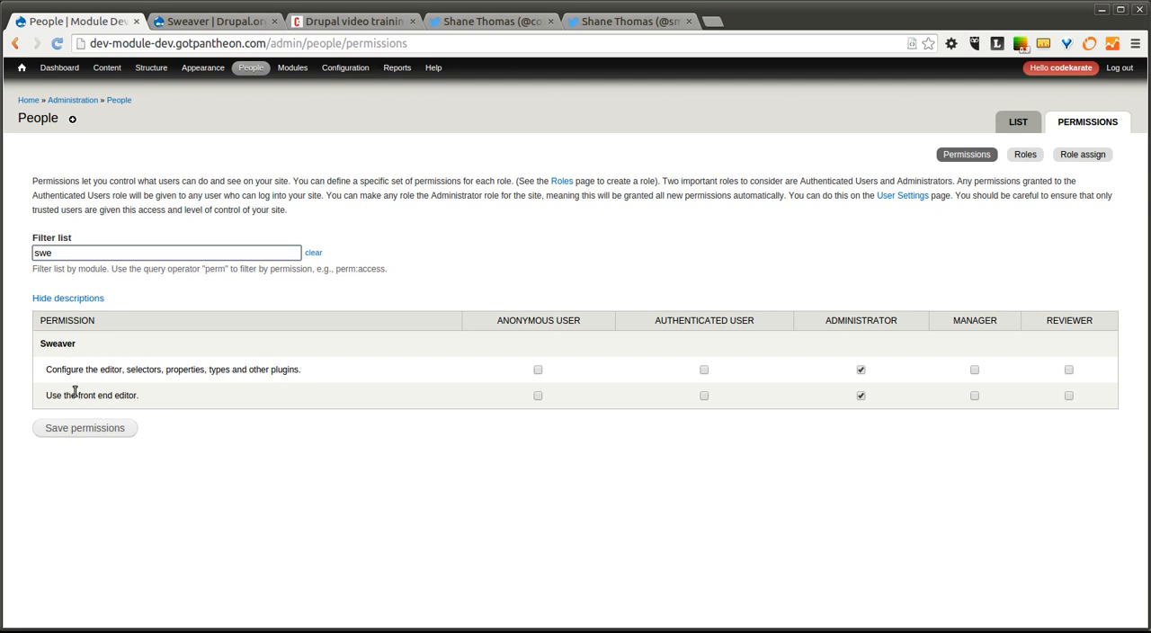
{"action": "mouse_move", "coordinate": [736, 381]}
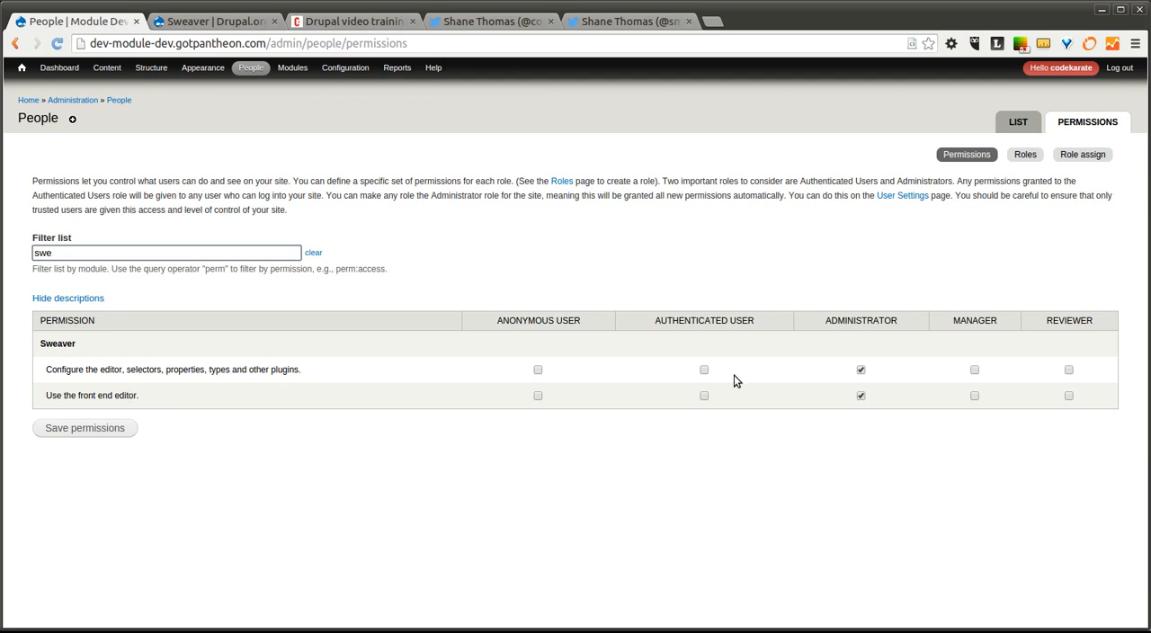
{"action": "mouse_move", "coordinate": [337, 109]}
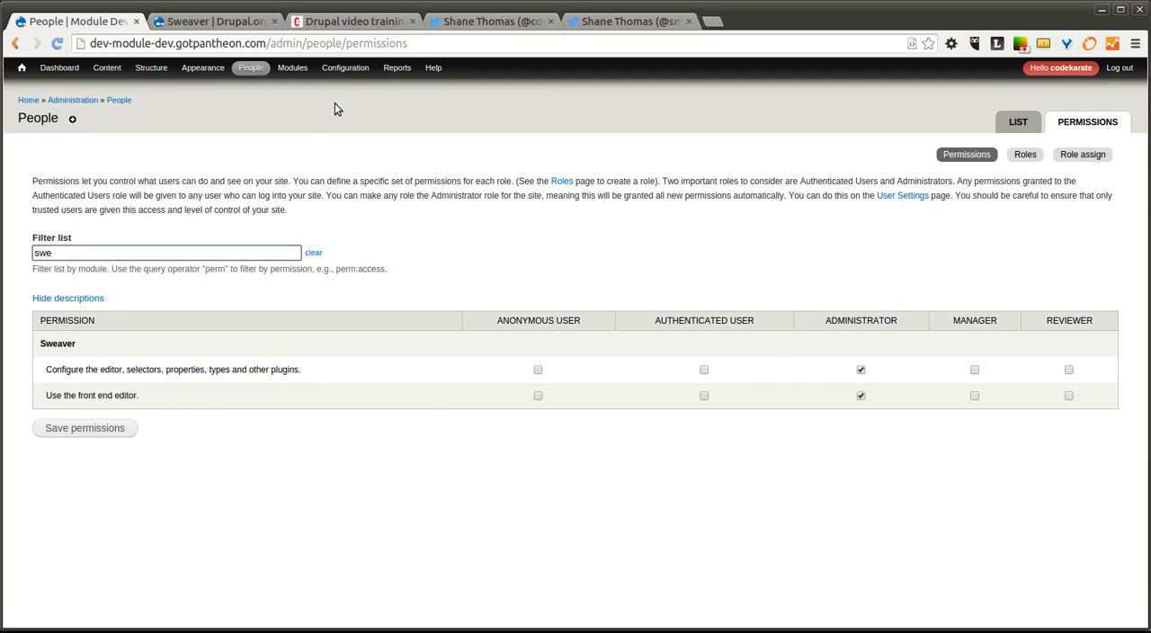
{"action": "mouse_move", "coordinate": [341, 88]}
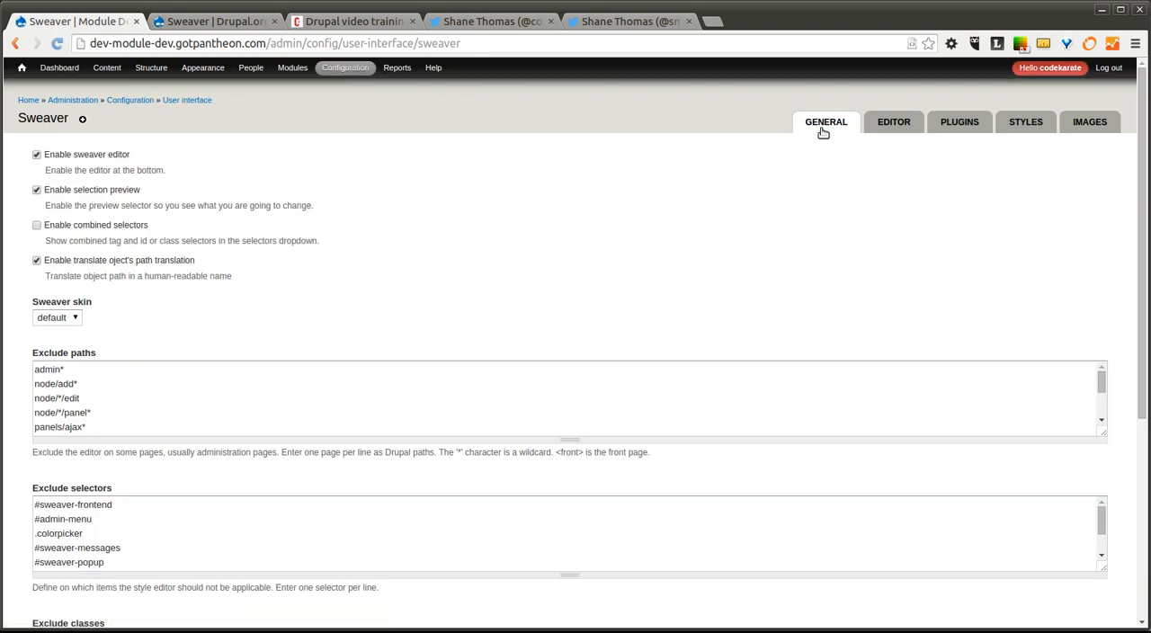
{"action": "mouse_move", "coordinate": [804, 269]}
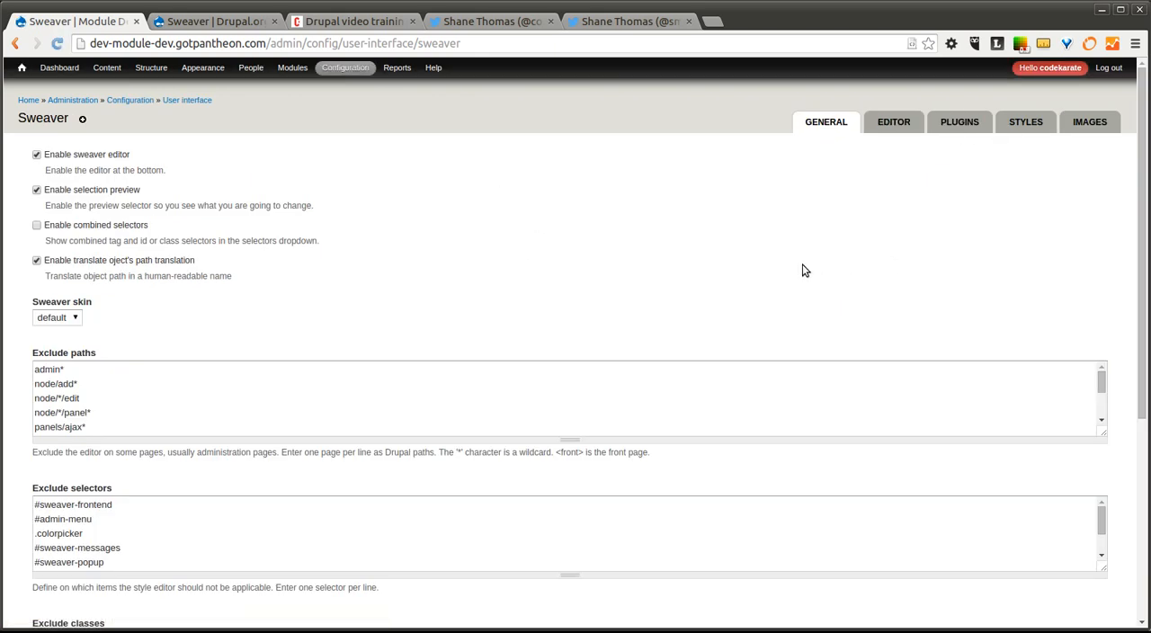
{"action": "mouse_move", "coordinate": [443, 298]}
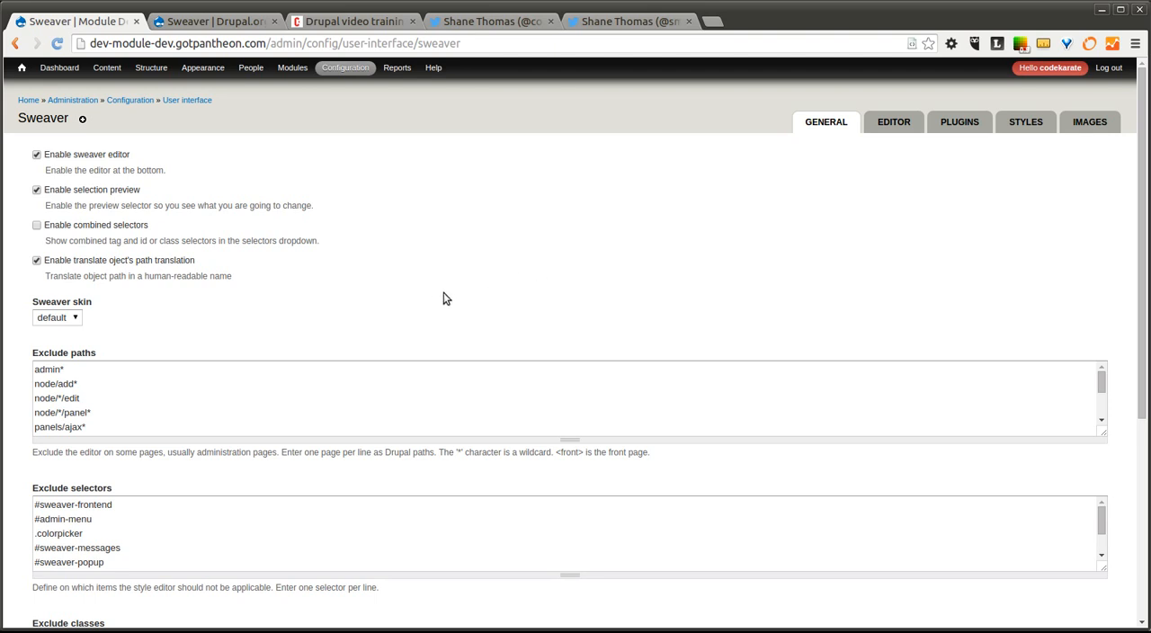
{"action": "mouse_move", "coordinate": [441, 281]}
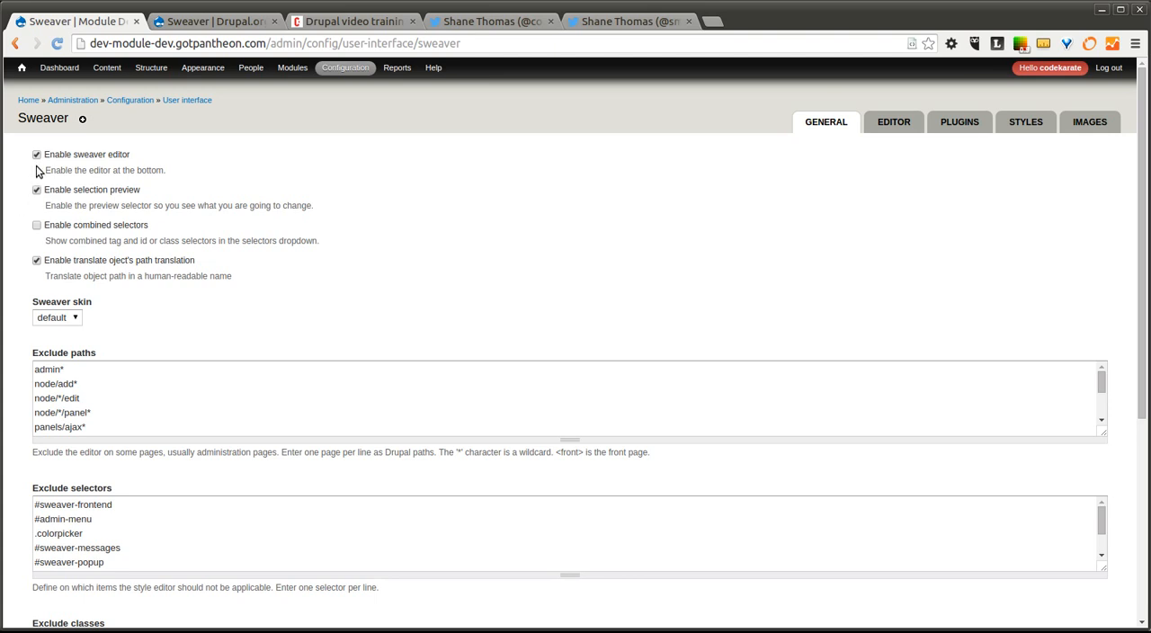
{"action": "mouse_move", "coordinate": [137, 174]}
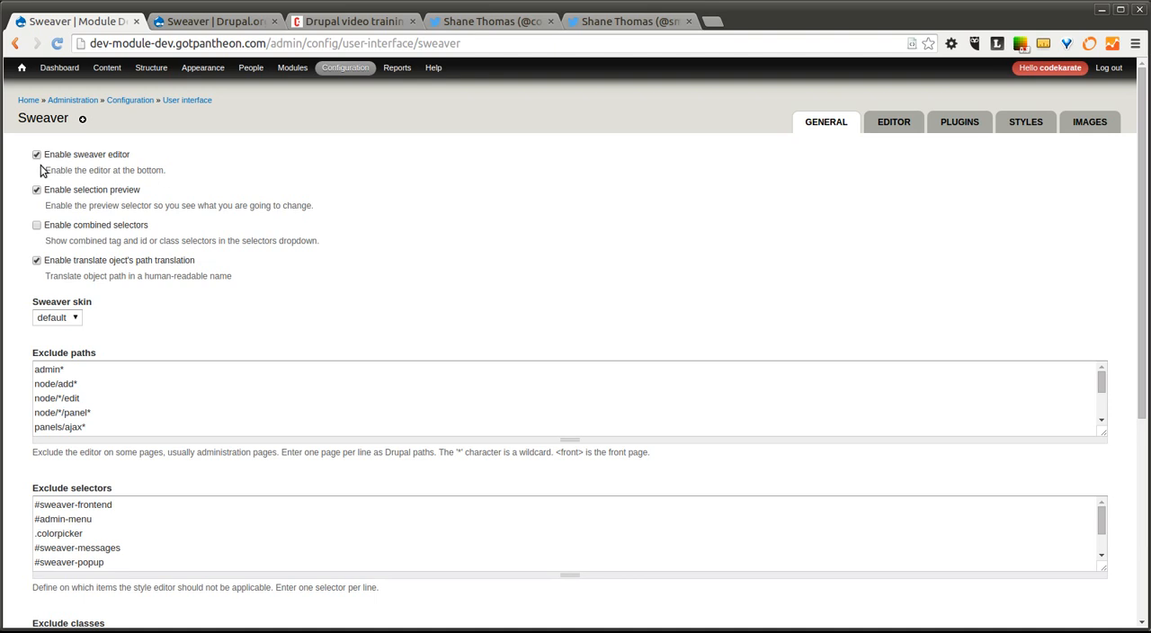
{"action": "mouse_move", "coordinate": [126, 170]}
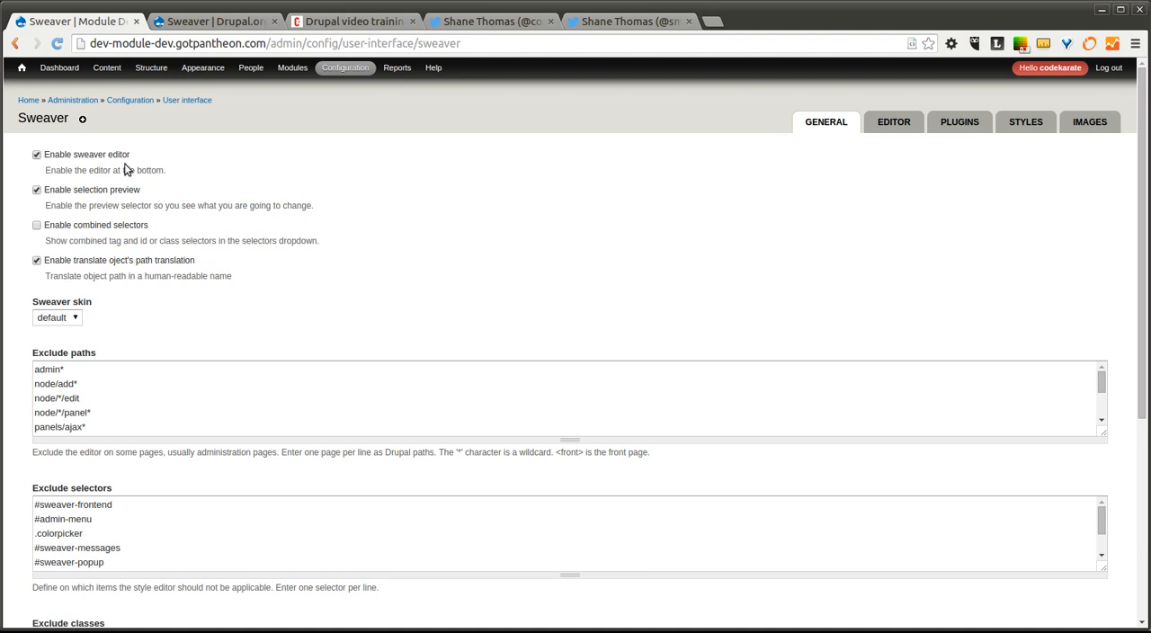
{"action": "mouse_move", "coordinate": [188, 179]}
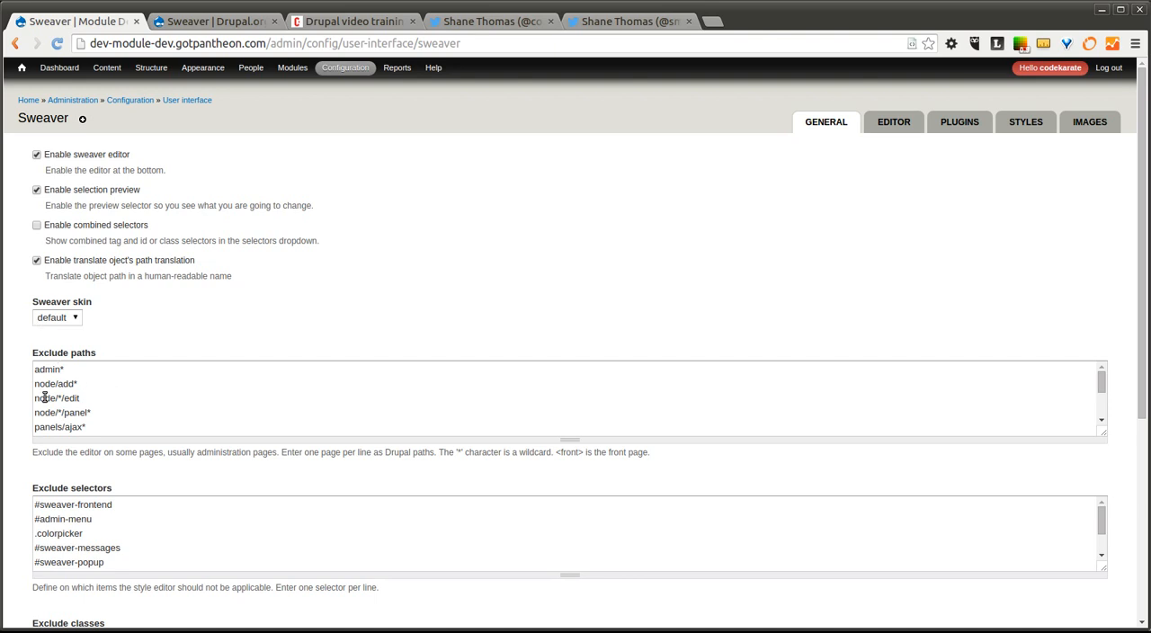
Scroll down Sweaver's General settings to the exclude paths, selectors, classes and allowed properties lists
{"action": "scroll", "scroll_direction": "down", "scroll_amount": 3}
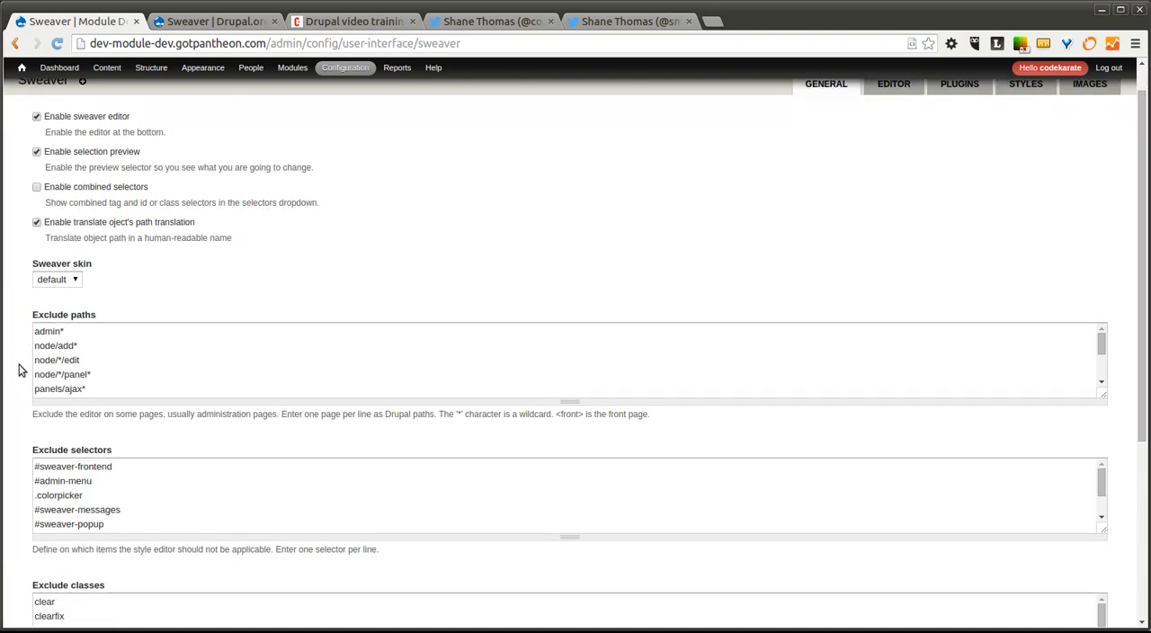
{"action": "scroll", "scroll_direction": "down", "scroll_amount": 3}
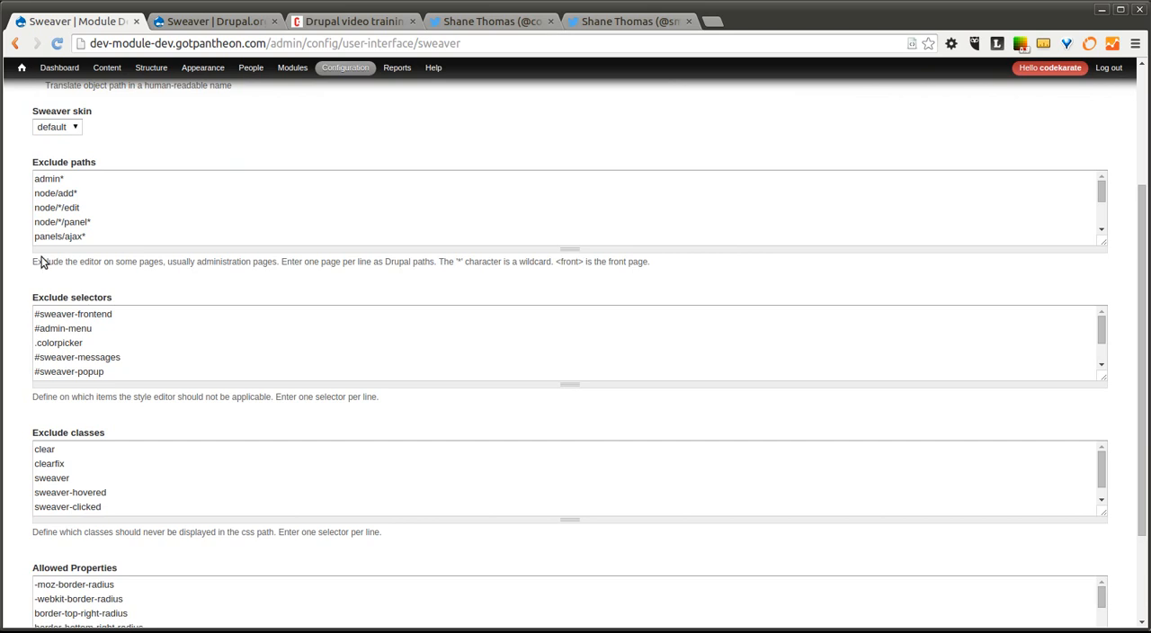
{"action": "scroll", "scroll_direction": "down", "scroll_amount": 3}
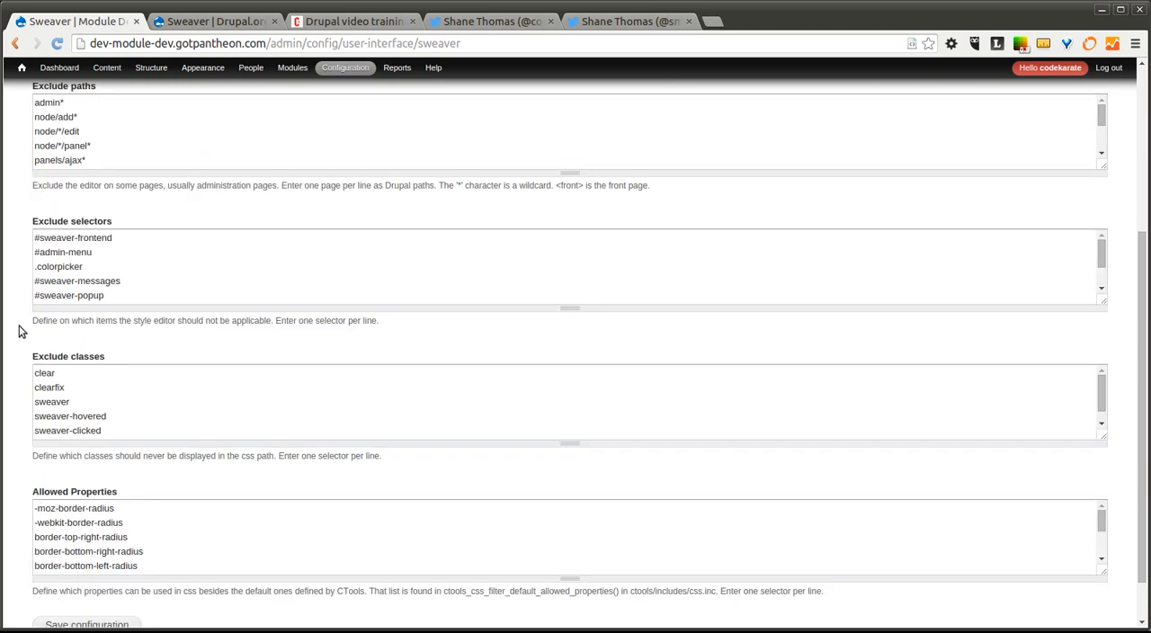
{"action": "scroll", "scroll_direction": "down", "scroll_amount": 3}
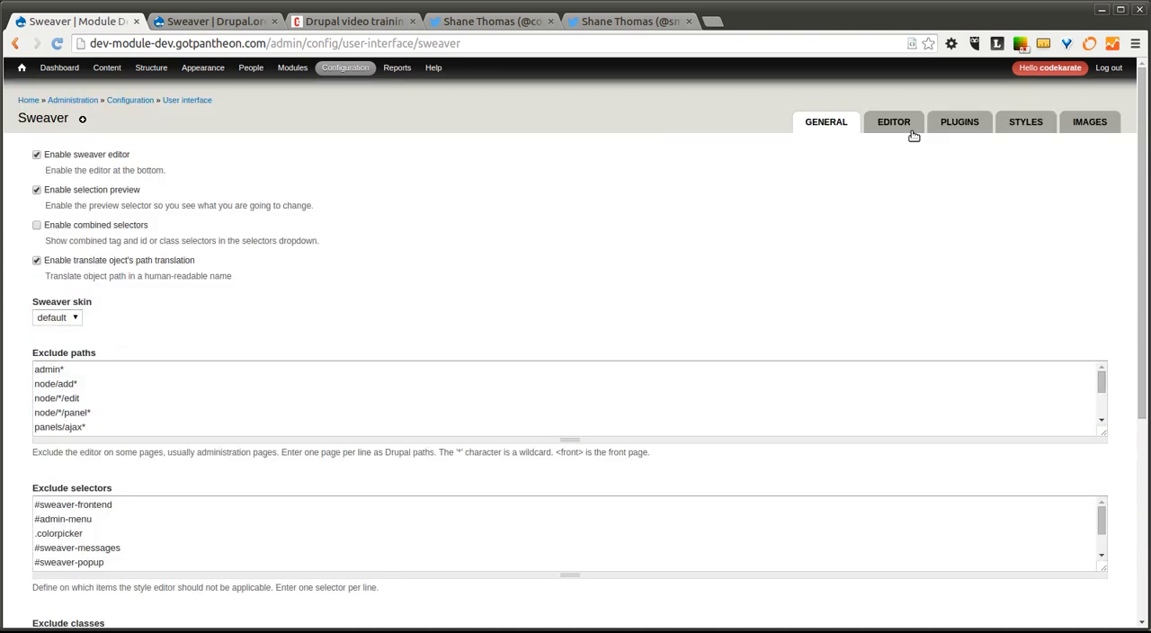
Switch to Sweaver's EDITOR settings and review the Font, Background and Borders & Spacing form groups
{"action": "left_click", "coordinate": [893, 121]}
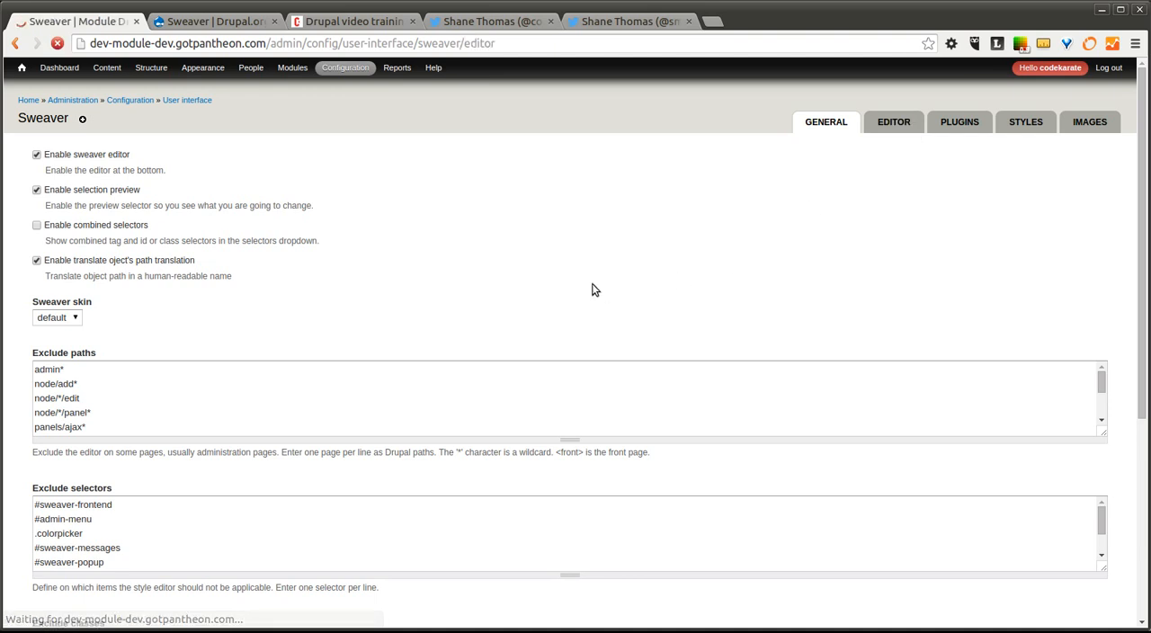
{"action": "left_click", "coordinate": [893, 121]}
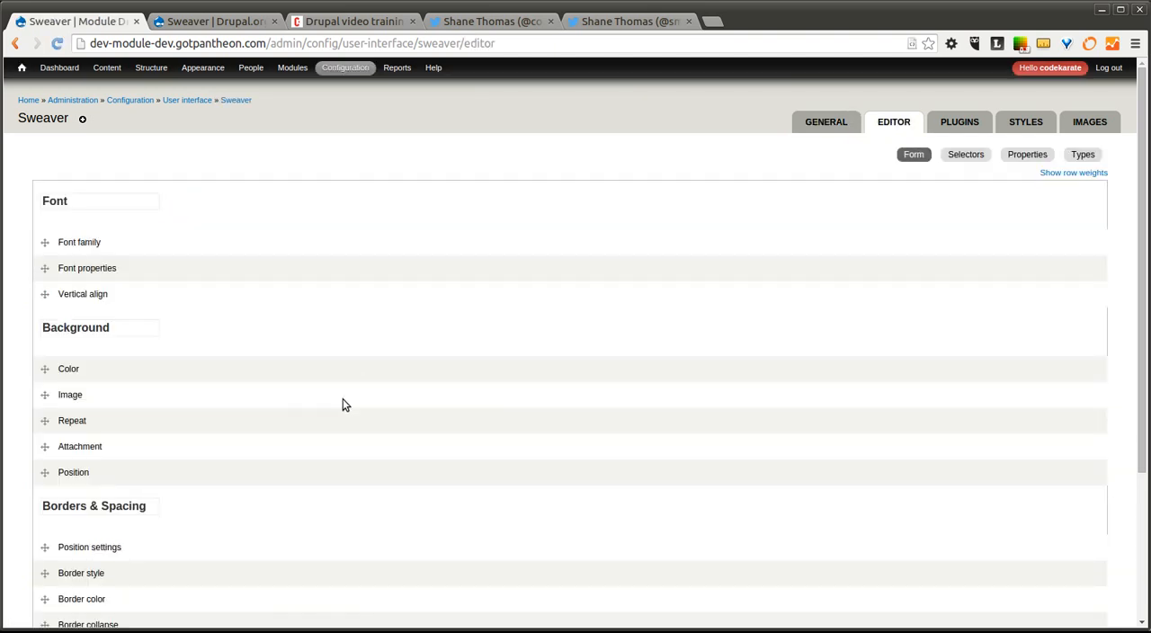
{"action": "scroll", "scroll_direction": "down", "scroll_amount": 3}
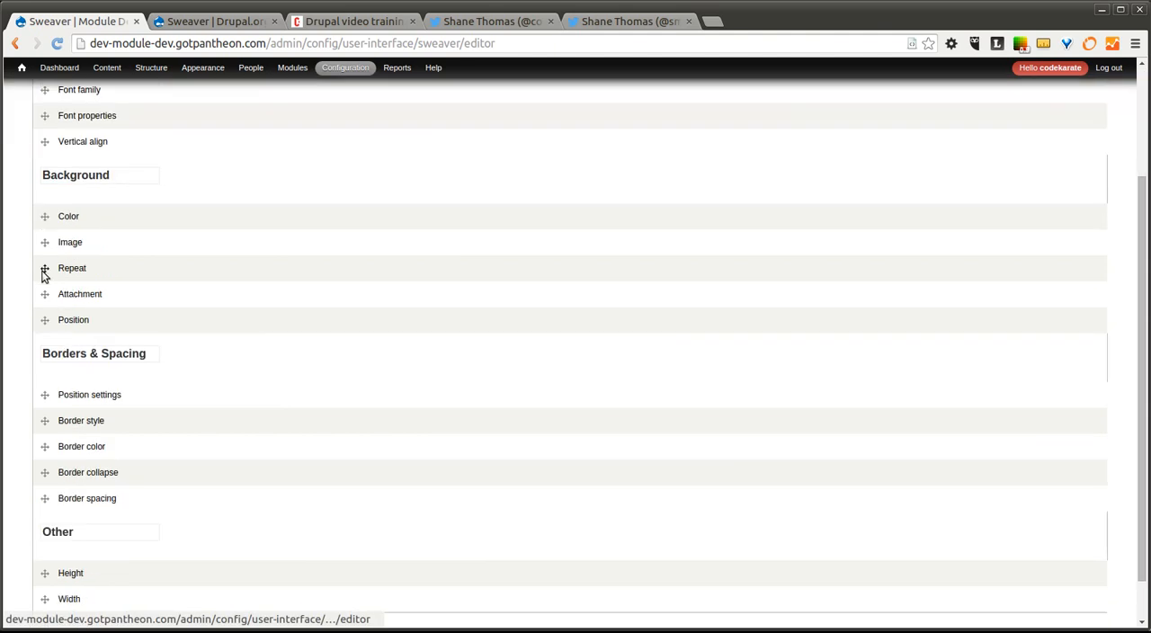
{"action": "scroll", "scroll_direction": "up", "scroll_amount": 3}
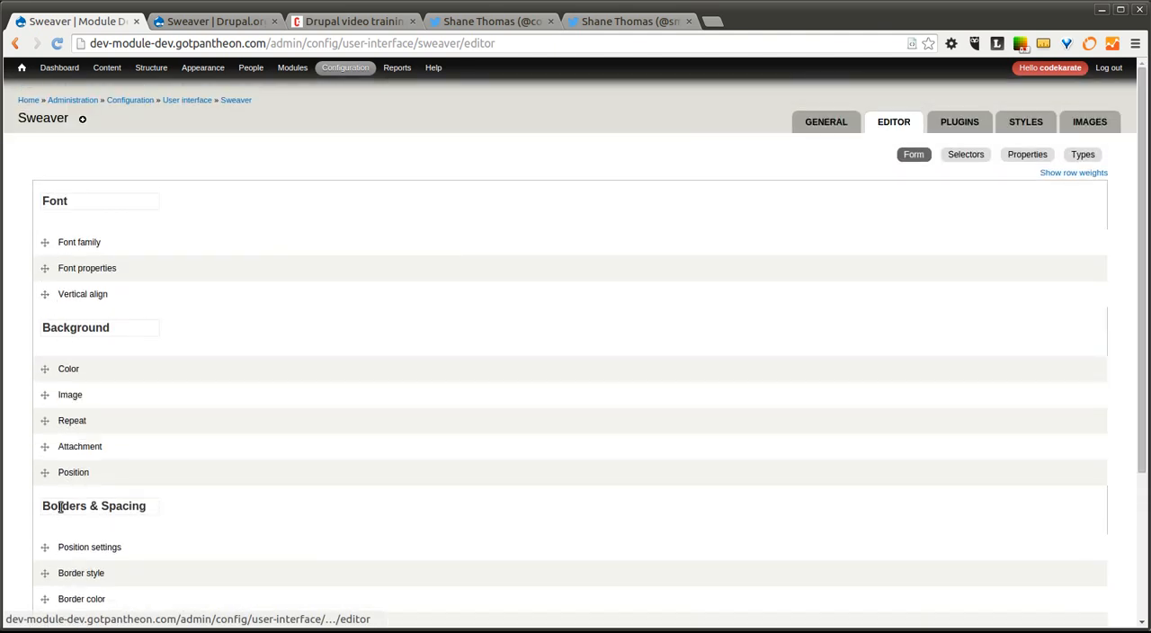
{"action": "mouse_move", "coordinate": [46, 398]}
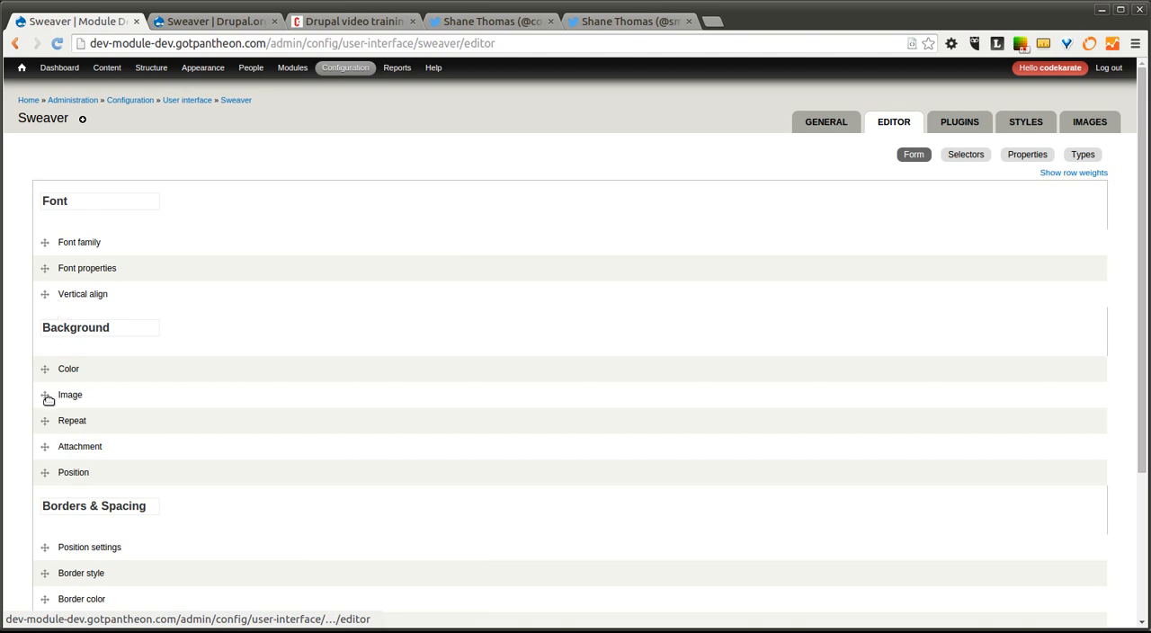
{"action": "scroll", "scroll_direction": "down", "scroll_amount": 3}
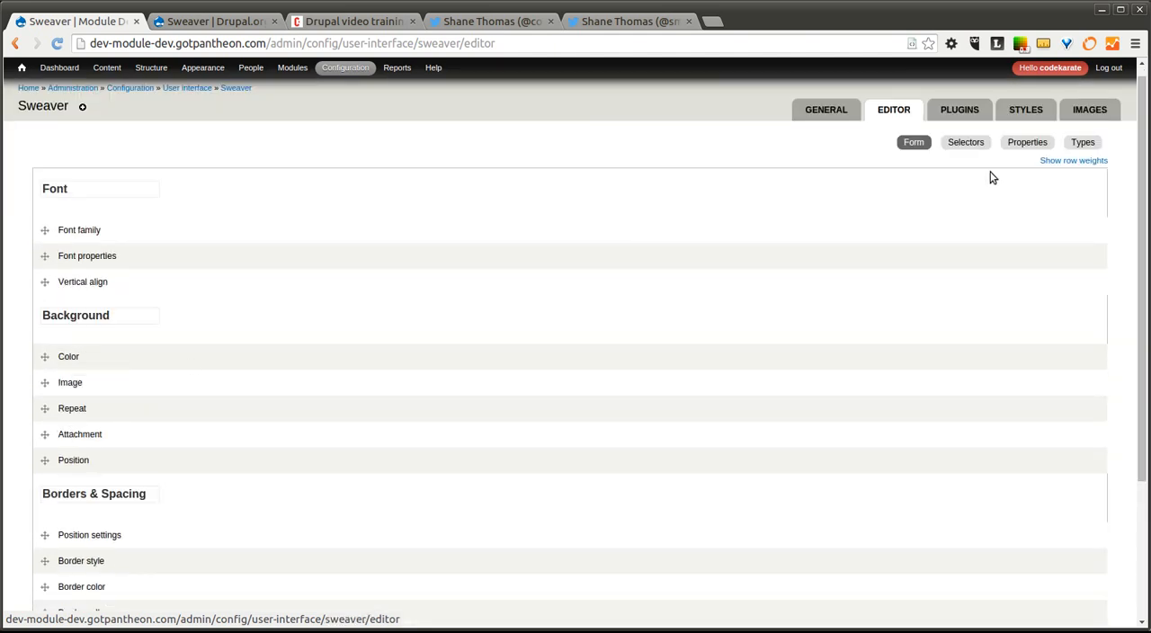
{"action": "left_click", "coordinate": [964, 141]}
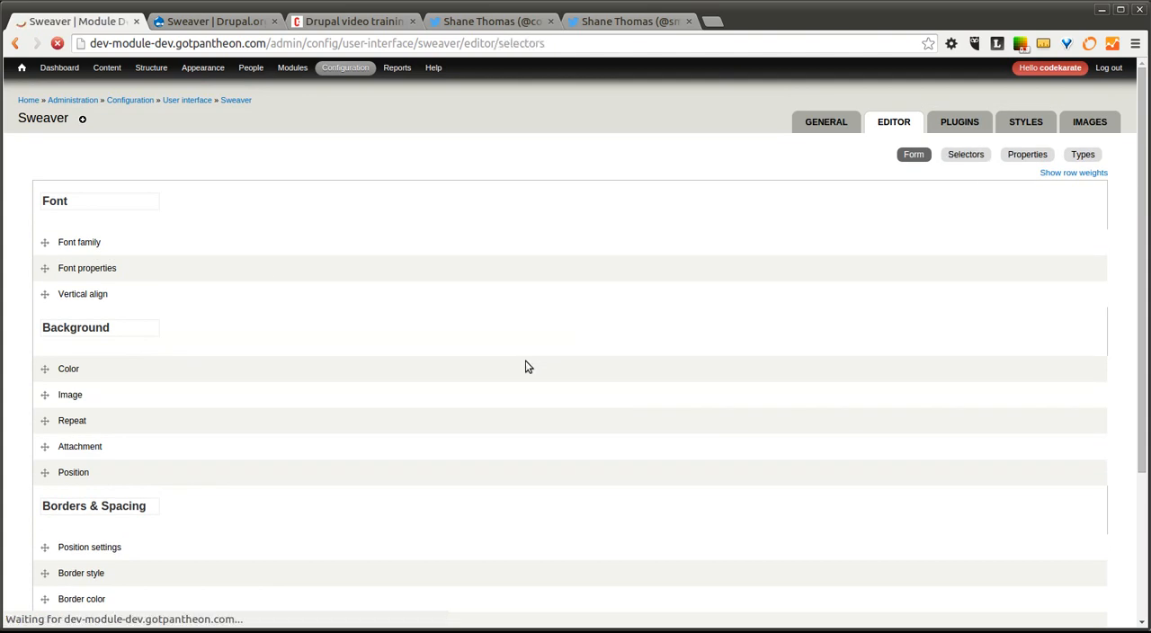
{"action": "left_click", "coordinate": [965, 154]}
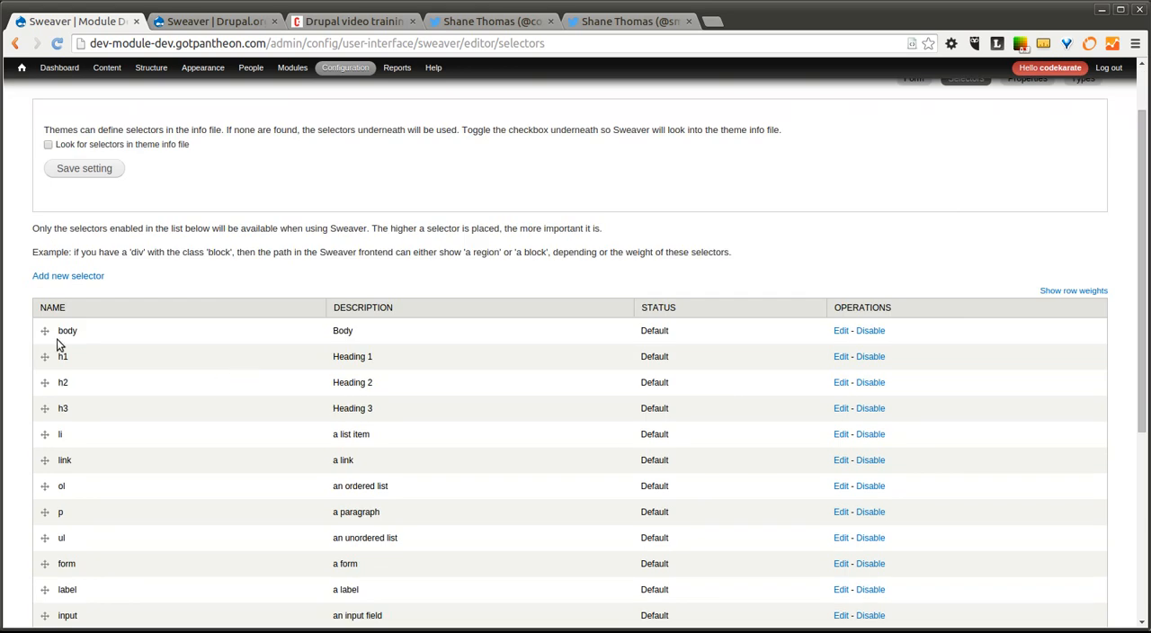
{"action": "scroll", "scroll_direction": "down", "scroll_amount": 3}
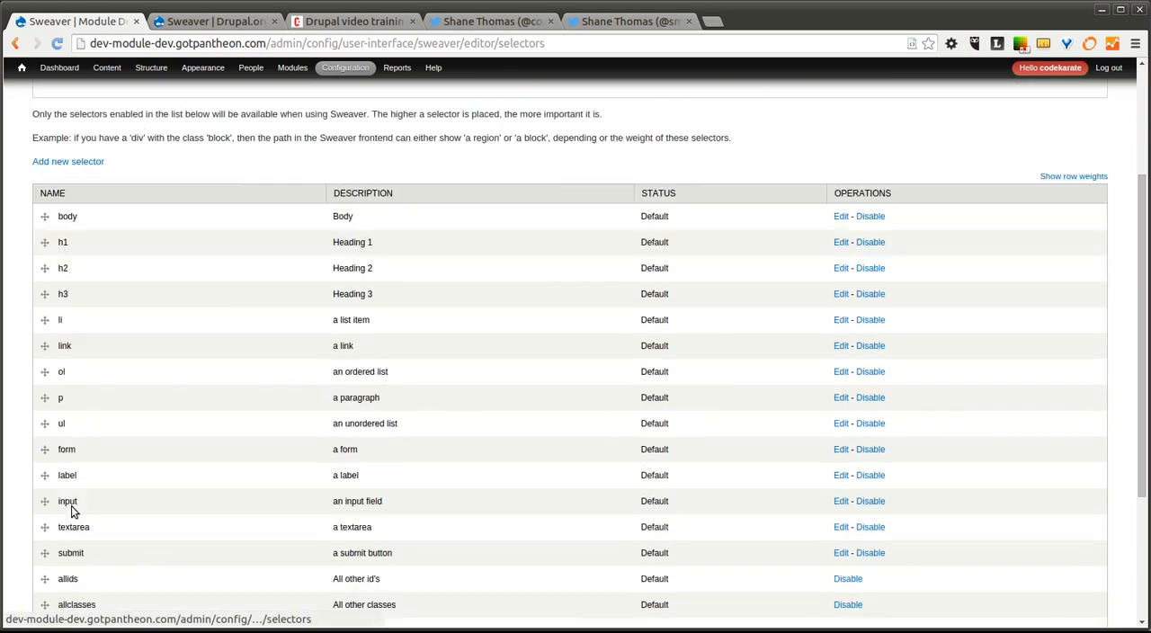
{"action": "scroll", "scroll_direction": "down", "scroll_amount": 3}
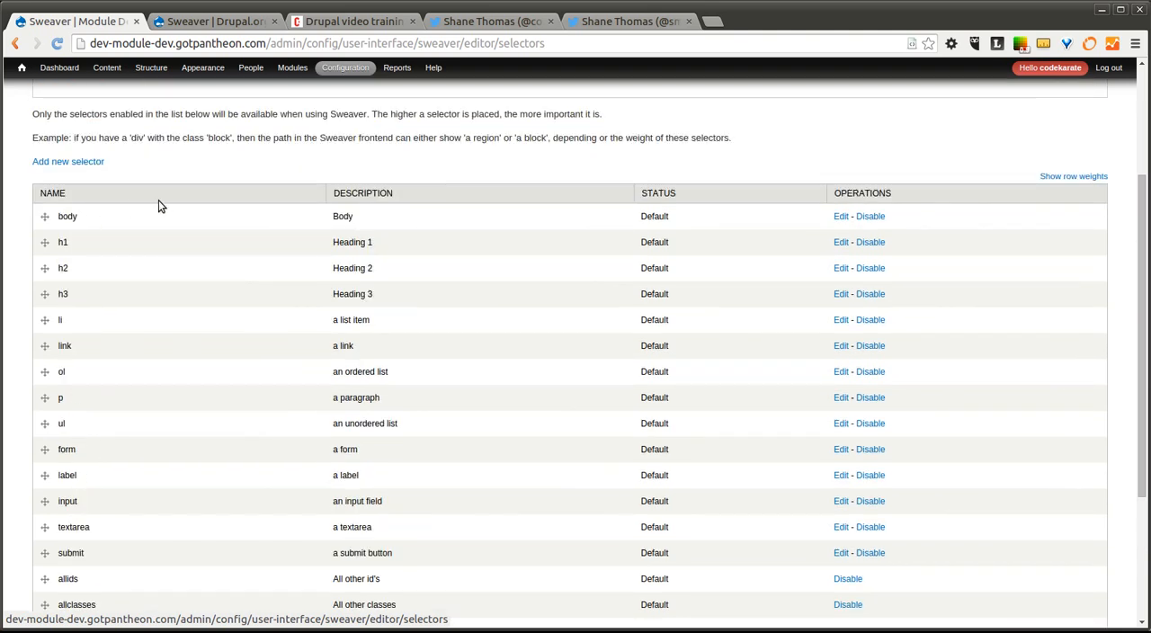
{"action": "mouse_move", "coordinate": [76, 390]}
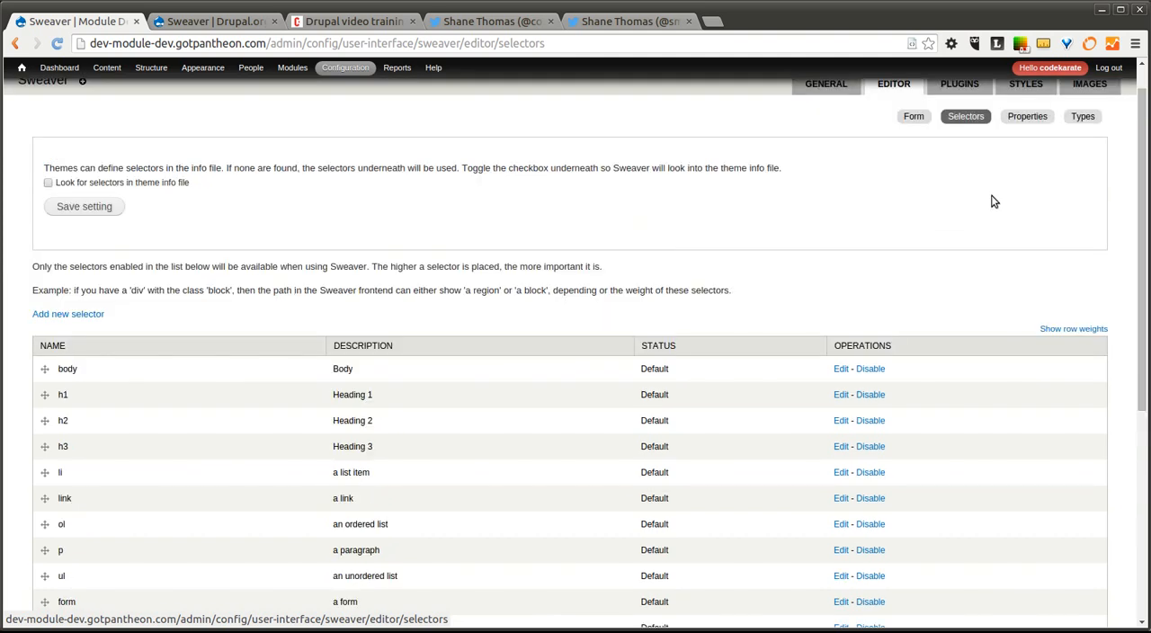
{"action": "mouse_move", "coordinate": [693, 322]}
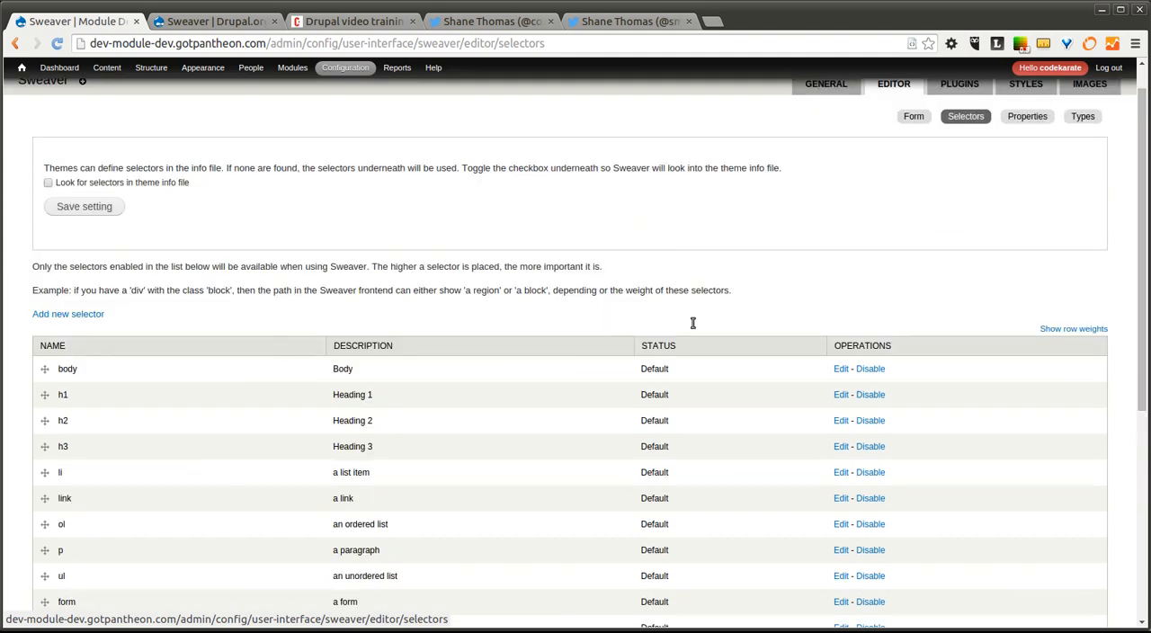
{"action": "mouse_move", "coordinate": [733, 332]}
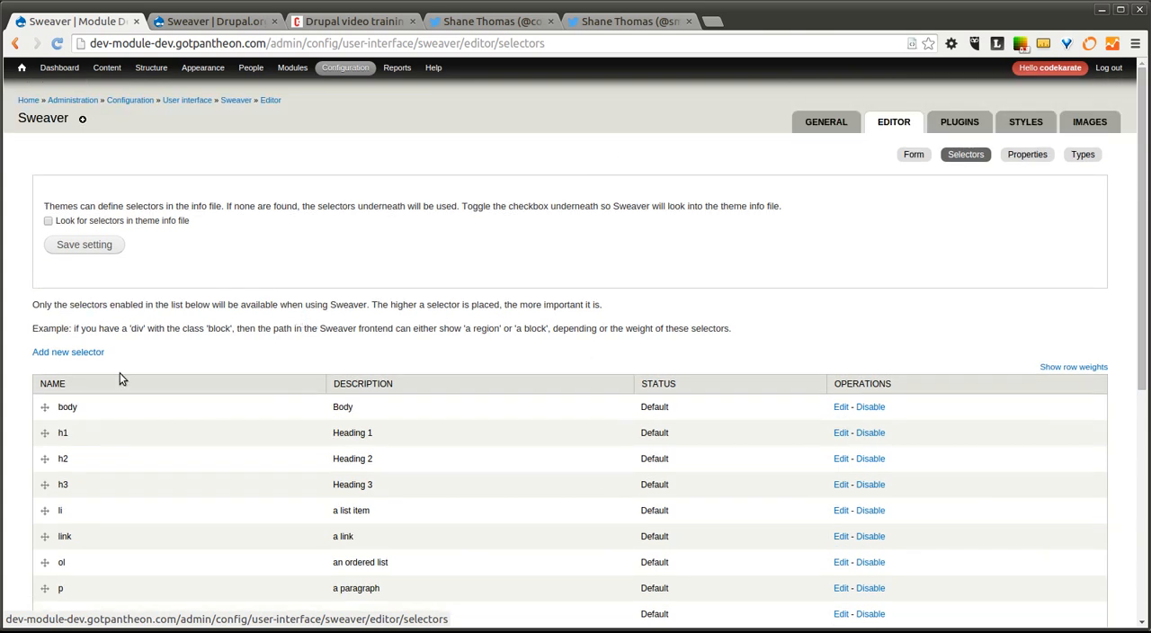
{"action": "mouse_move", "coordinate": [1023, 186]}
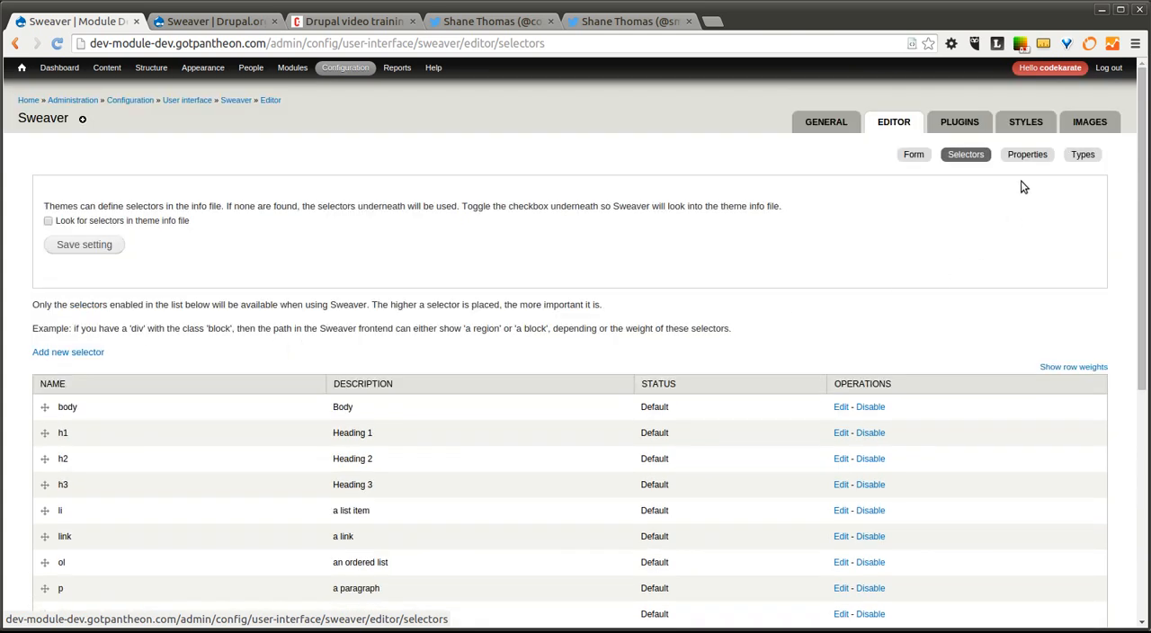
Show Sweaver's Properties sub-tab listing font-family, font-size, color and background properties
{"action": "left_click", "coordinate": [1026, 153]}
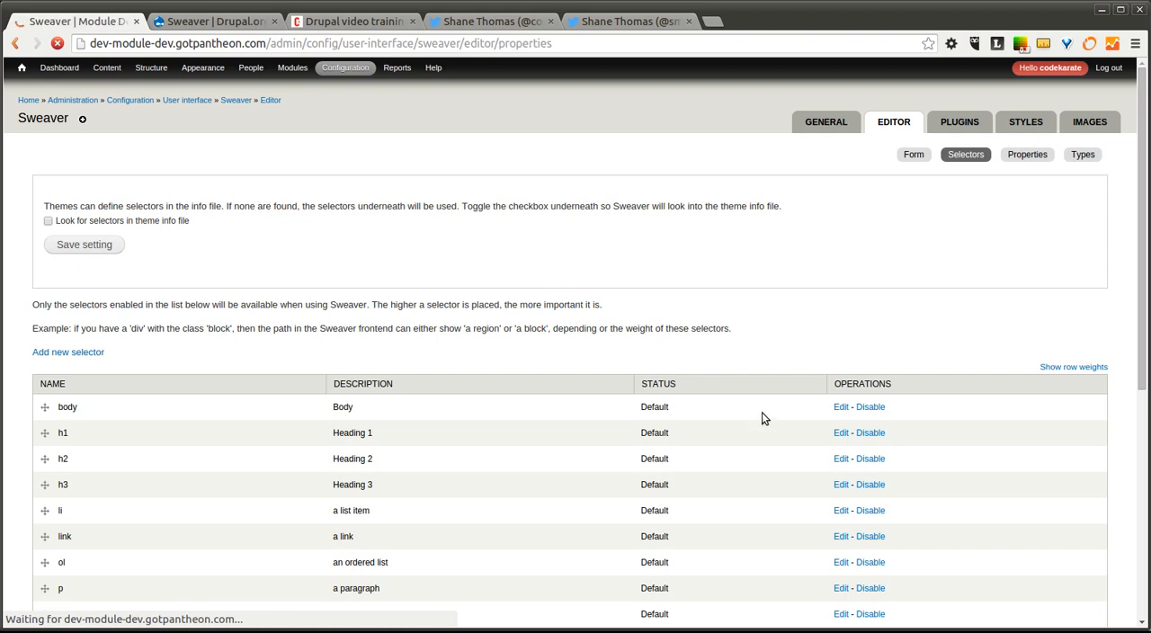
{"action": "left_click", "coordinate": [1026, 154]}
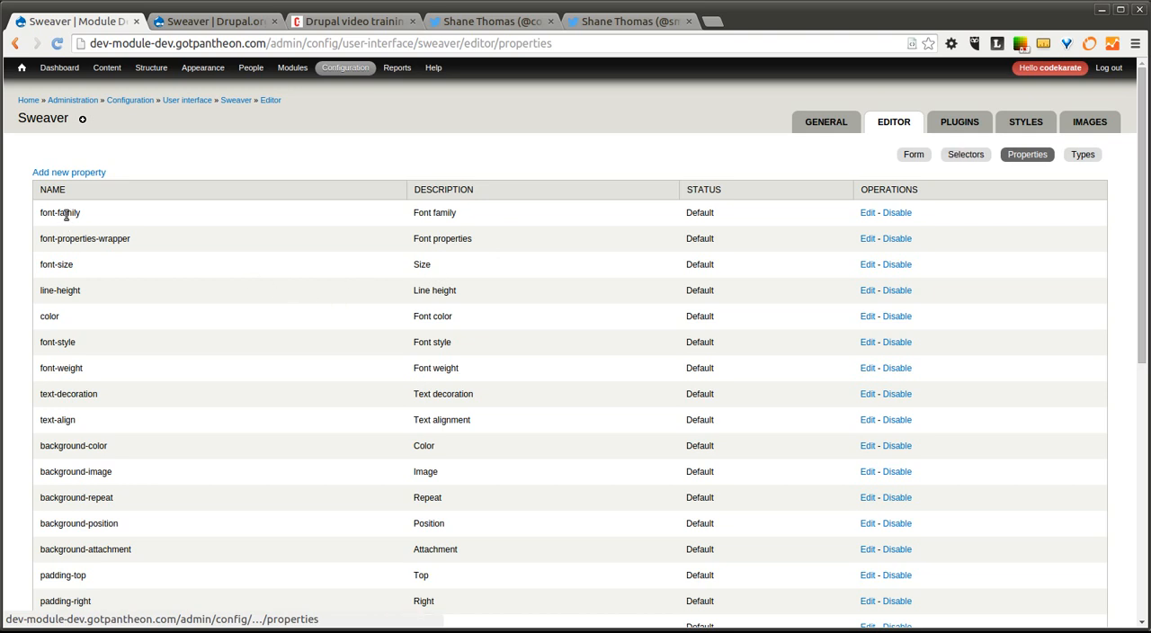
{"action": "mouse_move", "coordinate": [402, 459]}
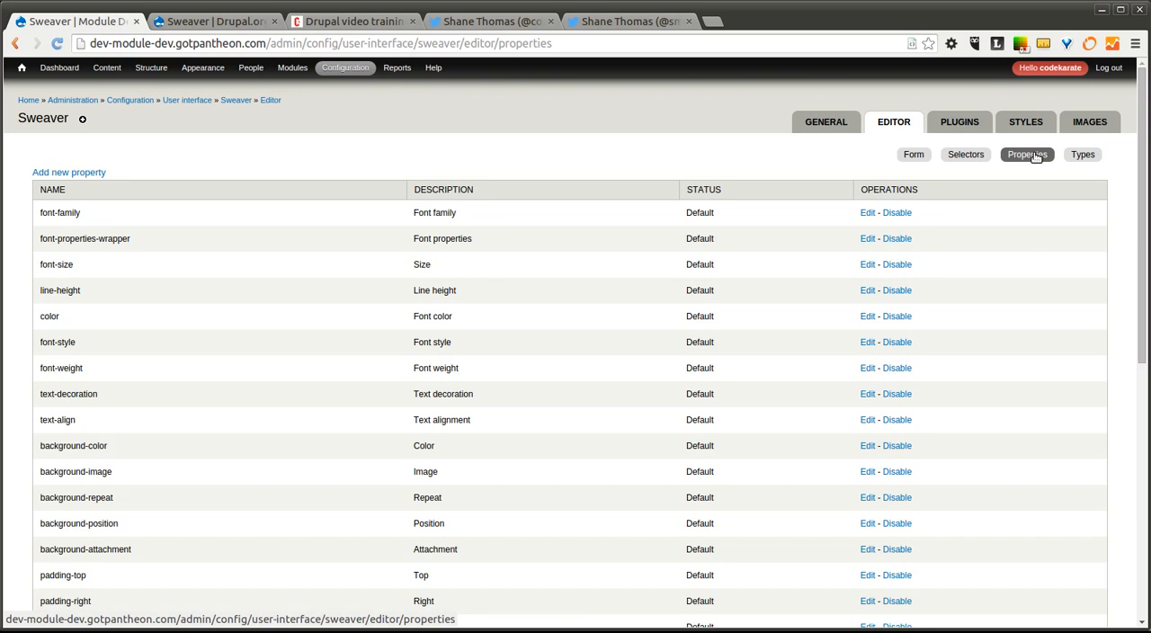
{"action": "mouse_move", "coordinate": [1052, 157]}
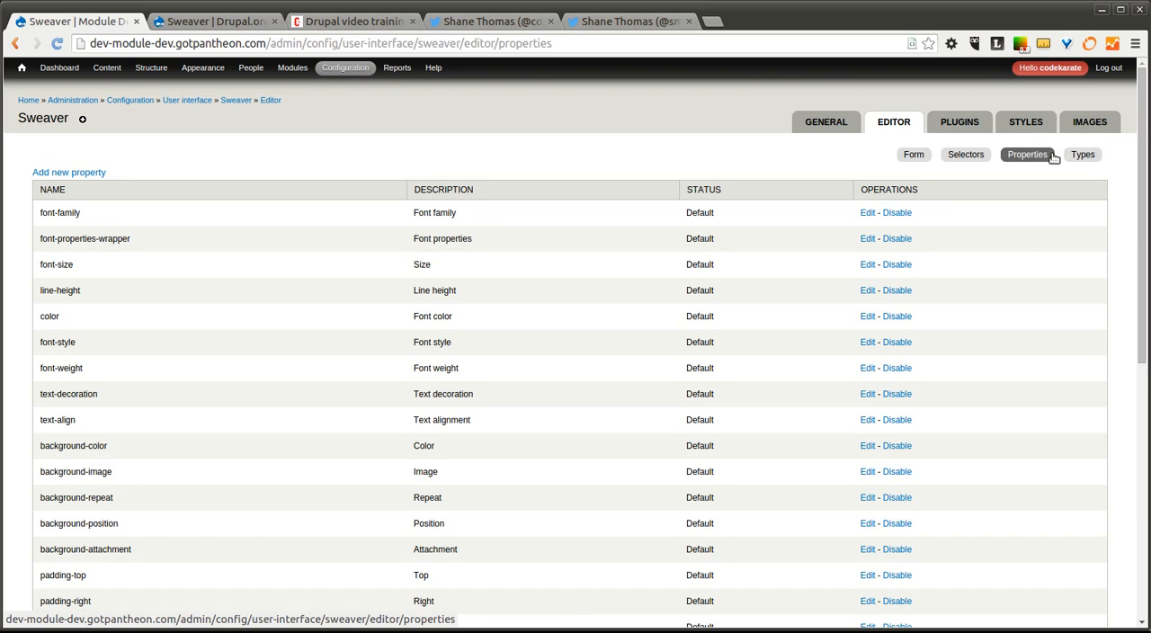
{"action": "mouse_move", "coordinate": [1041, 195]}
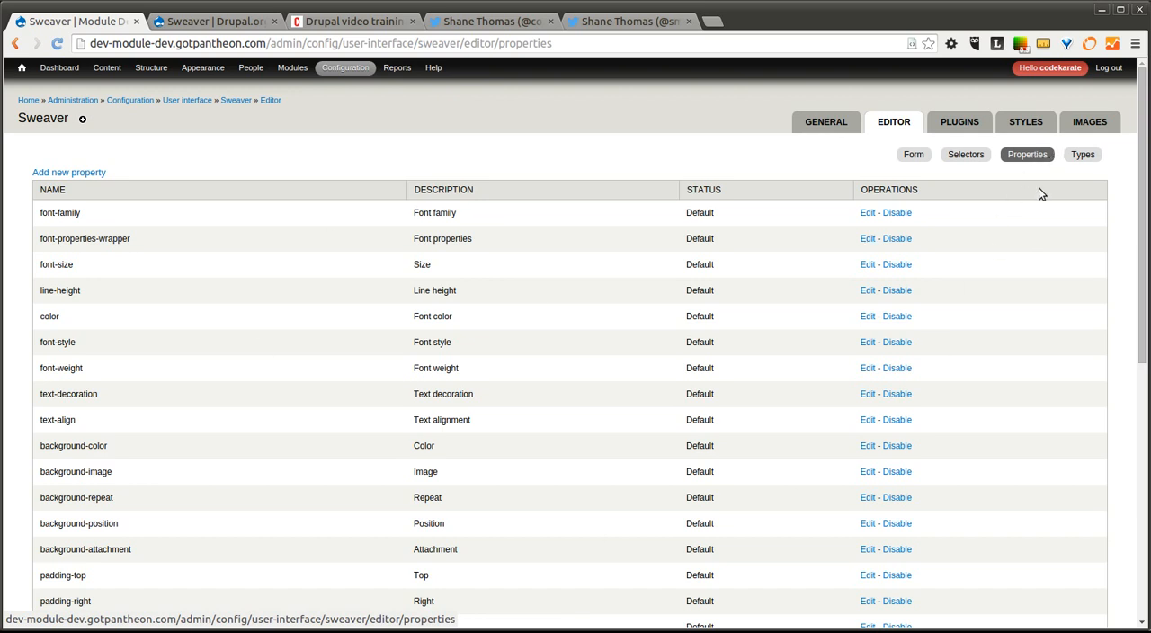
Show Sweaver's Types list and review the block type's enabled property options
{"action": "left_click", "coordinate": [1082, 154]}
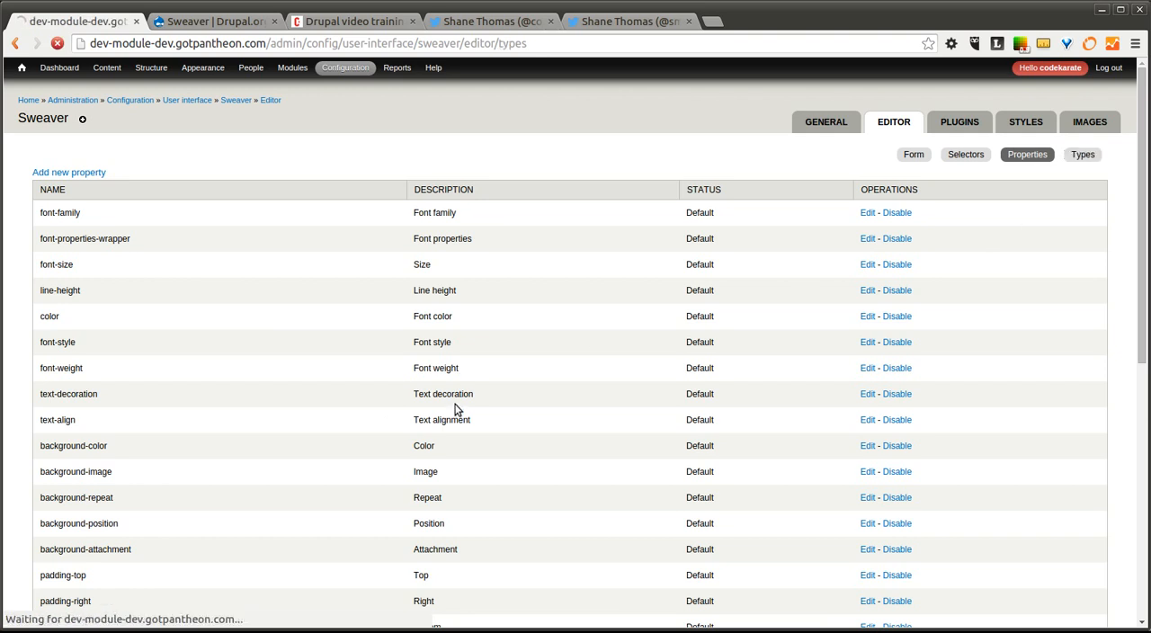
{"action": "left_click", "coordinate": [1082, 154]}
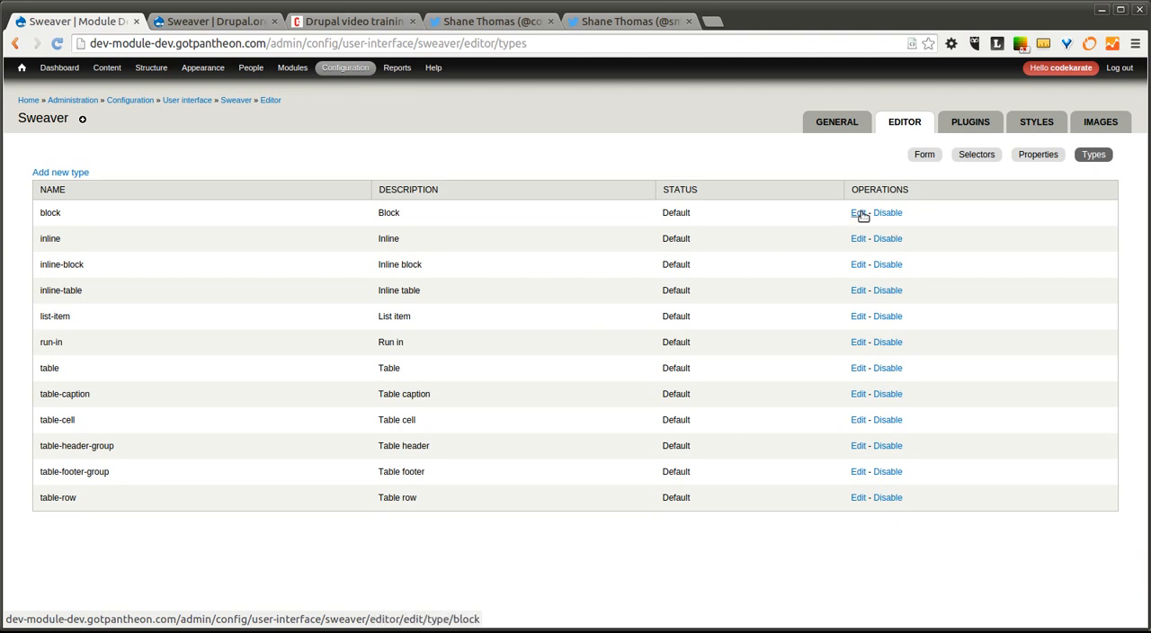
{"action": "left_click", "coordinate": [856, 212]}
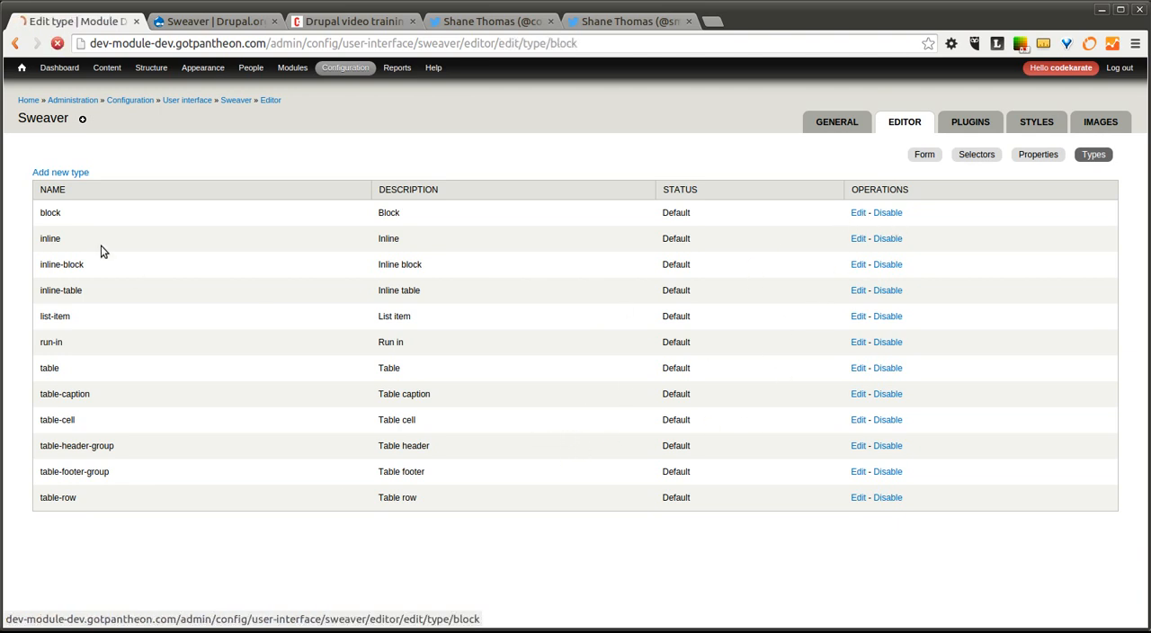
{"action": "left_click", "coordinate": [857, 212]}
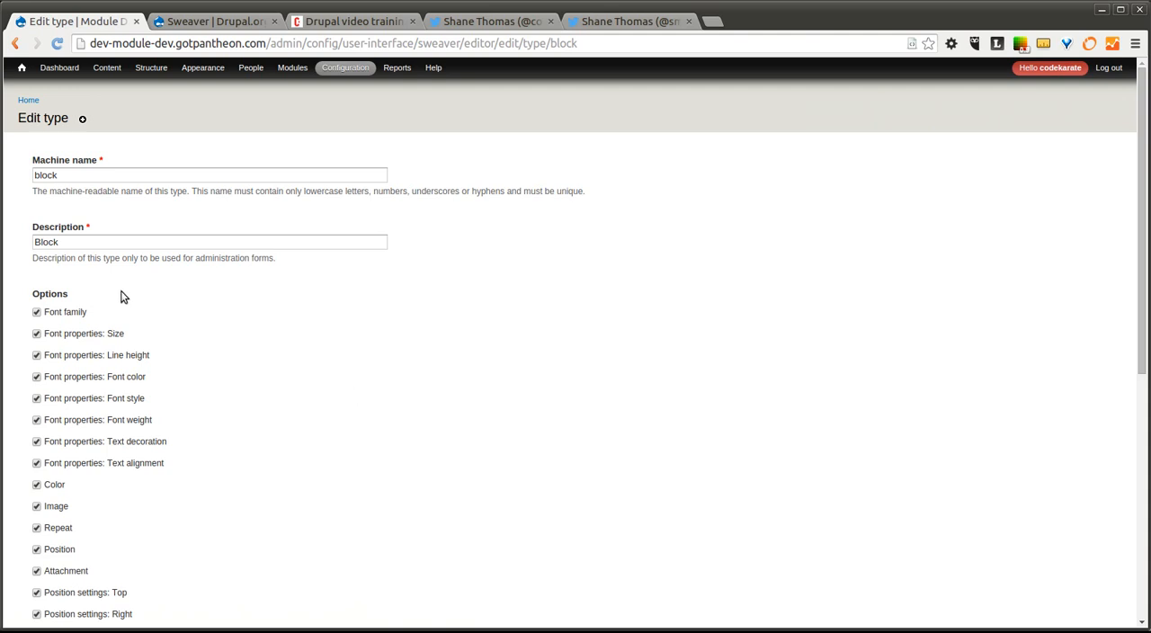
{"action": "scroll", "scroll_direction": "down", "scroll_amount": 3}
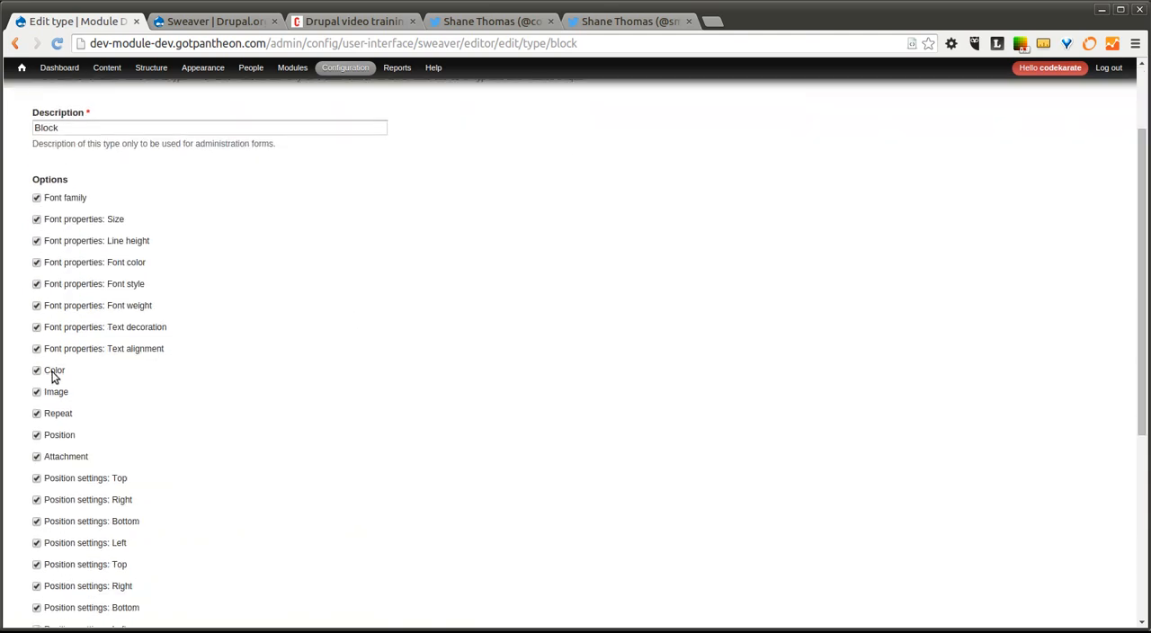
{"action": "scroll", "scroll_direction": "down", "scroll_amount": 3}
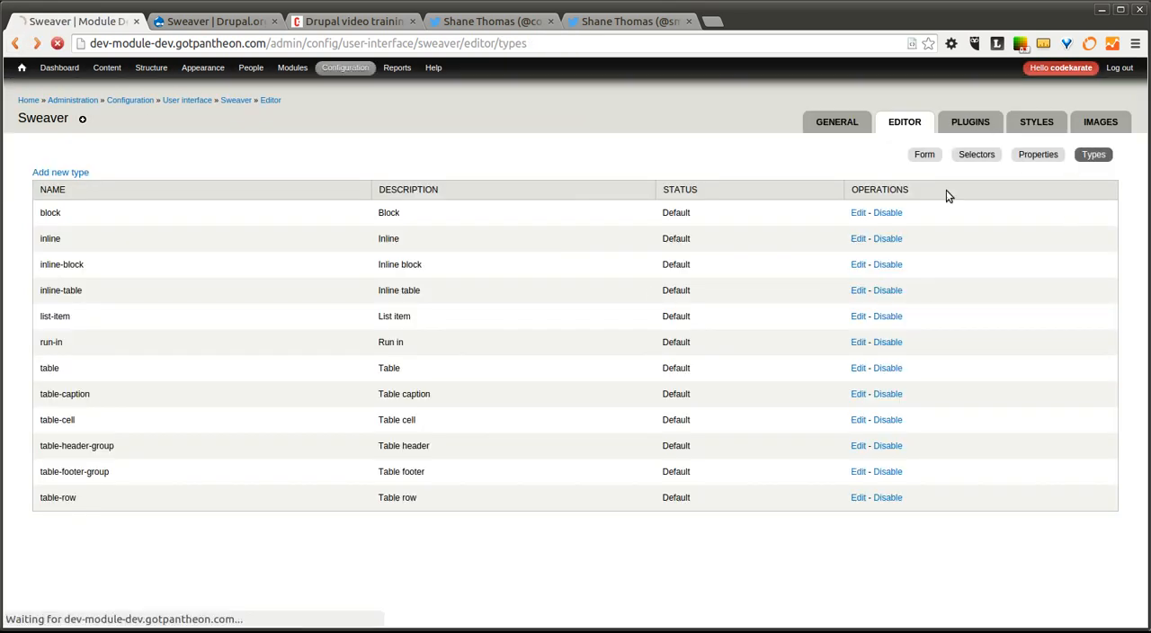
Show the Plugins settings with Manage styles and Images enabled
{"action": "left_click", "coordinate": [969, 122]}
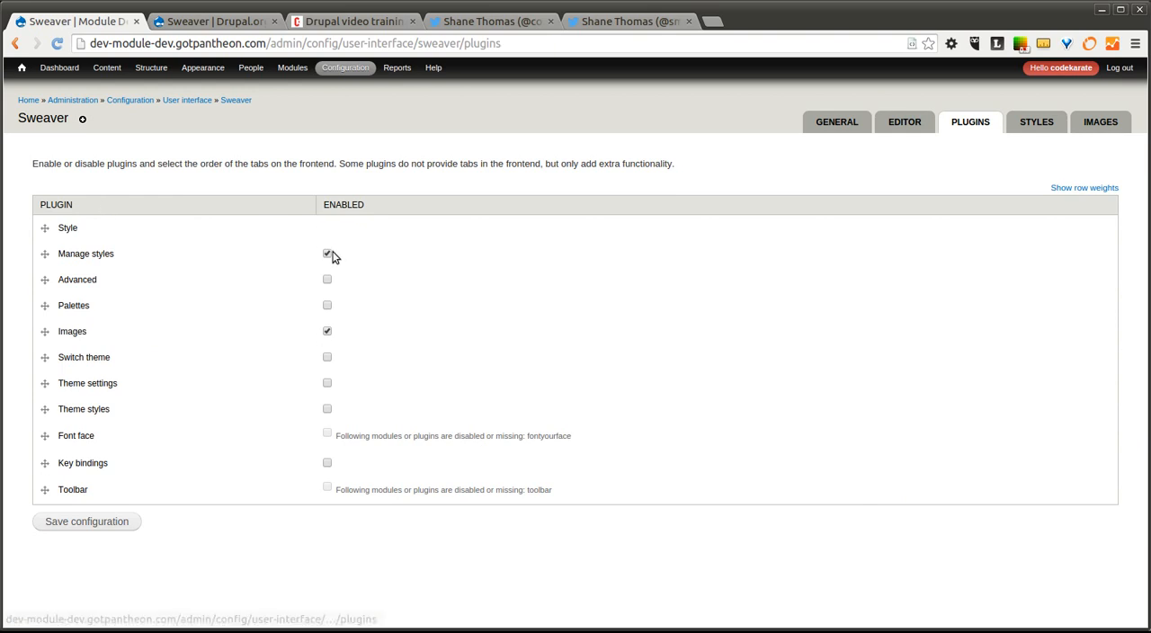
{"action": "mouse_move", "coordinate": [113, 336]}
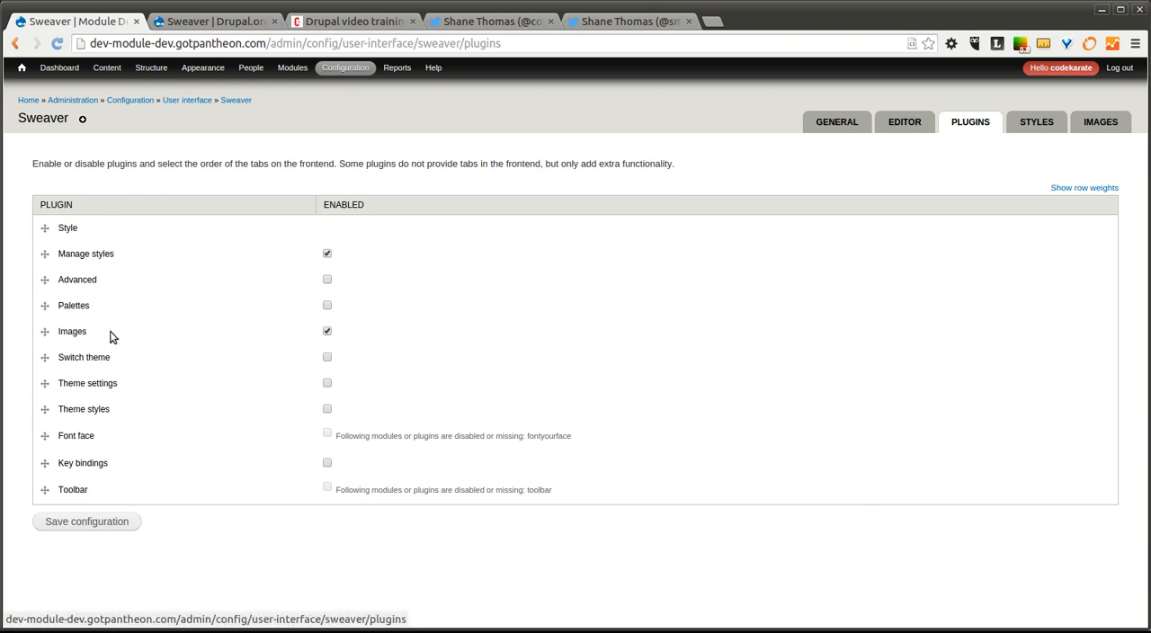
{"action": "mouse_move", "coordinate": [340, 391]}
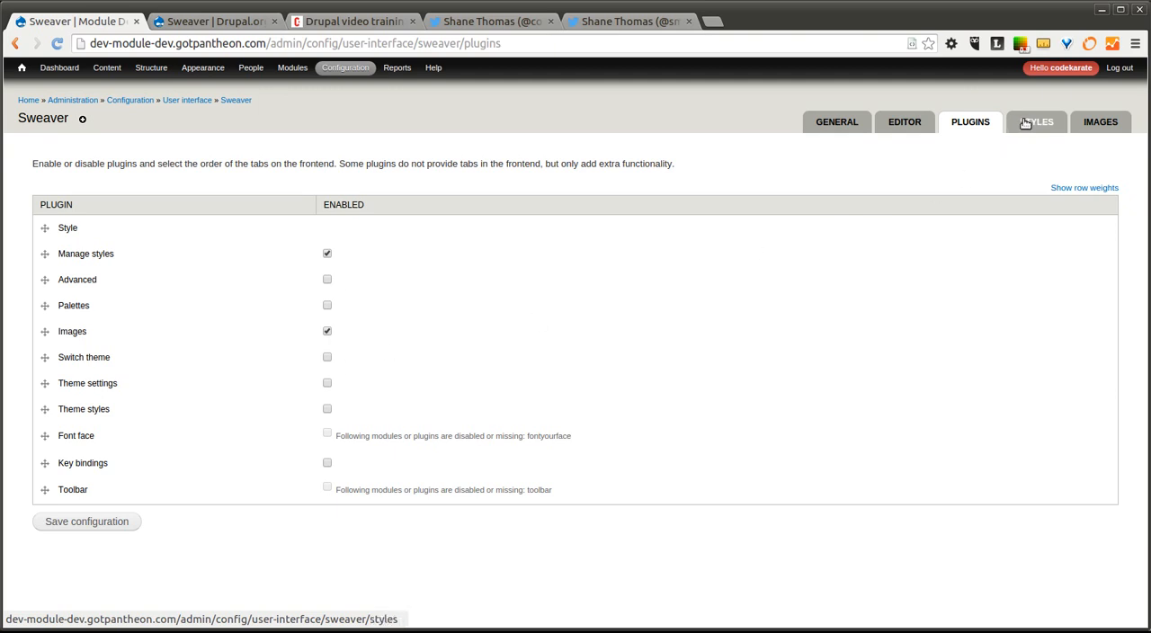
Show the Styles settings with autosave set to never and no styles found
{"action": "left_click", "coordinate": [1036, 121]}
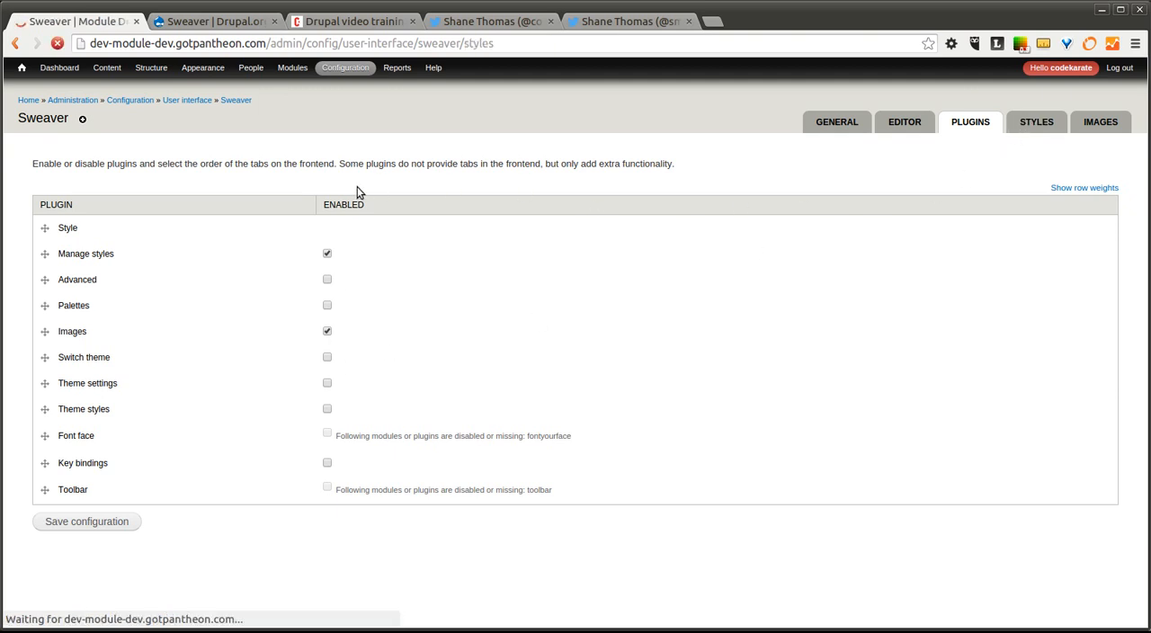
{"action": "left_click", "coordinate": [1036, 122]}
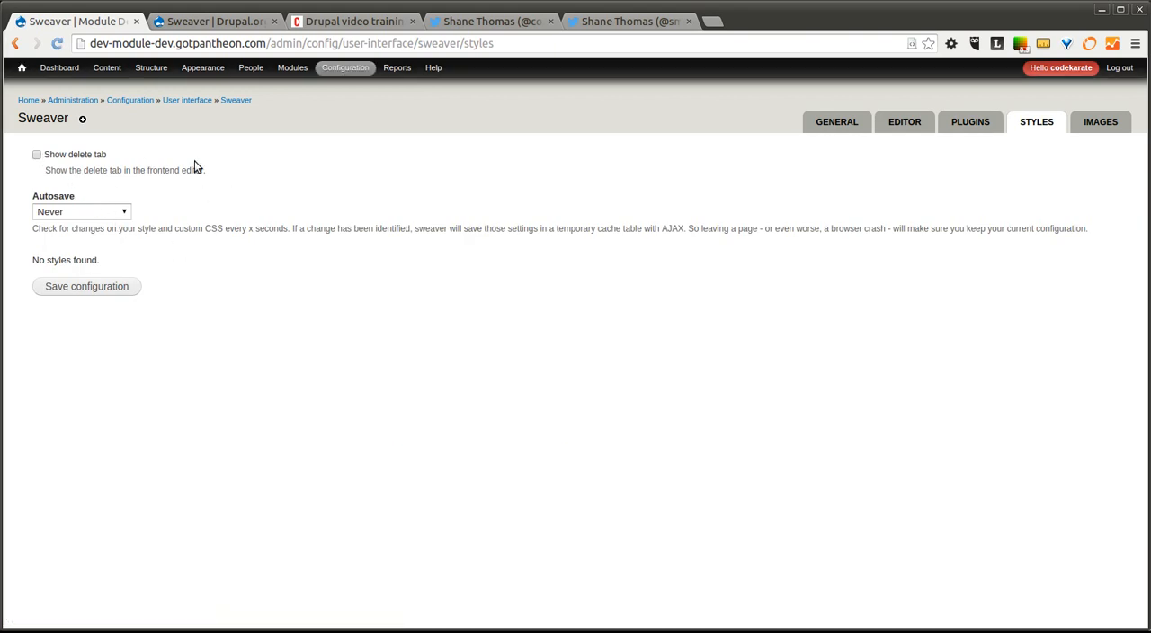
{"action": "mouse_move", "coordinate": [278, 207]}
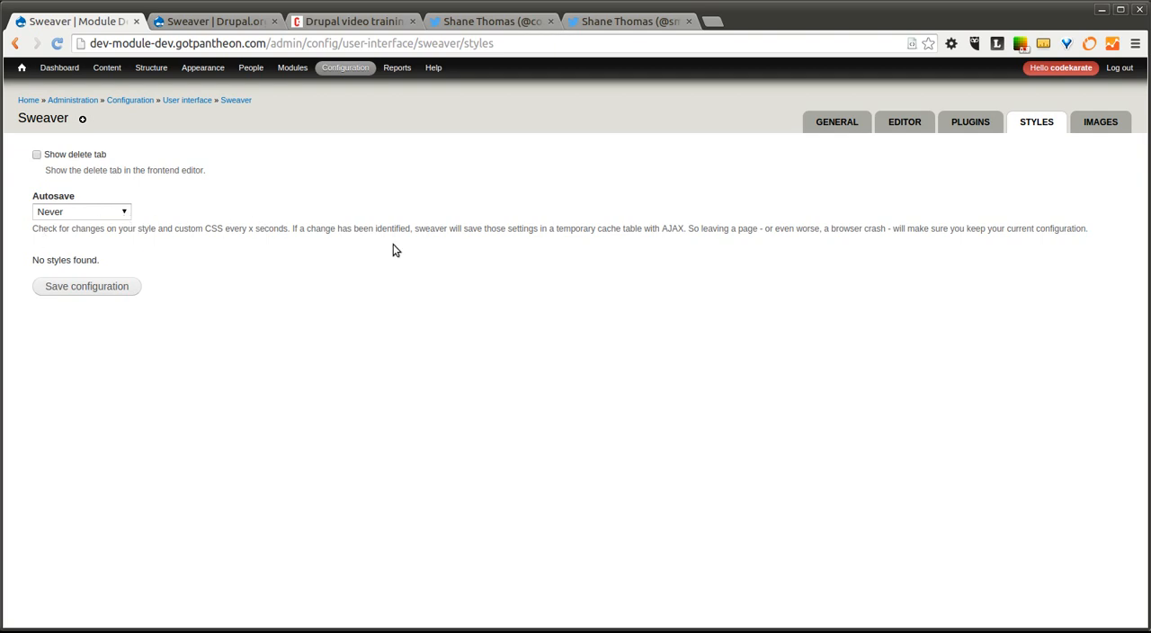
Show the Images settings with the editor tab enabled and no images uploaded
{"action": "left_click", "coordinate": [1100, 121]}
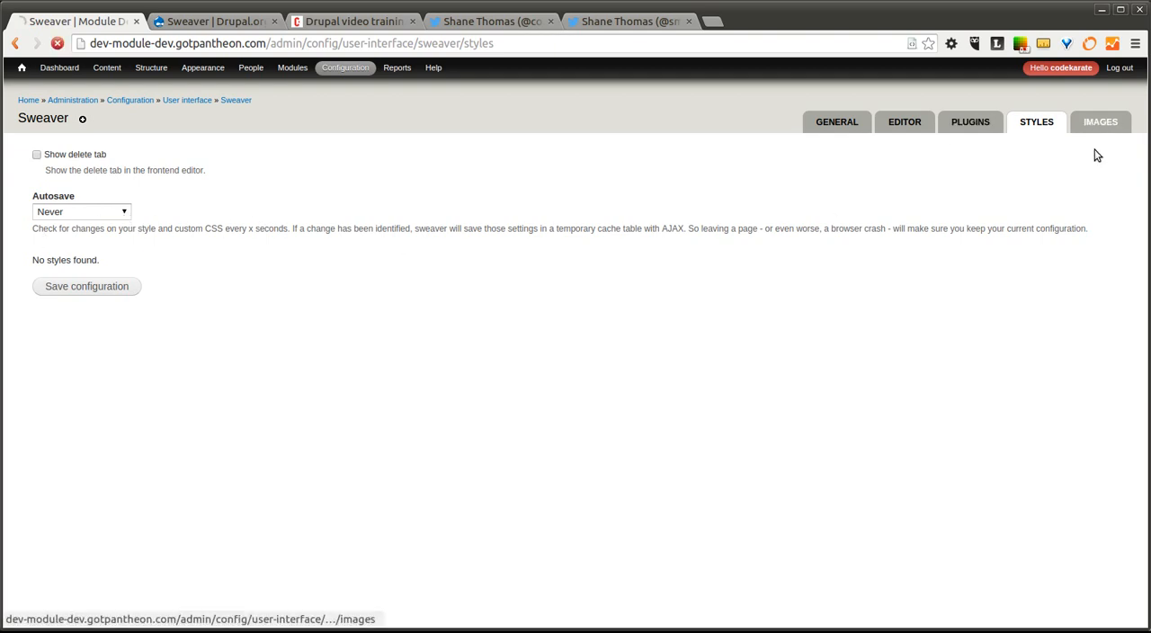
{"action": "left_click", "coordinate": [1100, 121]}
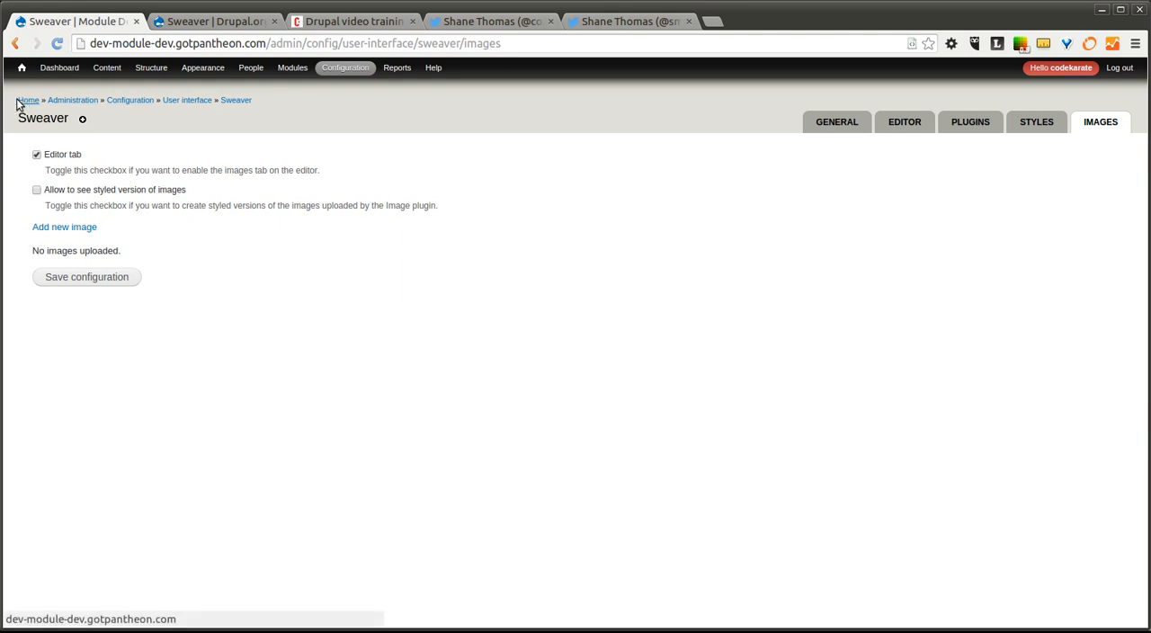
Go to the front page and view the selected header's Background and Borders & Spacing properties in the Sweaver bar
{"action": "left_click", "coordinate": [28, 99]}
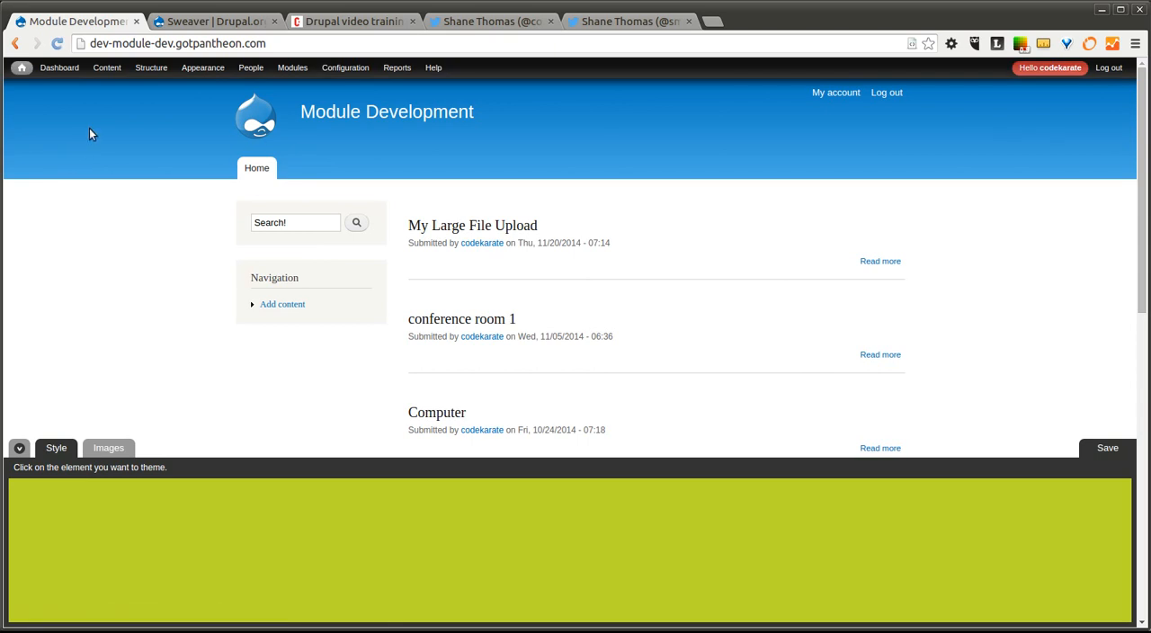
{"action": "mouse_move", "coordinate": [139, 153]}
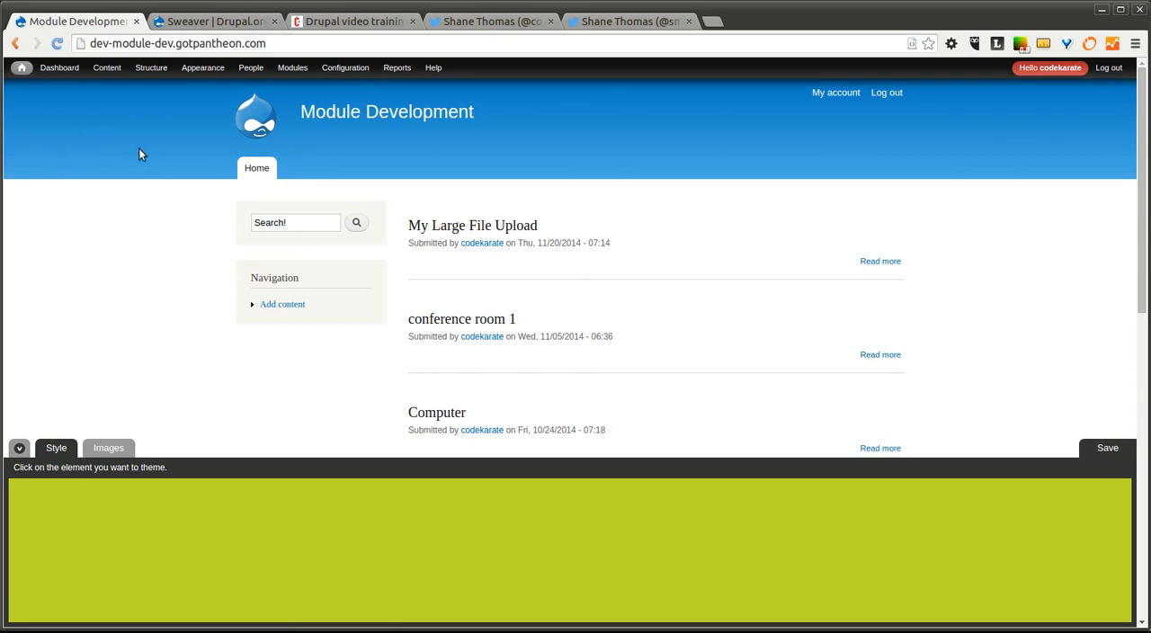
{"action": "mouse_move", "coordinate": [57, 486]}
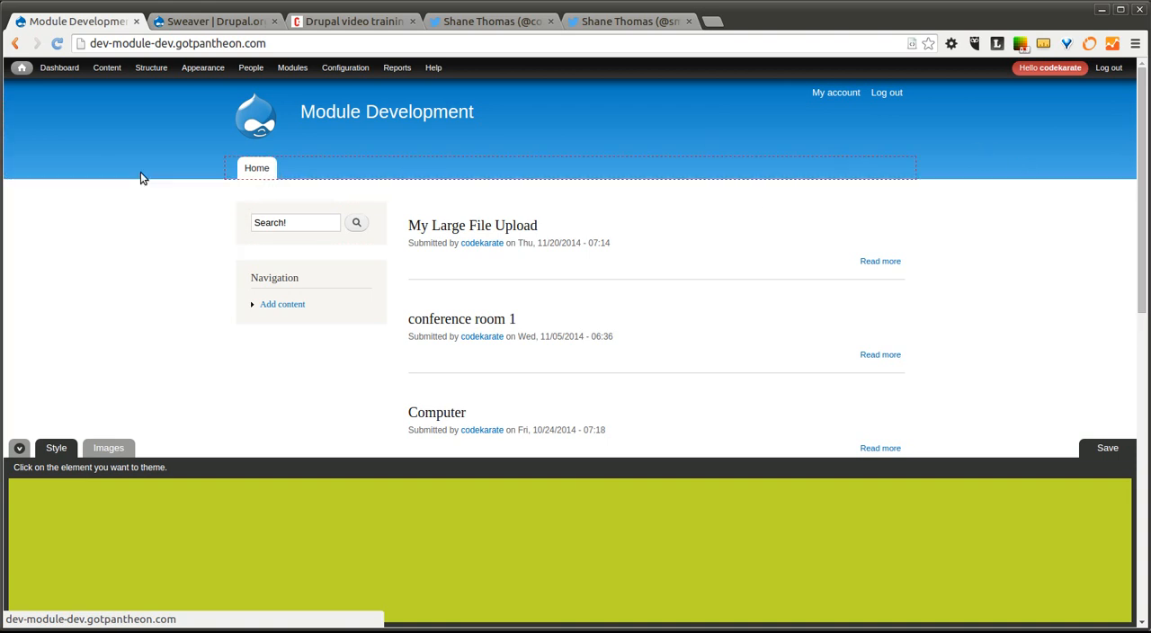
{"action": "mouse_move", "coordinate": [861, 291]}
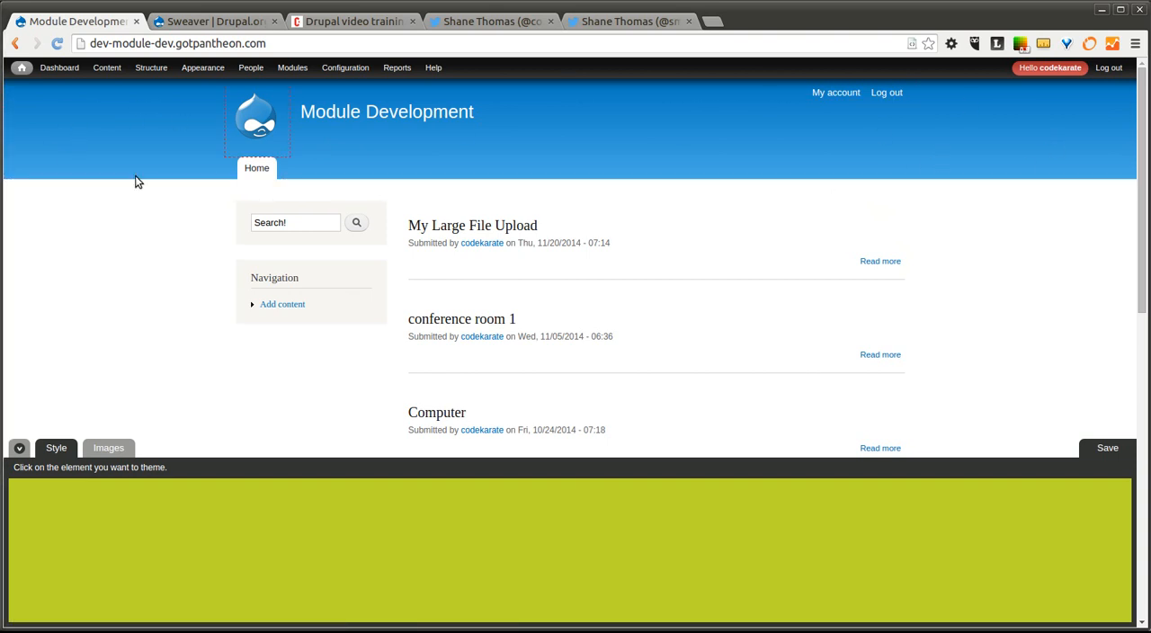
{"action": "mouse_move", "coordinate": [84, 162]}
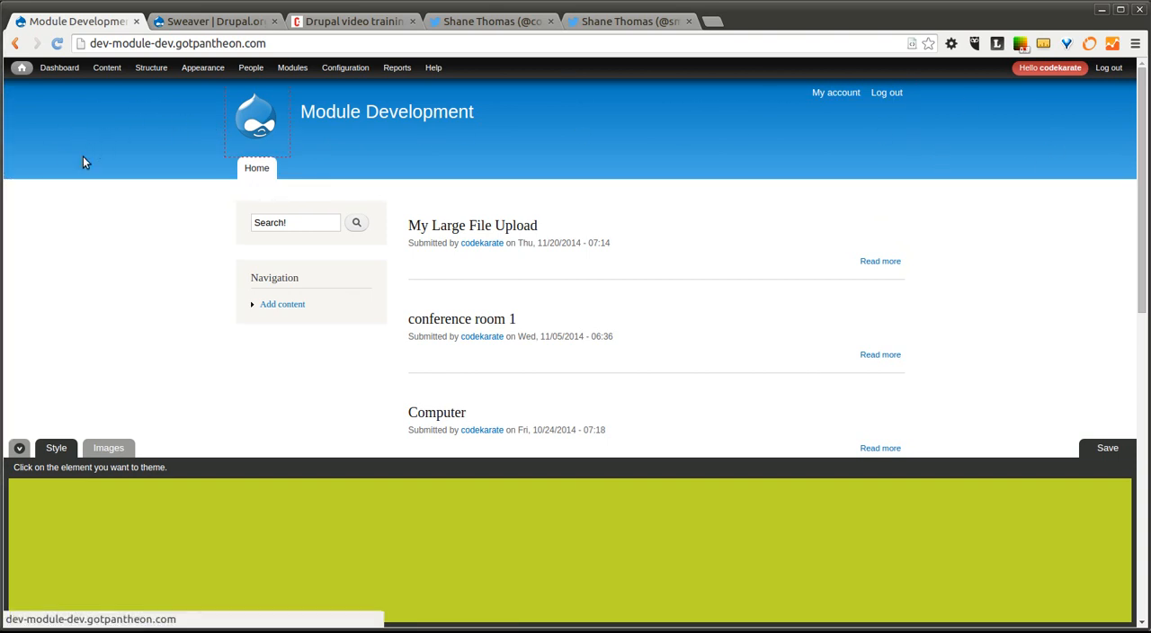
{"action": "mouse_move", "coordinate": [240, 117]}
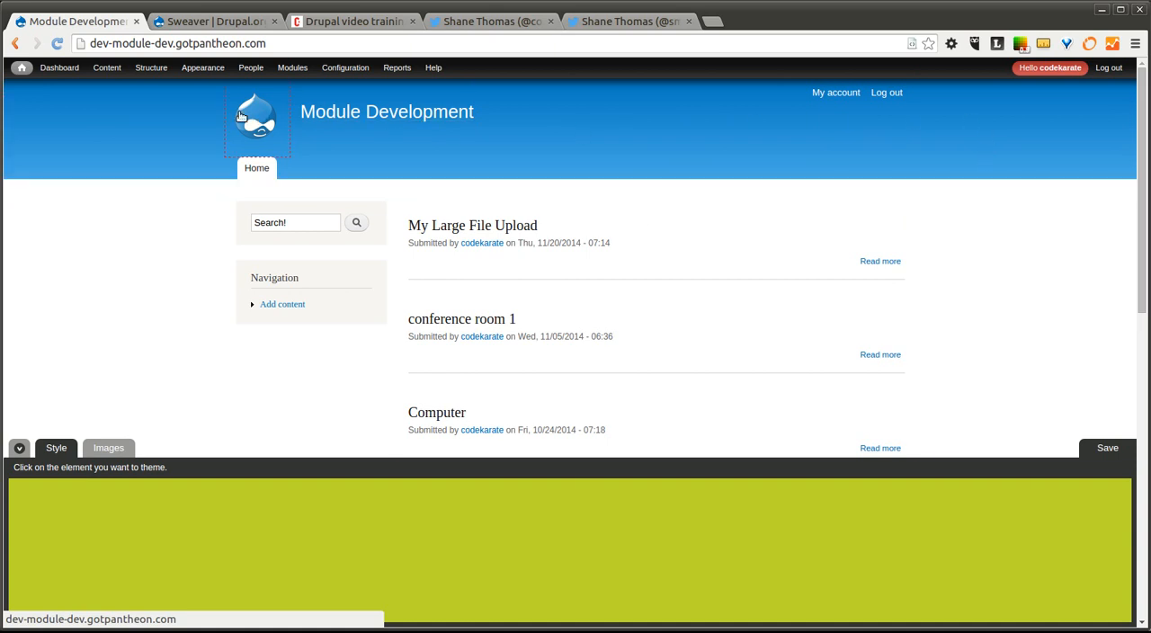
{"action": "mouse_move", "coordinate": [72, 156]}
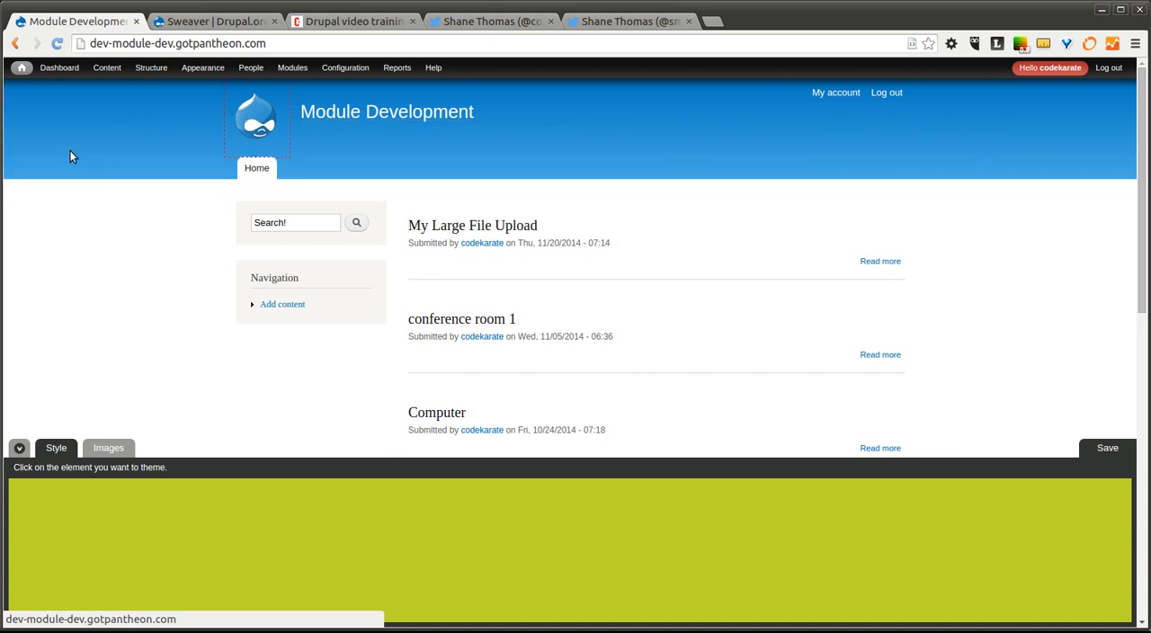
{"action": "mouse_move", "coordinate": [26, 182]}
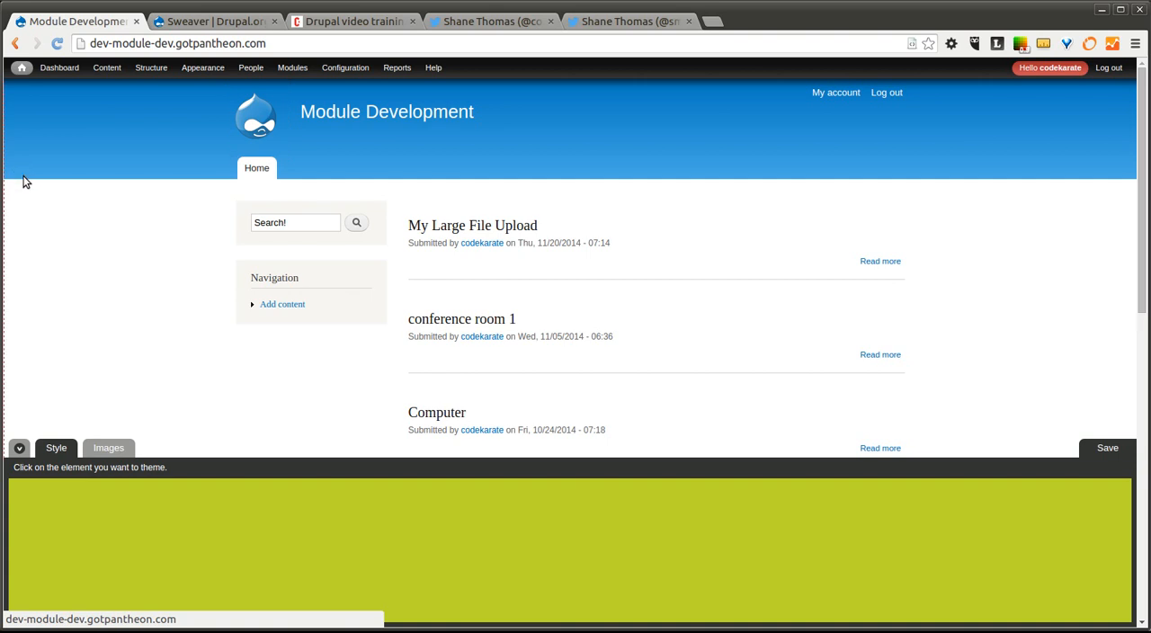
{"action": "mouse_move", "coordinate": [56, 176]}
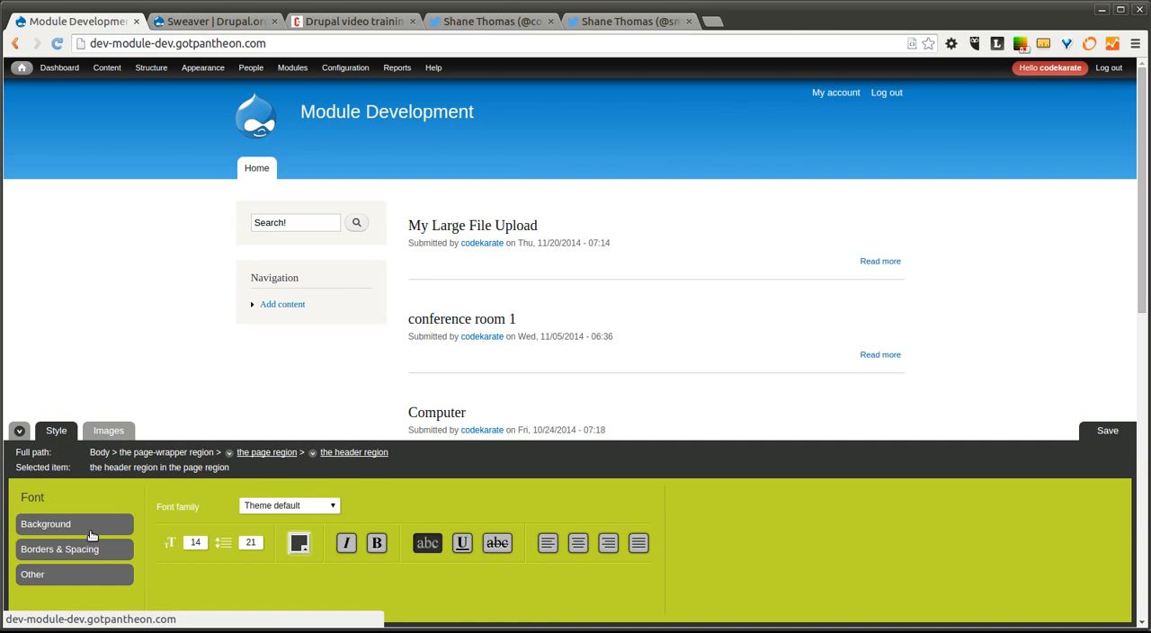
{"action": "left_click", "coordinate": [45, 524]}
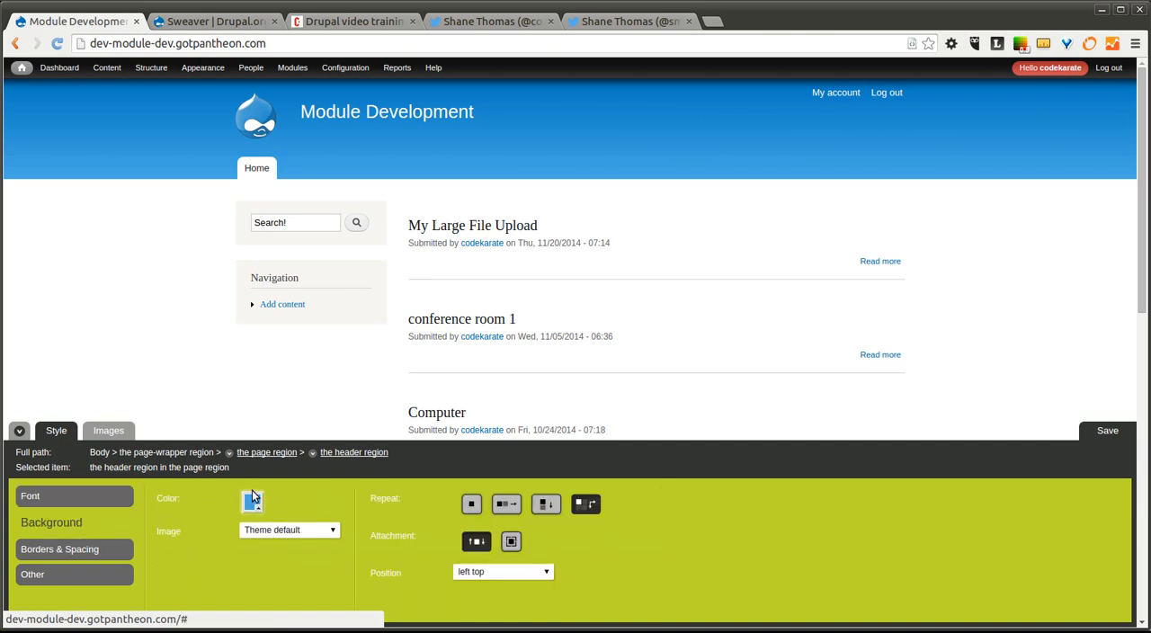
{"action": "left_click", "coordinate": [60, 549]}
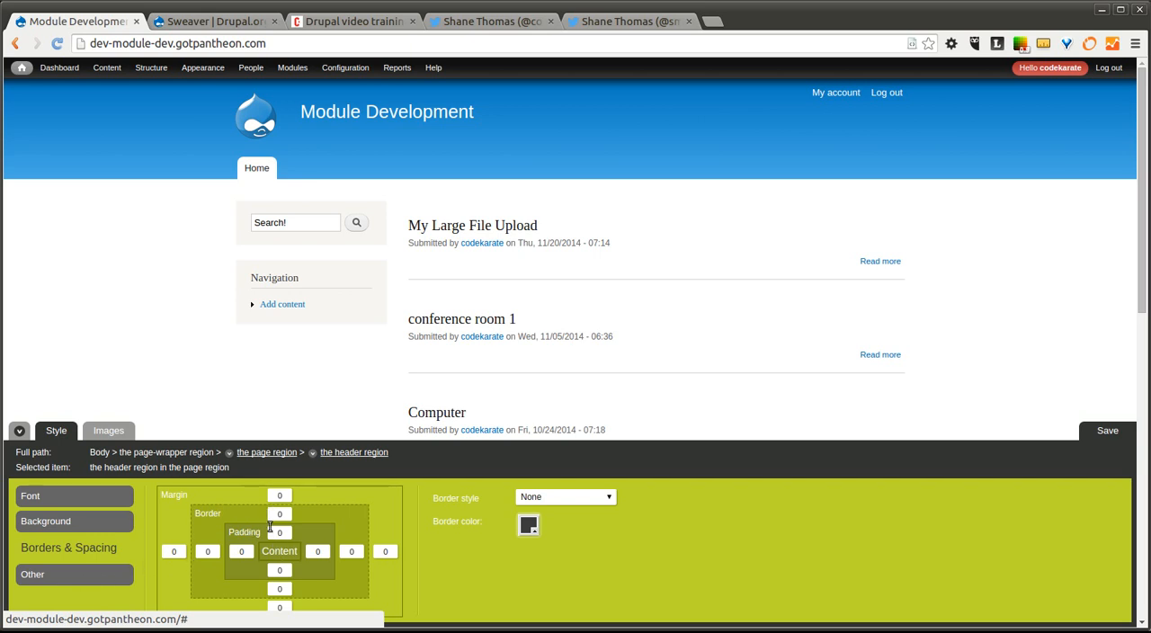
{"action": "mouse_move", "coordinate": [80, 589]}
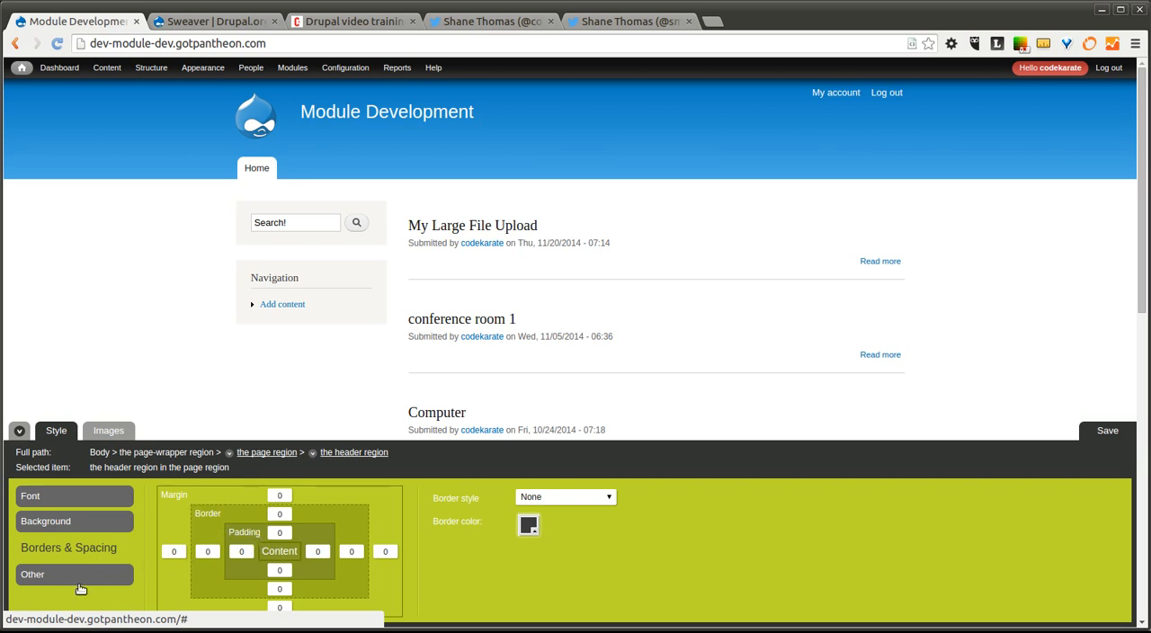
{"action": "mouse_move", "coordinate": [163, 580]}
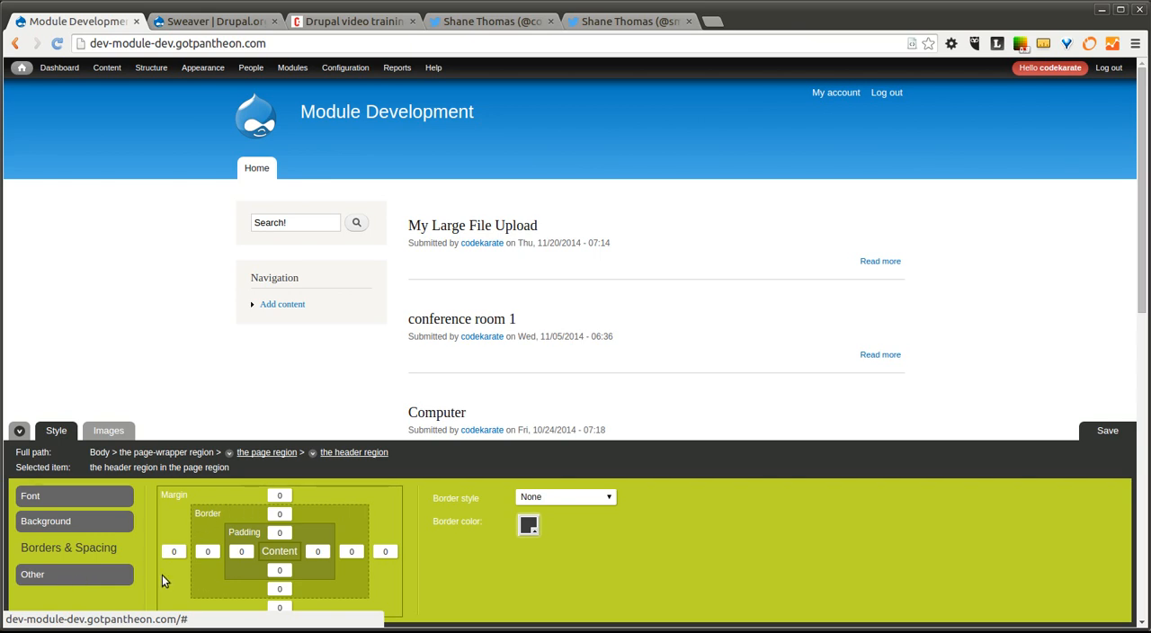
Give the header region a red background colour from the colour chooser
{"action": "left_click", "coordinate": [45, 521]}
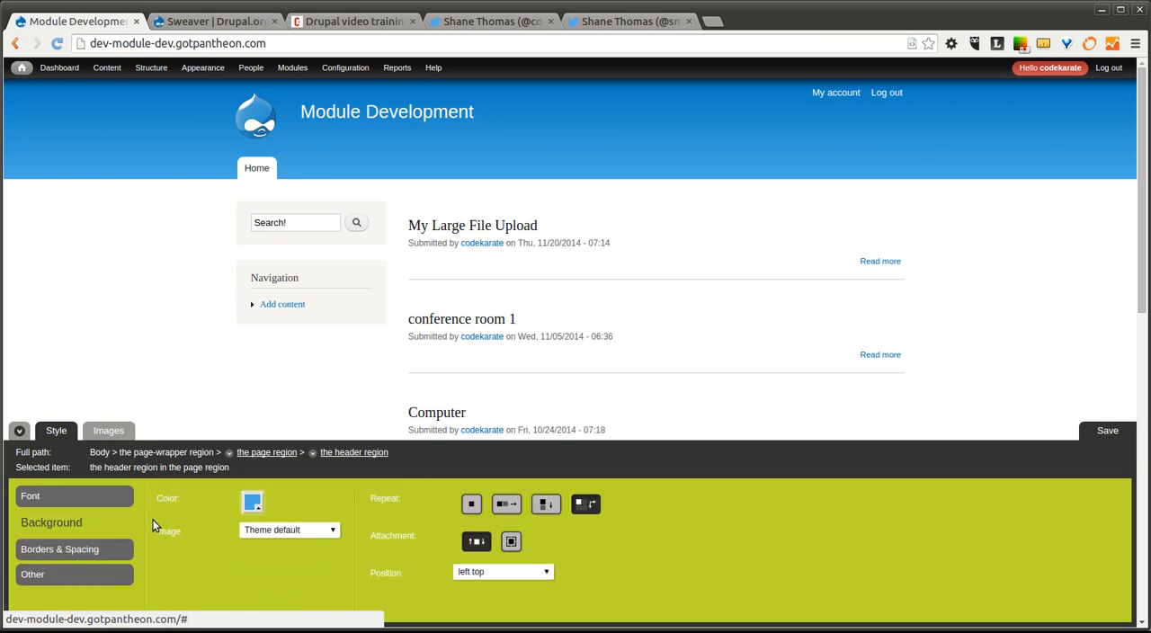
{"action": "left_click", "coordinate": [253, 500]}
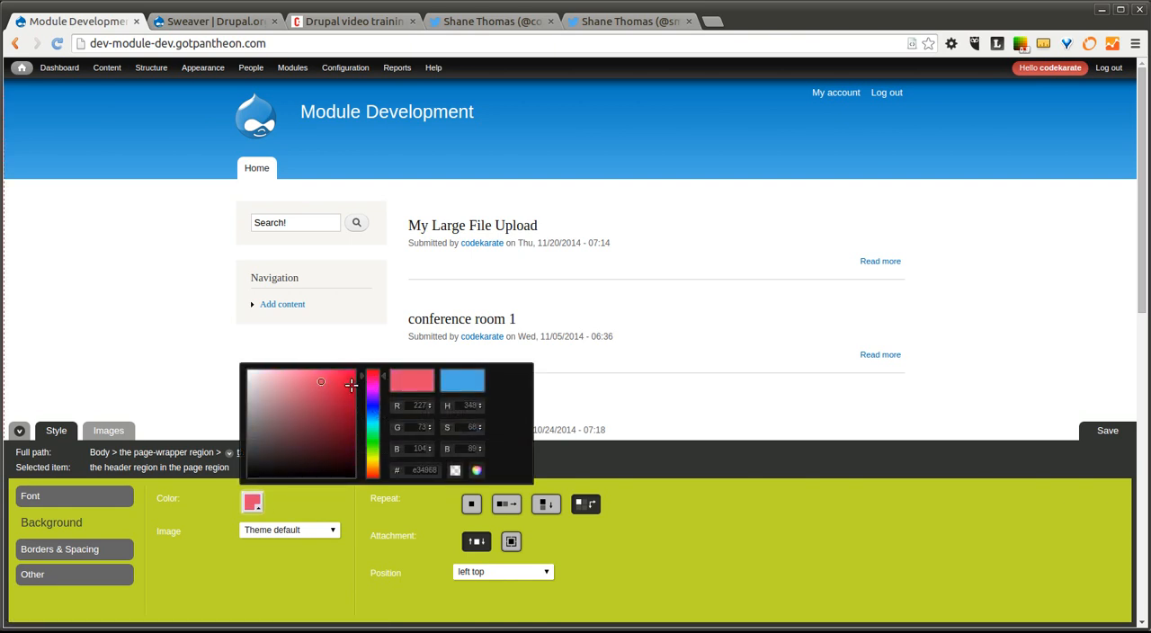
{"action": "left_click", "coordinate": [342, 384]}
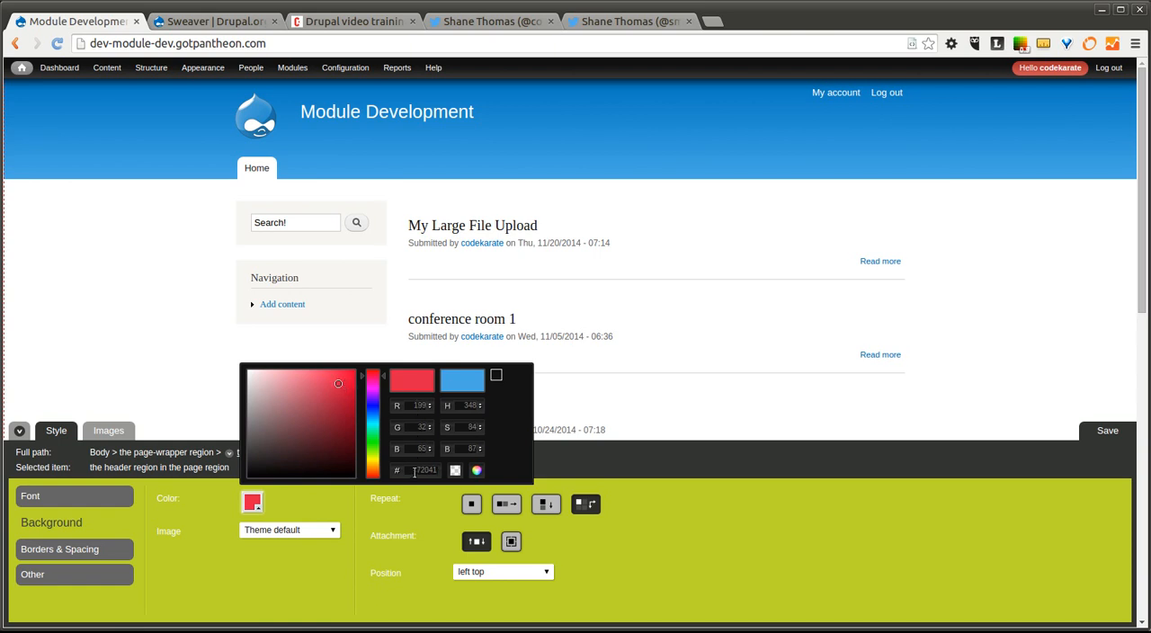
{"action": "left_click", "coordinate": [344, 390]}
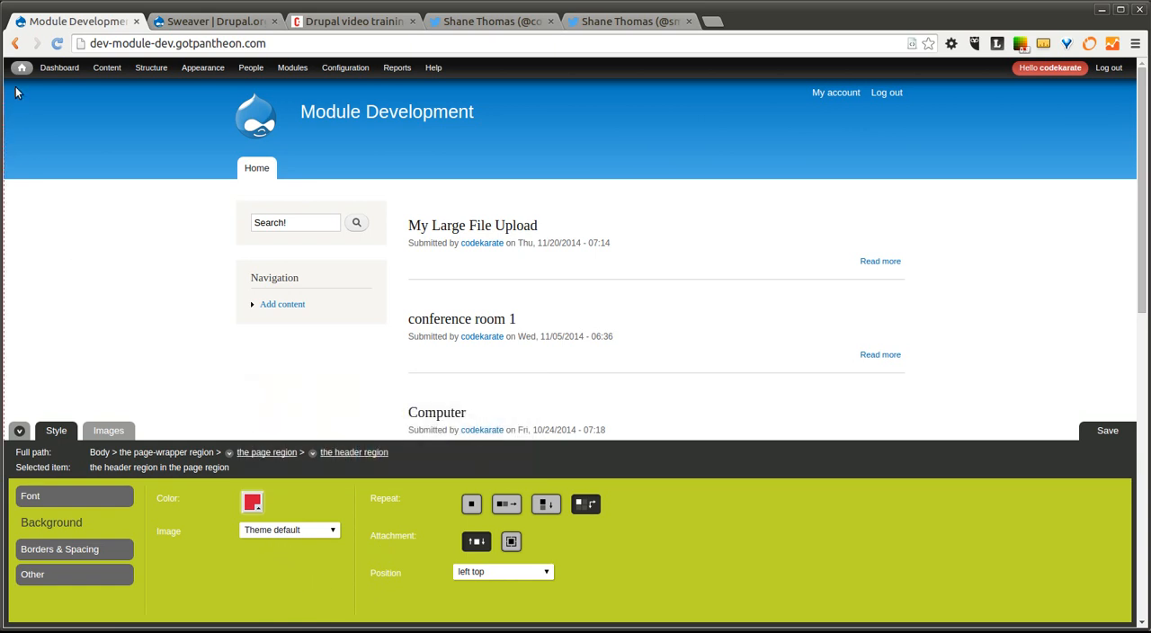
{"action": "mouse_move", "coordinate": [155, 553]}
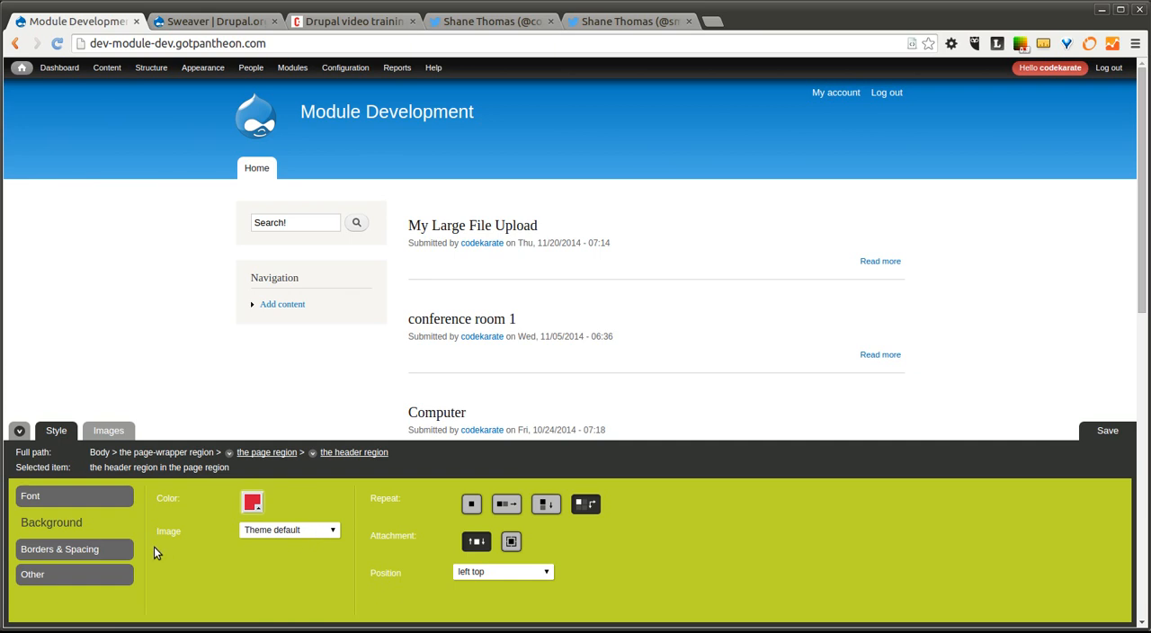
Set the header background image to 'No image' and darken the red shade
{"action": "left_click", "coordinate": [288, 530]}
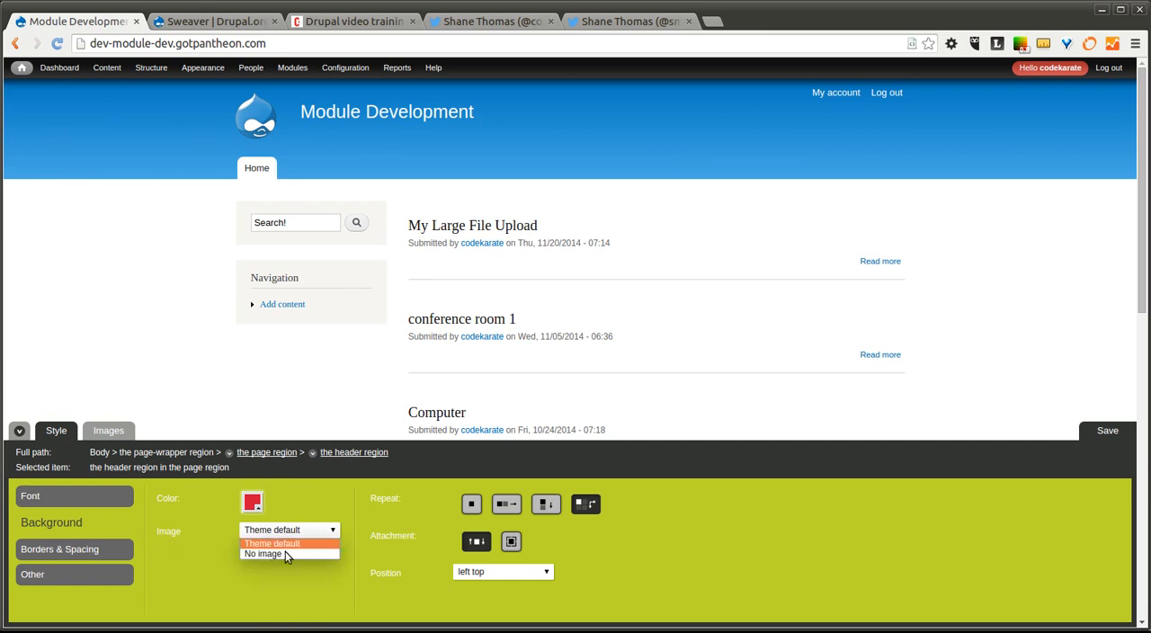
{"action": "left_click", "coordinate": [264, 553]}
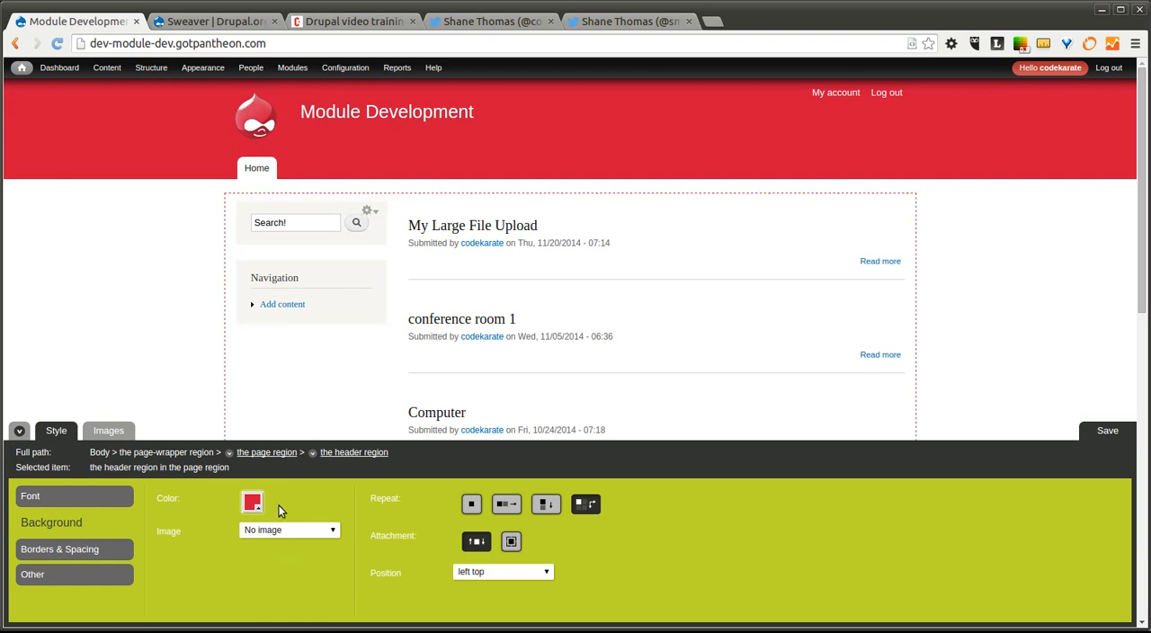
{"action": "left_click", "coordinate": [252, 500]}
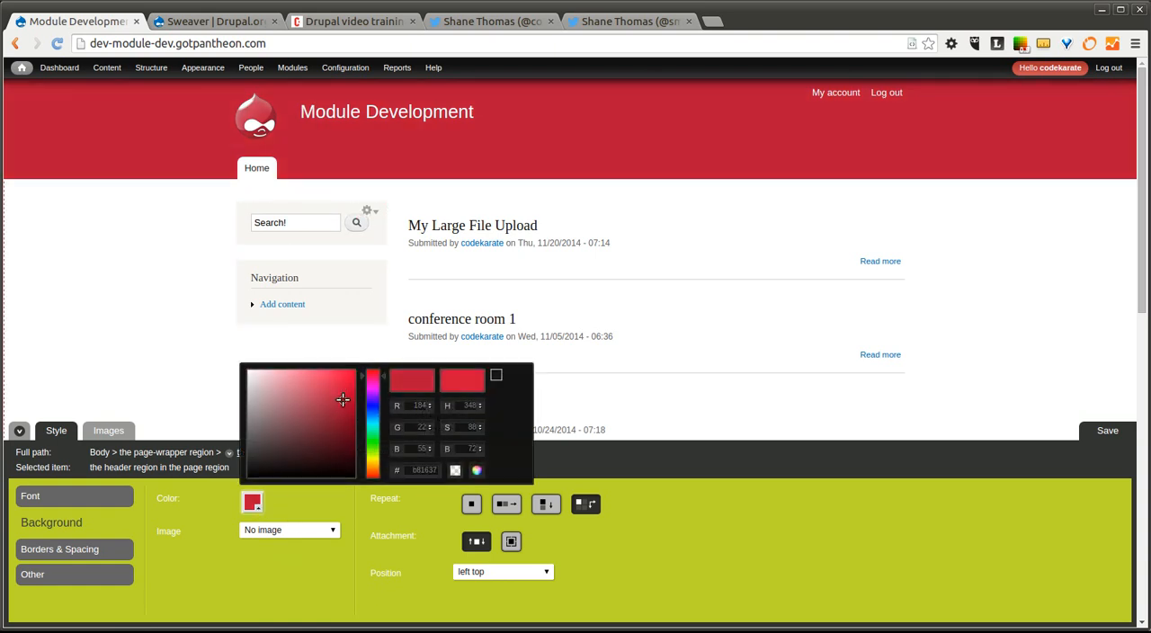
{"action": "left_click", "coordinate": [334, 385]}
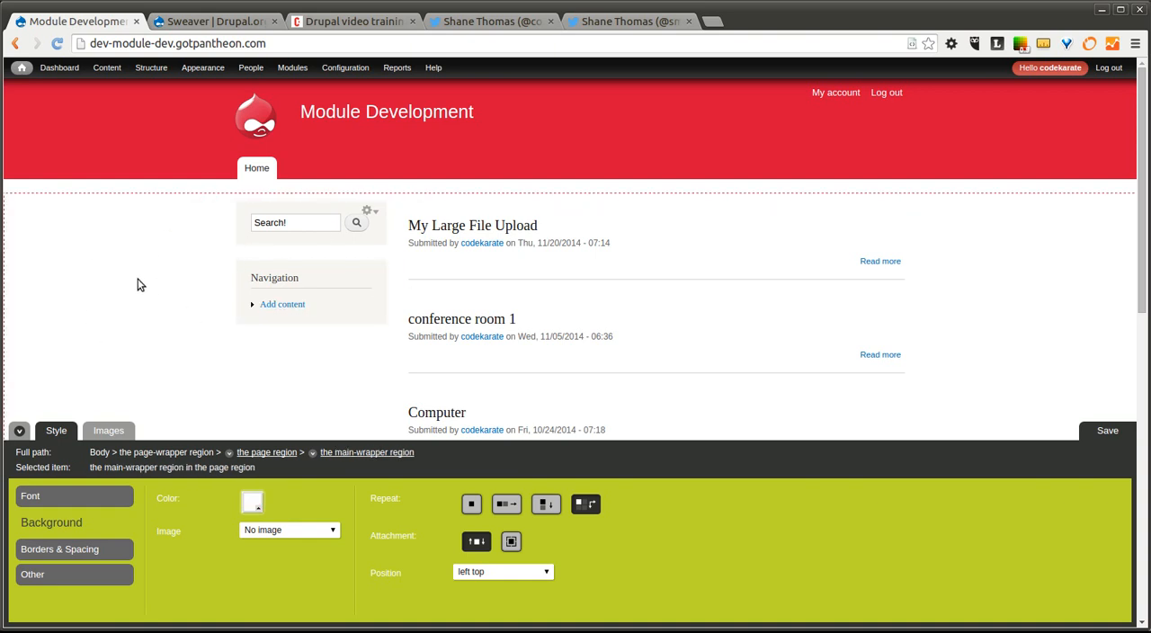
Set the main-wrapper region's background to light grey and review the page region
{"action": "left_click", "coordinate": [251, 501]}
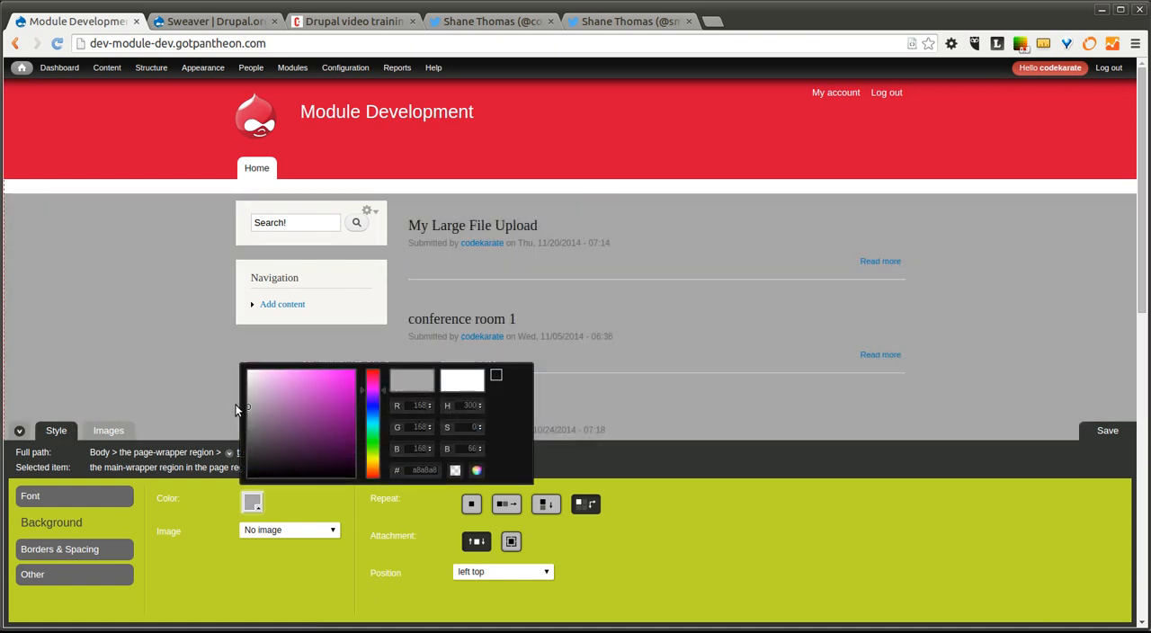
{"action": "left_click", "coordinate": [301, 392]}
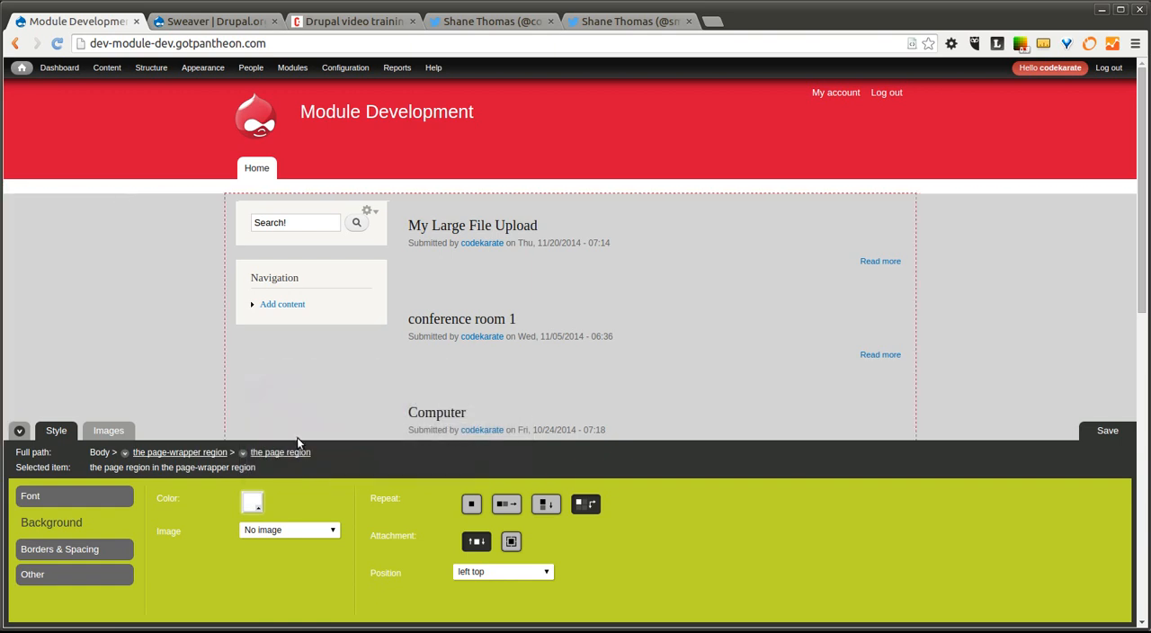
{"action": "left_click", "coordinate": [252, 499]}
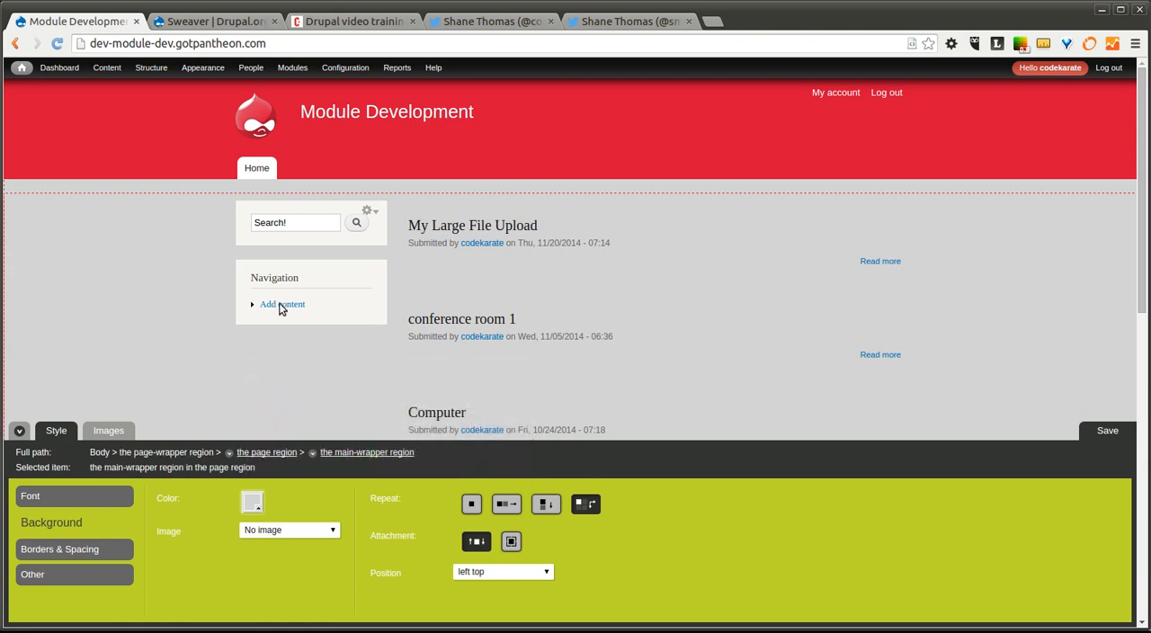
{"action": "scroll", "scroll_direction": "down", "scroll_amount": 3}
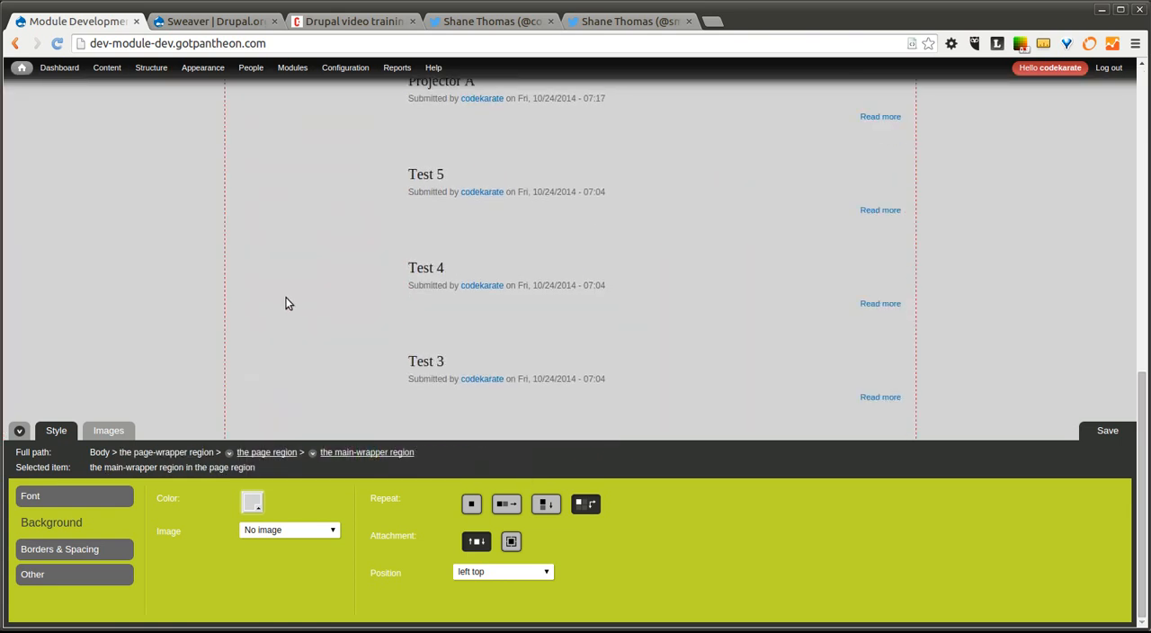
{"action": "scroll", "scroll_direction": "up", "scroll_amount": 3}
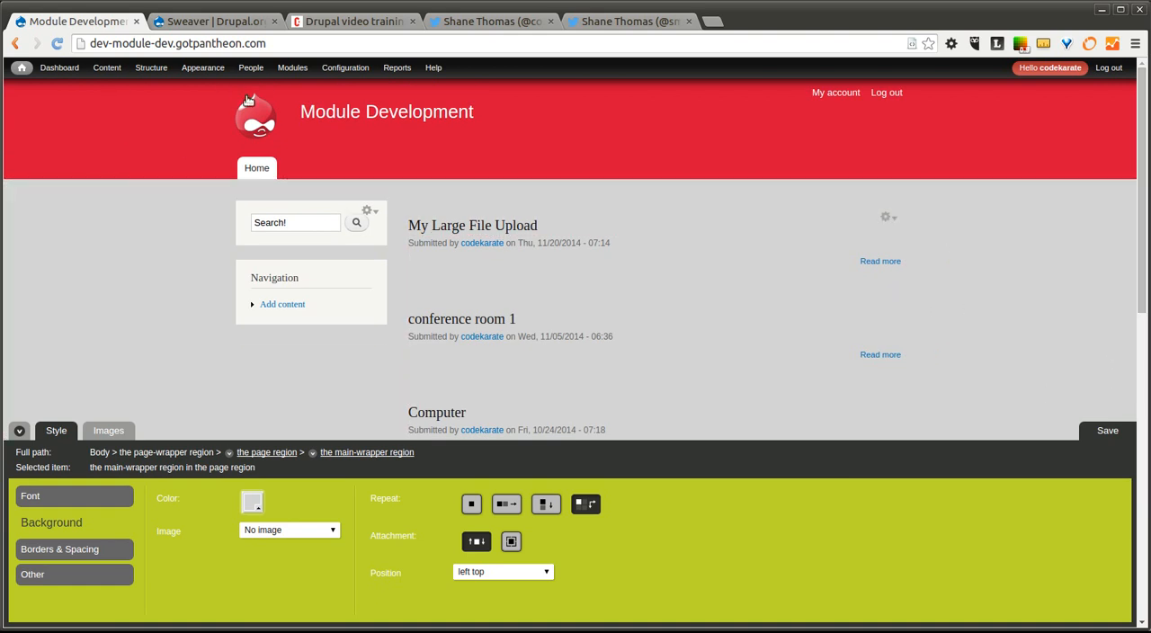
{"action": "mouse_move", "coordinate": [90, 260]}
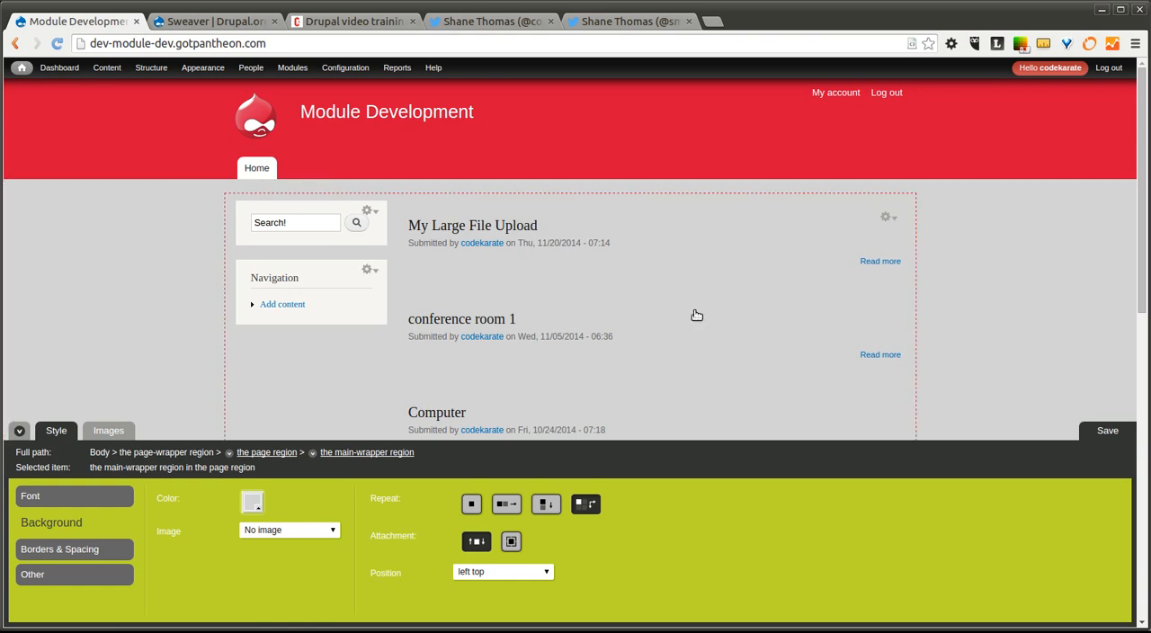
{"action": "mouse_move", "coordinate": [1020, 438]}
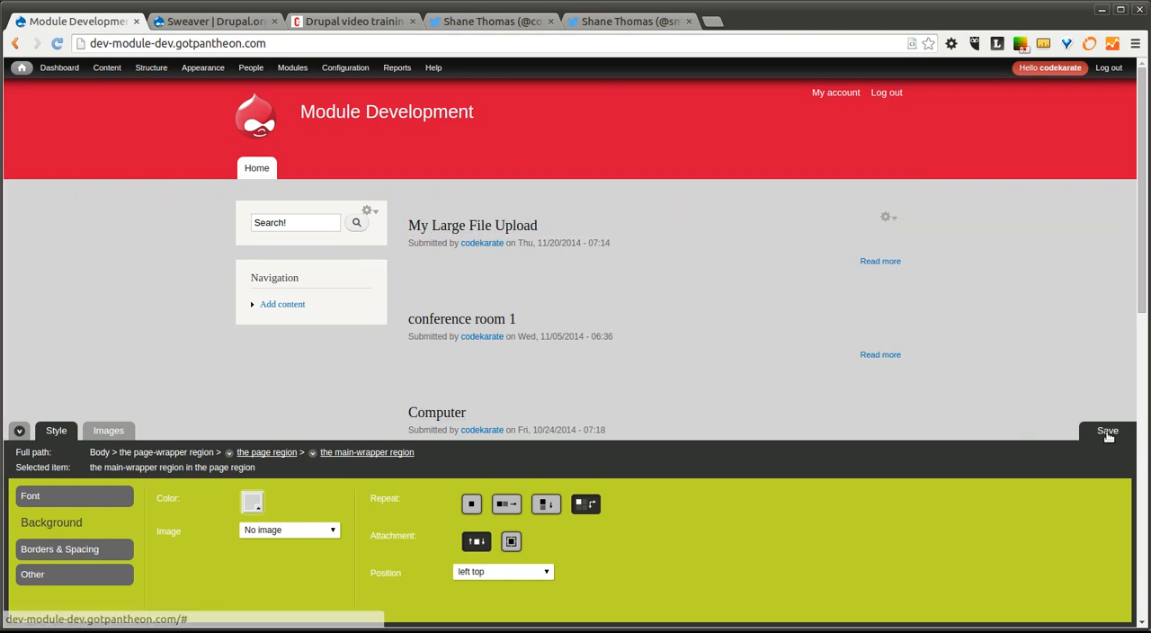
Save the current styling as 'Red Style' and publish it for visitors
{"action": "left_click", "coordinate": [1108, 431]}
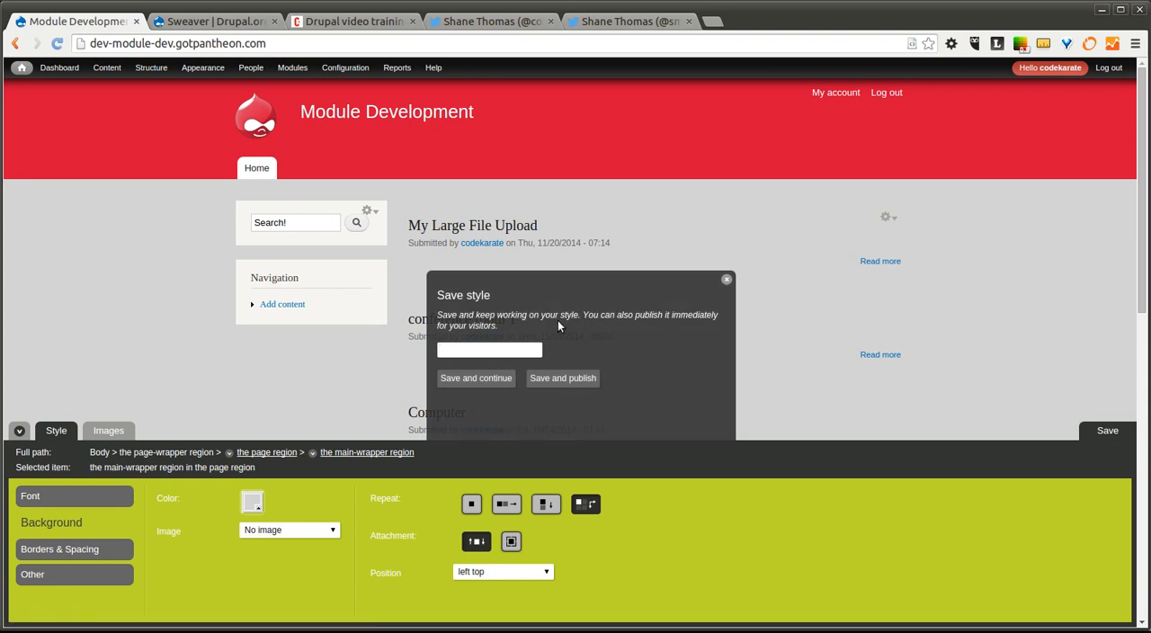
{"action": "type", "text": "Red Style"}
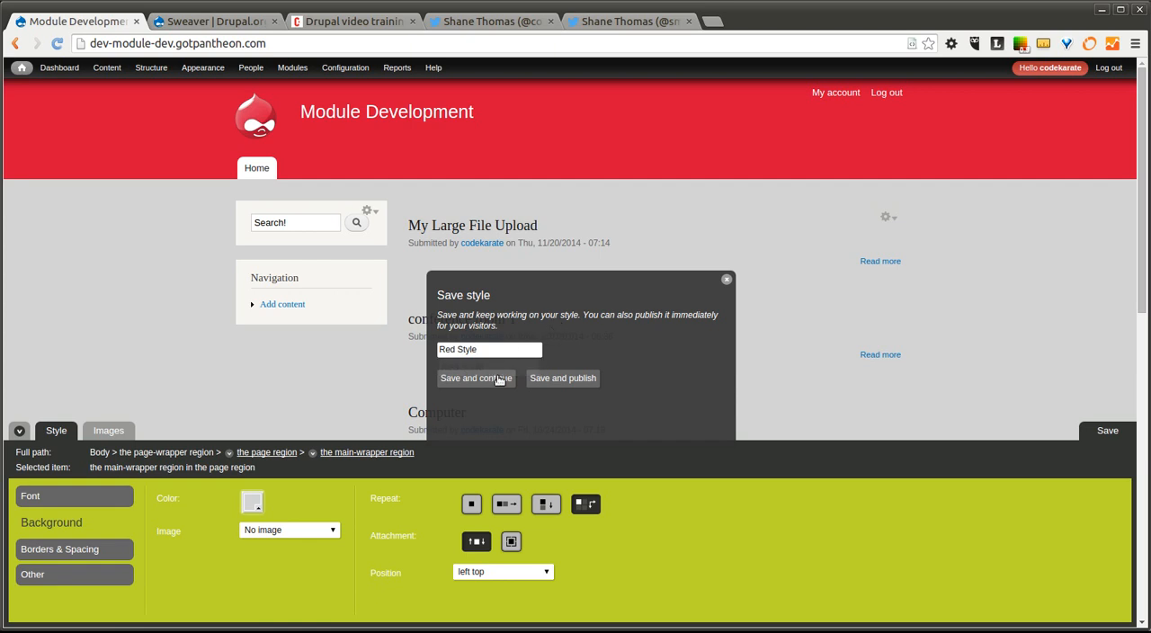
{"action": "mouse_move", "coordinate": [562, 377]}
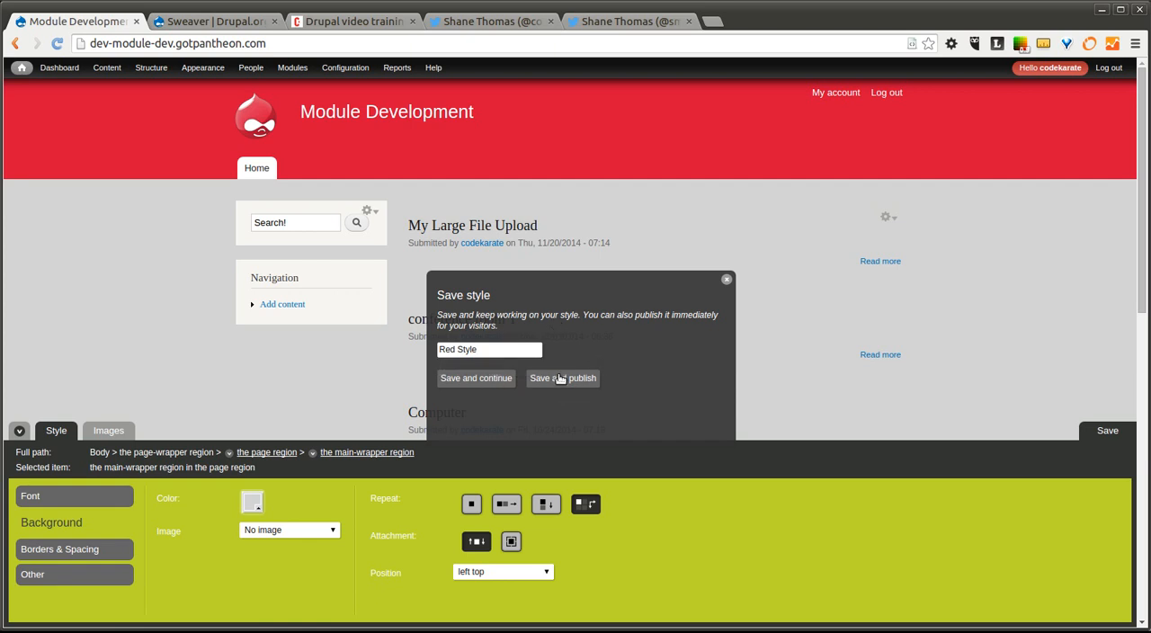
{"action": "mouse_move", "coordinate": [432, 384]}
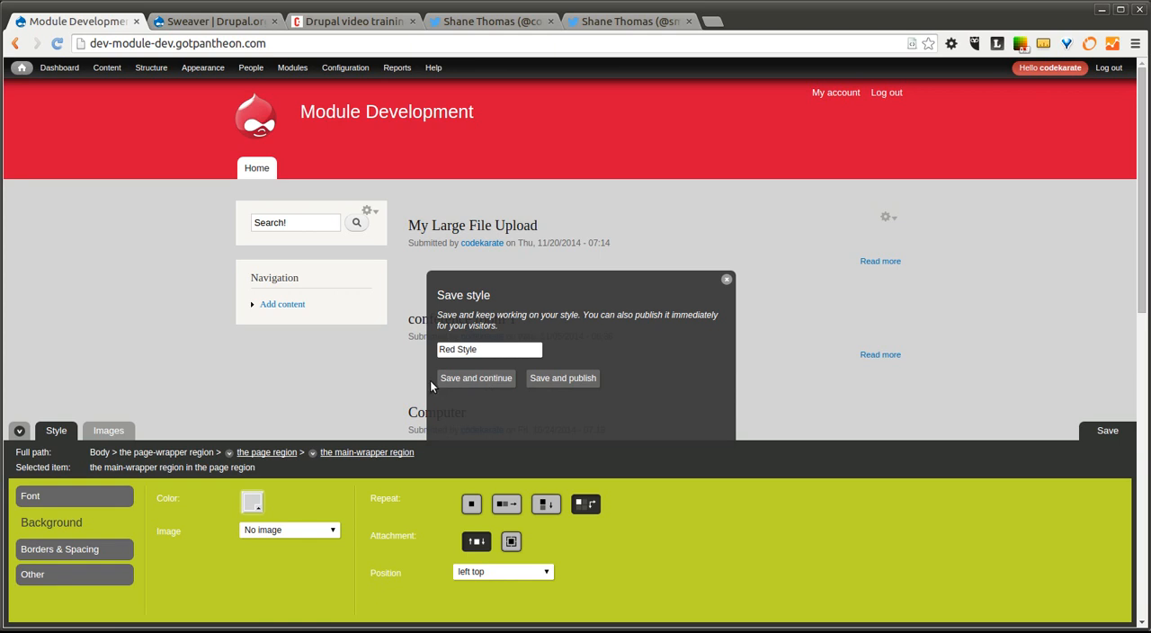
{"action": "left_click", "coordinate": [562, 378]}
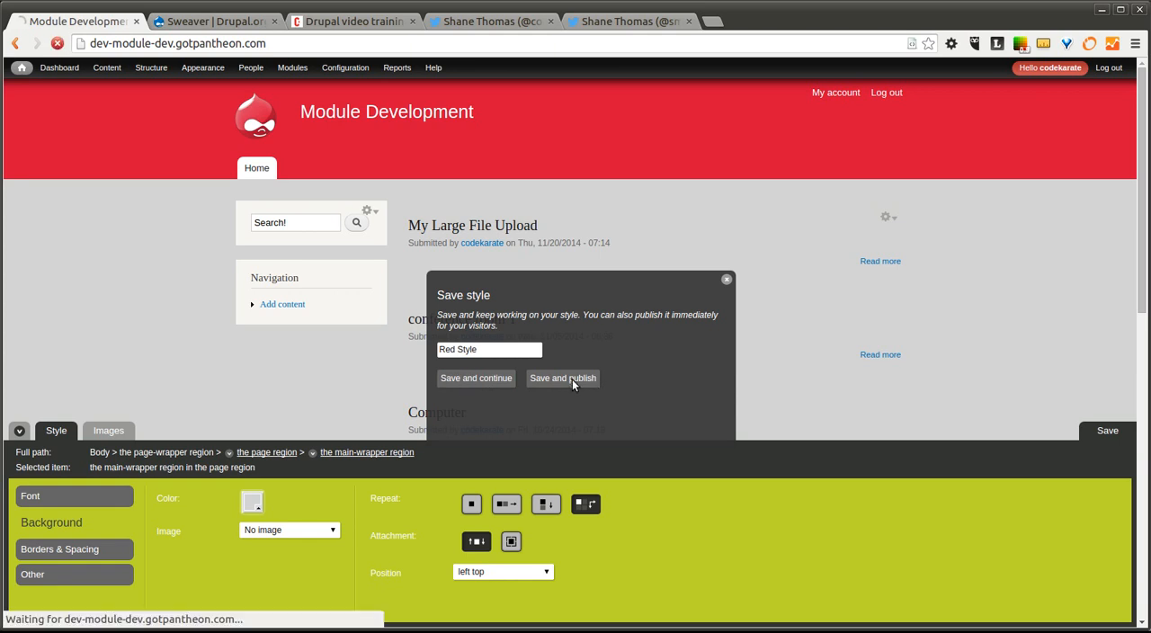
{"action": "left_click", "coordinate": [563, 378]}
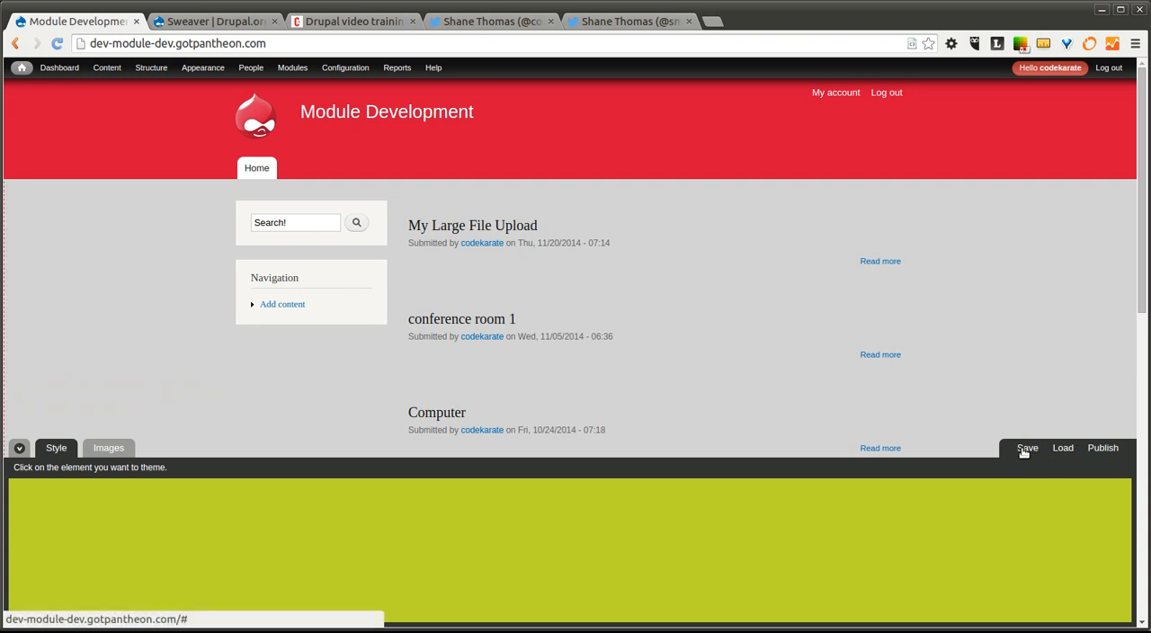
{"action": "mouse_move", "coordinate": [1040, 460]}
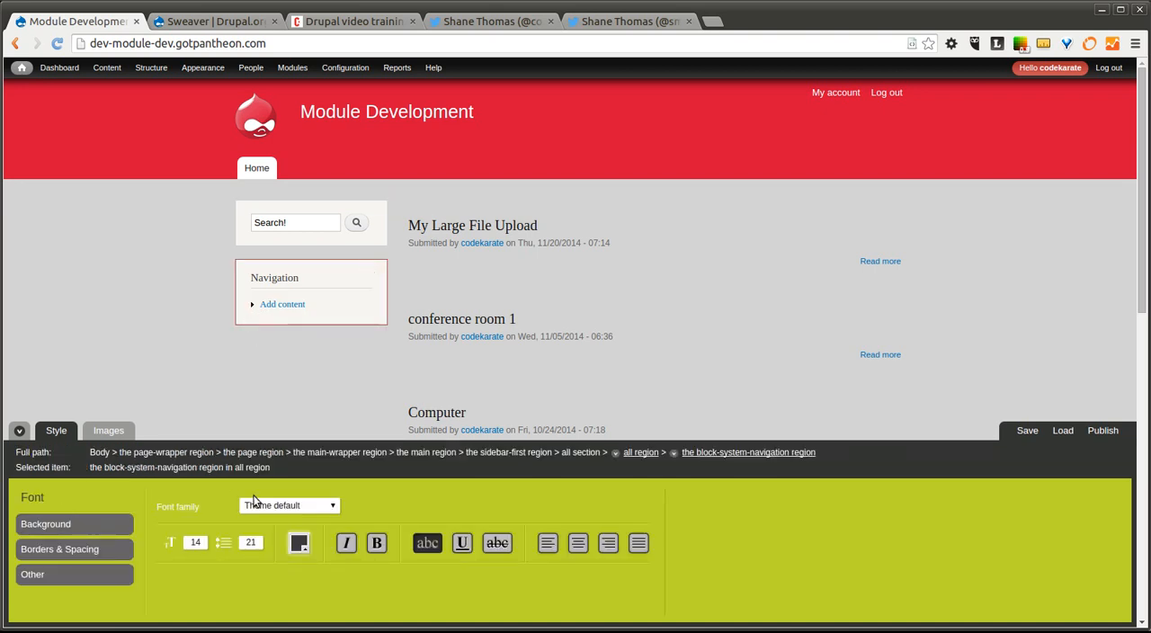
{"action": "mouse_move", "coordinate": [144, 538]}
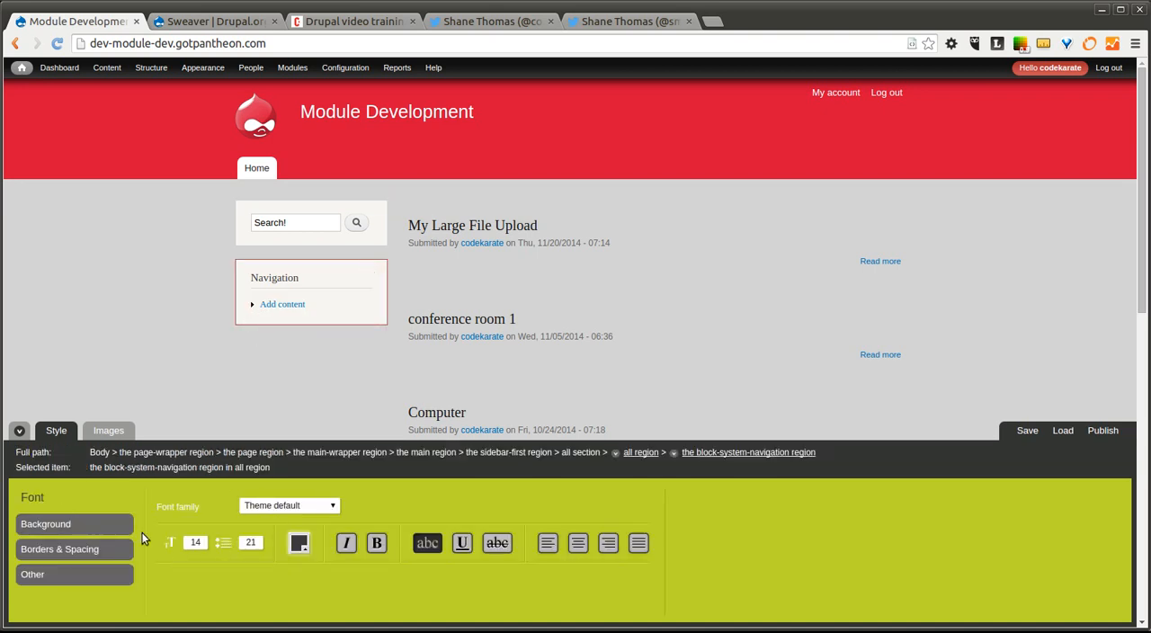
Review the Navigation block's background and border options, then head to Configuration
{"action": "left_click", "coordinate": [44, 523]}
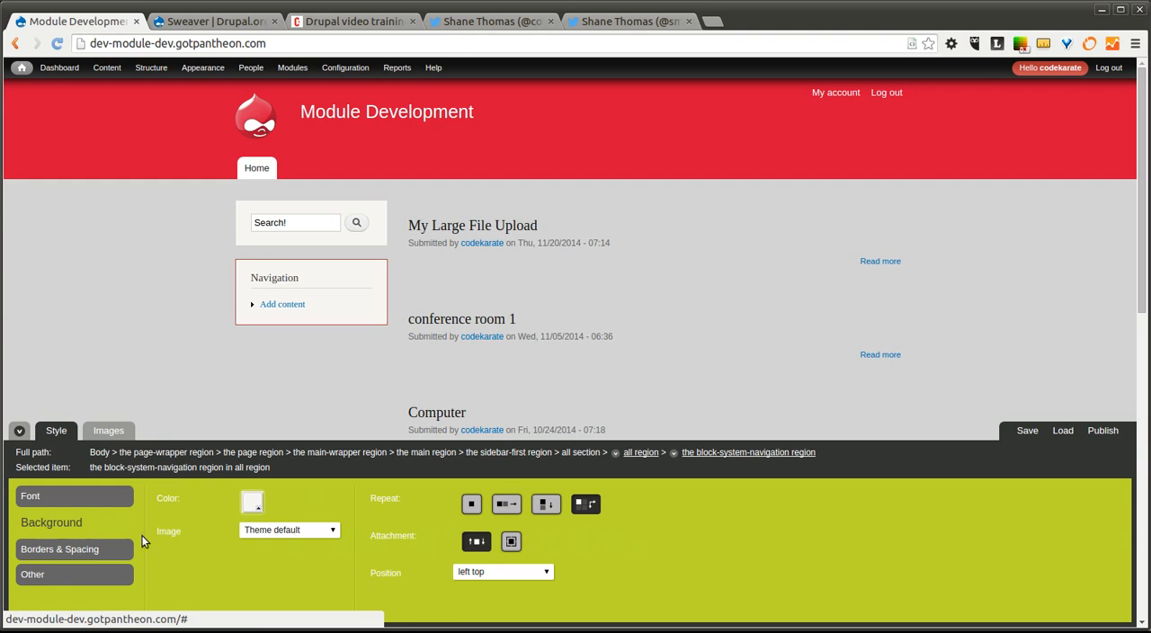
{"action": "left_click", "coordinate": [60, 549]}
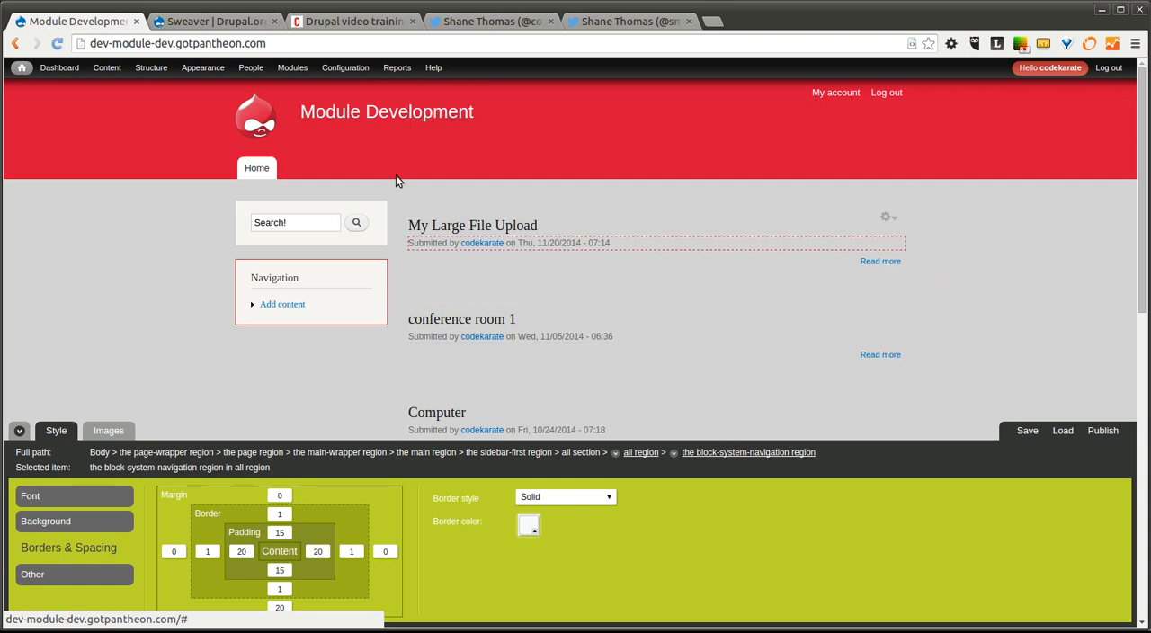
{"action": "left_click", "coordinate": [344, 68]}
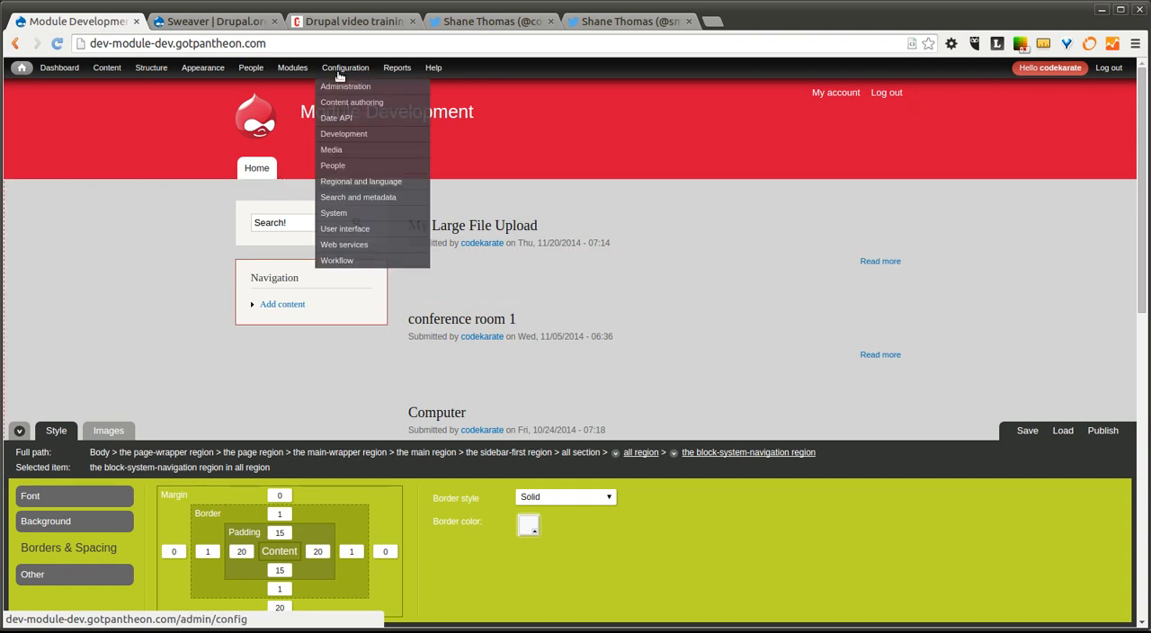
{"action": "mouse_move", "coordinate": [361, 181]}
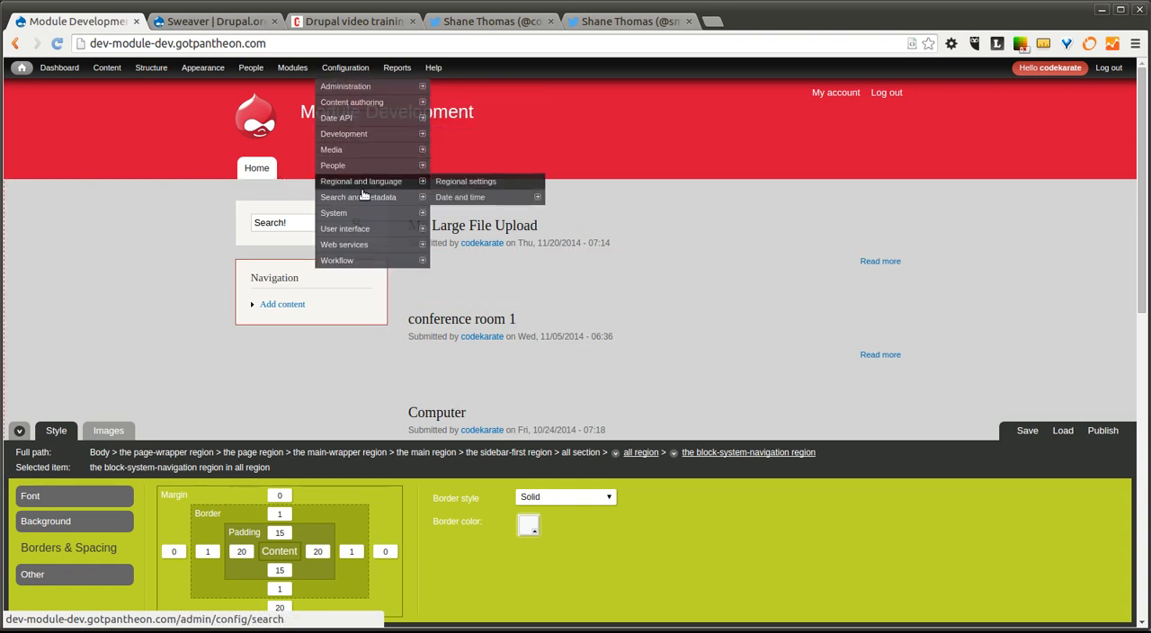
{"action": "mouse_move", "coordinate": [345, 228]}
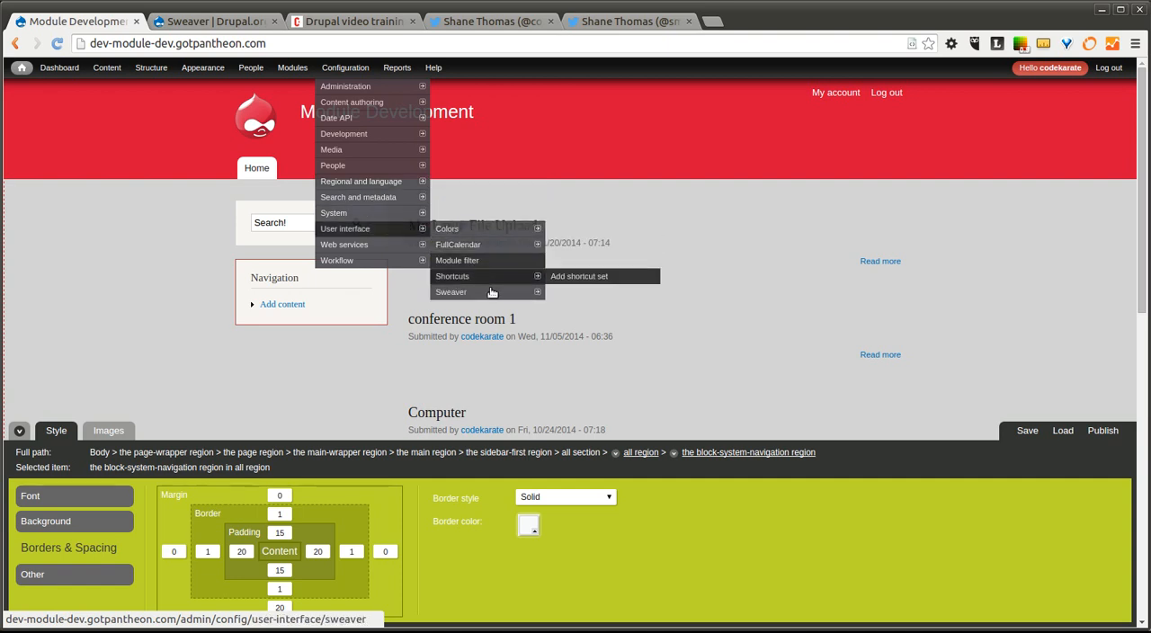
Open Sweaver's Editor settings and scroll through the form
{"action": "left_click", "coordinate": [451, 291]}
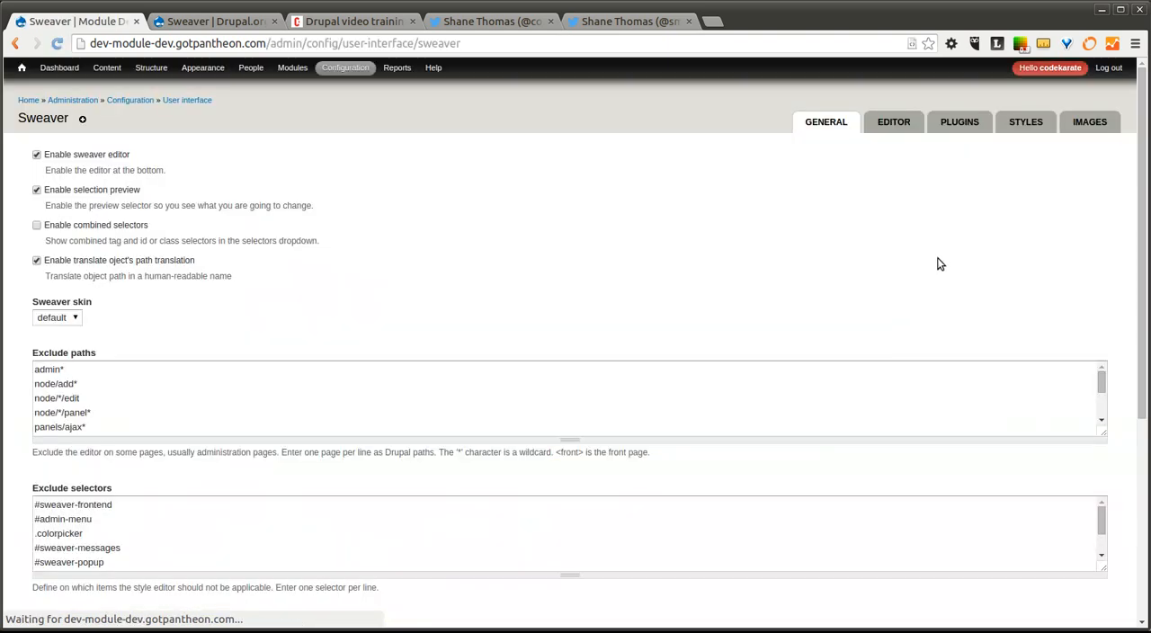
{"action": "left_click", "coordinate": [893, 121]}
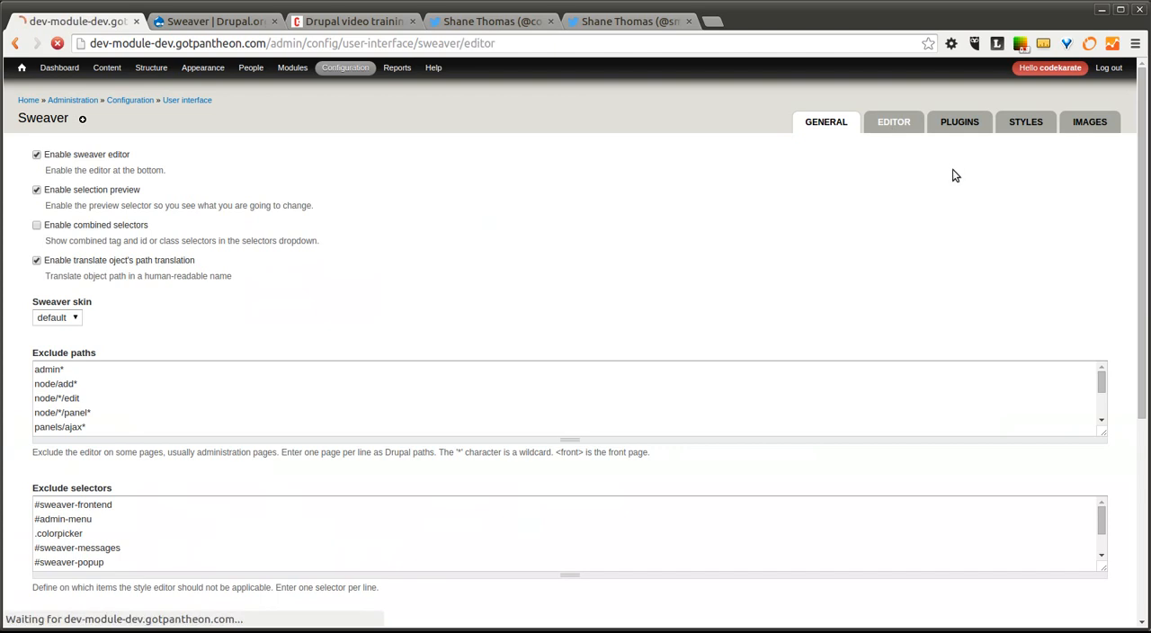
{"action": "left_click", "coordinate": [893, 121]}
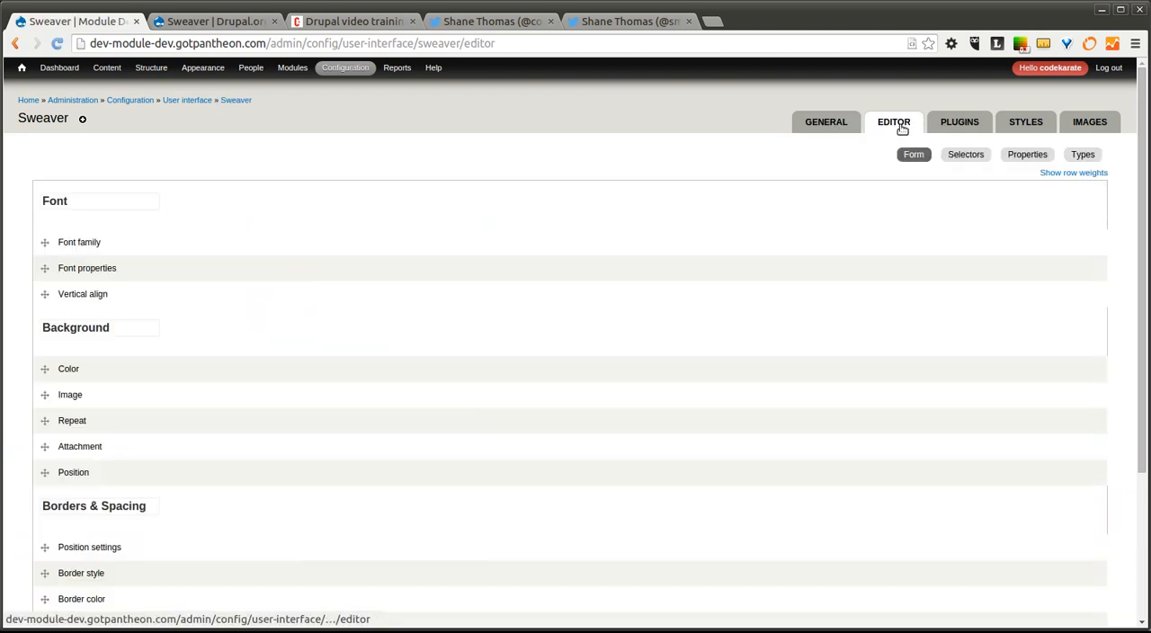
{"action": "scroll", "scroll_direction": "down", "scroll_amount": 3}
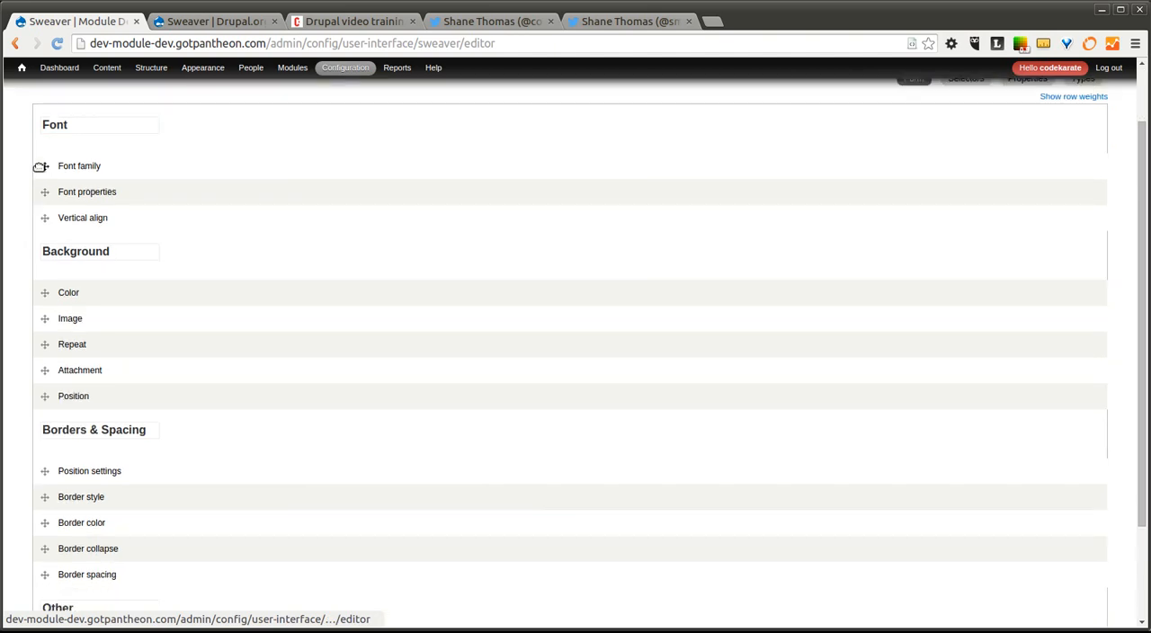
{"action": "scroll", "scroll_direction": "down", "scroll_amount": 3}
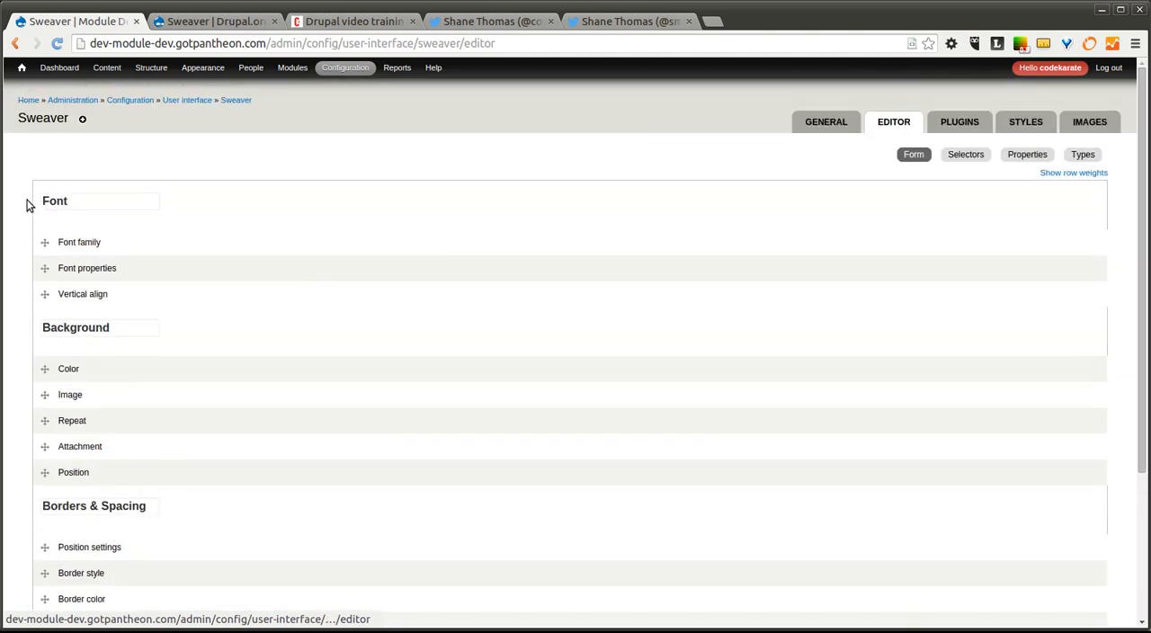
{"action": "mouse_move", "coordinate": [26, 317]}
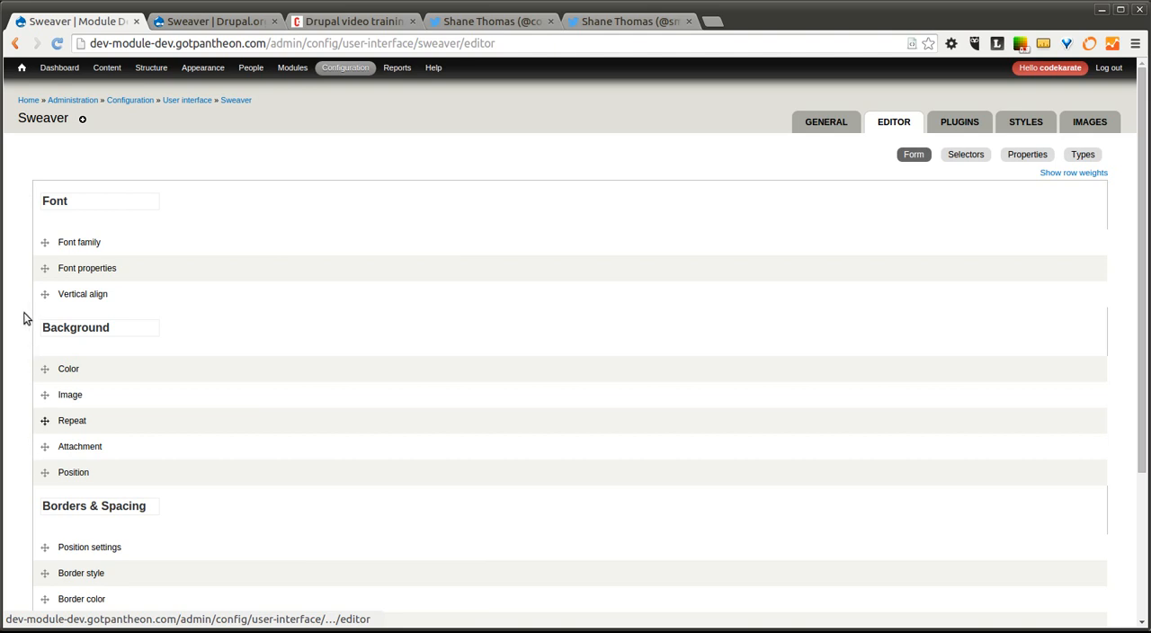
{"action": "scroll", "scroll_direction": "down", "scroll_amount": 3}
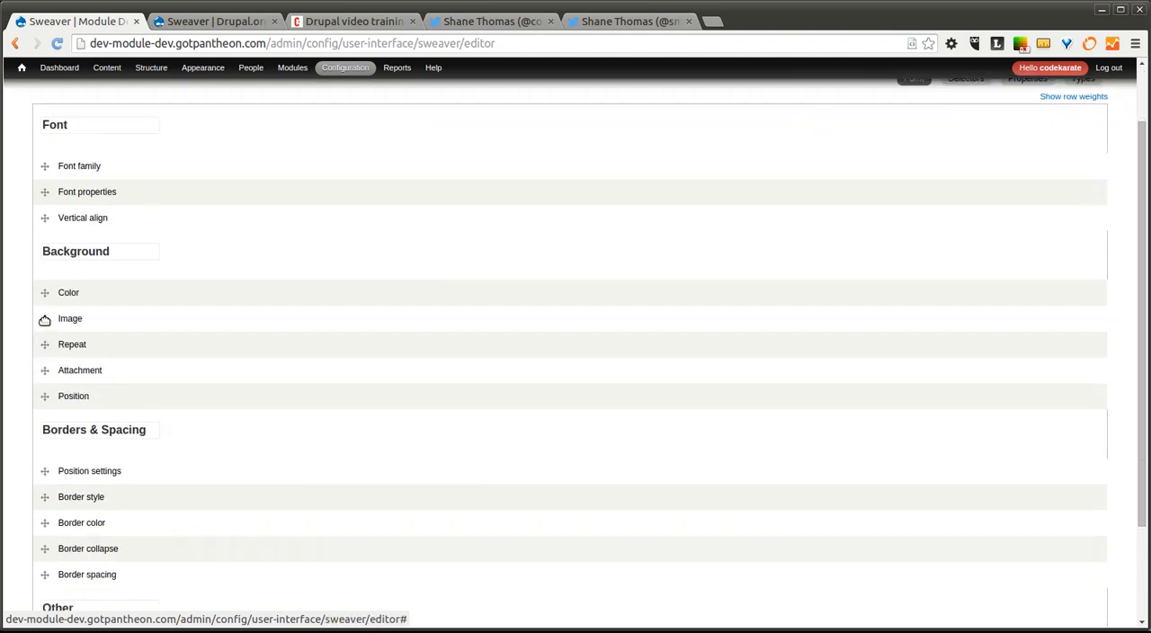
{"action": "scroll", "scroll_direction": "down", "scroll_amount": 3}
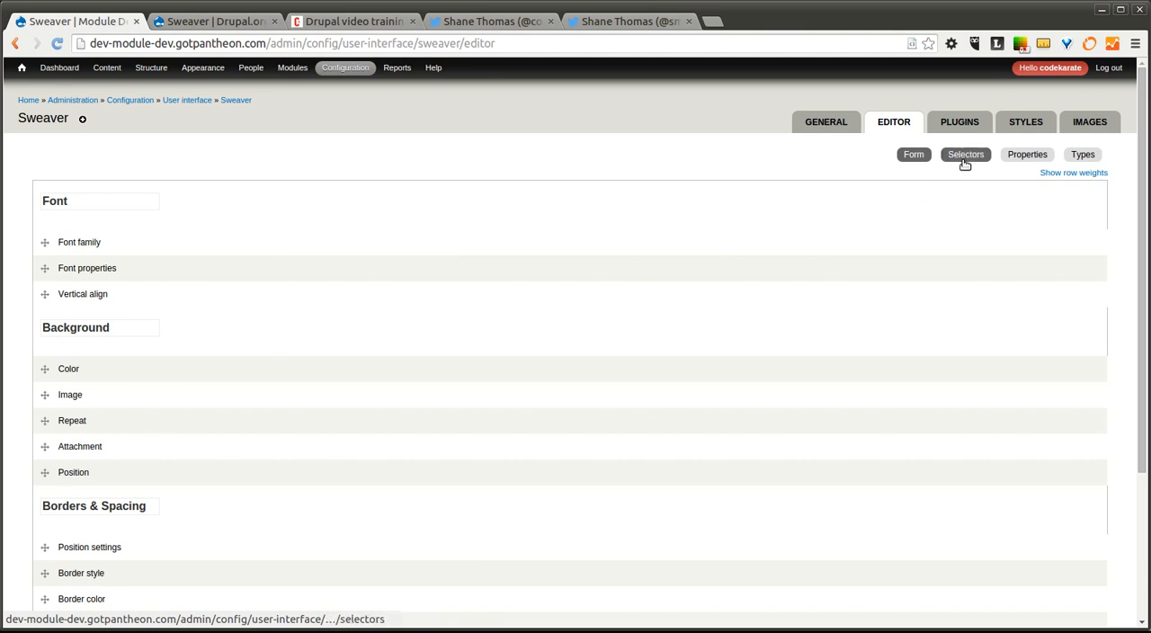
Switch to Sweaver's Plugins settings showing Manage styles and Images enabled
{"action": "left_click", "coordinate": [958, 122]}
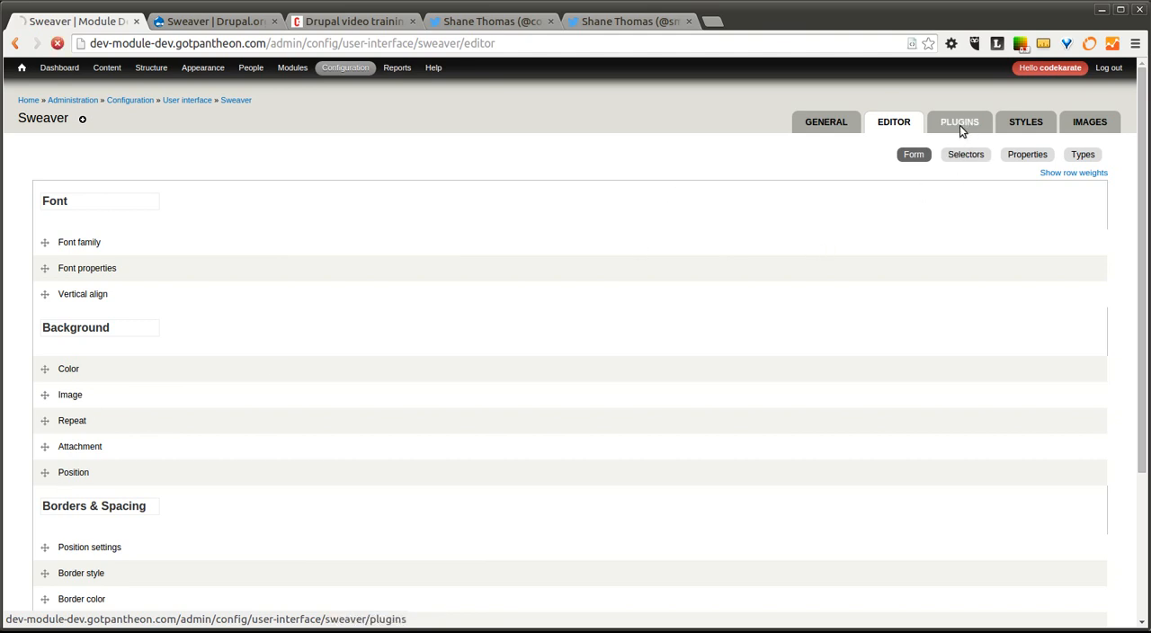
{"action": "left_click", "coordinate": [959, 122]}
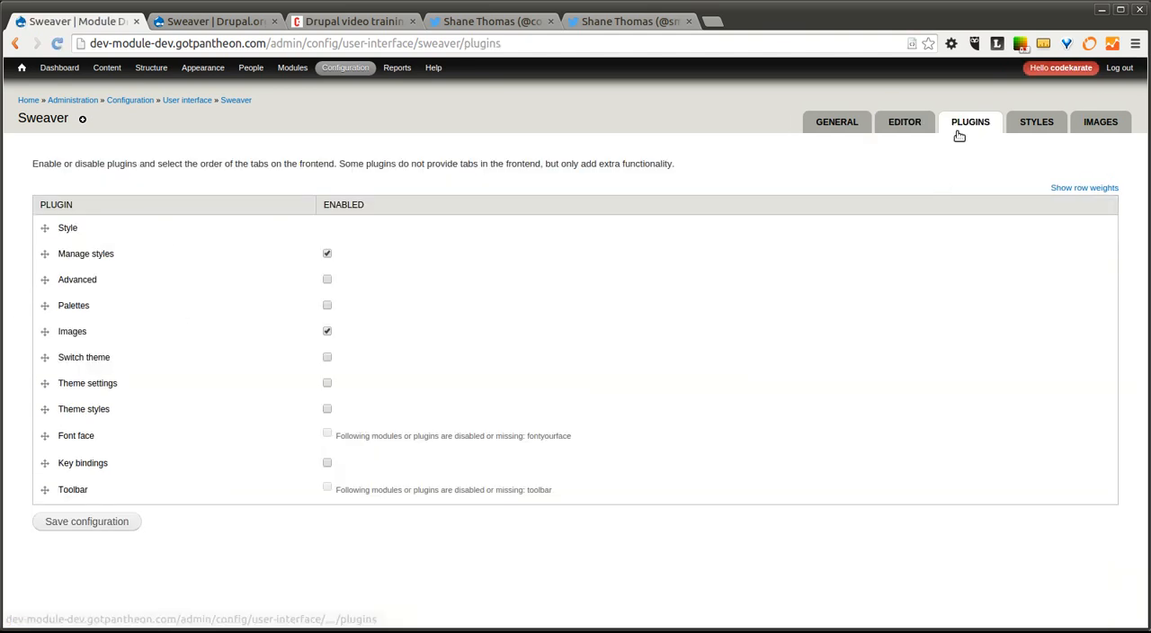
Enable the Advanced and Switch theme plugins and save the configuration
{"action": "left_click", "coordinate": [327, 279]}
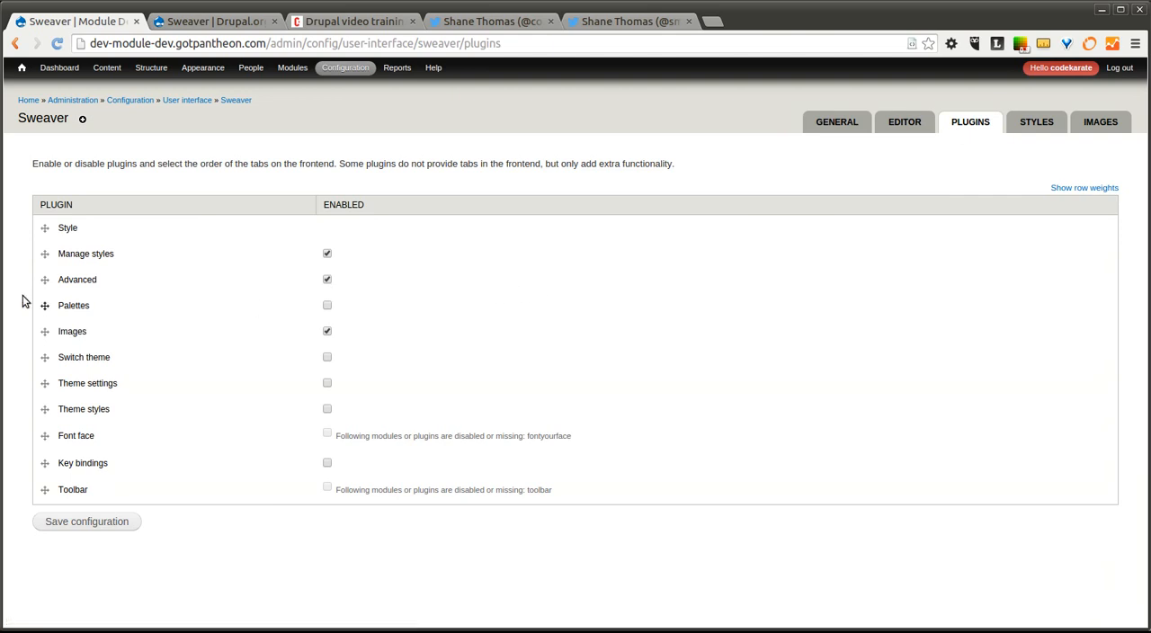
{"action": "mouse_move", "coordinate": [172, 322]}
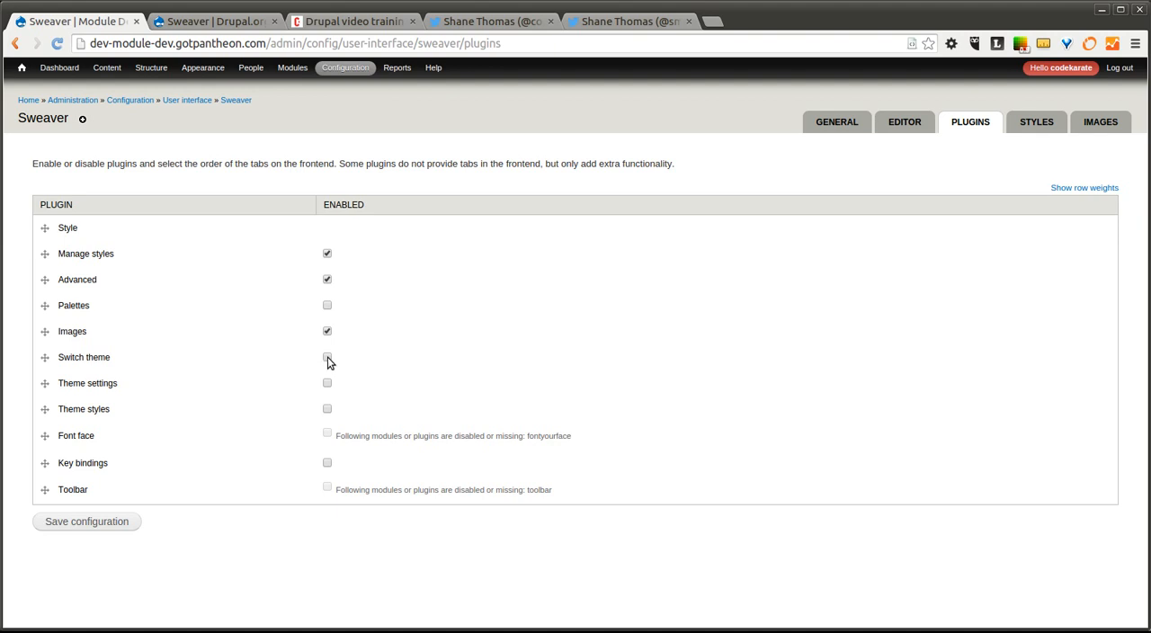
{"action": "left_click", "coordinate": [326, 357]}
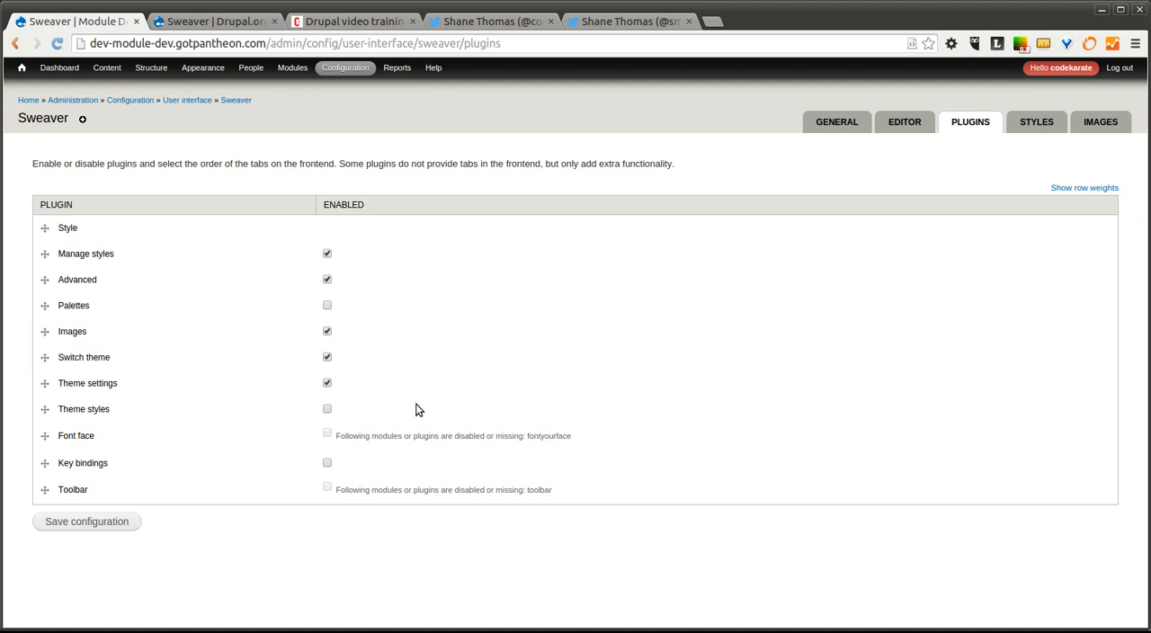
{"action": "mouse_move", "coordinate": [117, 505]}
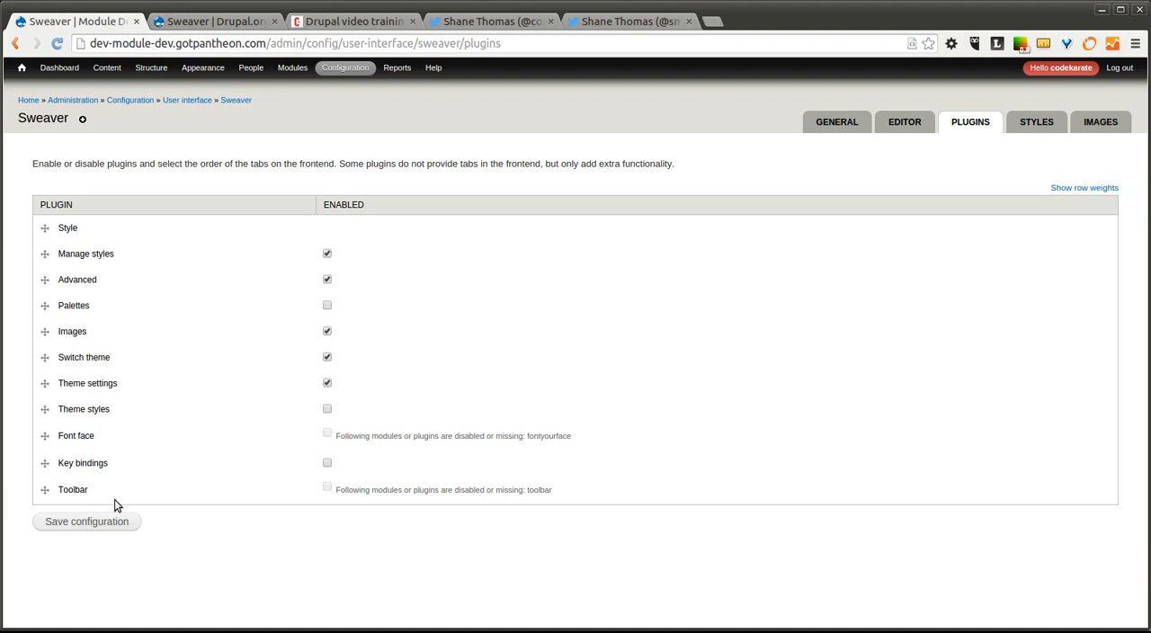
{"action": "mouse_move", "coordinate": [499, 458]}
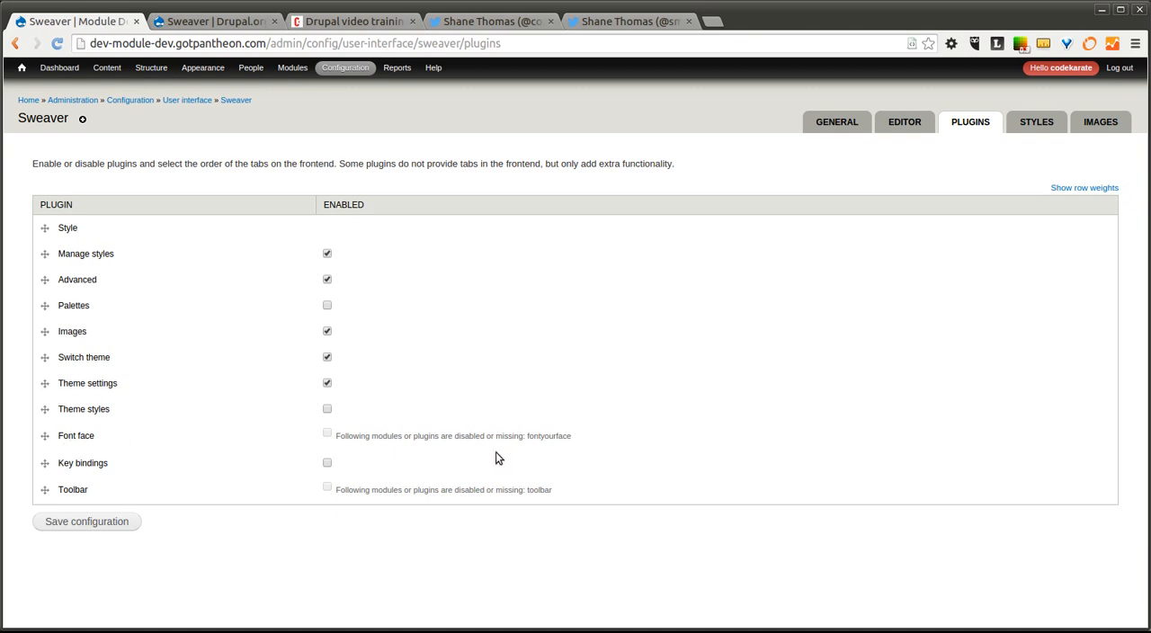
{"action": "mouse_move", "coordinate": [352, 441]}
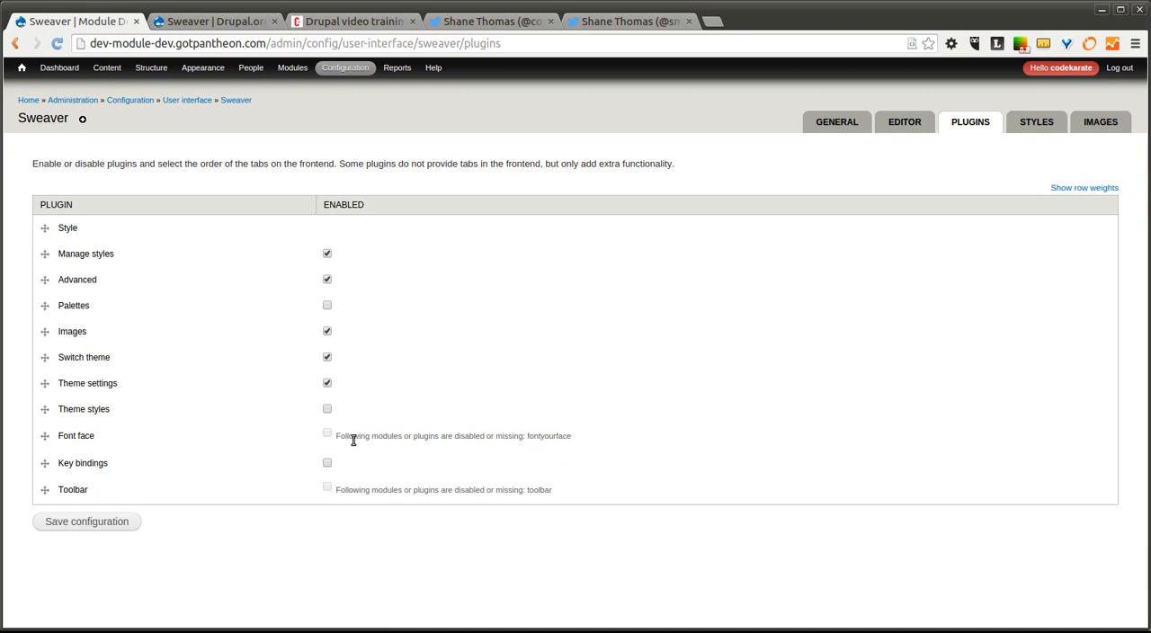
{"action": "mouse_move", "coordinate": [104, 484]}
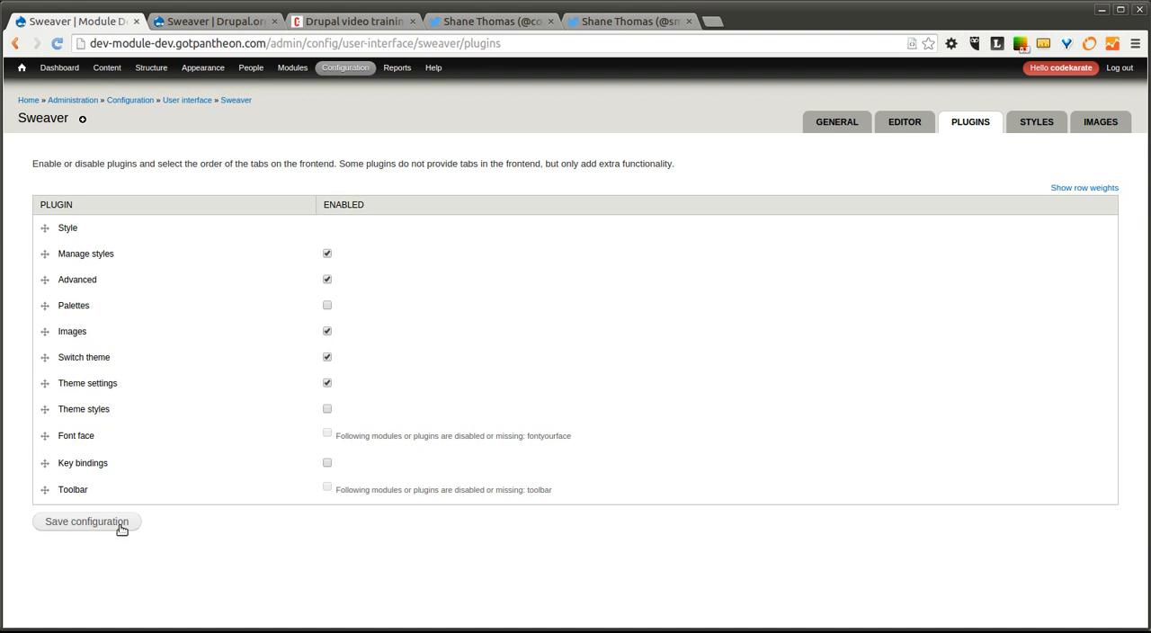
{"action": "mouse_move", "coordinate": [129, 524]}
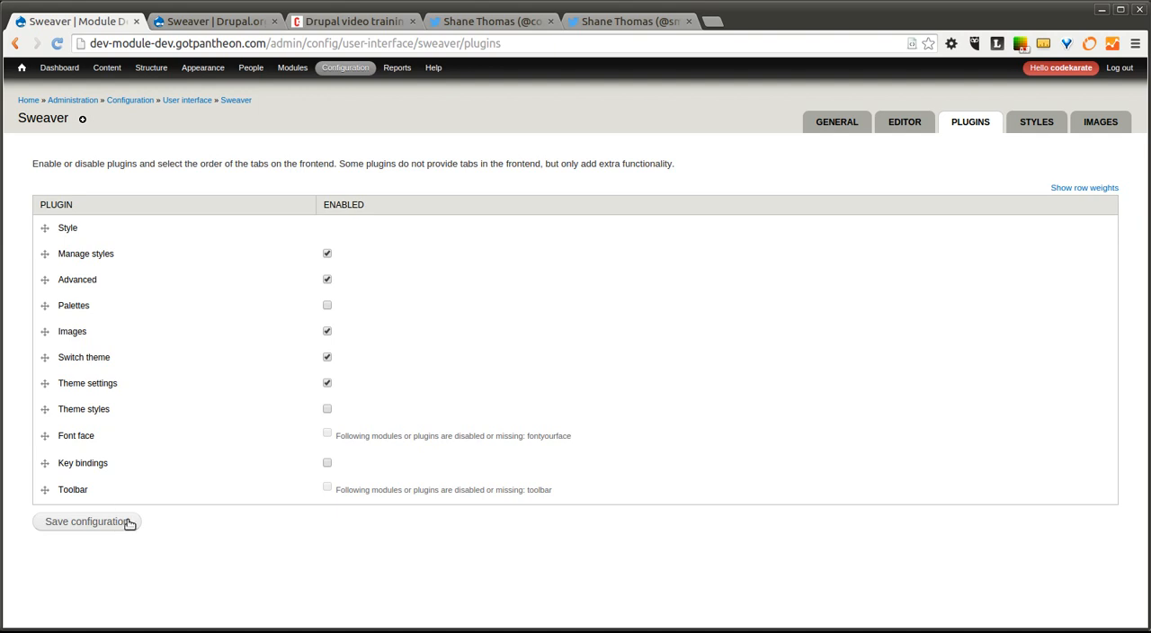
{"action": "mouse_move", "coordinate": [126, 499]}
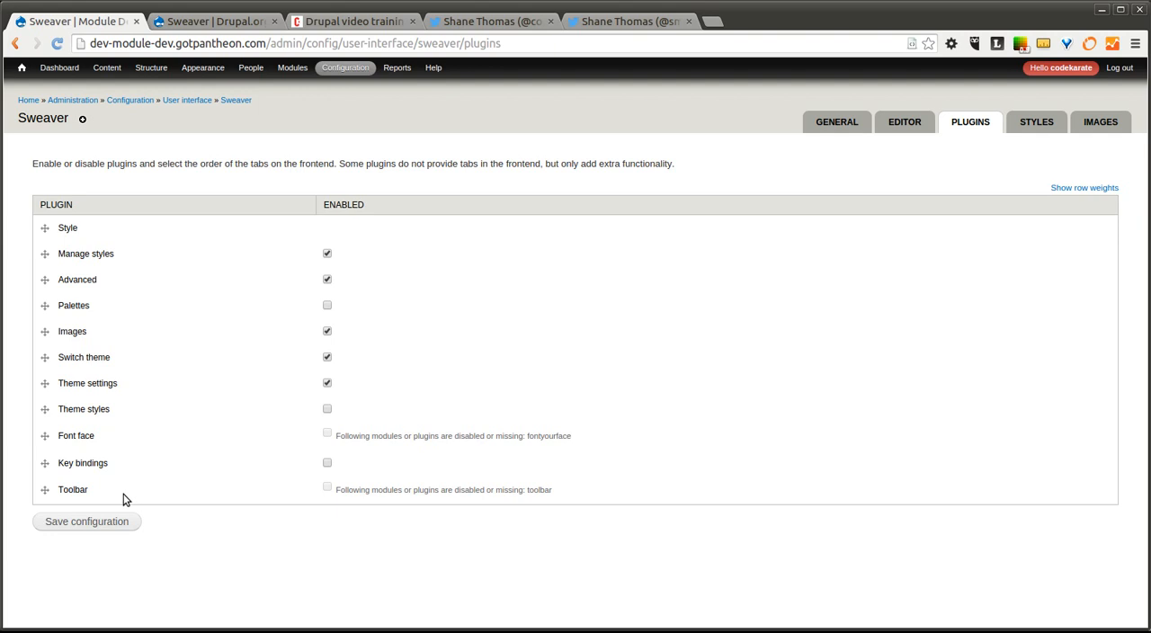
{"action": "mouse_move", "coordinate": [411, 334]}
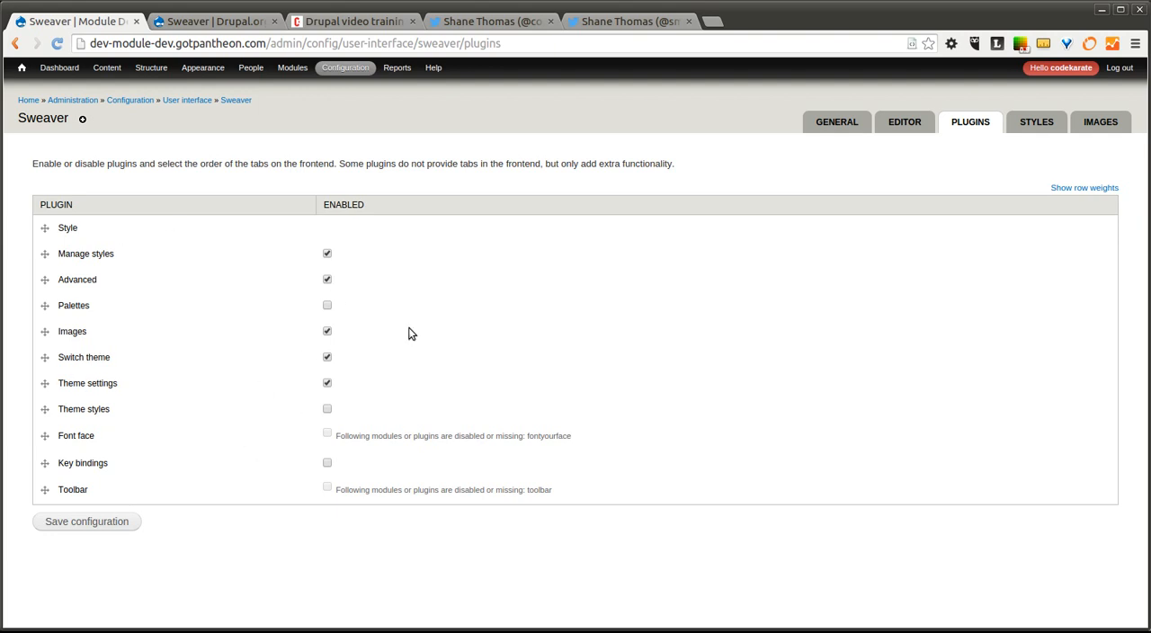
{"action": "mouse_move", "coordinate": [117, 520]}
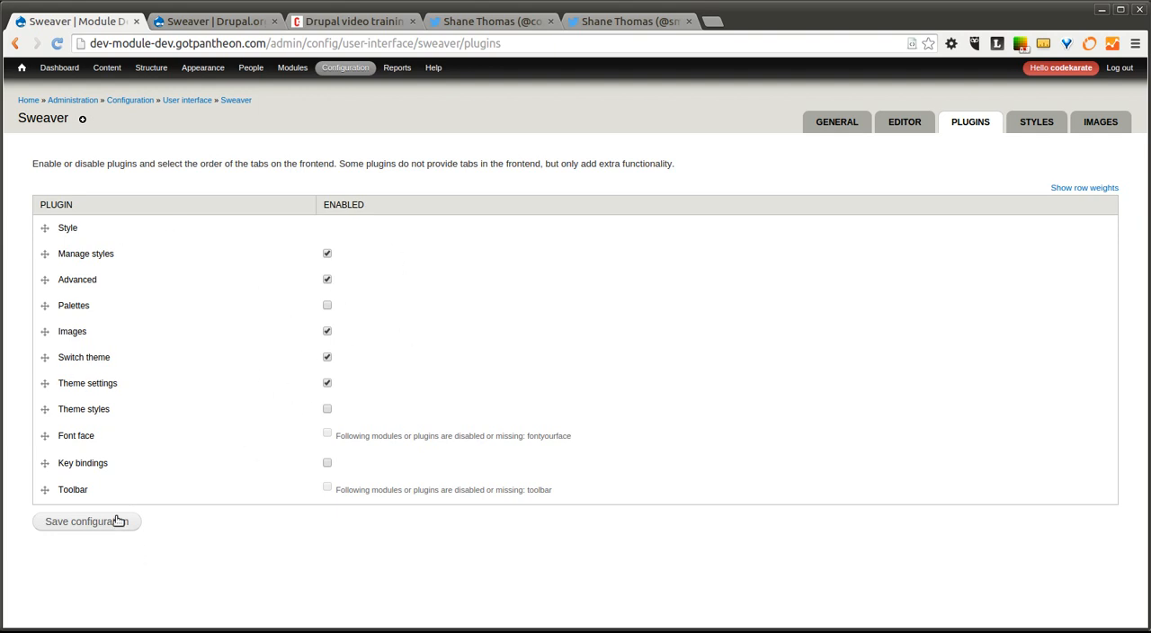
{"action": "left_click", "coordinate": [86, 521]}
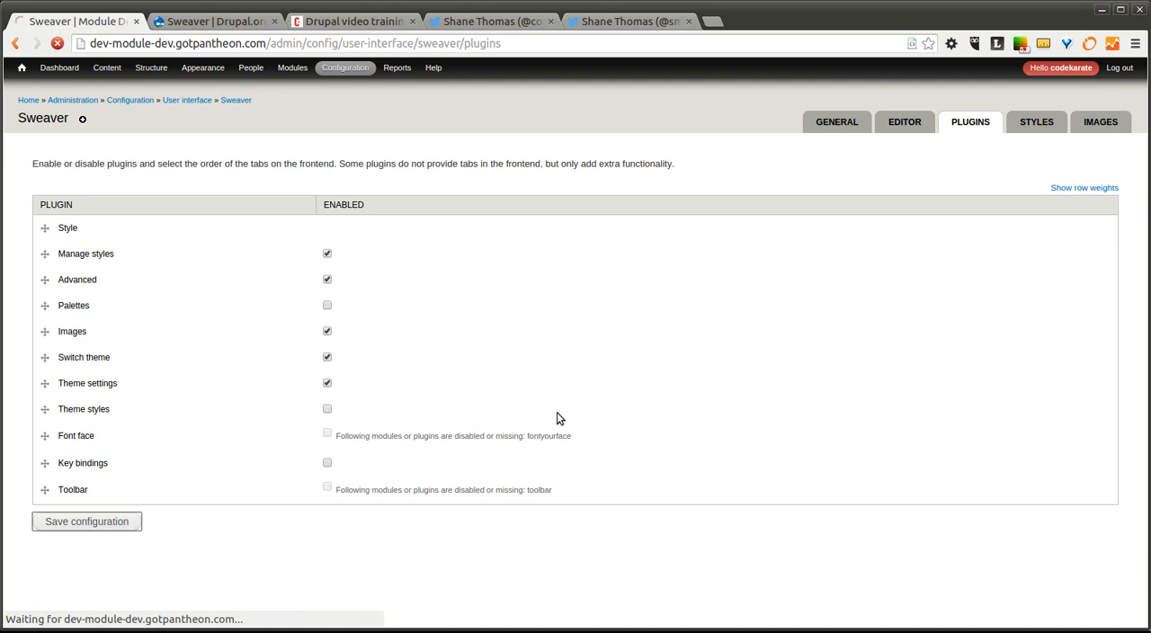
{"action": "mouse_move", "coordinate": [637, 289]}
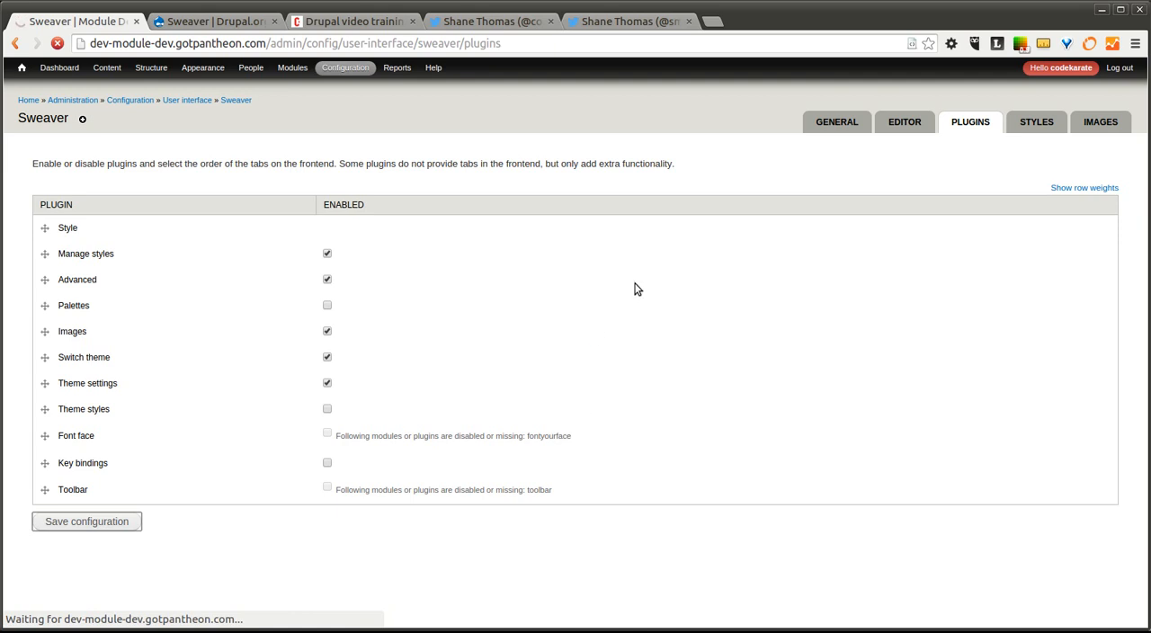
{"action": "mouse_move", "coordinate": [808, 201]}
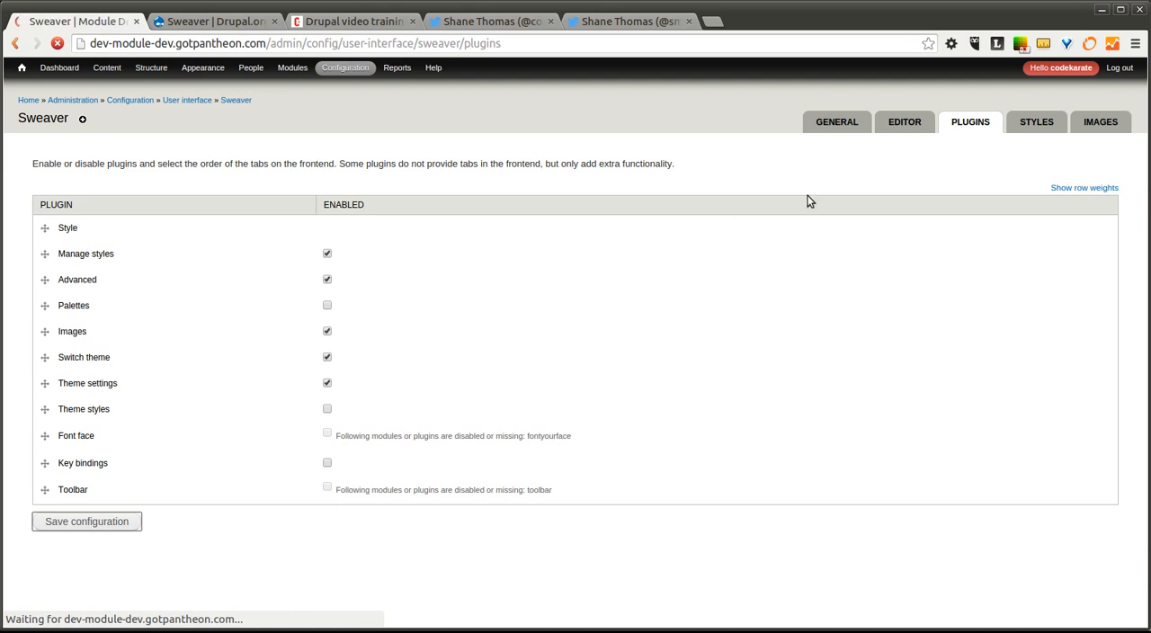
{"action": "left_click", "coordinate": [86, 521]}
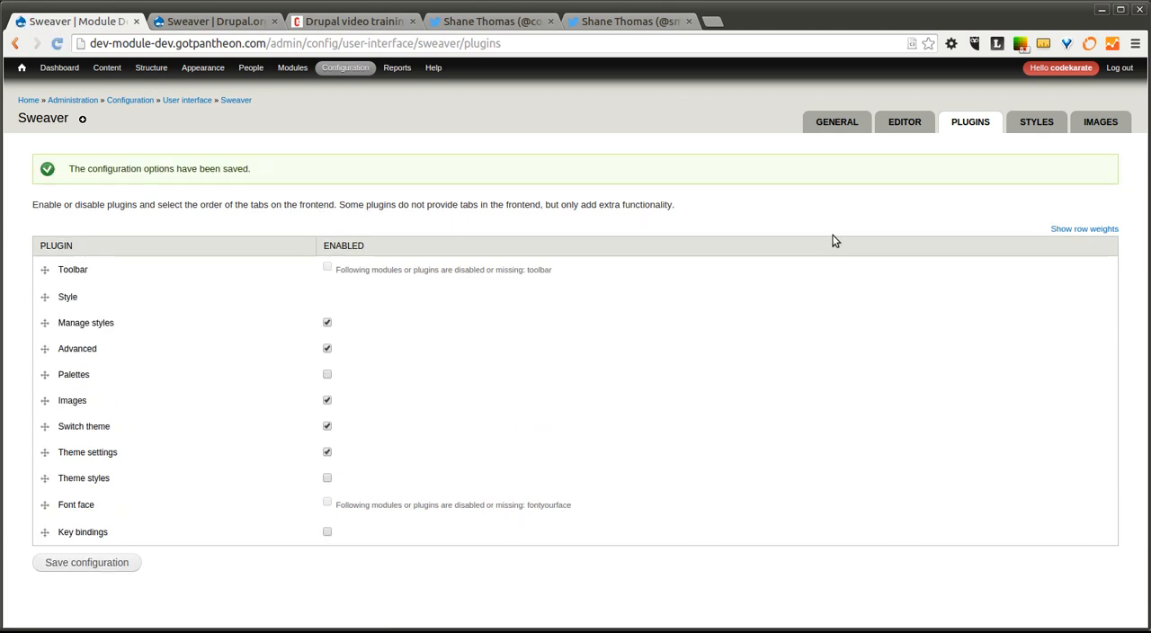
{"action": "mouse_move", "coordinate": [28, 100]}
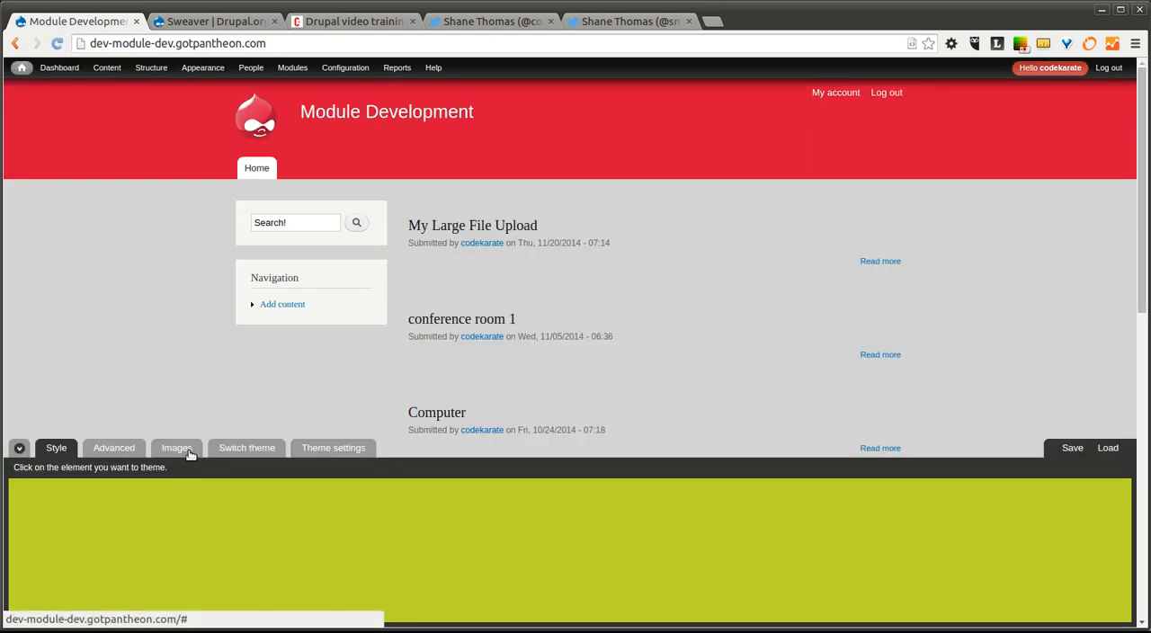
{"action": "mouse_move", "coordinate": [340, 453]}
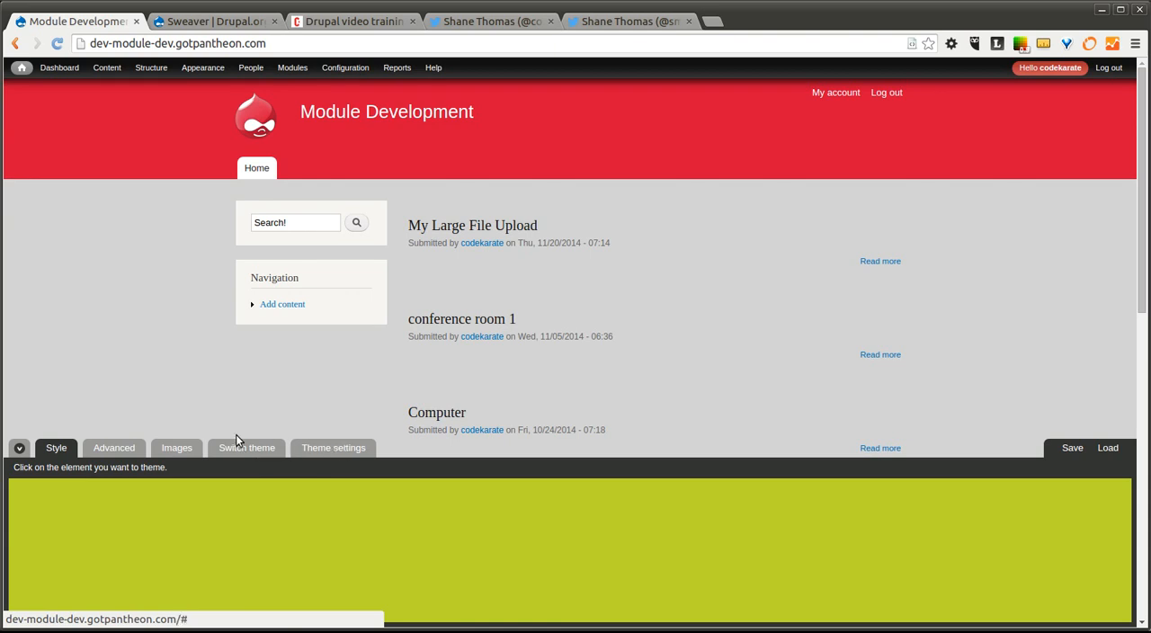
Bring up the Advanced tab's custom CSS box, then view the Switch theme choices
{"action": "left_click", "coordinate": [113, 446]}
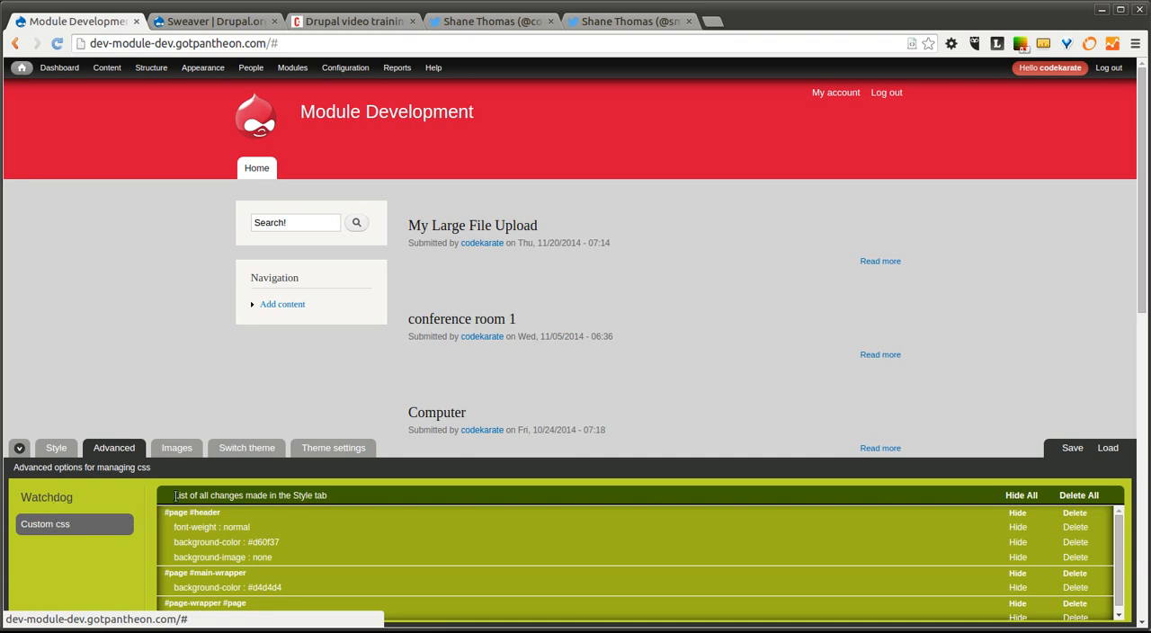
{"action": "mouse_move", "coordinate": [308, 542]}
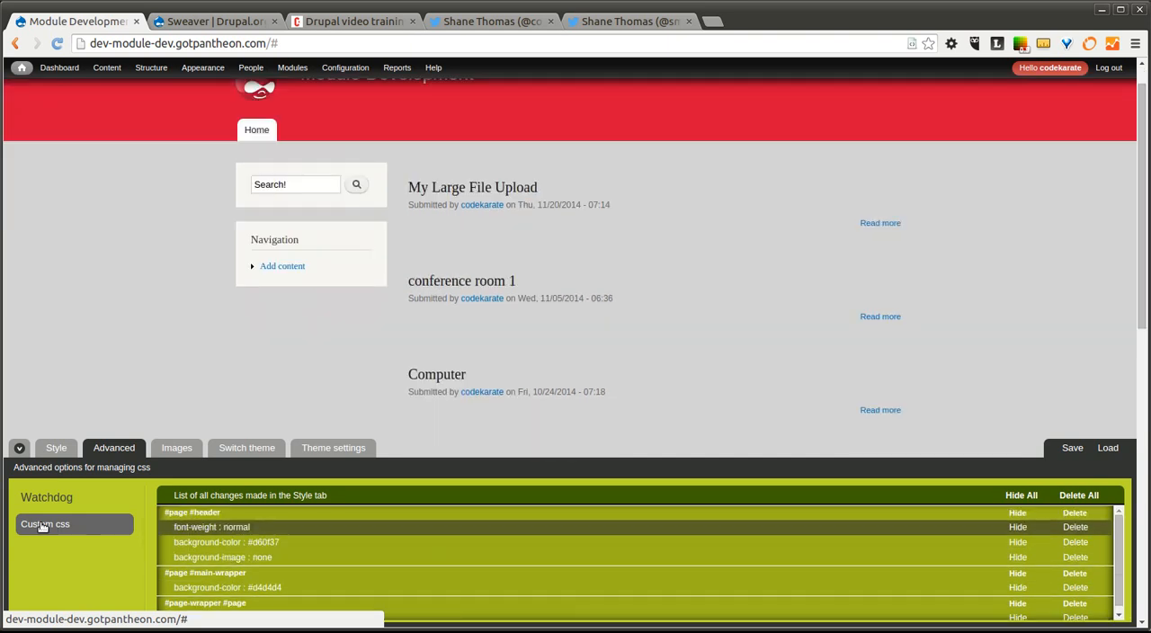
{"action": "left_click", "coordinate": [45, 523]}
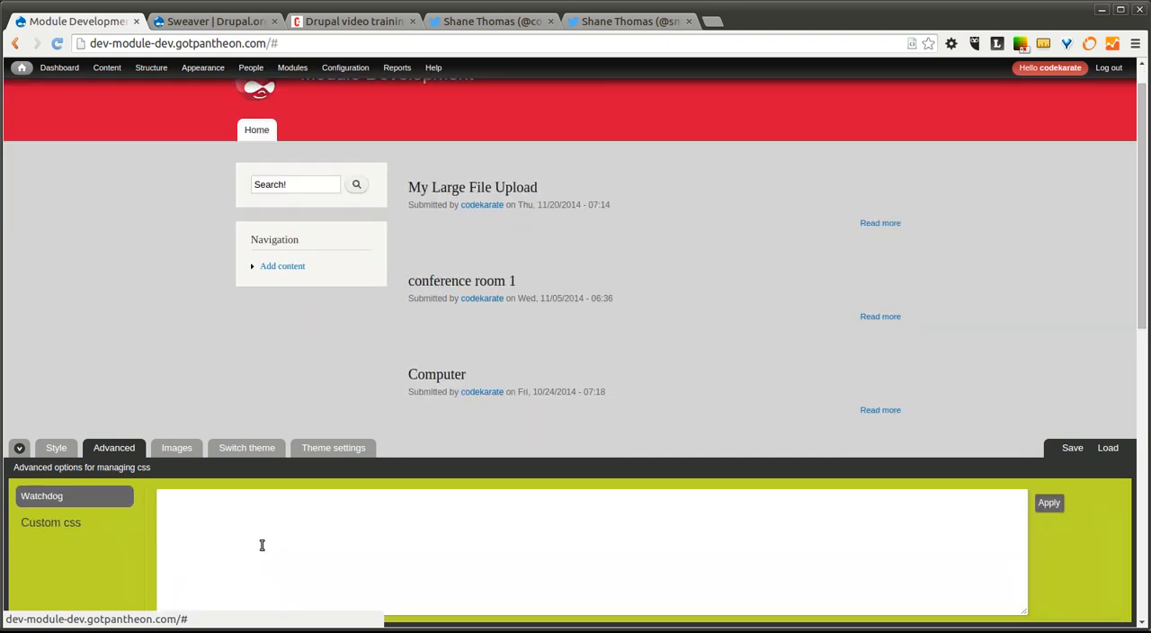
{"action": "left_click", "coordinate": [260, 544]}
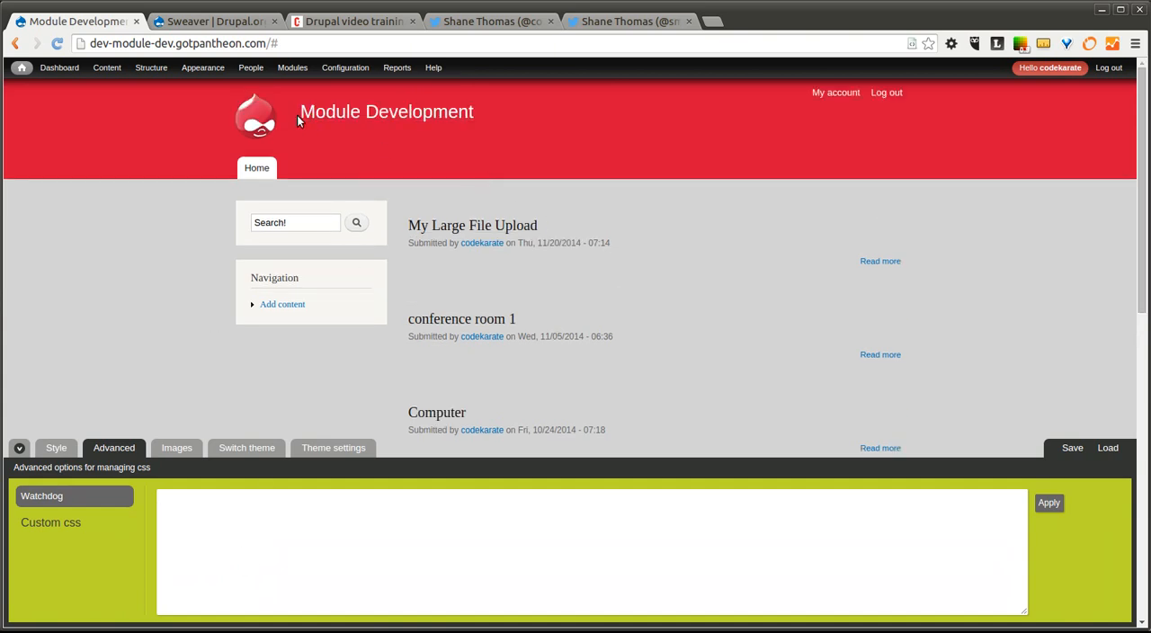
{"action": "left_click", "coordinate": [252, 556]}
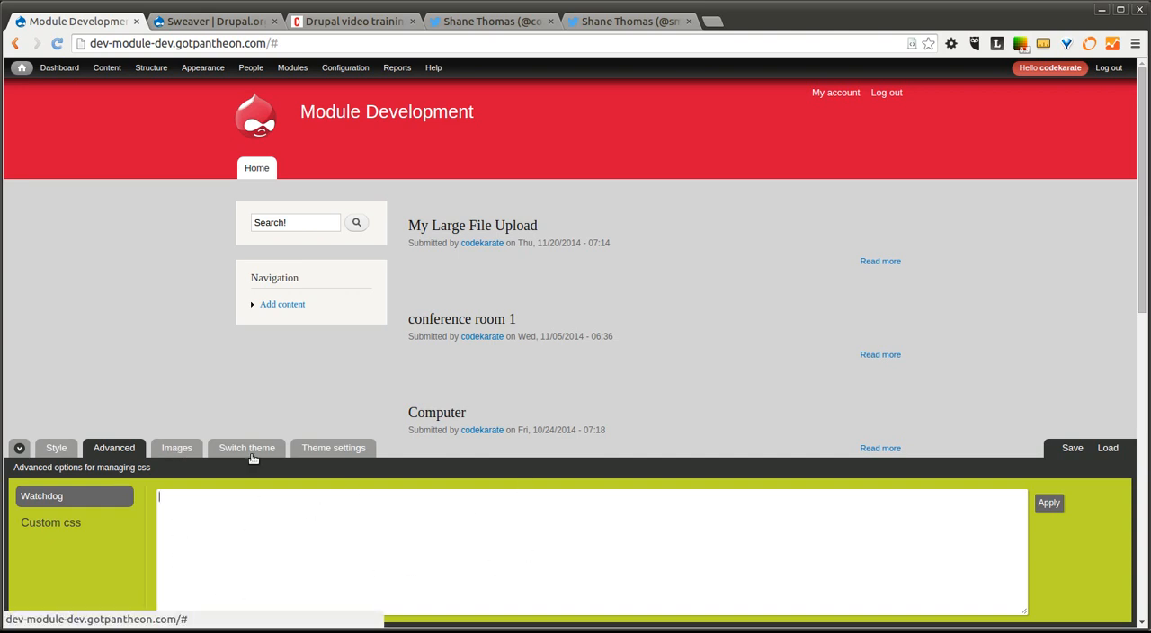
{"action": "left_click", "coordinate": [246, 447]}
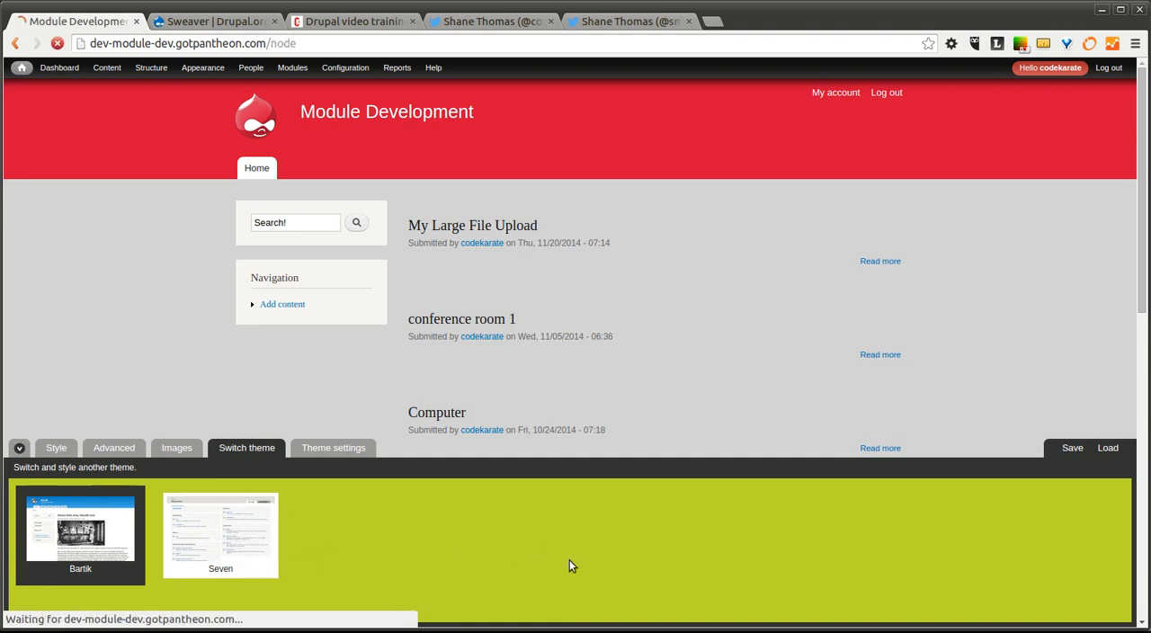
Switch the front page to the Seven theme and browse the theme settings and Images tabs
{"action": "left_click", "coordinate": [220, 535]}
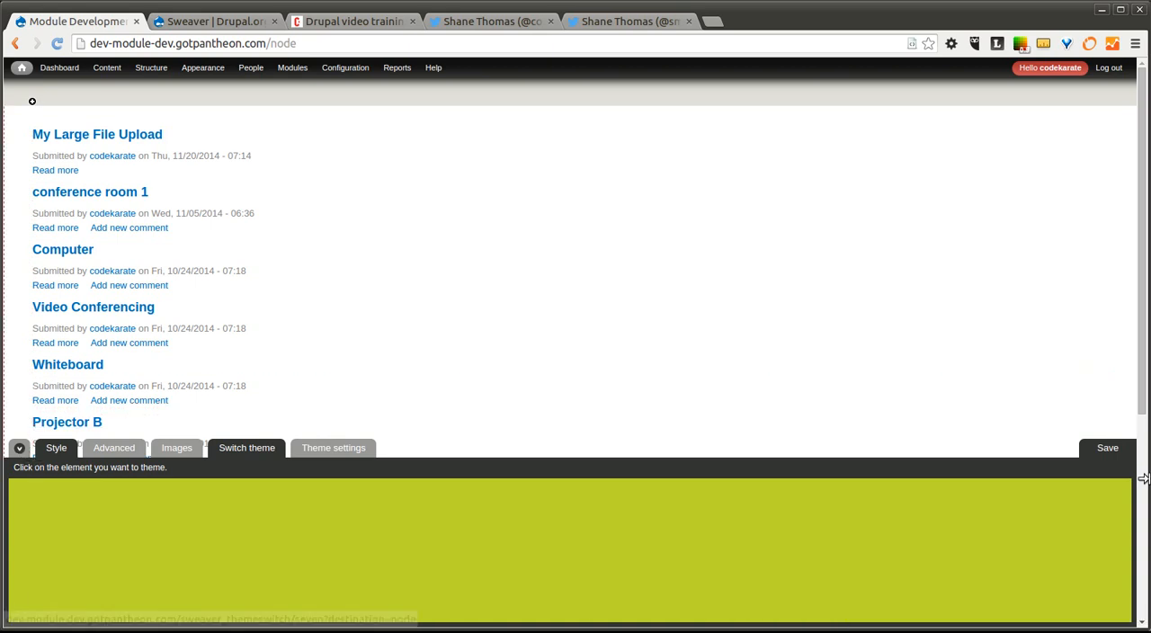
{"action": "mouse_move", "coordinate": [921, 495]}
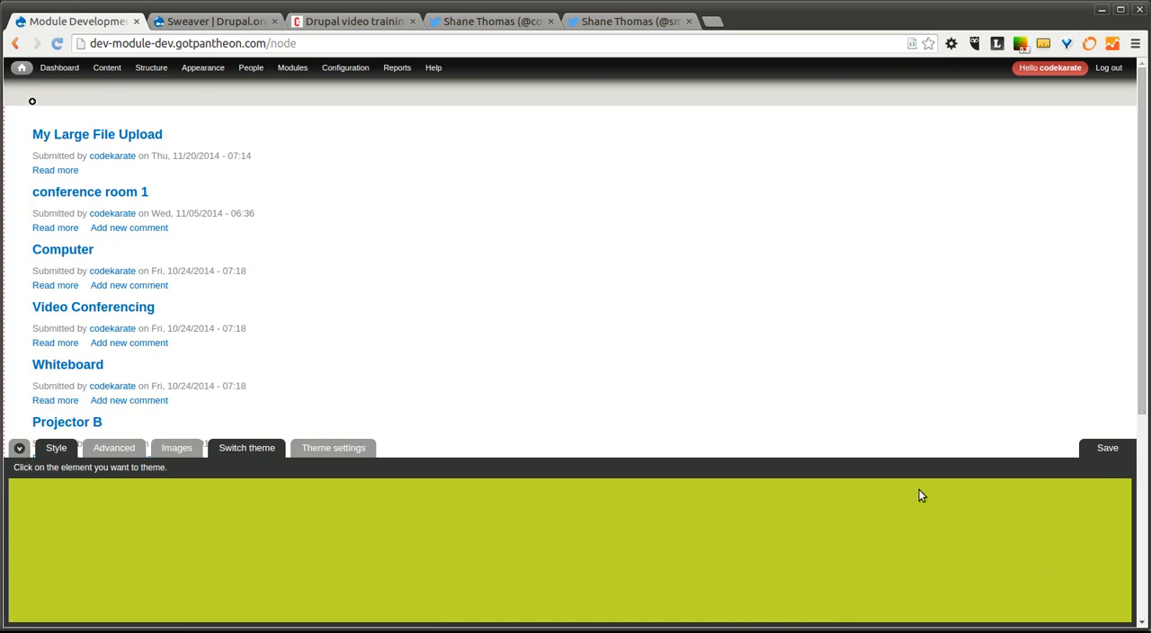
{"action": "mouse_move", "coordinate": [1046, 615]}
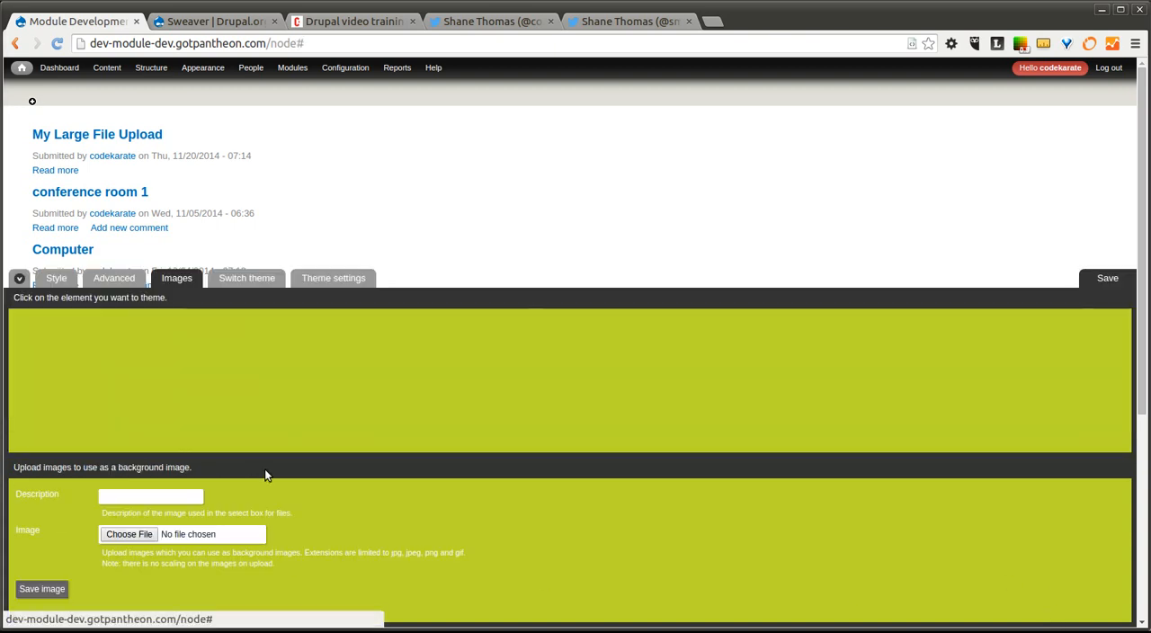
{"action": "left_click", "coordinate": [333, 278]}
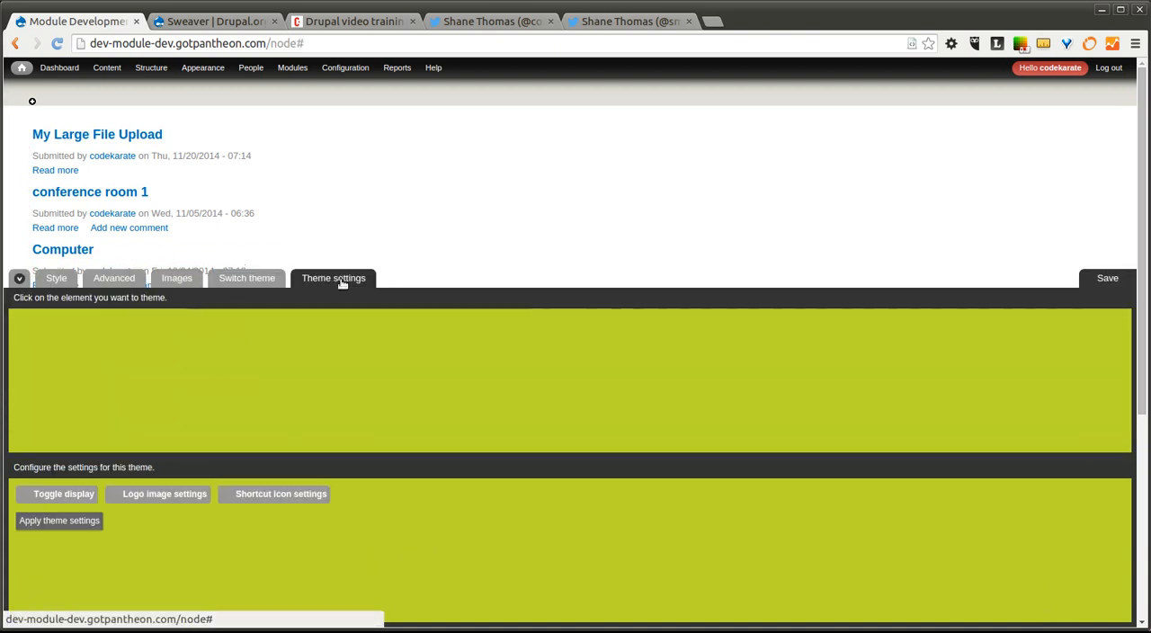
{"action": "left_click", "coordinate": [113, 278]}
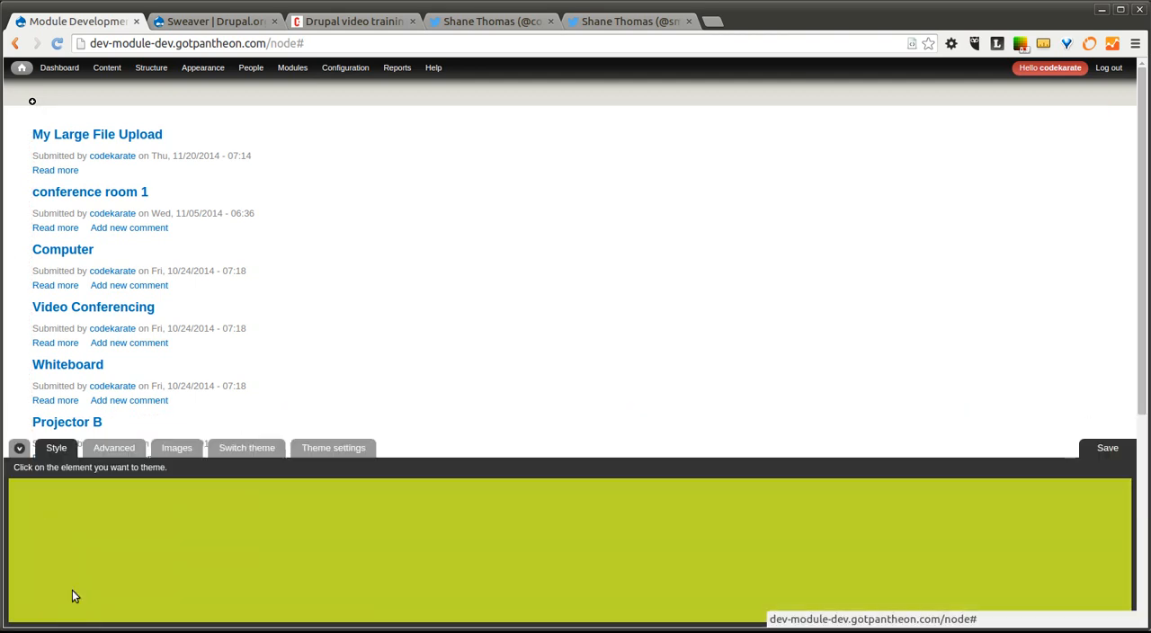
{"action": "left_click", "coordinate": [176, 448]}
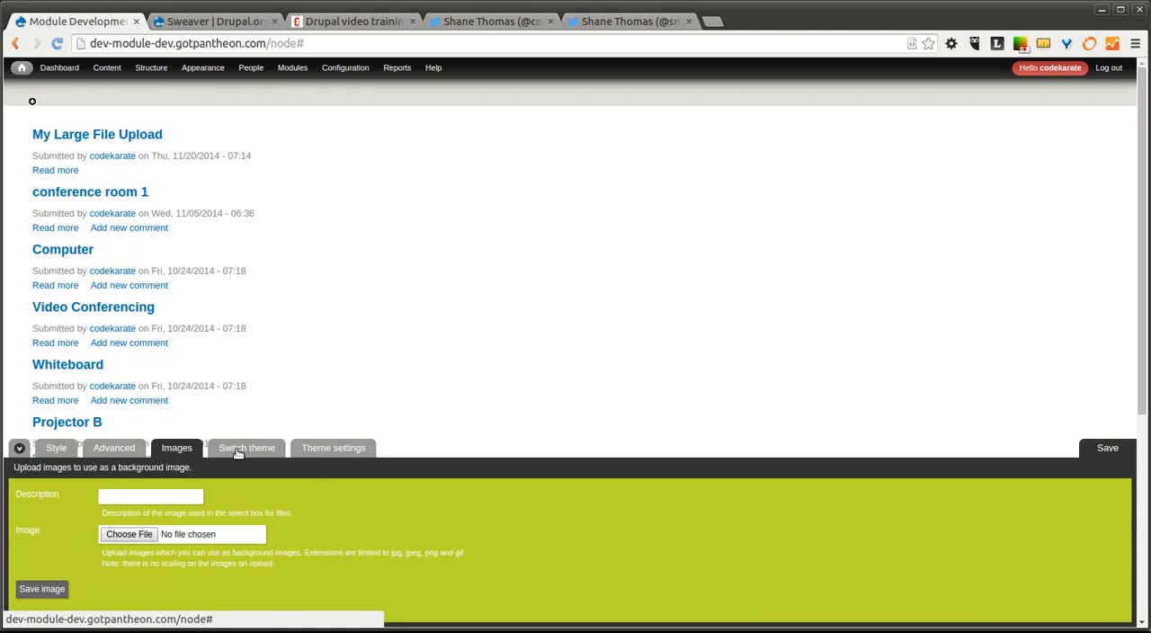
Switch the site back to the Bartik theme from the Switch theme tab
{"action": "left_click", "coordinate": [247, 448]}
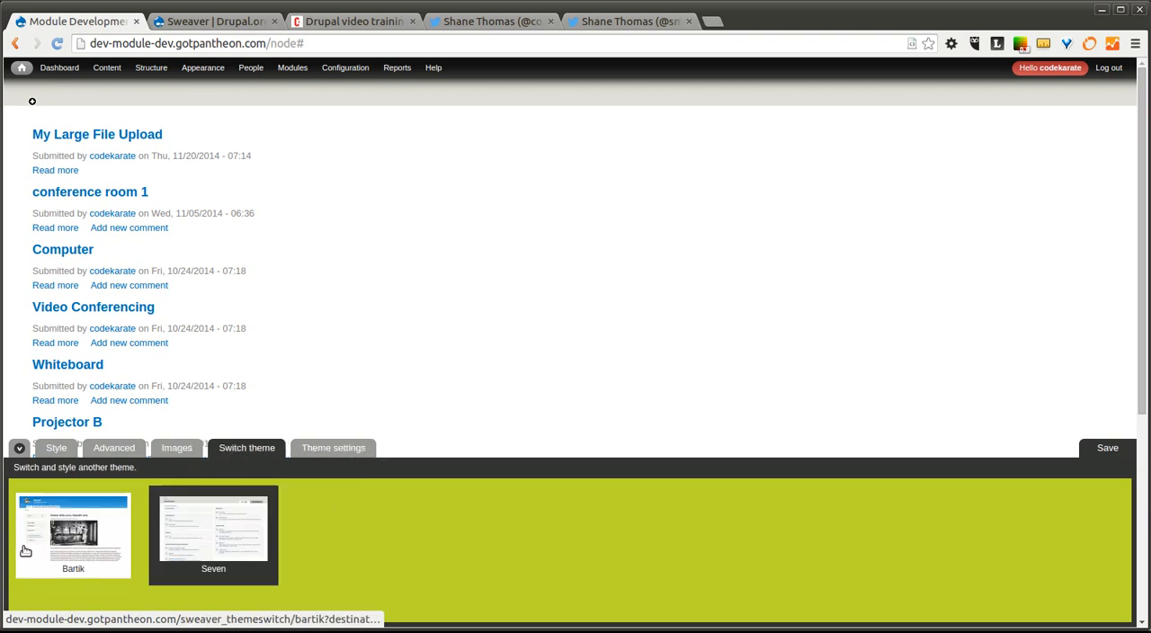
{"action": "left_click", "coordinate": [73, 535]}
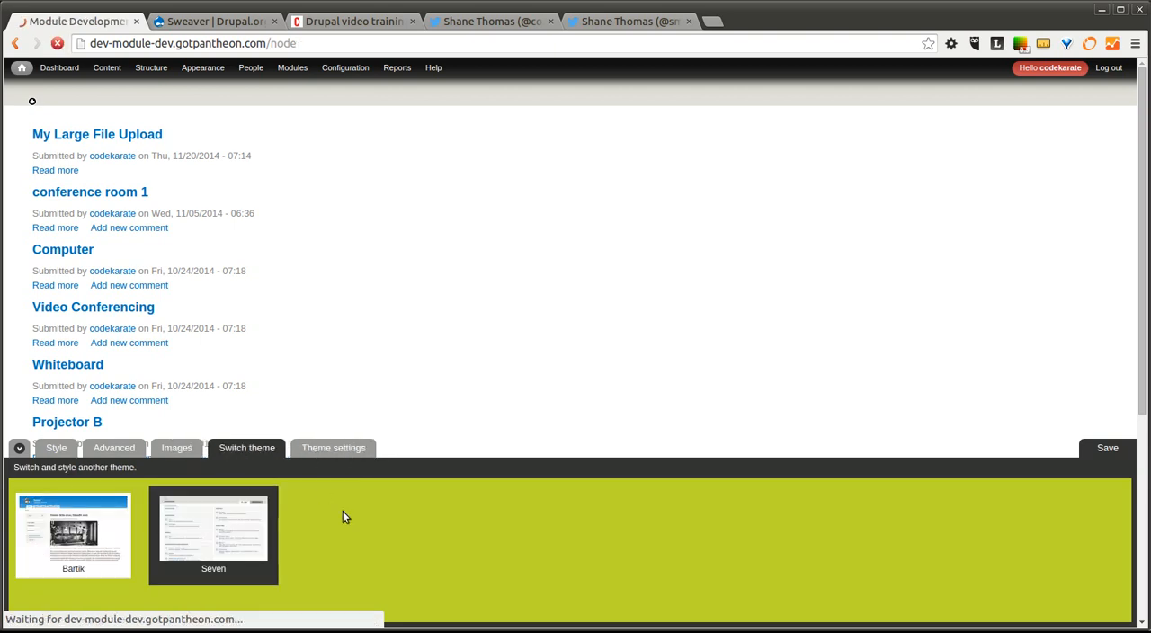
{"action": "left_click", "coordinate": [73, 530]}
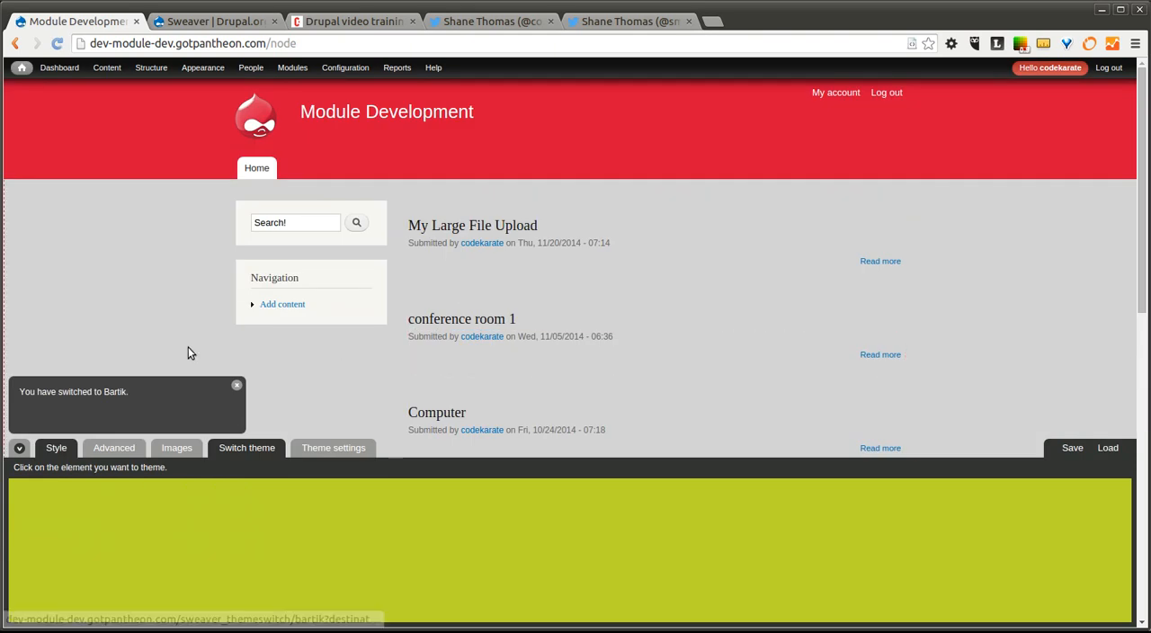
{"action": "mouse_move", "coordinate": [266, 396]}
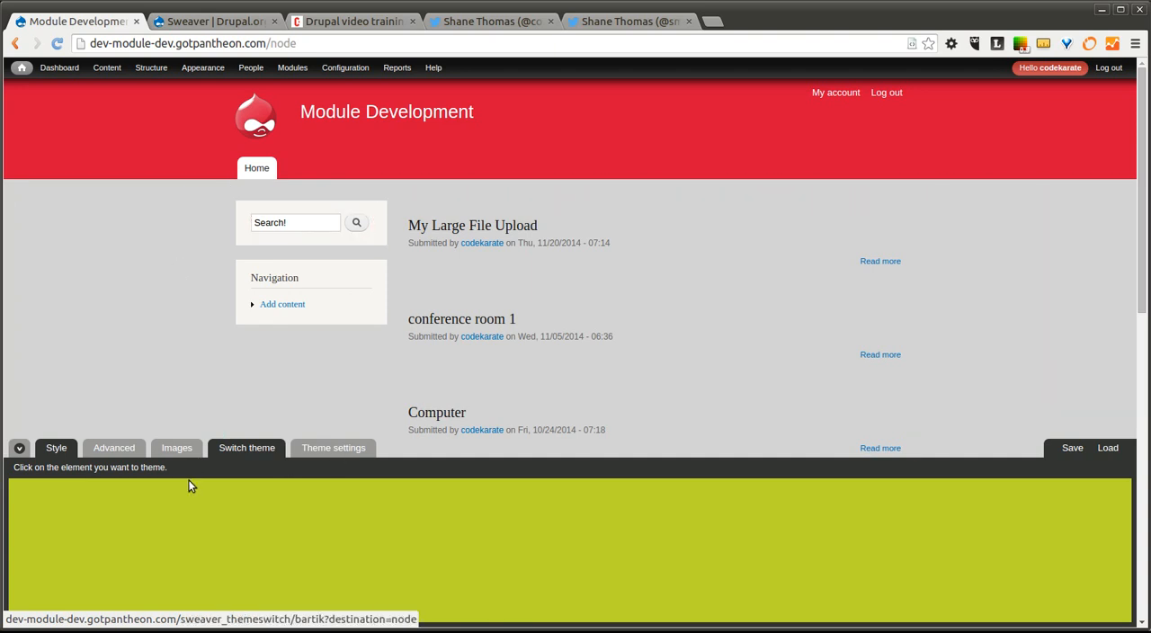
Browse the Sweaver tabs and reach the Theme settings logo image options
{"action": "left_click", "coordinate": [176, 447]}
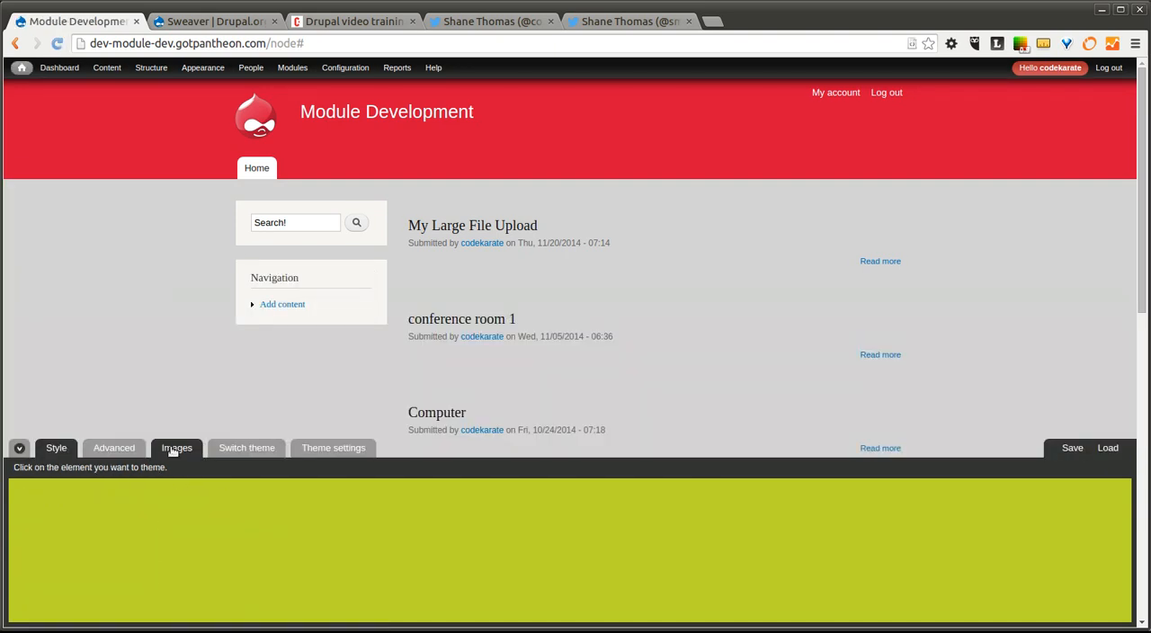
{"action": "mouse_move", "coordinate": [44, 290]}
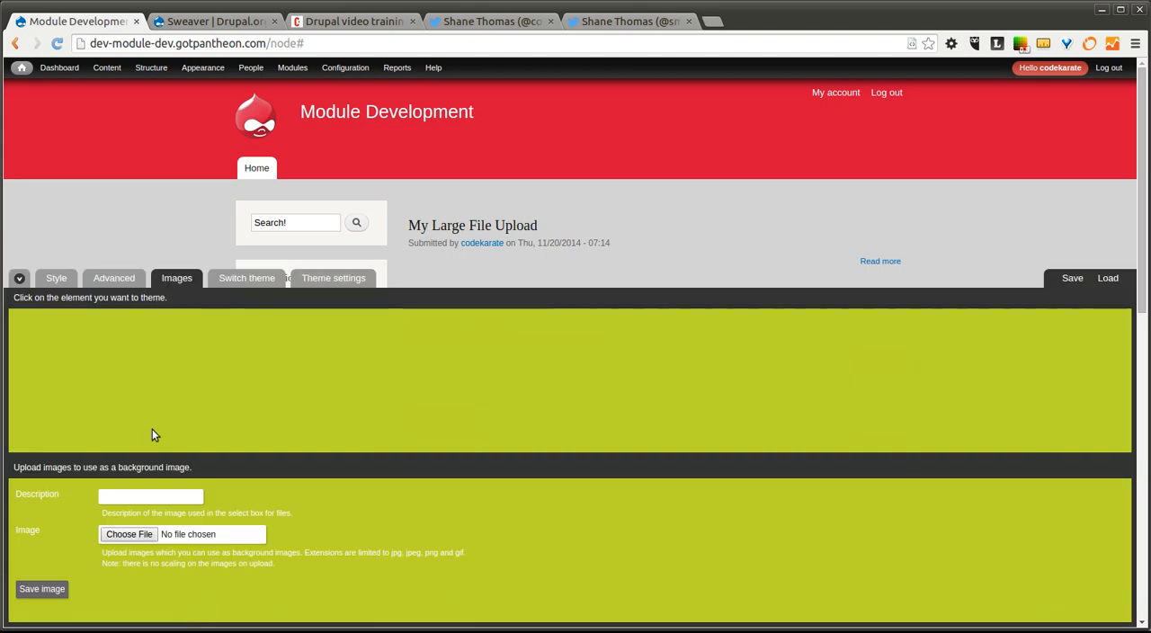
{"action": "left_click", "coordinate": [114, 278]}
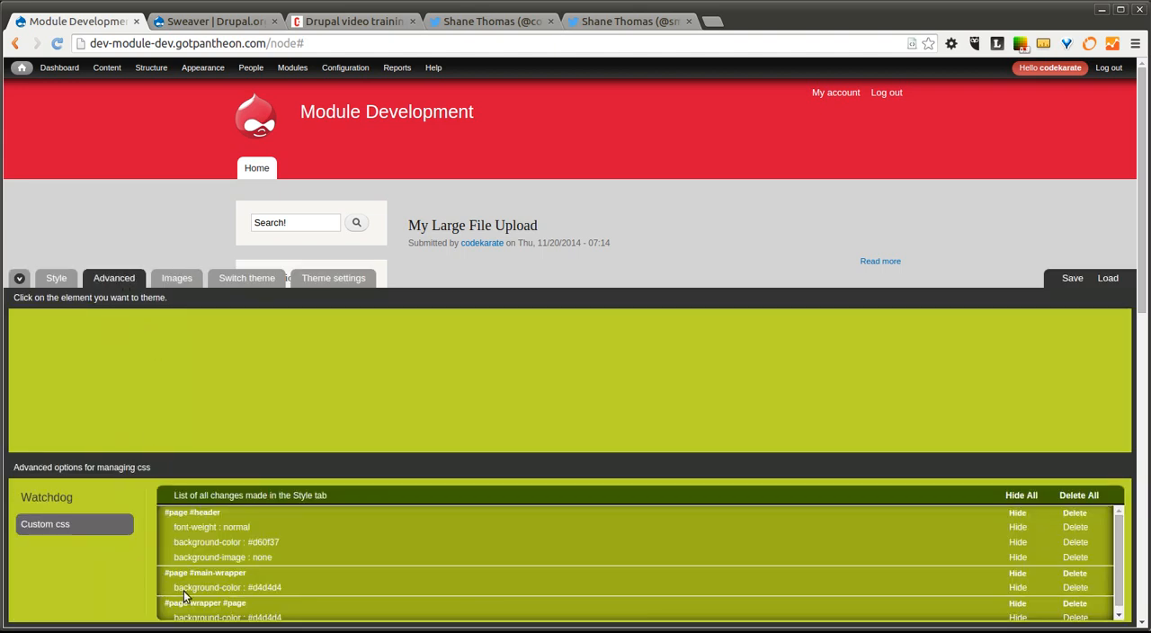
{"action": "left_click", "coordinate": [247, 278]}
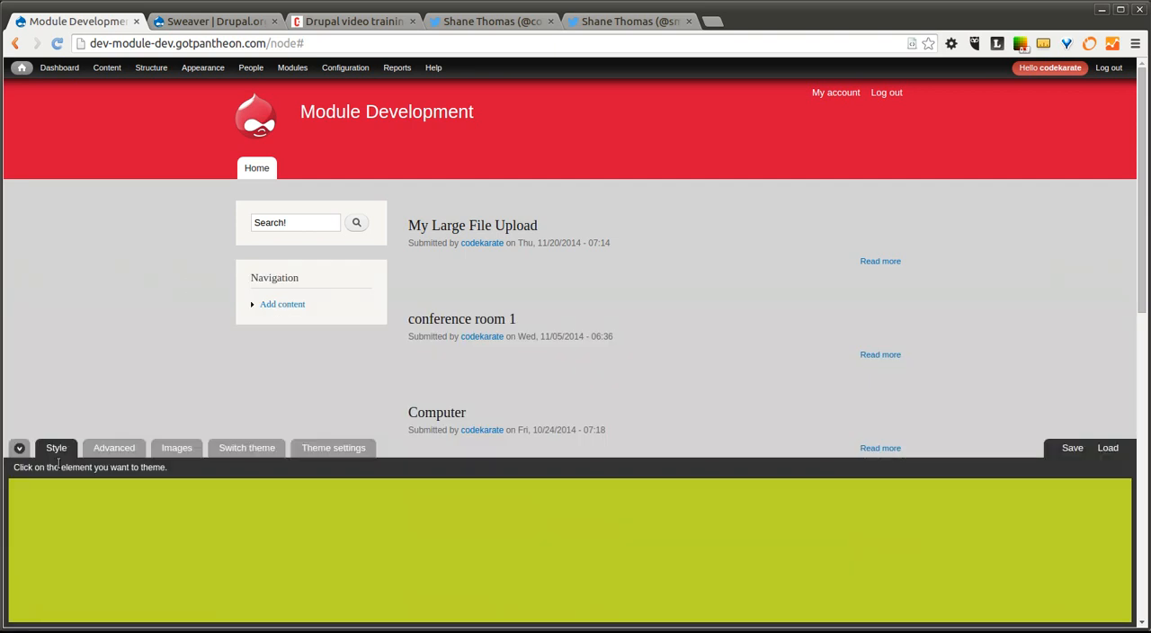
{"action": "left_click", "coordinate": [176, 448]}
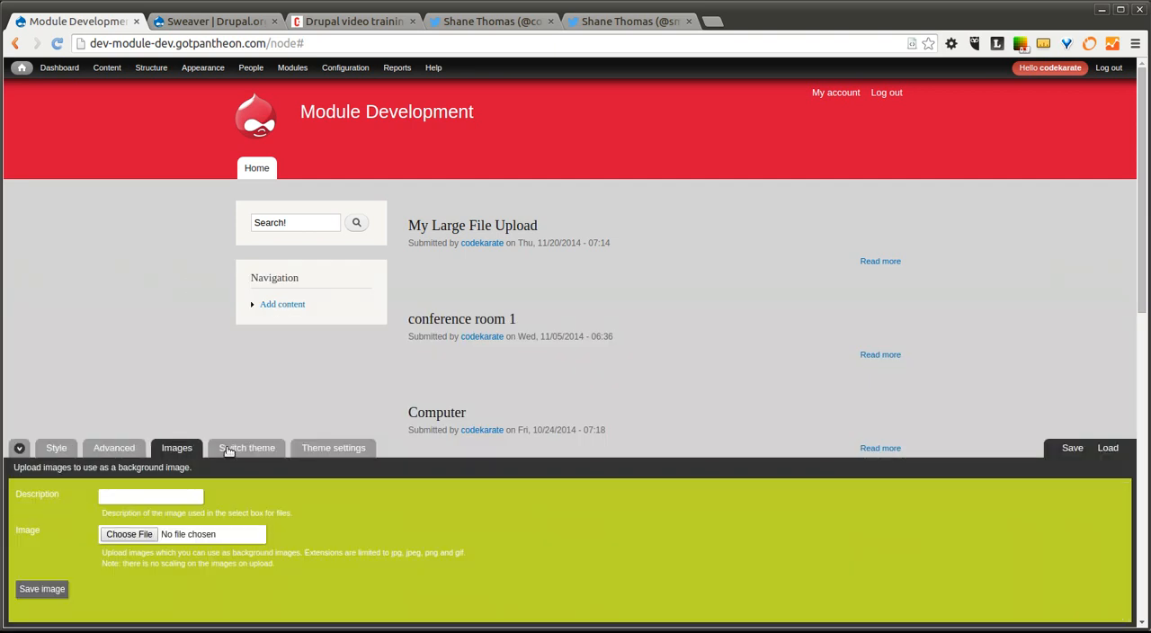
{"action": "left_click", "coordinate": [246, 448]}
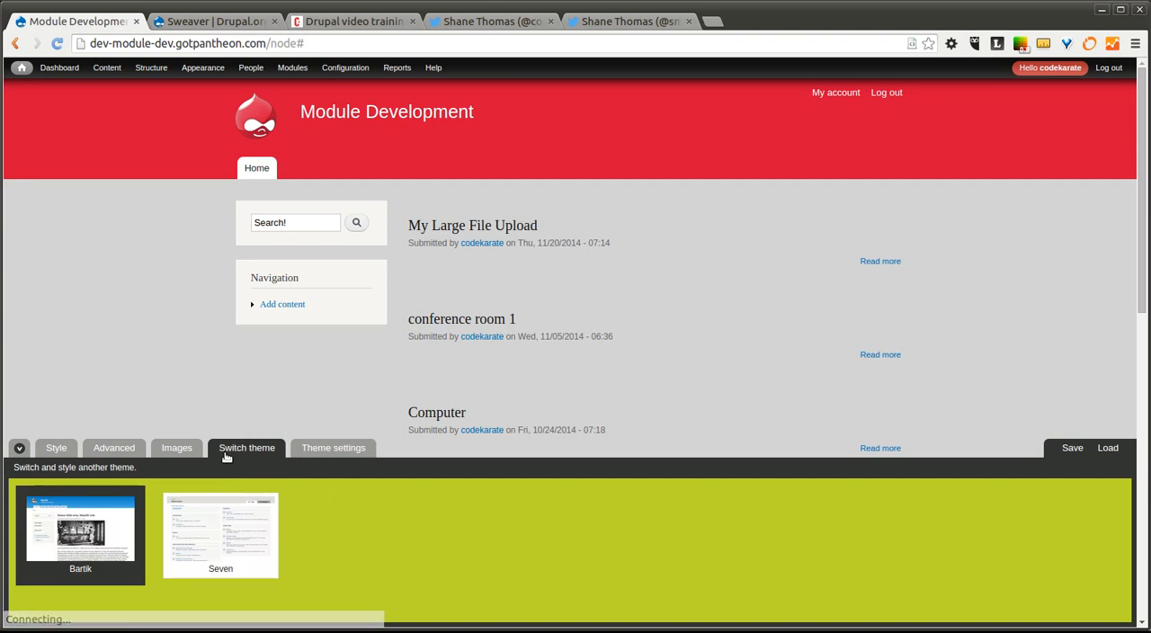
{"action": "left_click", "coordinate": [333, 448]}
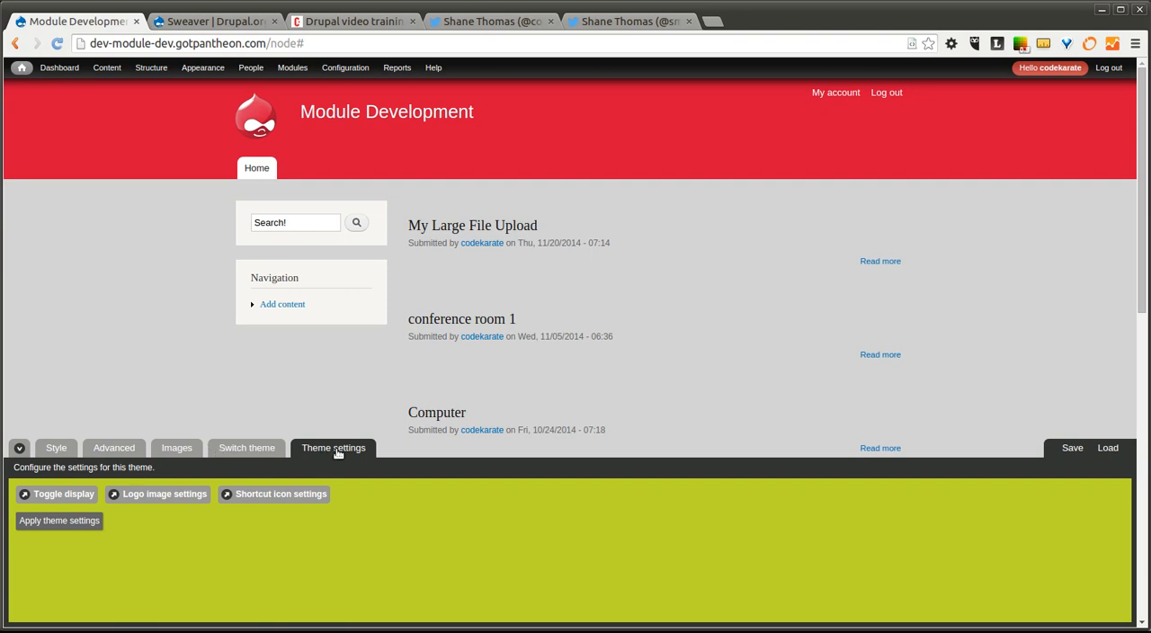
{"action": "mouse_move", "coordinate": [258, 332]}
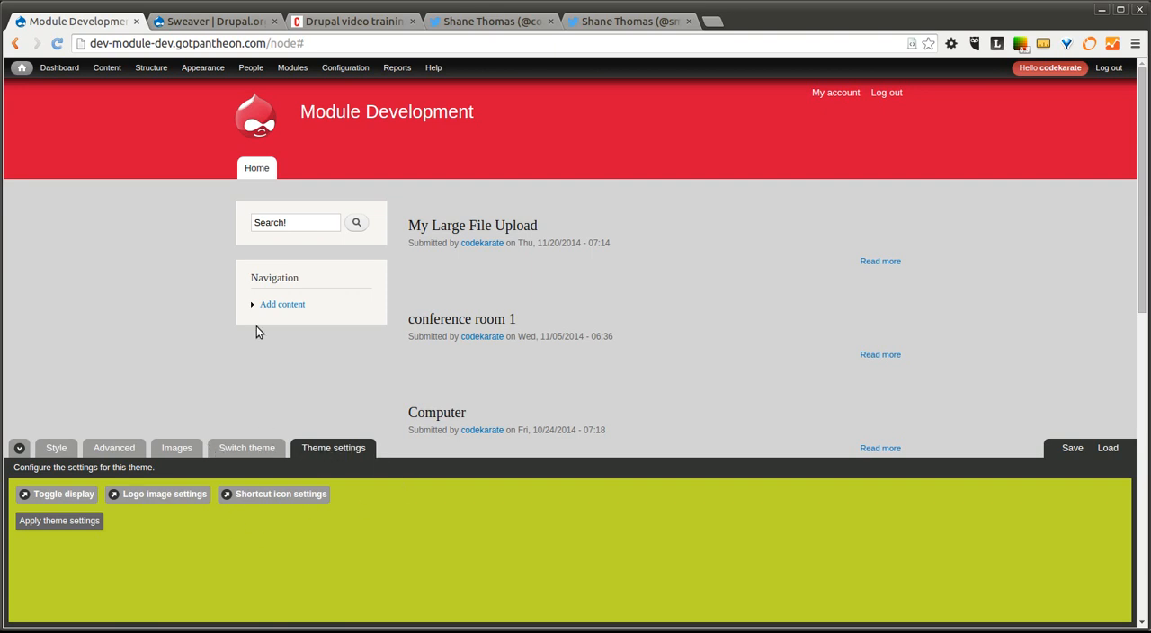
{"action": "scroll", "scroll_direction": "down", "scroll_amount": 3}
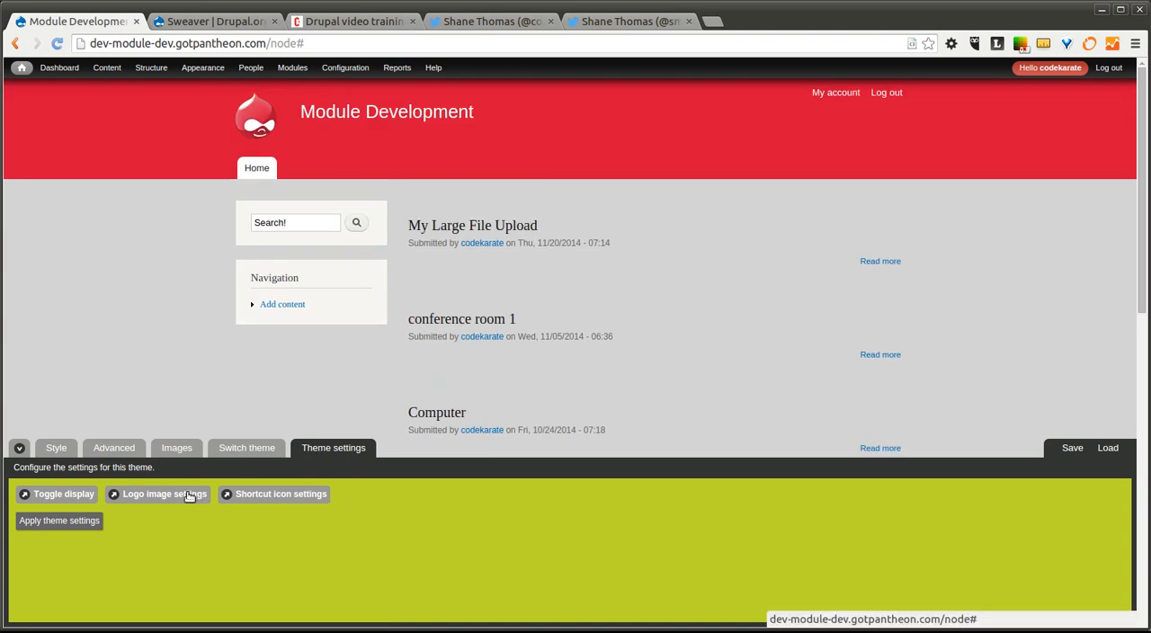
{"action": "mouse_move", "coordinate": [165, 499]}
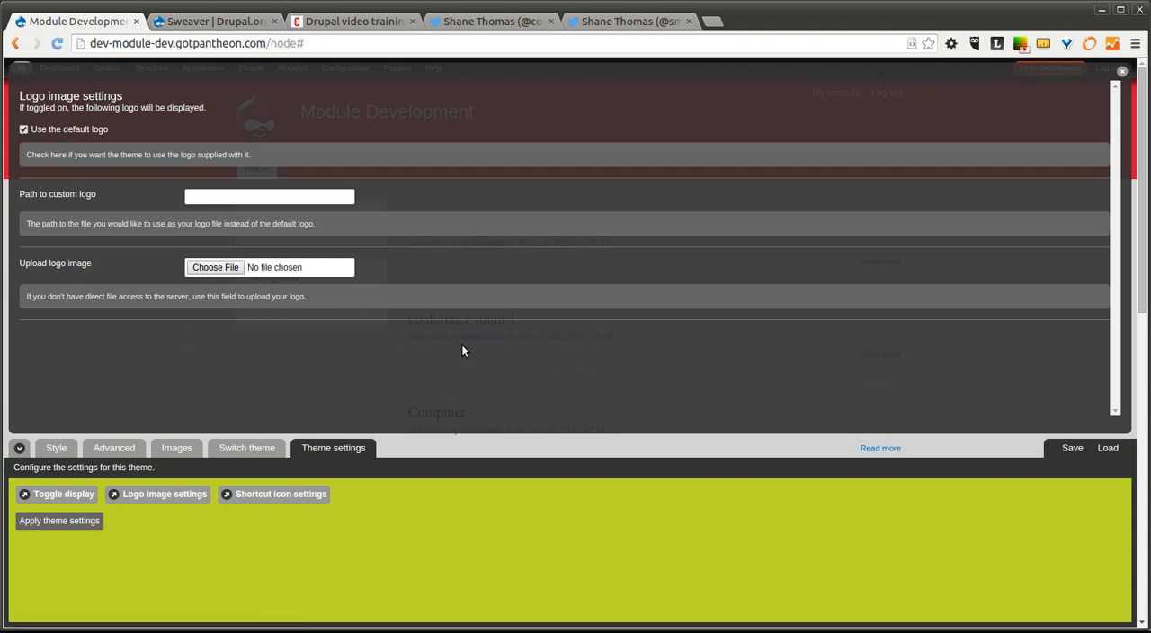
{"action": "mouse_move", "coordinate": [438, 364]}
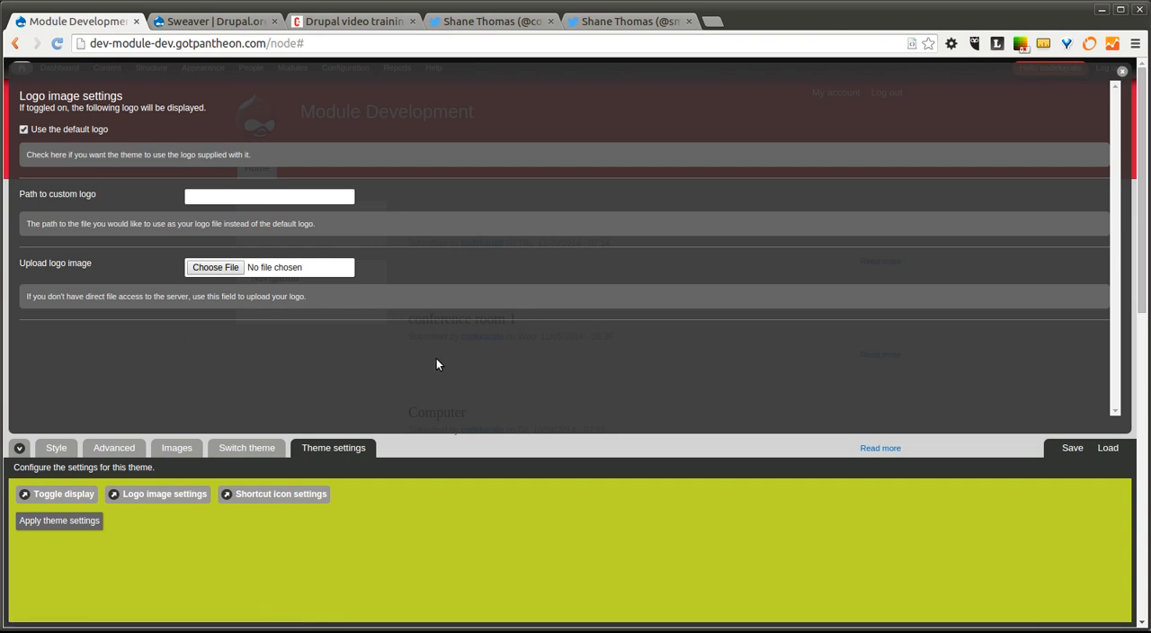
{"action": "mouse_move", "coordinate": [220, 284]}
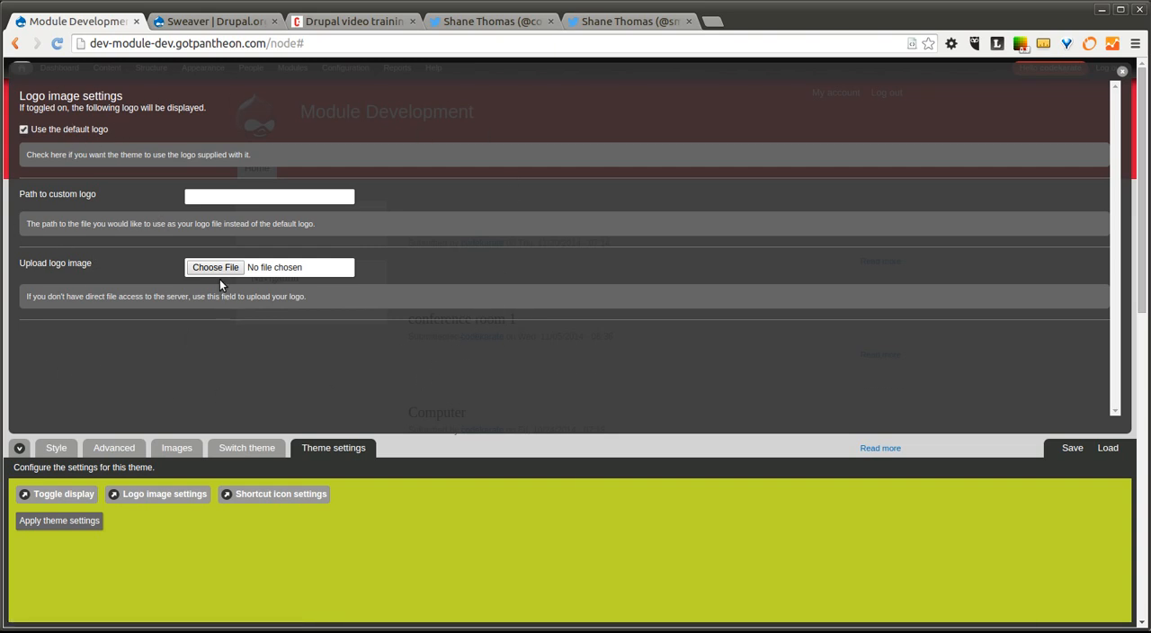
Upload CodeKarateLogo-small.png as the site logo and apply the theme settings
{"action": "left_click", "coordinate": [215, 266]}
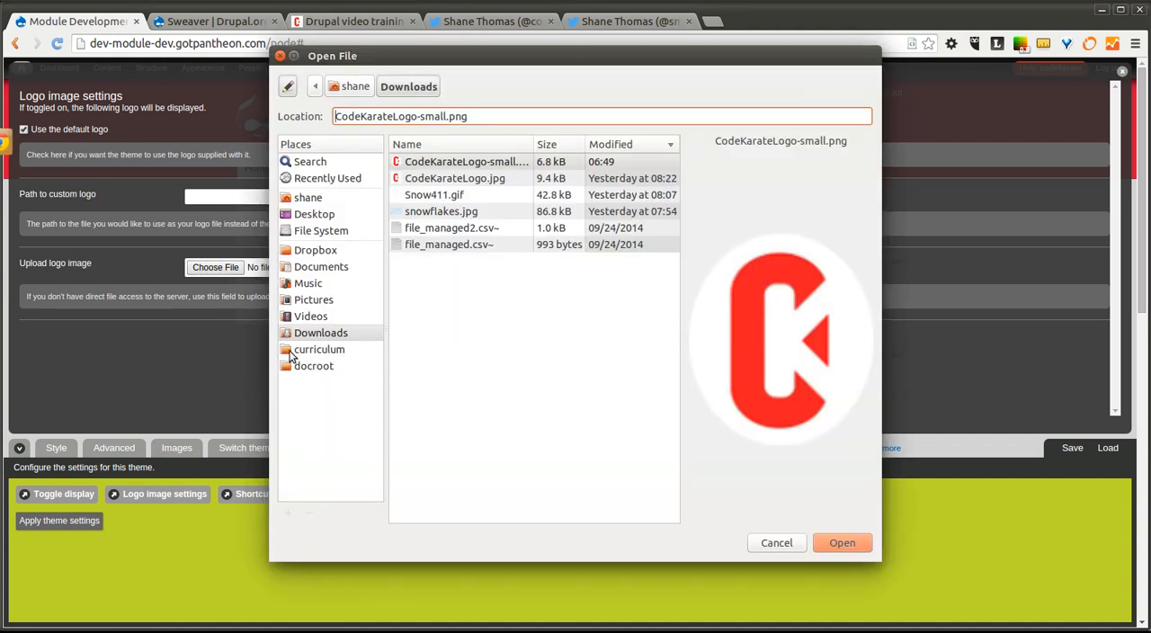
{"action": "left_click", "coordinate": [842, 542]}
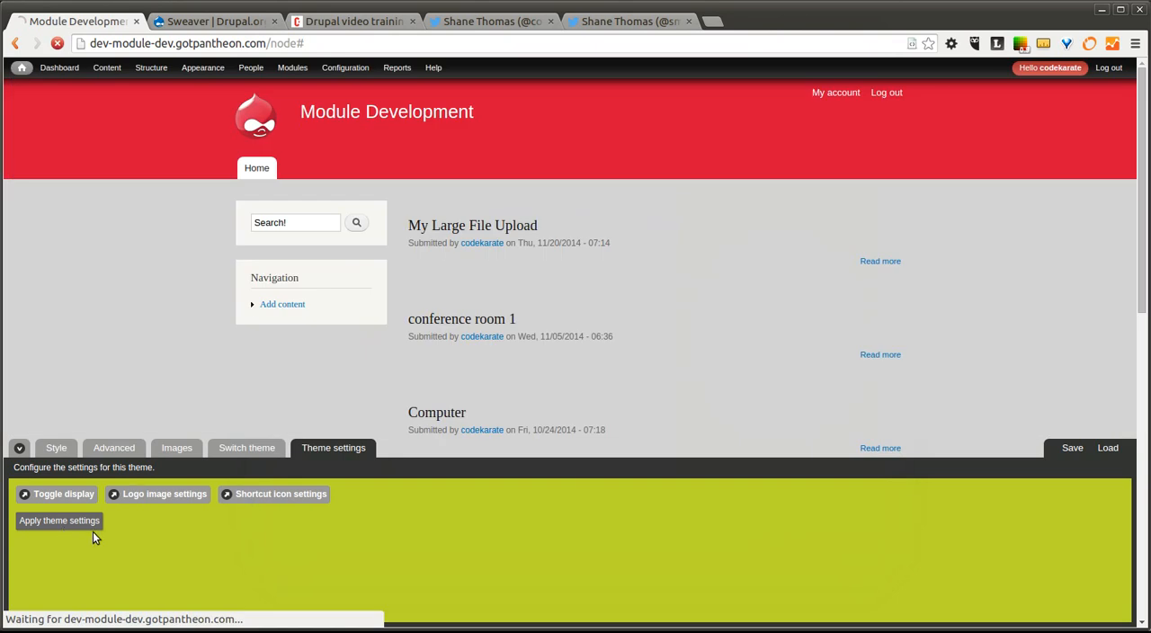
{"action": "left_click", "coordinate": [58, 520]}
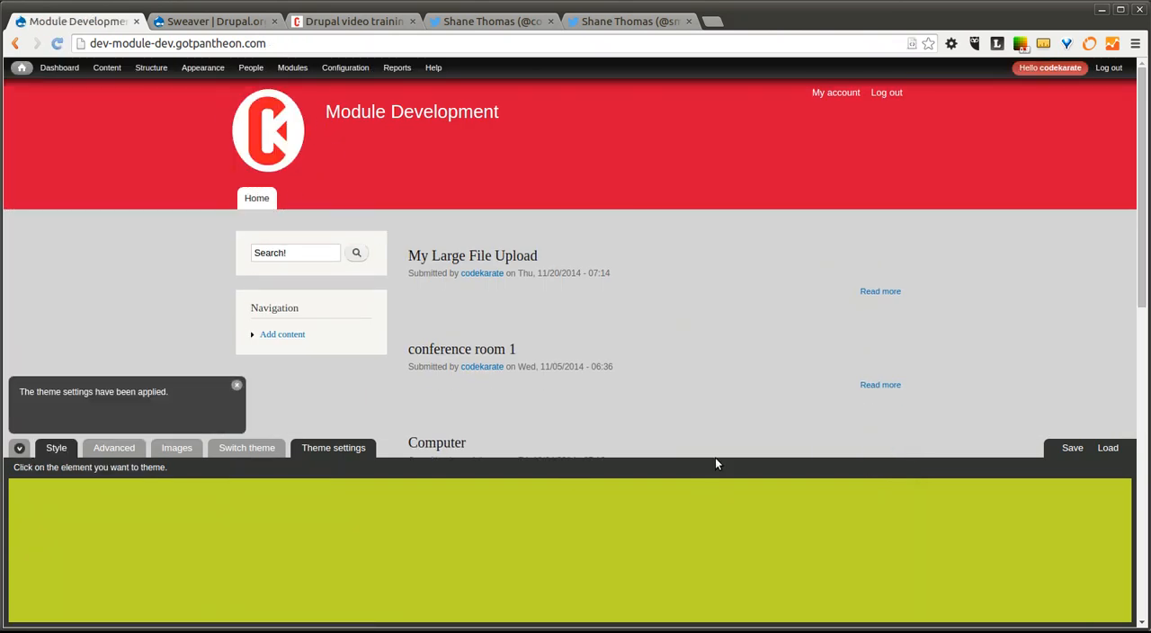
Save and publish the current styling as 'Code Karate', then dismiss the load options
{"action": "left_click", "coordinate": [1072, 447]}
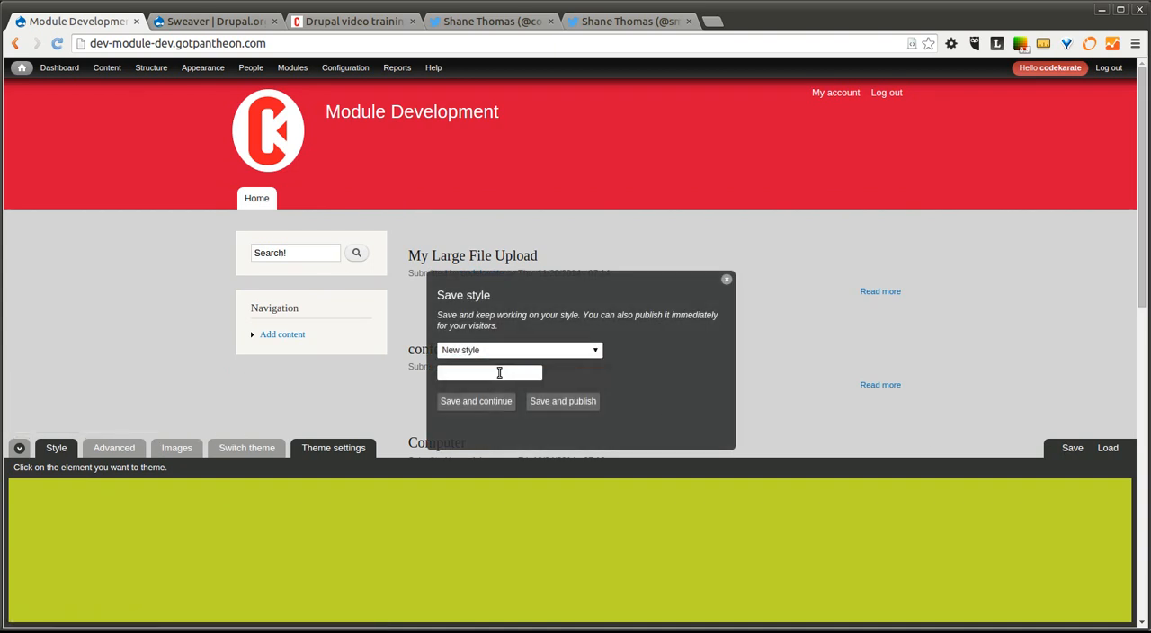
{"action": "type", "text": "Code Karate"}
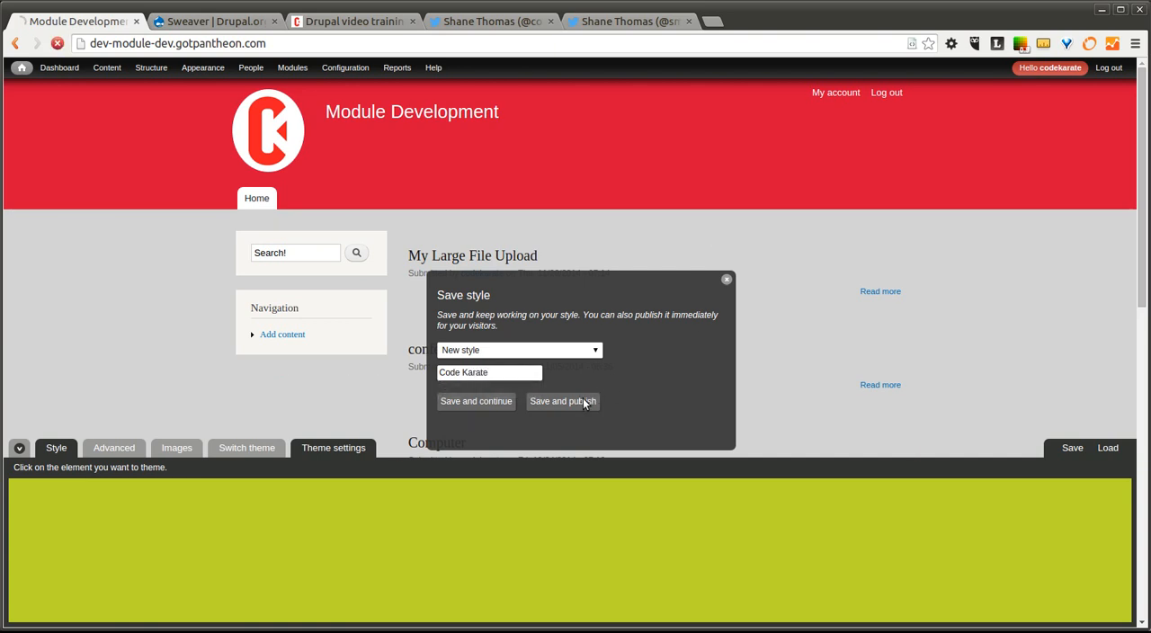
{"action": "left_click", "coordinate": [561, 401]}
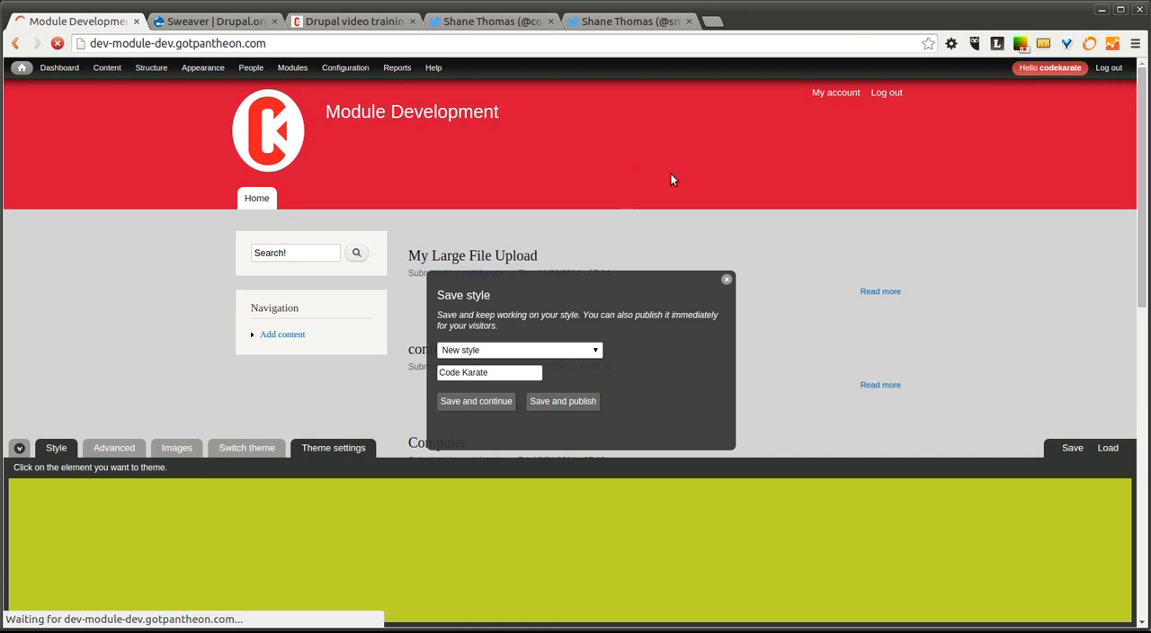
{"action": "left_click", "coordinate": [562, 401]}
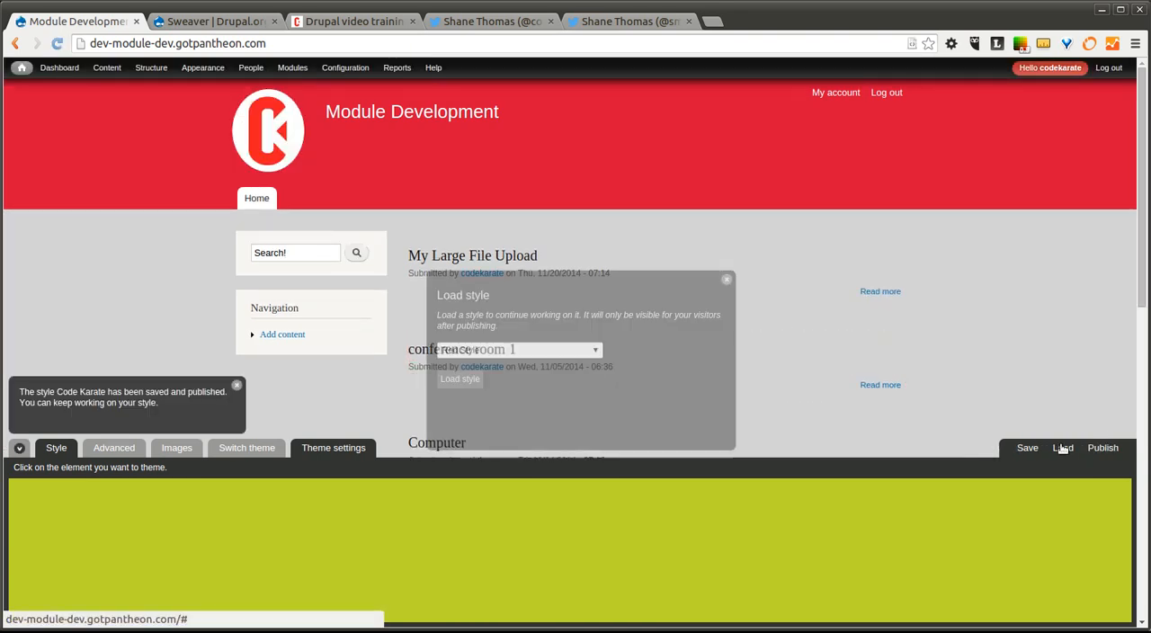
{"action": "left_click", "coordinate": [517, 349]}
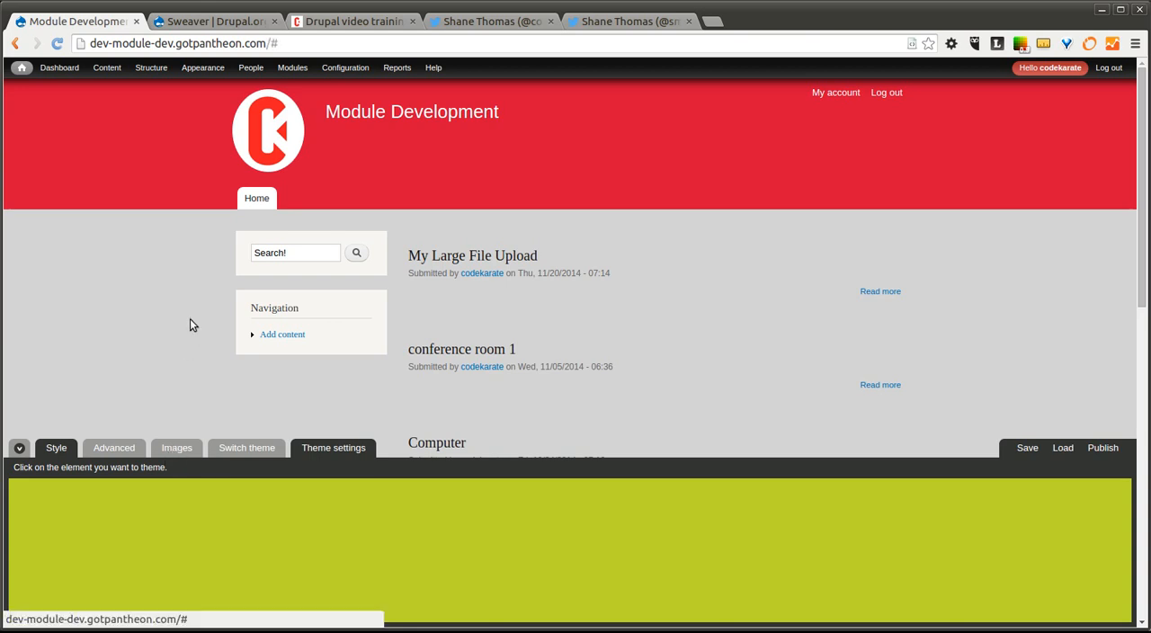
Review the Switch theme and Advanced tabs, then bring up the Images upload form
{"action": "left_click", "coordinate": [246, 447]}
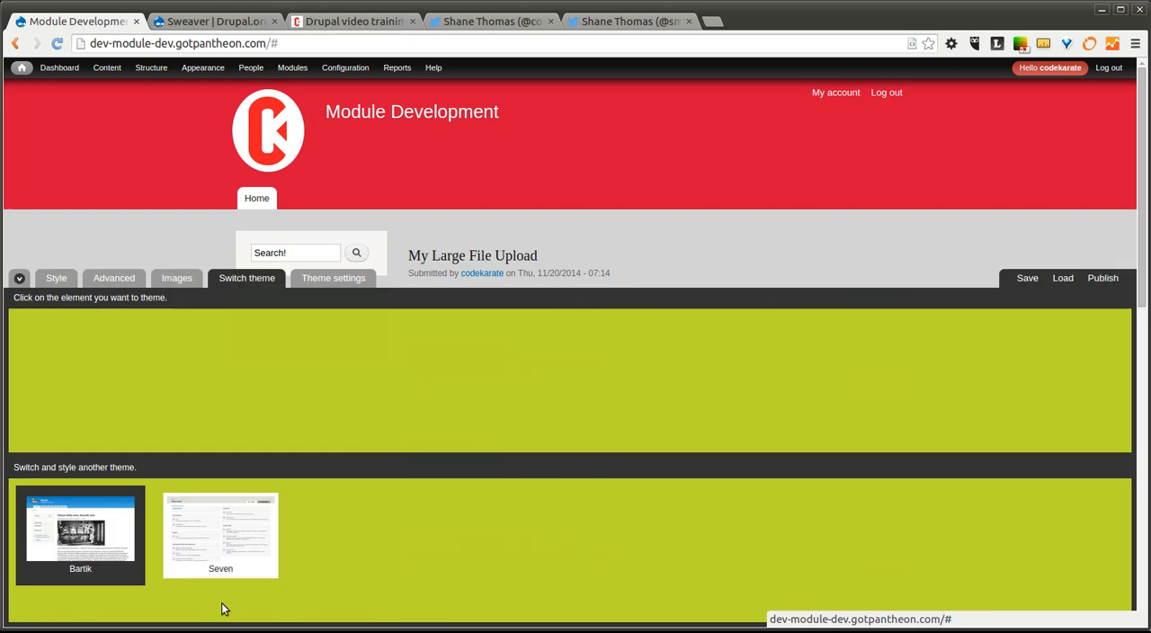
{"action": "left_click", "coordinate": [220, 535]}
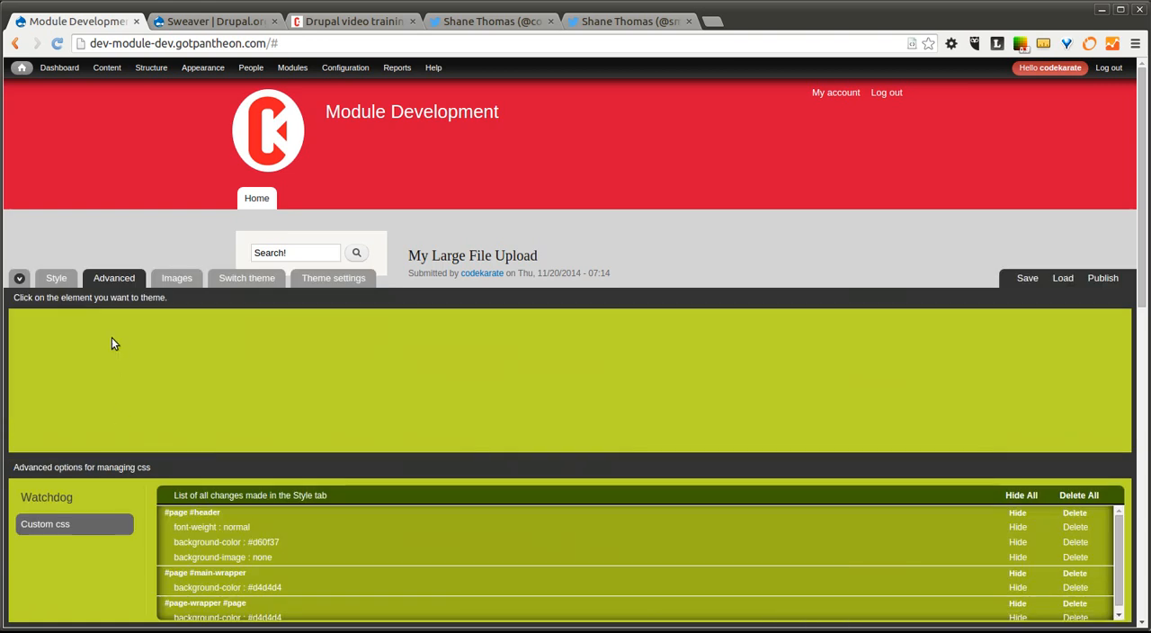
{"action": "left_click", "coordinate": [176, 277]}
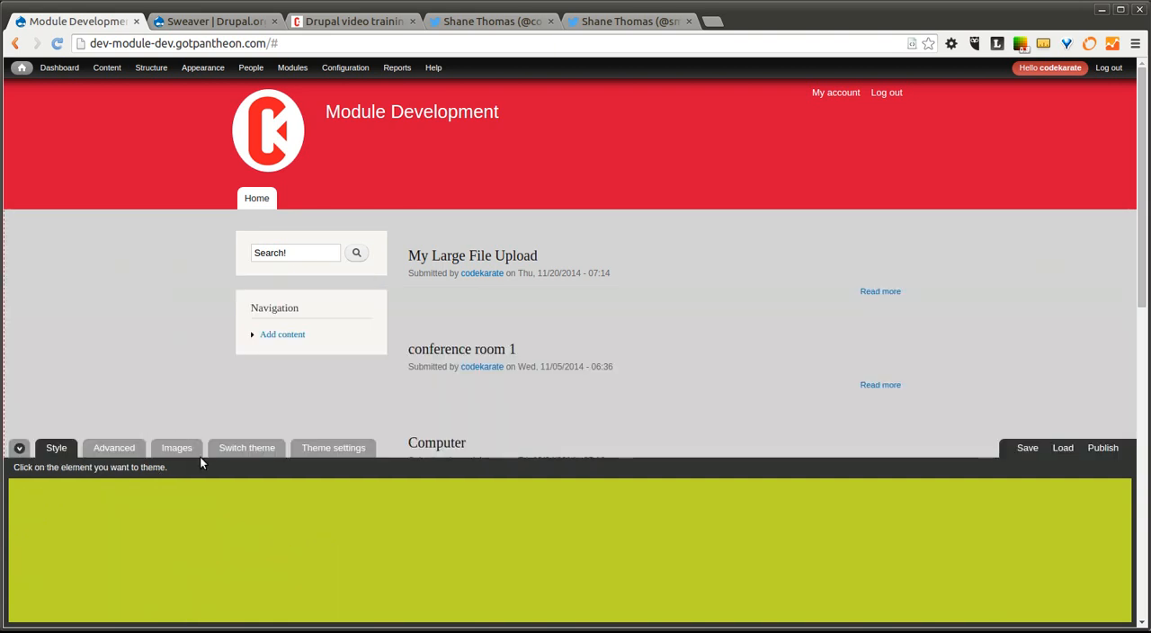
{"action": "left_click", "coordinate": [176, 447]}
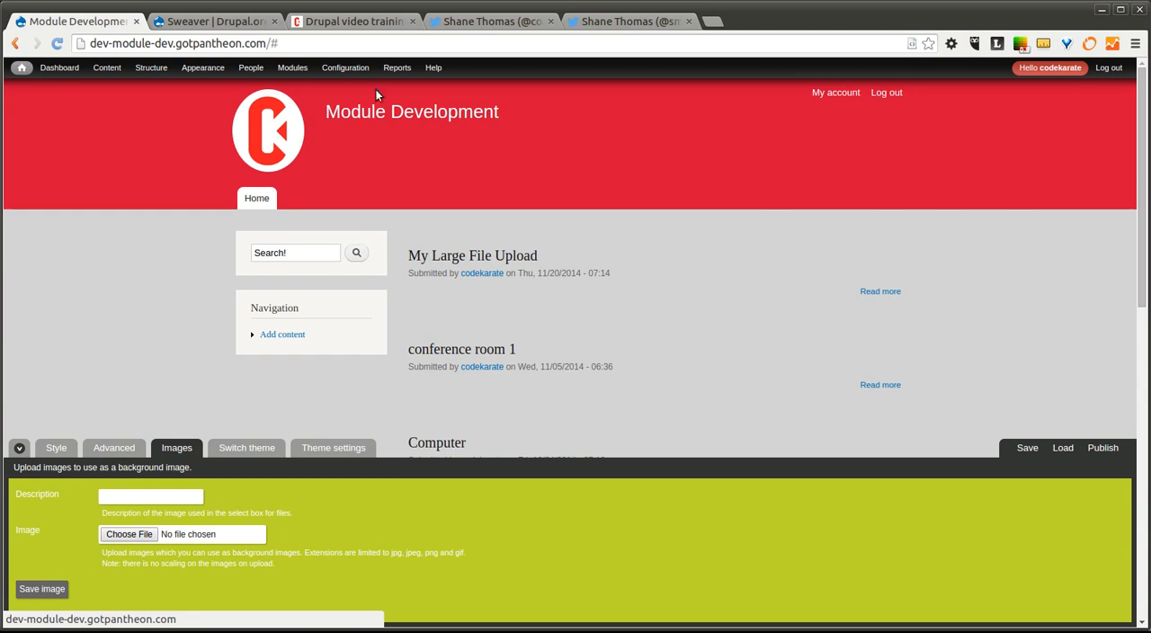
{"action": "mouse_move", "coordinate": [366, 417]}
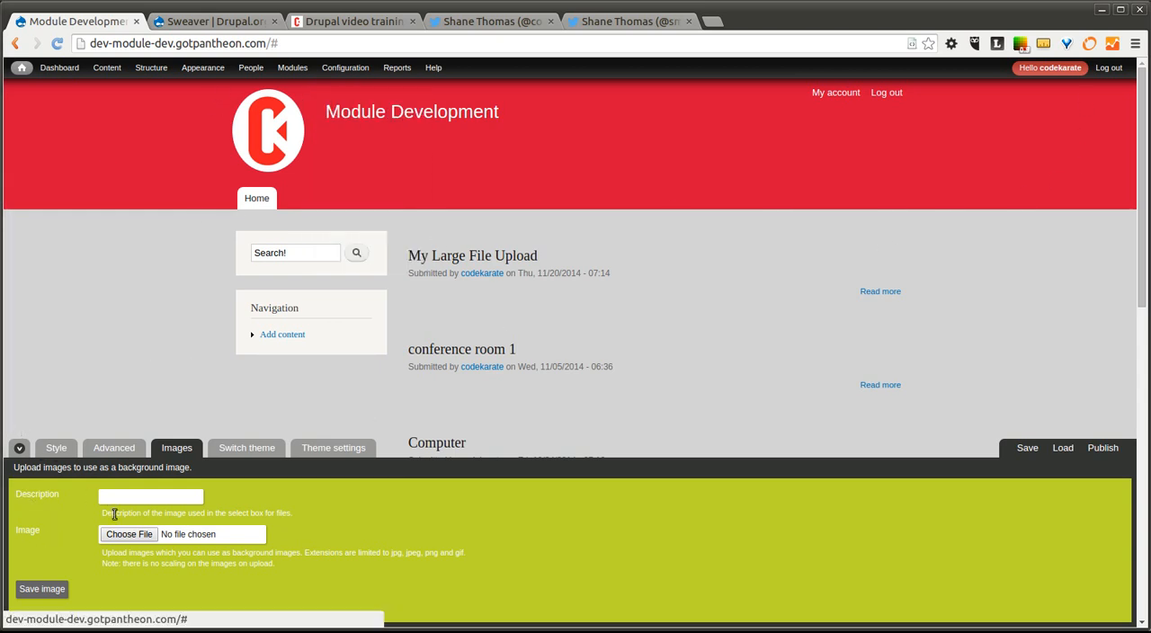
Upload snowflakes.jpg as a background image described 'Snowflakes' and save it
{"action": "left_click", "coordinate": [150, 496]}
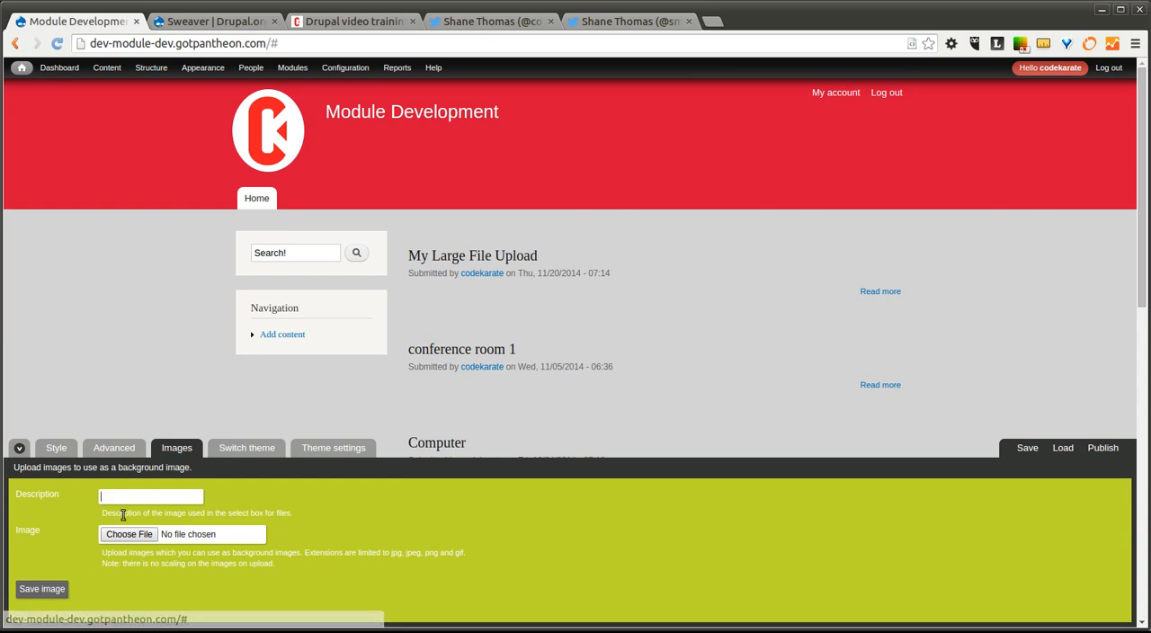
{"action": "left_click", "coordinate": [128, 533]}
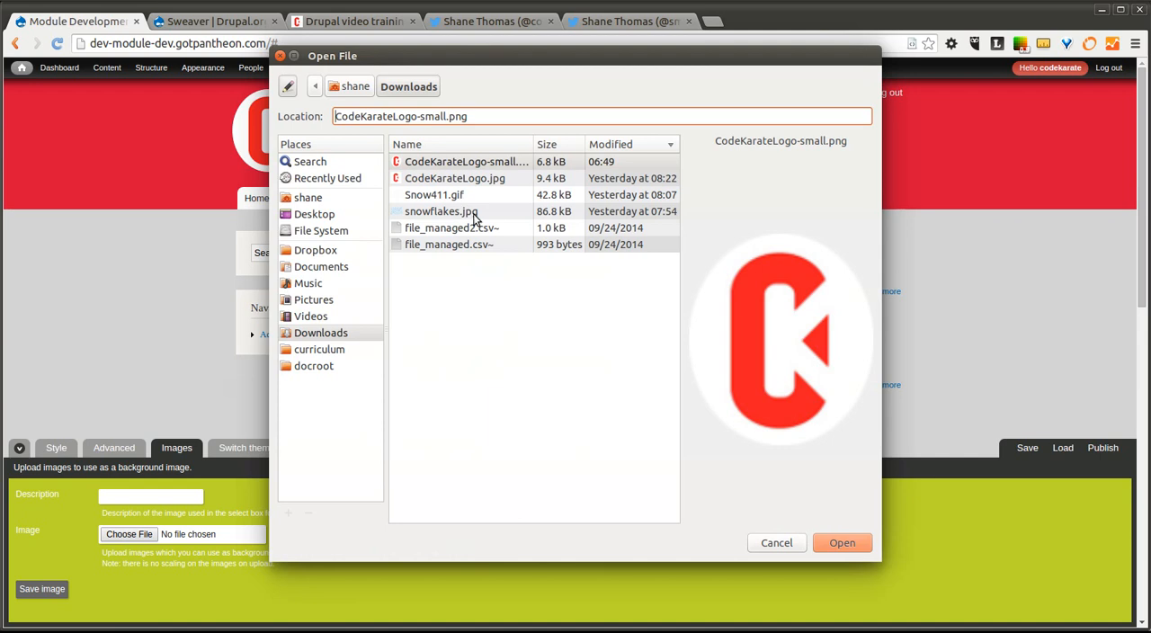
{"action": "left_click", "coordinate": [440, 210]}
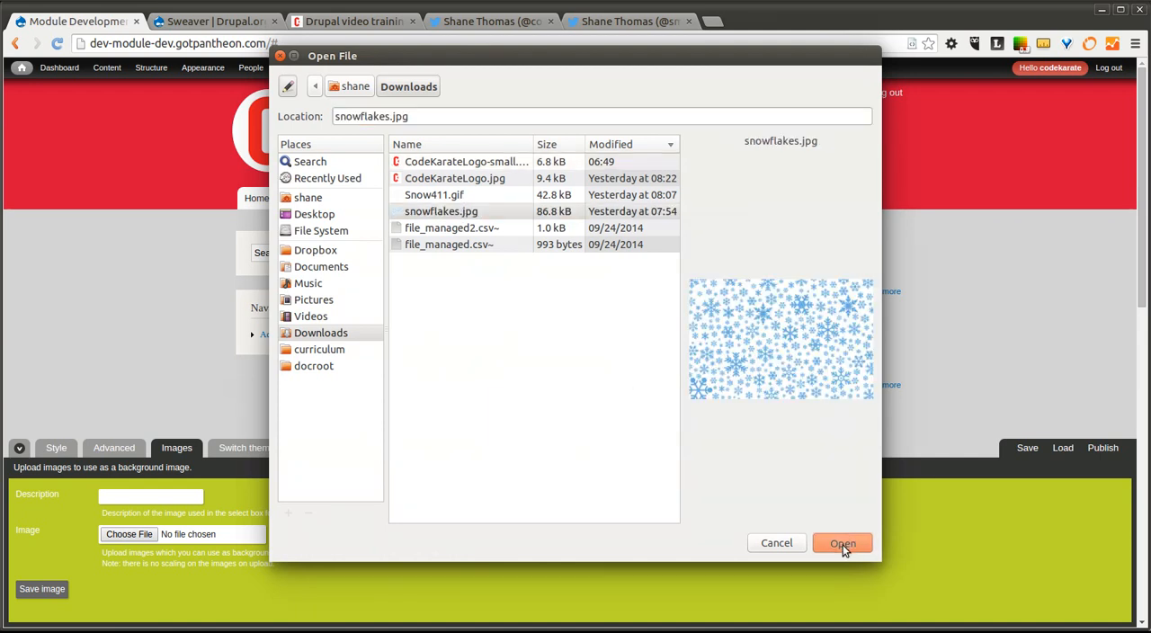
{"action": "left_click", "coordinate": [841, 542]}
{"action": "type", "text": "Snow"}
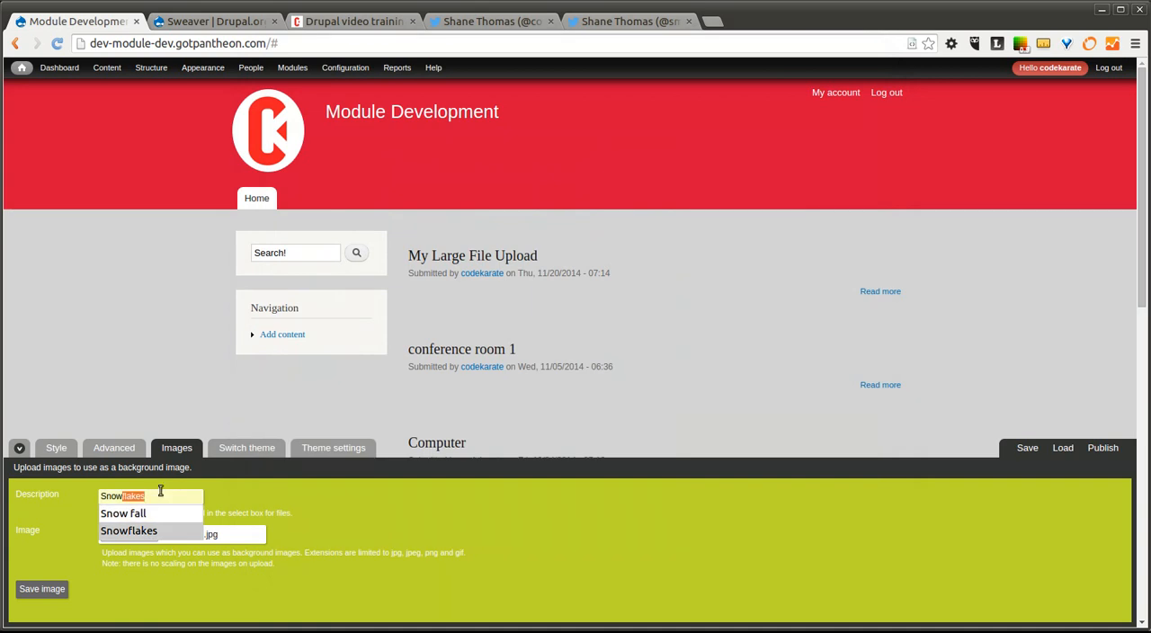
{"action": "left_click", "coordinate": [41, 589]}
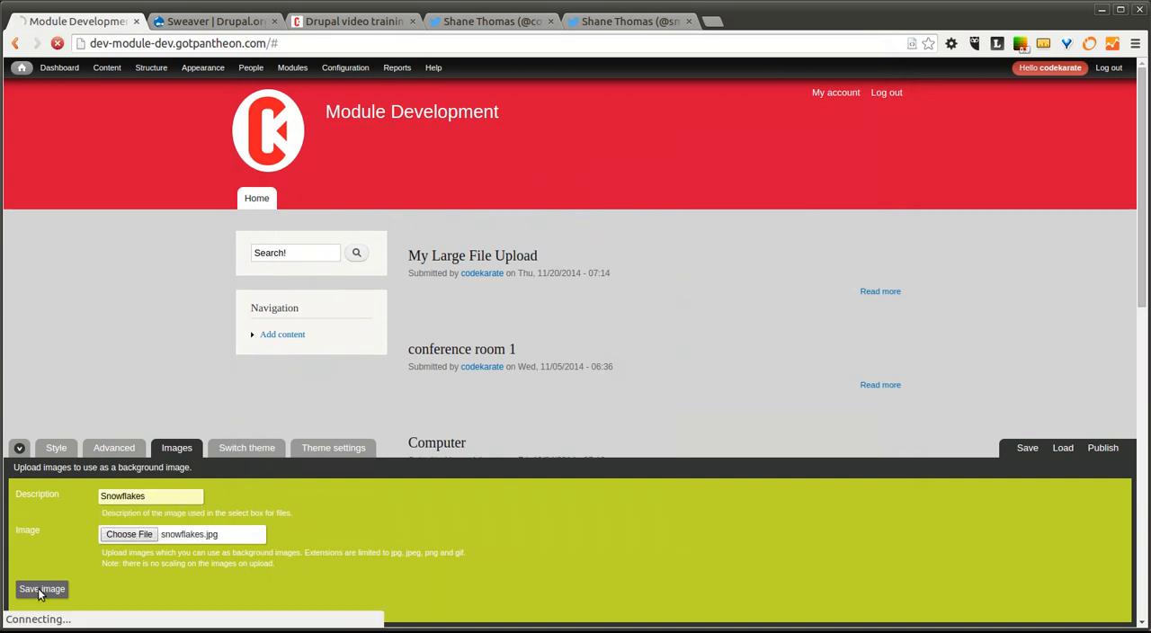
{"action": "left_click", "coordinate": [41, 588]}
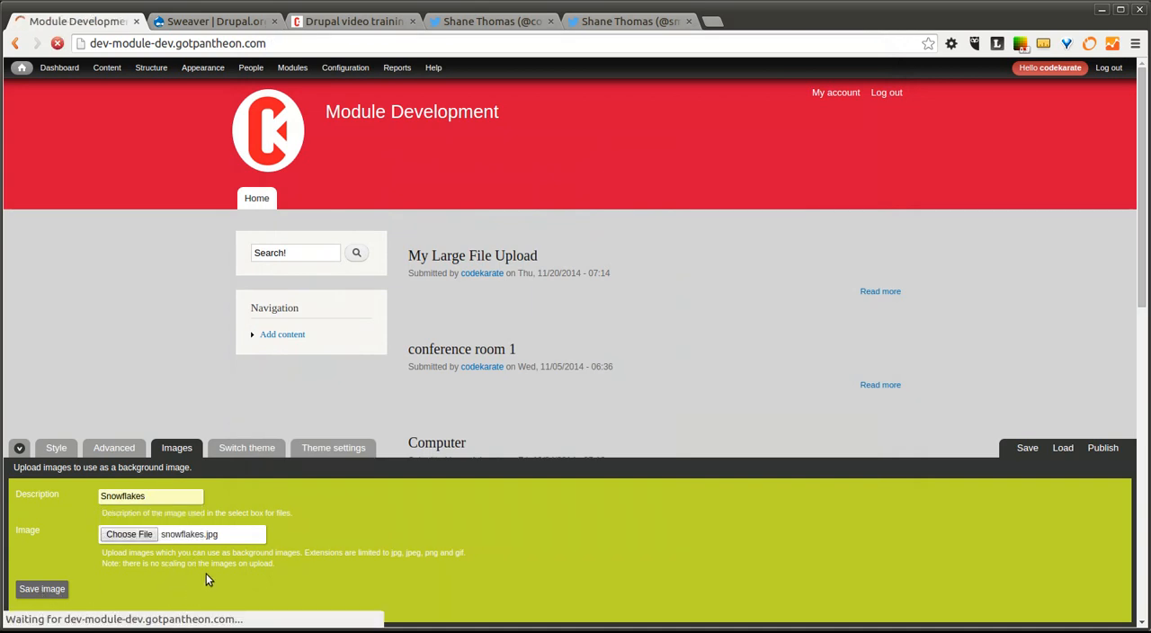
{"action": "left_click", "coordinate": [42, 589]}
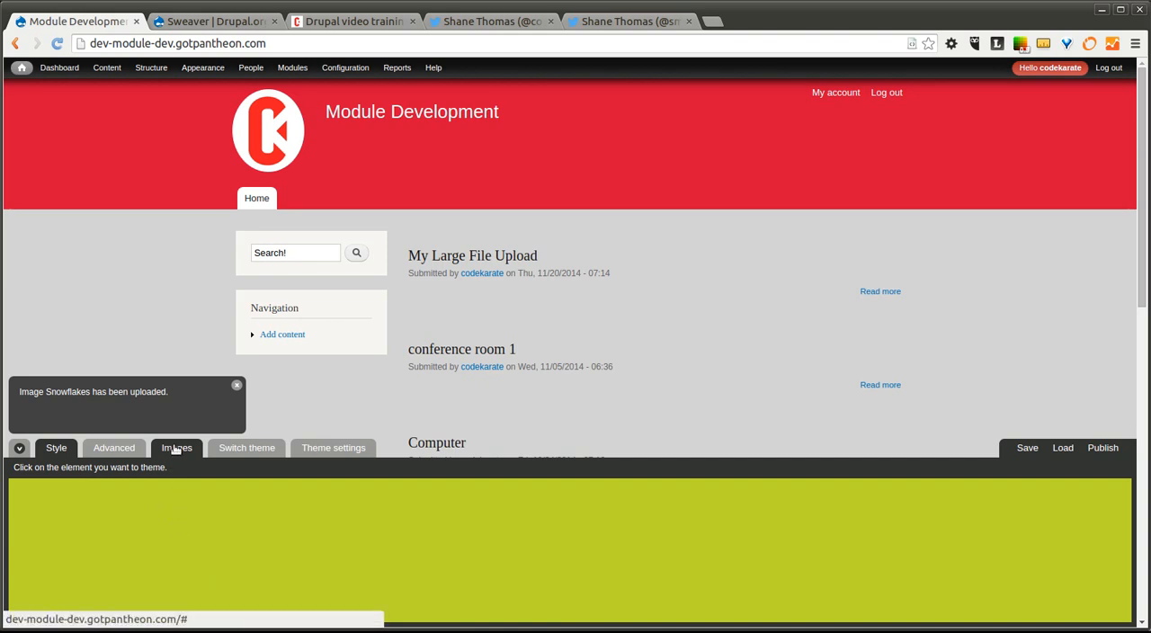
{"action": "mouse_move", "coordinate": [55, 448]}
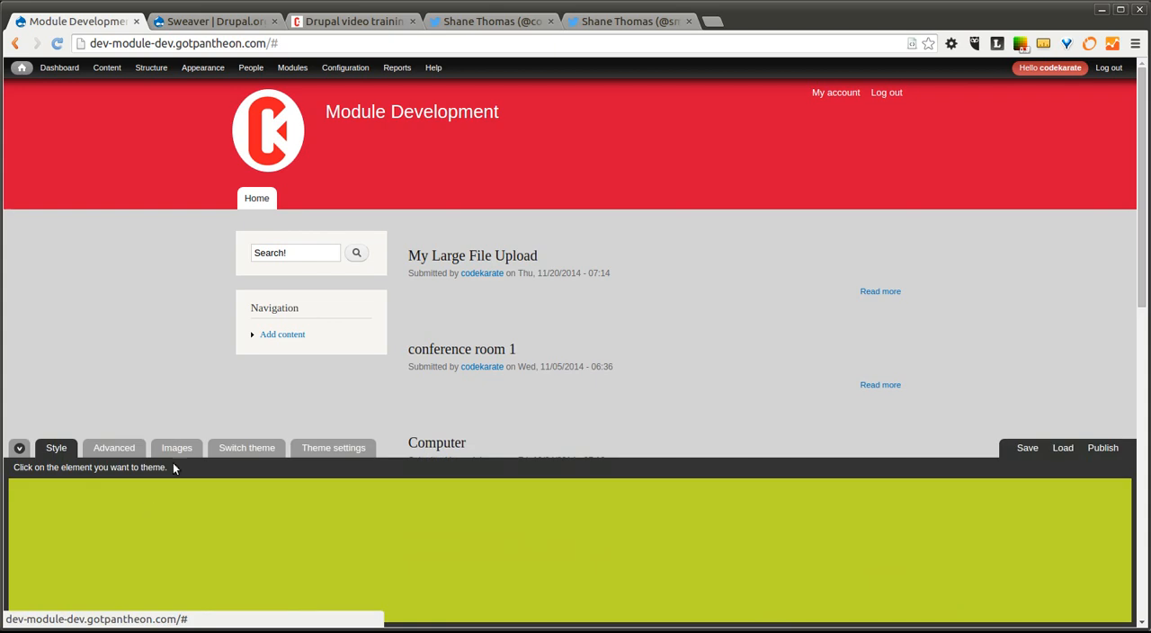
Upload Snow411.gif as a second background image described 'Snow fall' and save it
{"action": "left_click", "coordinate": [176, 448]}
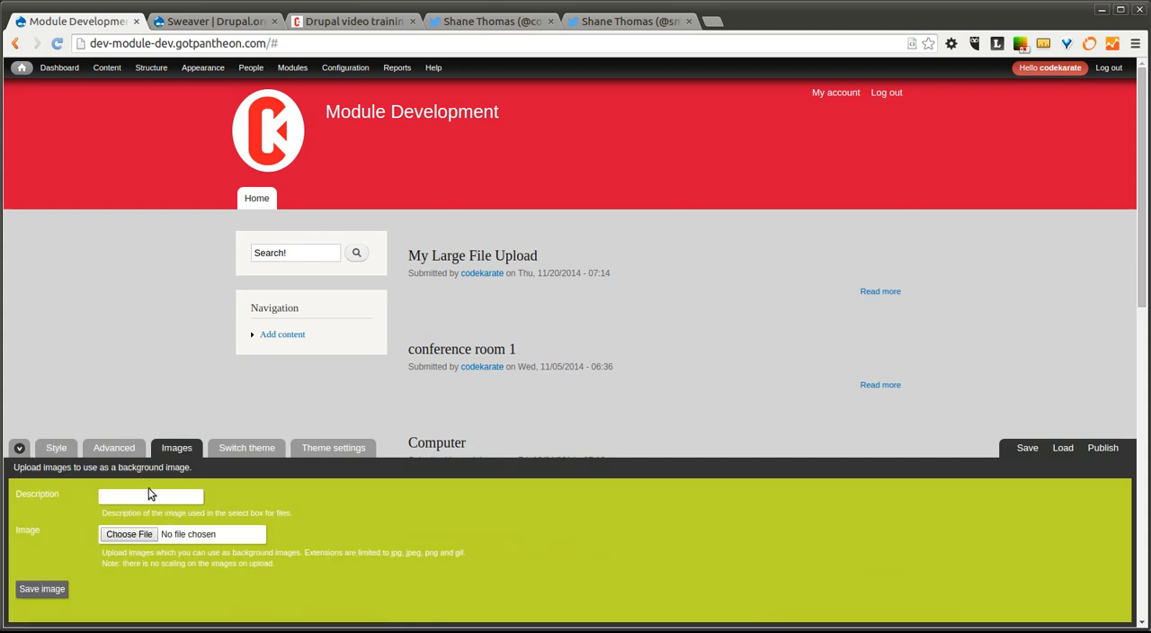
{"action": "type", "text": "Snow fall"}
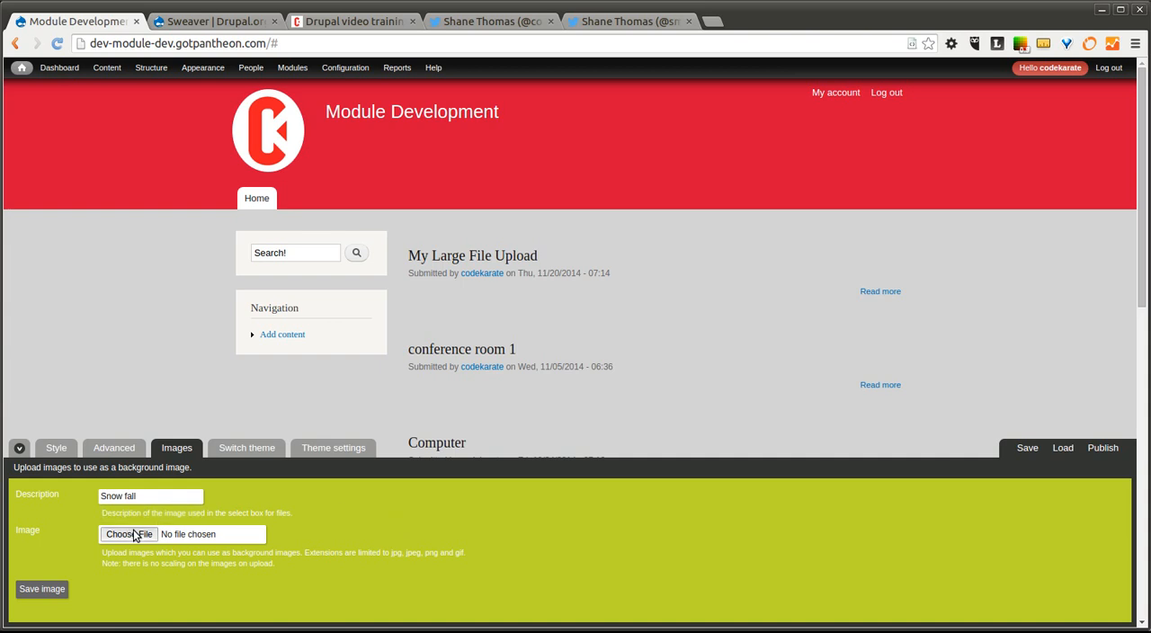
{"action": "left_click", "coordinate": [129, 533]}
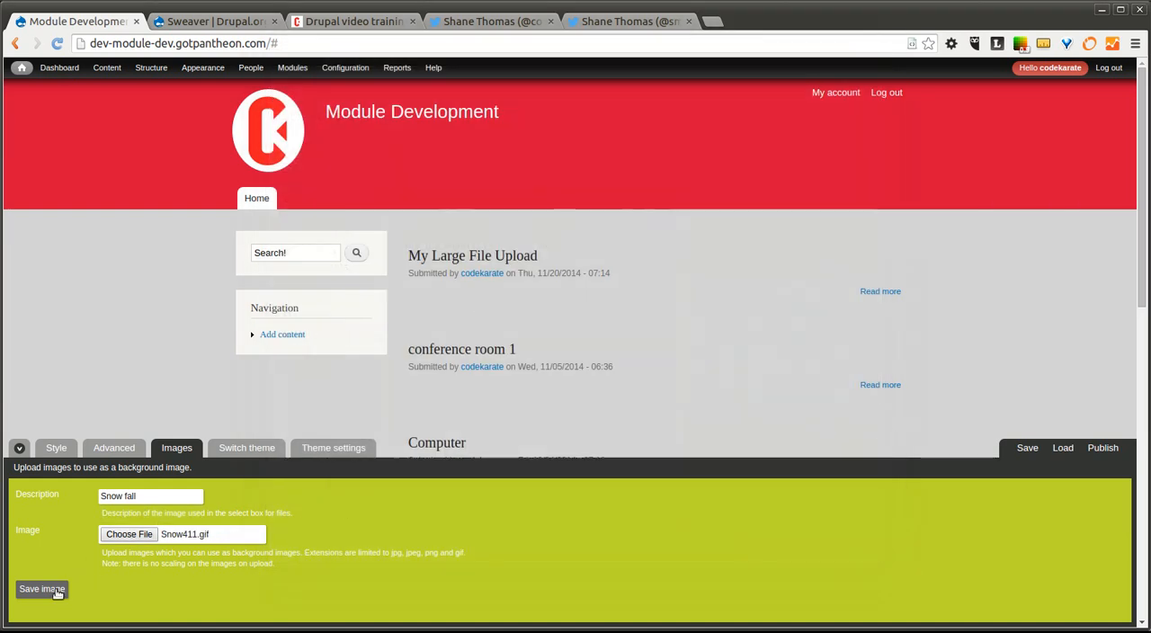
{"action": "left_click", "coordinate": [42, 588]}
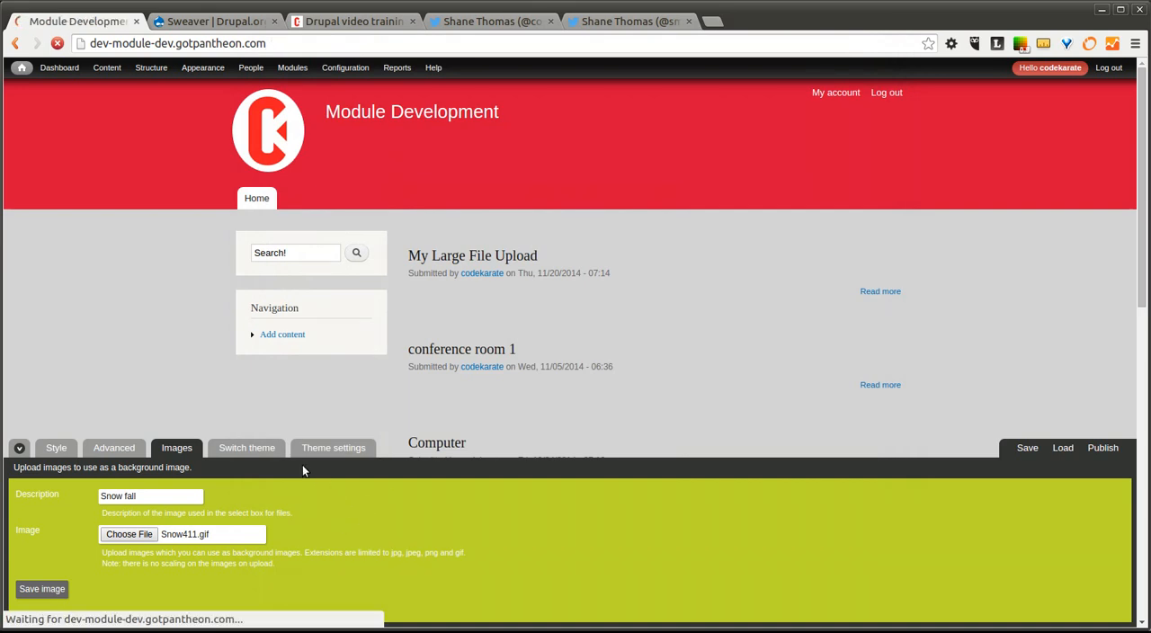
{"action": "left_click", "coordinate": [41, 589]}
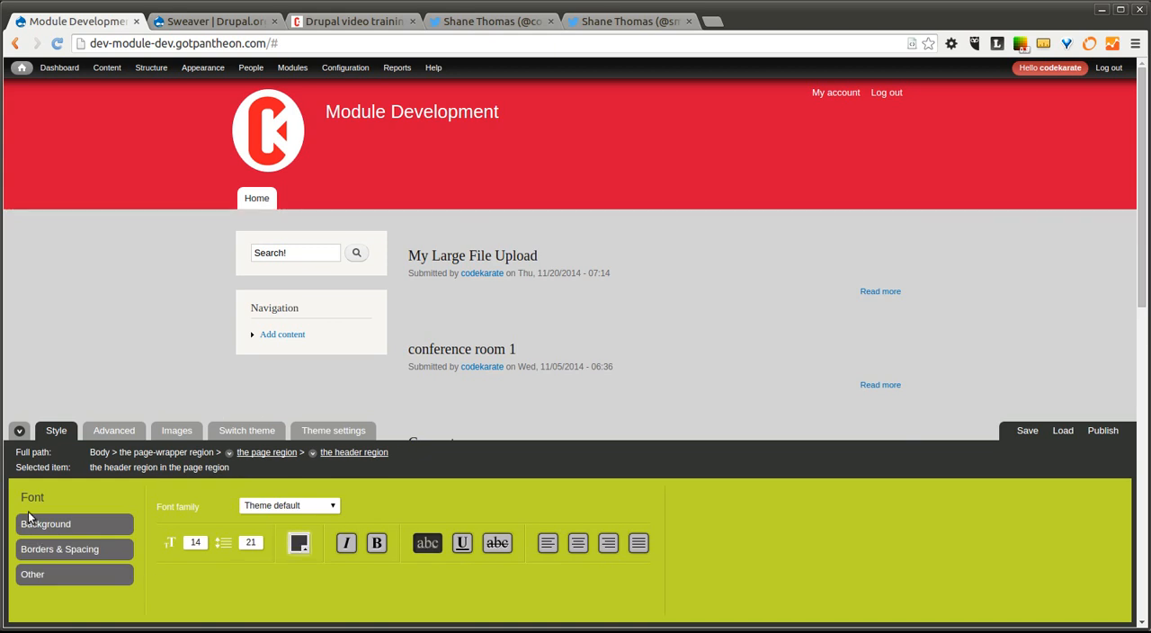
Set the header background image to Snowflakes, try Snow fall, then settle on Snowflakes
{"action": "left_click", "coordinate": [46, 523]}
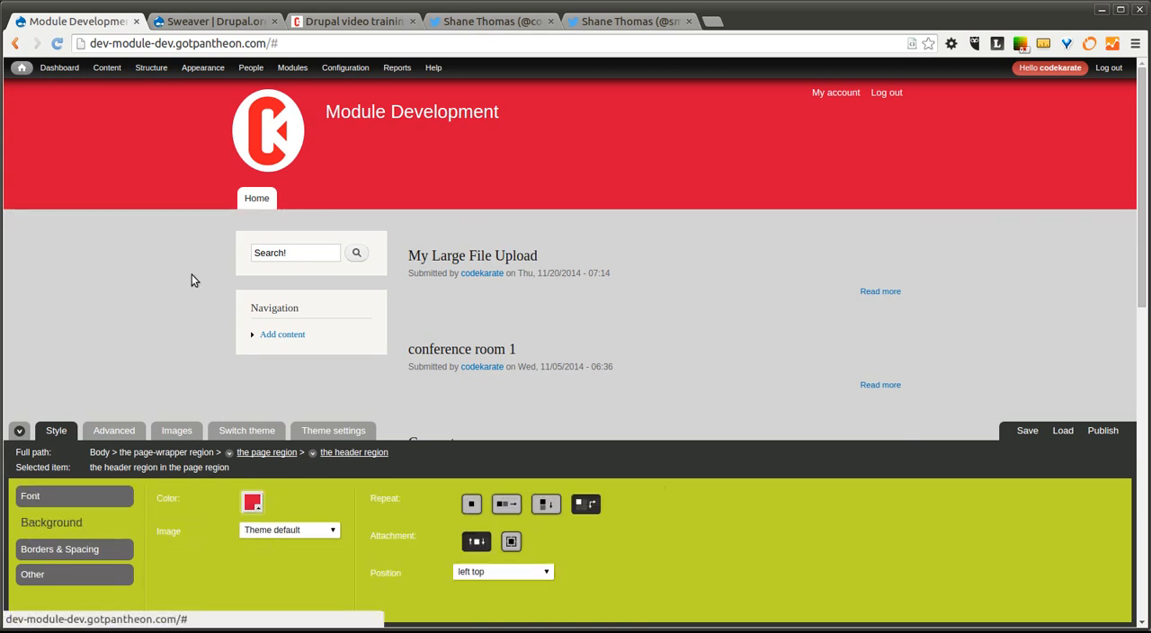
{"action": "left_click", "coordinate": [290, 528]}
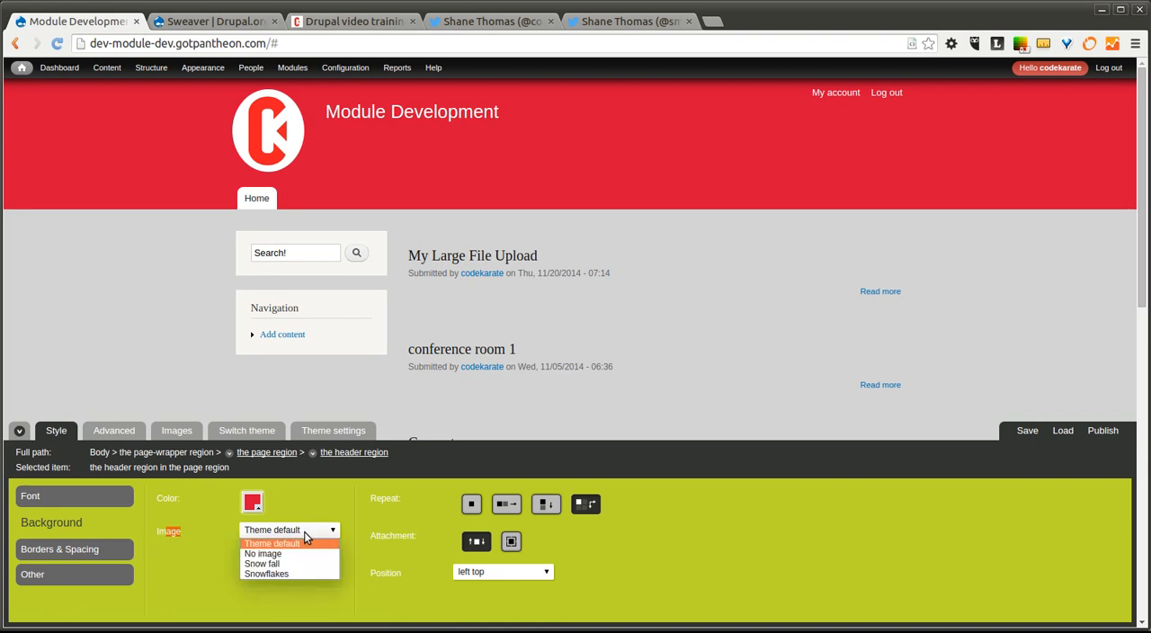
{"action": "mouse_move", "coordinate": [281, 564]}
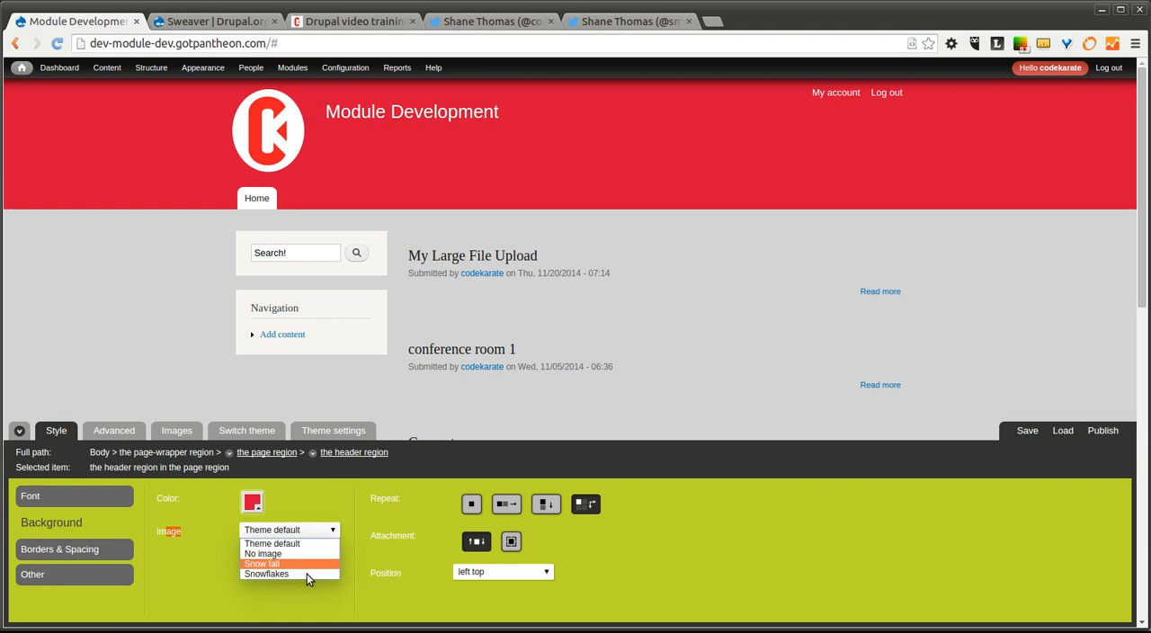
{"action": "left_click", "coordinate": [266, 574]}
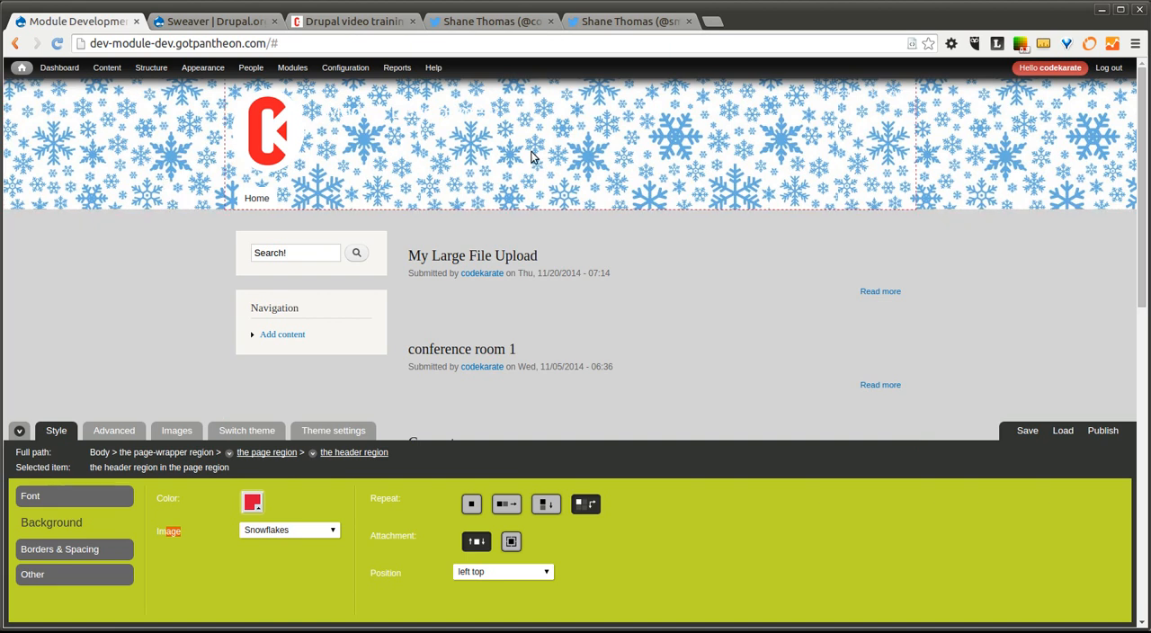
{"action": "mouse_move", "coordinate": [1038, 226]}
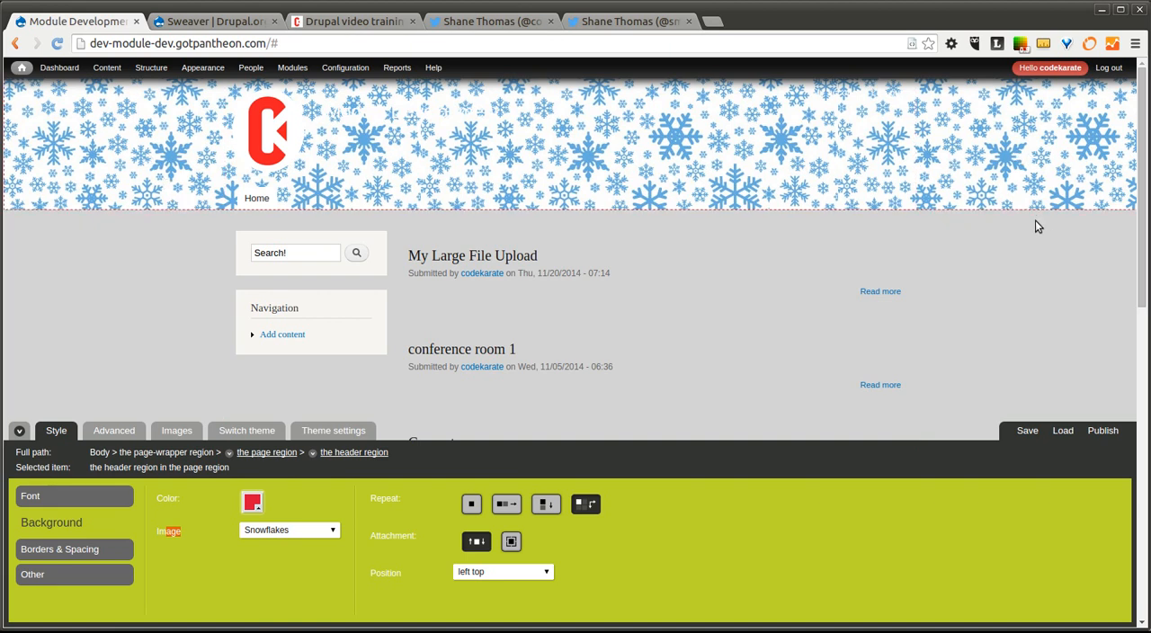
{"action": "mouse_move", "coordinate": [297, 535]}
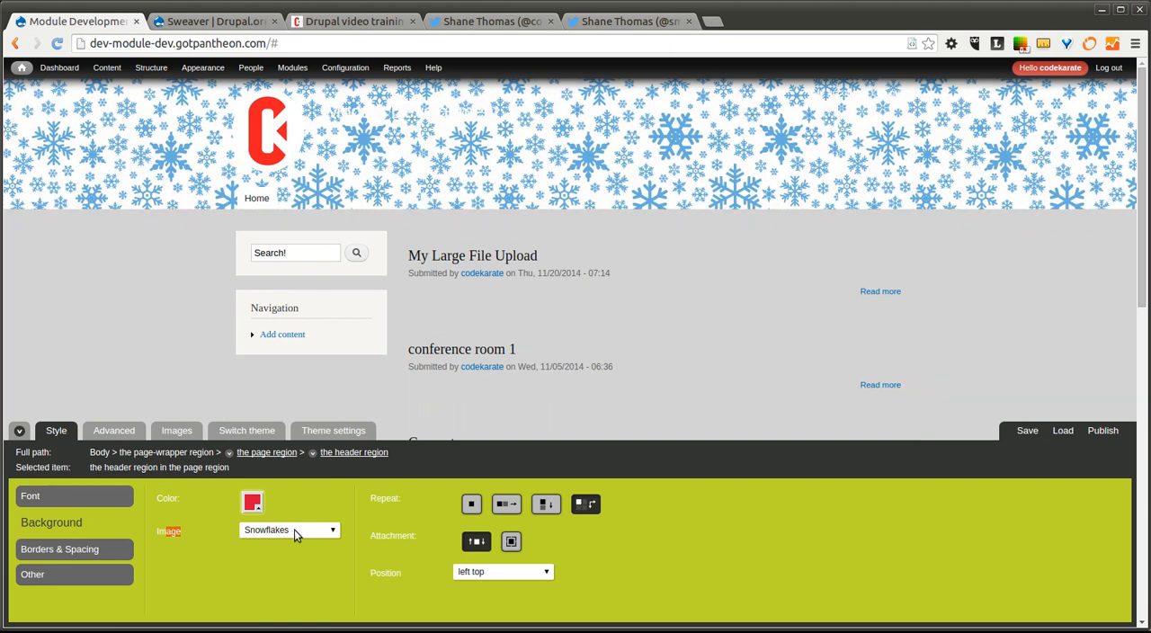
{"action": "left_click", "coordinate": [287, 530]}
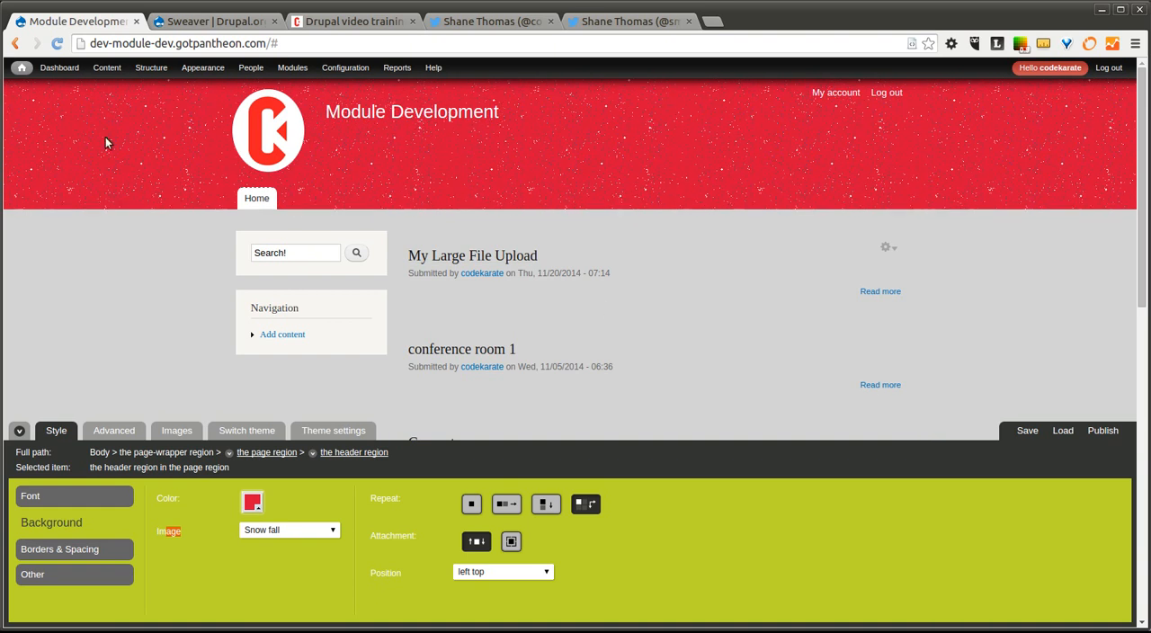
{"action": "left_click", "coordinate": [288, 529]}
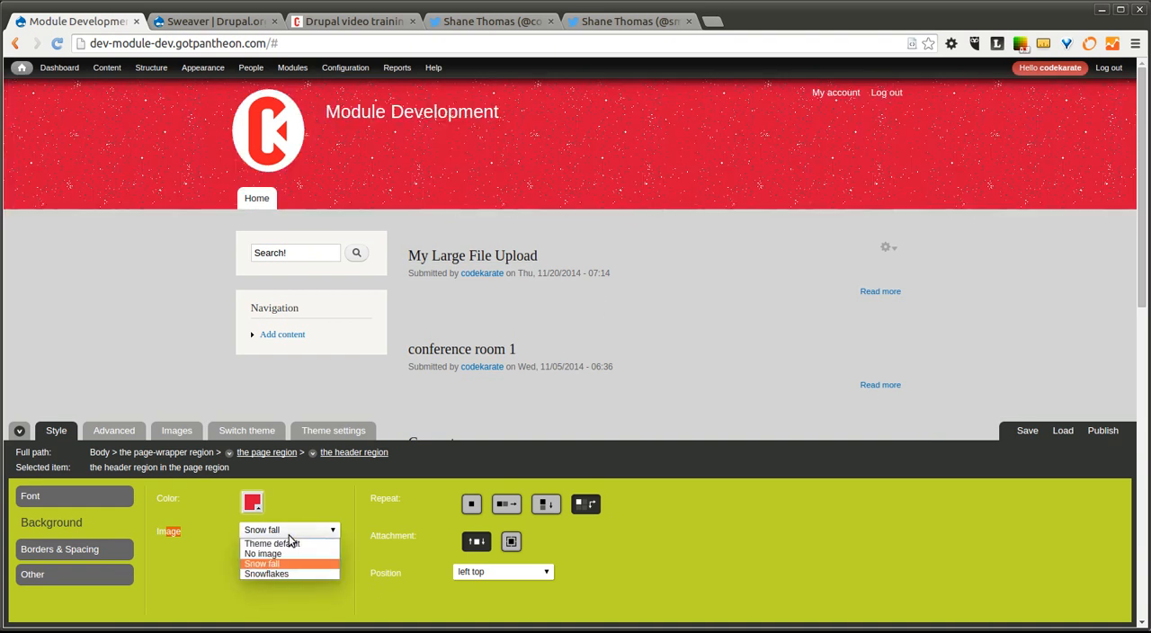
{"action": "left_click", "coordinate": [266, 574]}
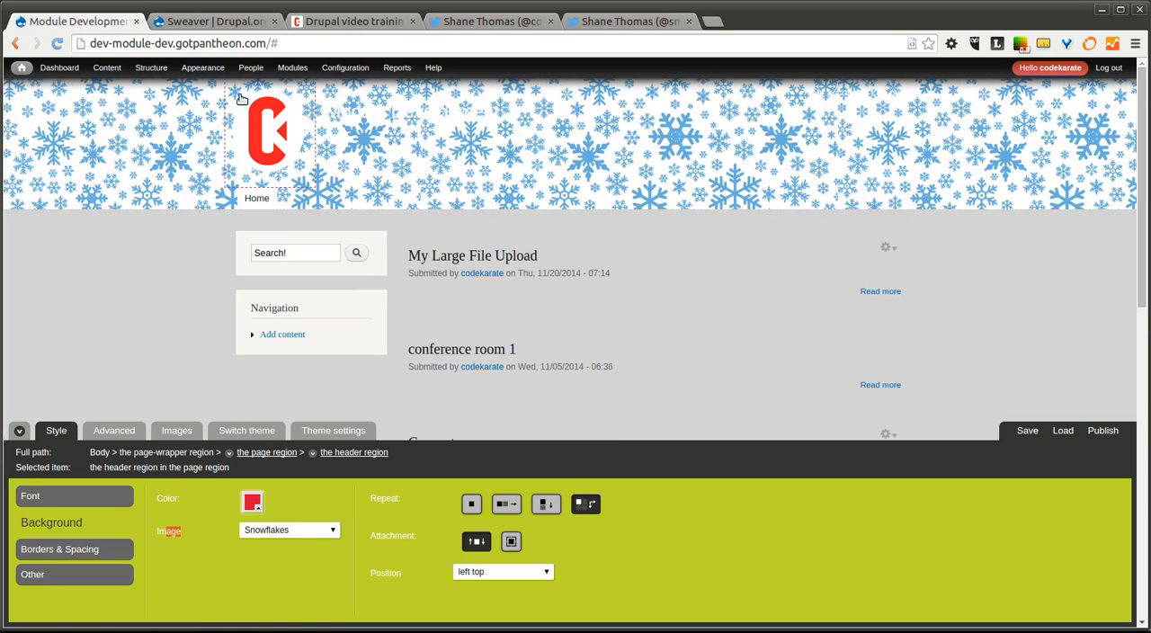
{"action": "mouse_move", "coordinate": [997, 458]}
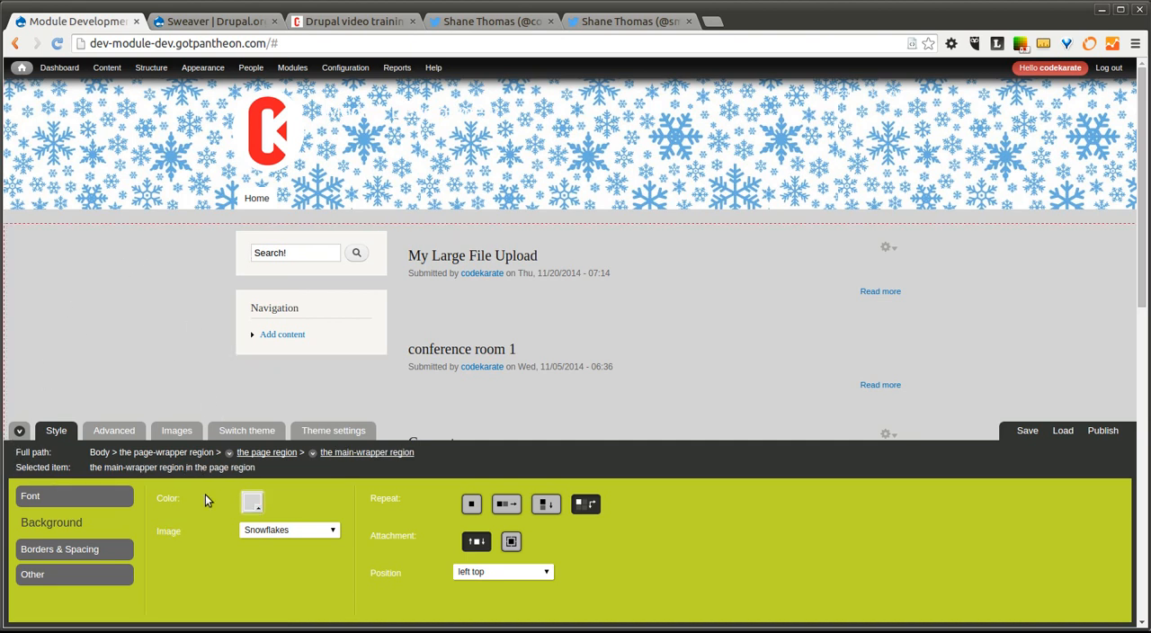
Set the main-wrapper and page region backgrounds to white
{"action": "left_click", "coordinate": [251, 501]}
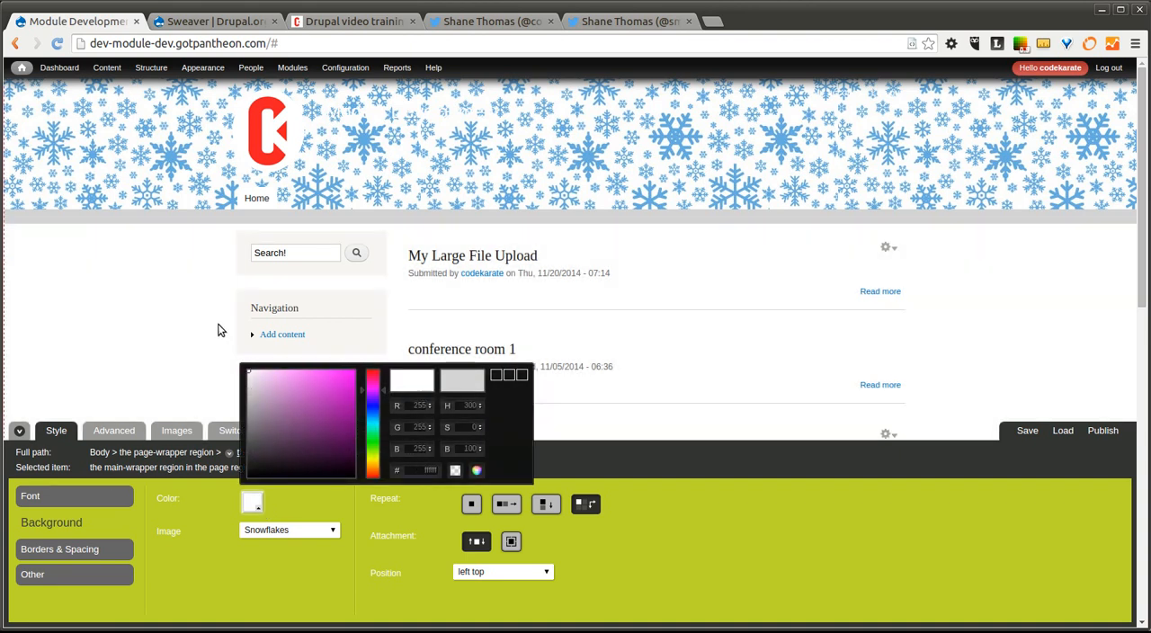
{"action": "left_click", "coordinate": [252, 501]}
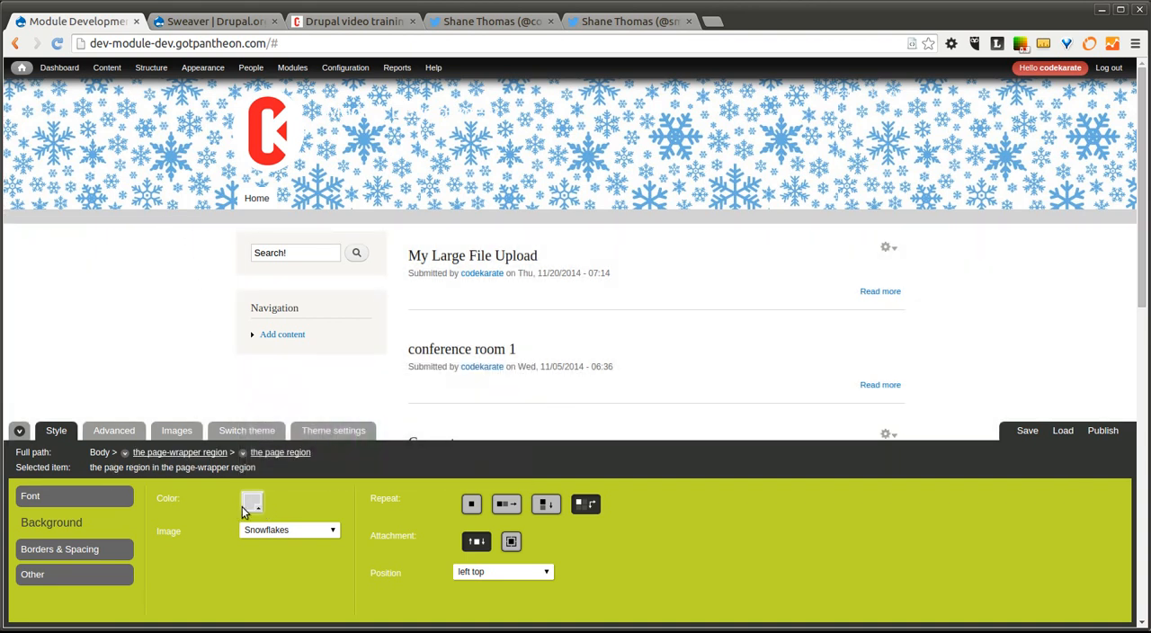
{"action": "left_click", "coordinate": [252, 500]}
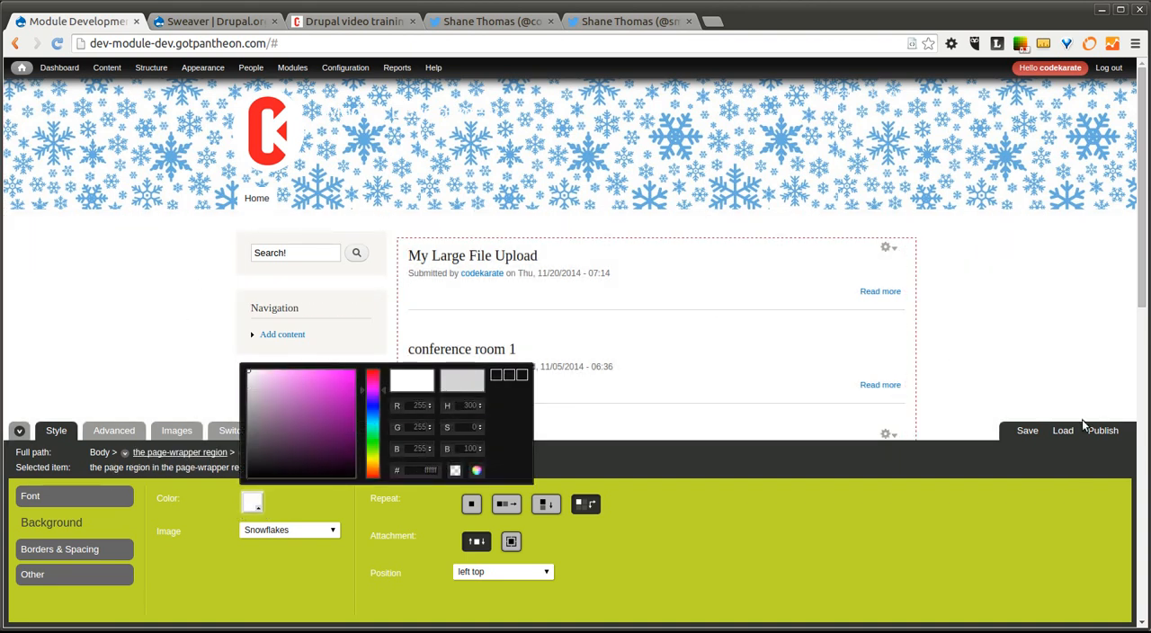
Save and publish the current look as a style named 'Winter'
{"action": "left_click", "coordinate": [1026, 429]}
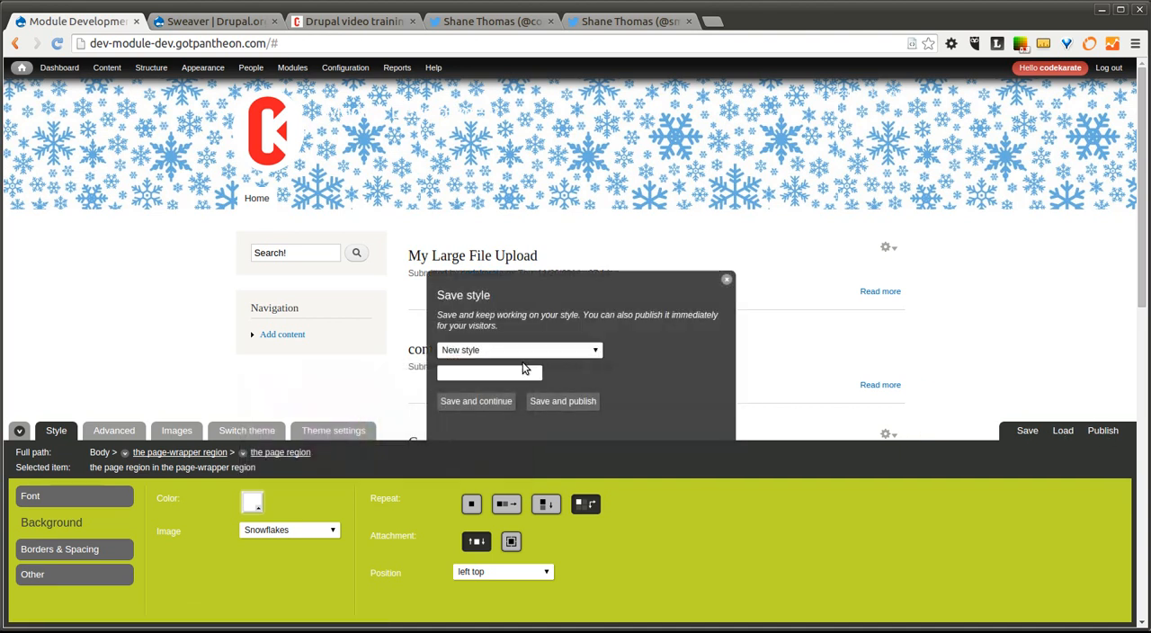
{"action": "type", "text": "Snowflakes"}
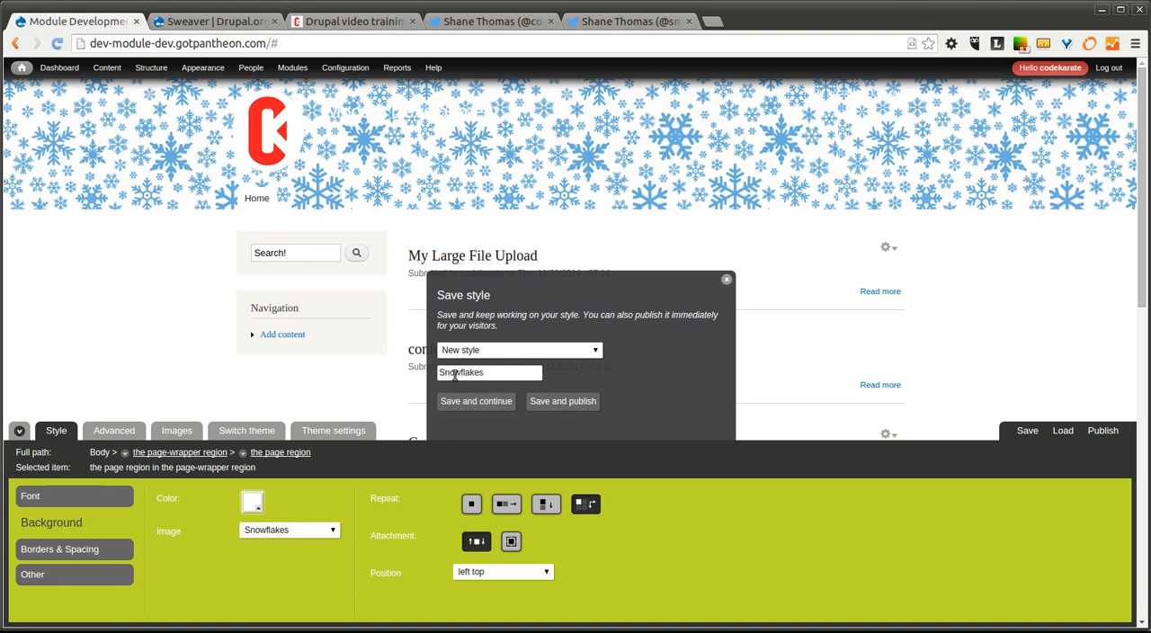
{"action": "type", "text": "Winter"}
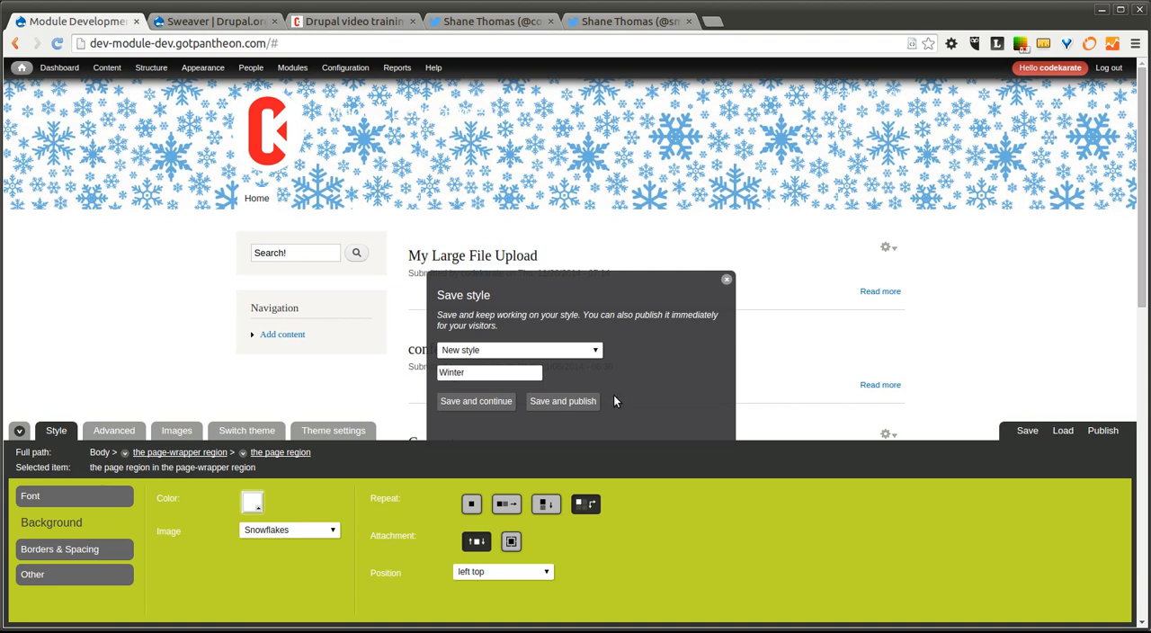
{"action": "left_click", "coordinate": [475, 401]}
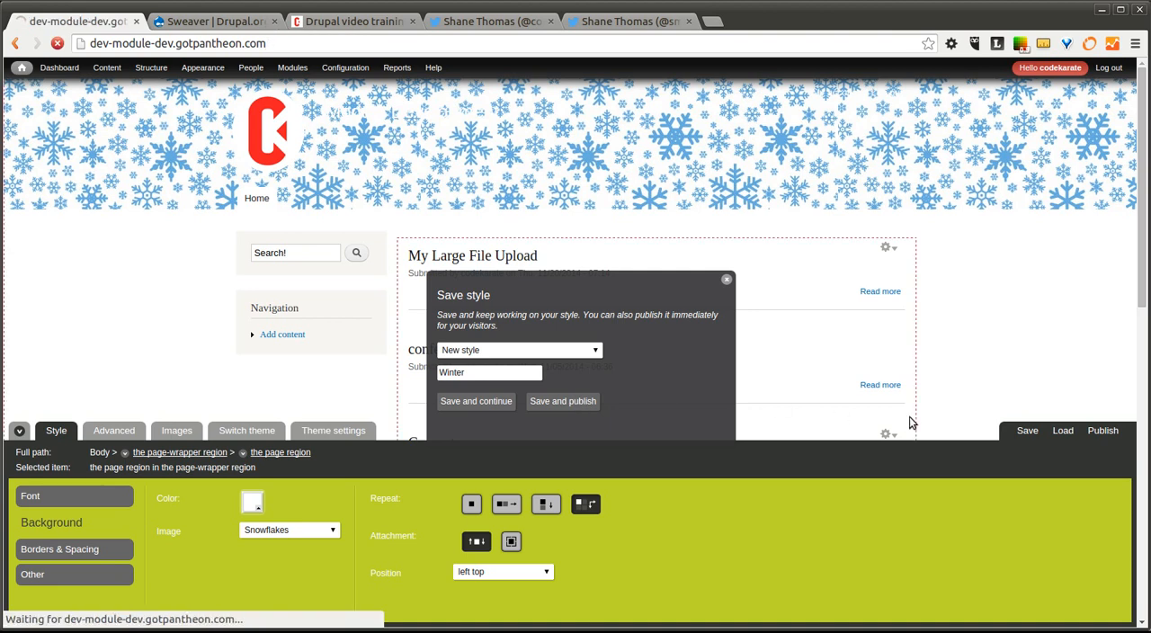
{"action": "left_click", "coordinate": [562, 401]}
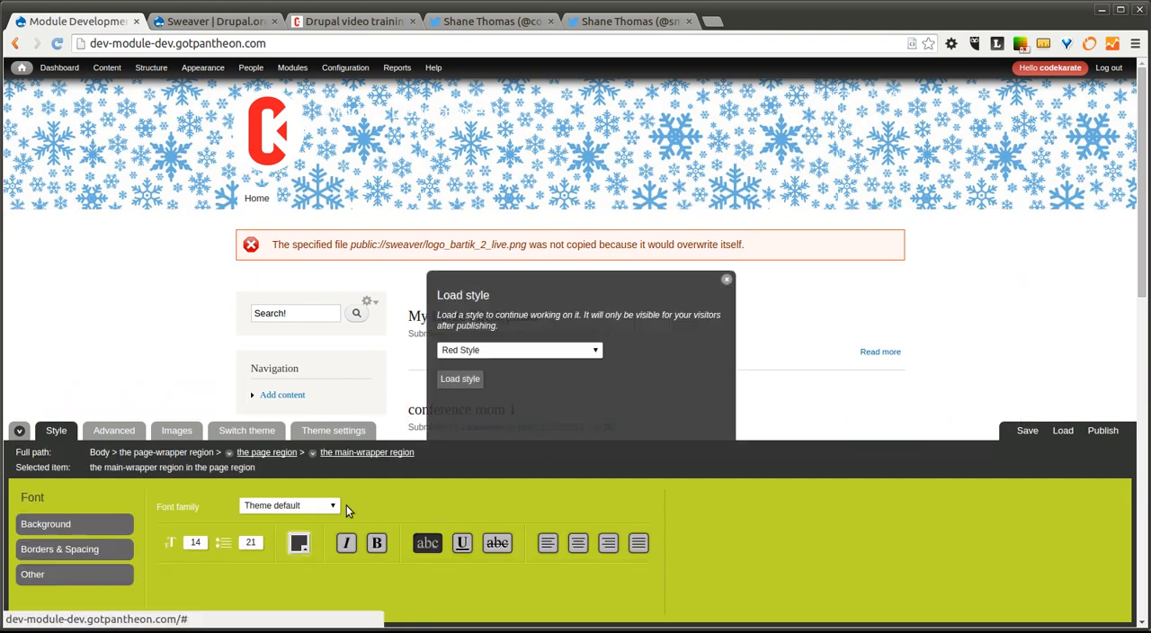
Load the saved Code Karate style, bringing back the red header
{"action": "left_click", "coordinate": [518, 349]}
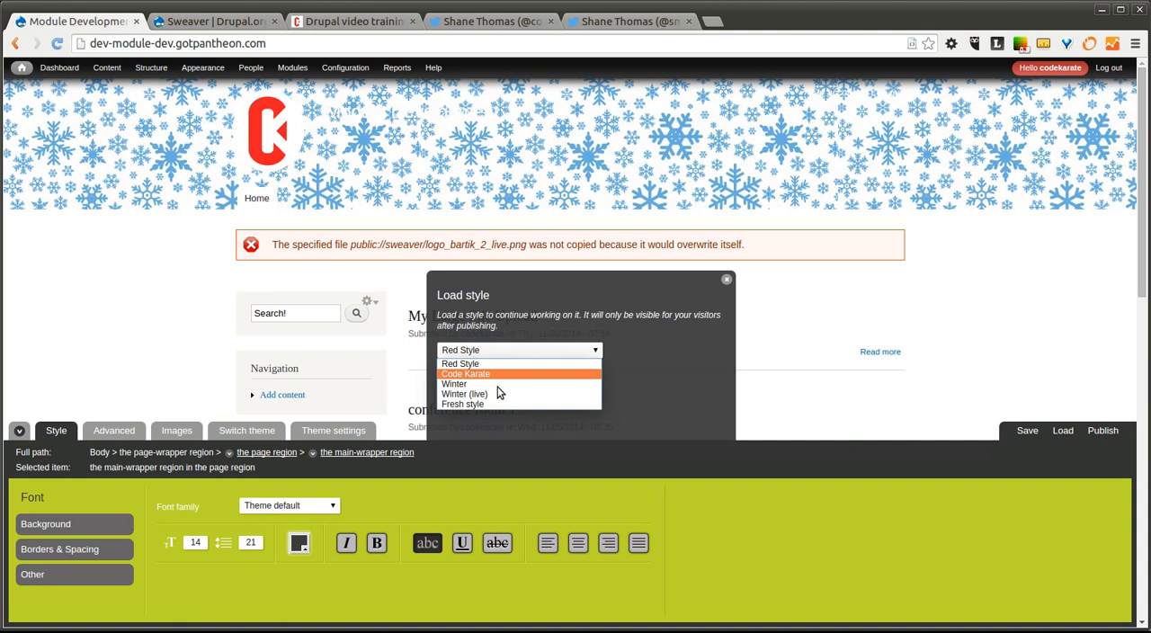
{"action": "left_click", "coordinate": [466, 373]}
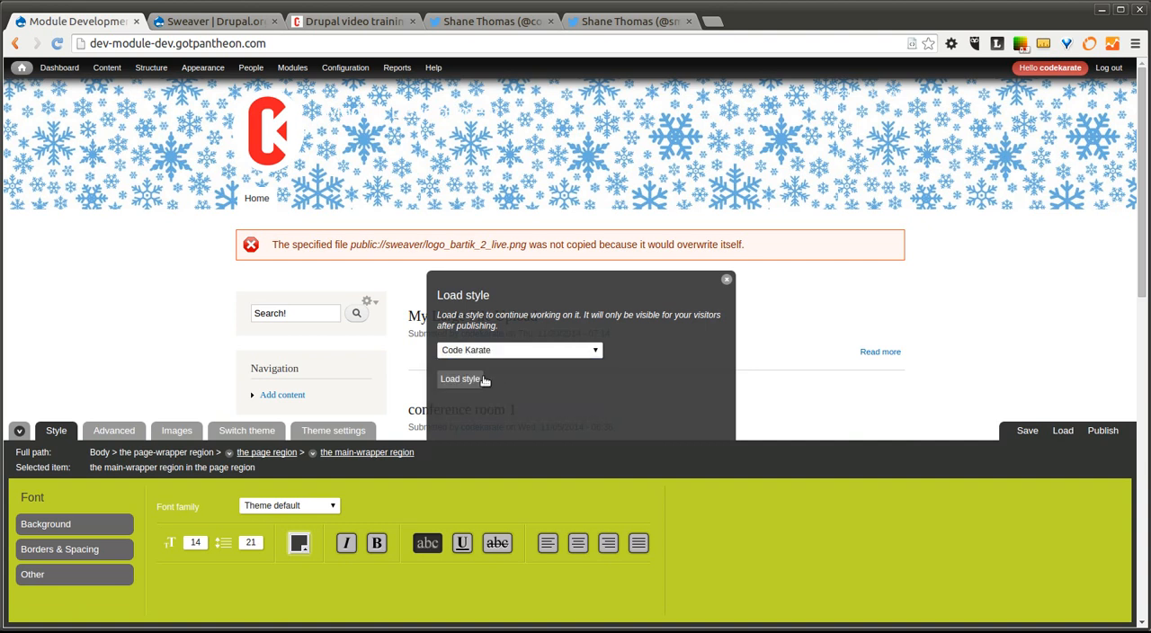
{"action": "left_click", "coordinate": [460, 378]}
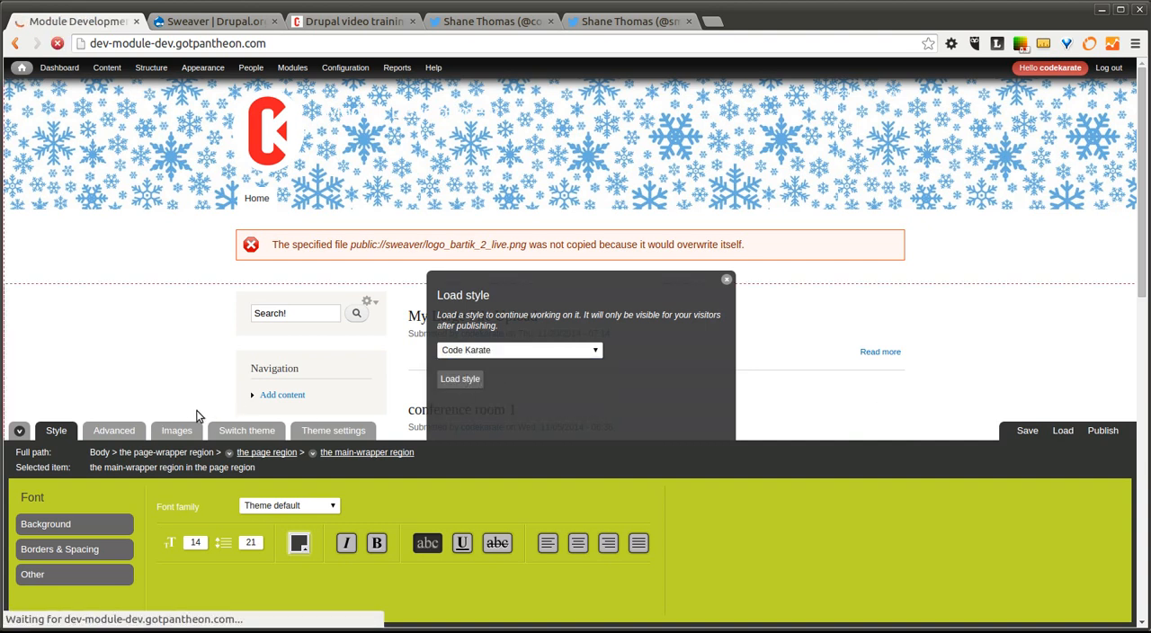
{"action": "left_click", "coordinate": [459, 379]}
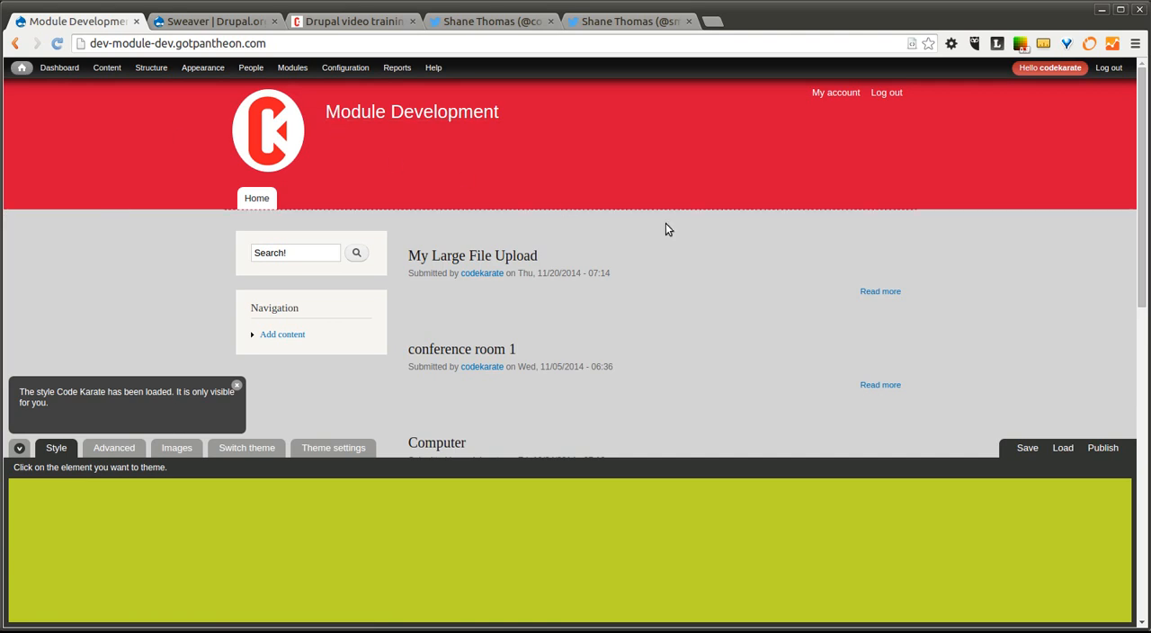
Load the Winter style again, restoring the snowflake header
{"action": "left_click", "coordinate": [1062, 446]}
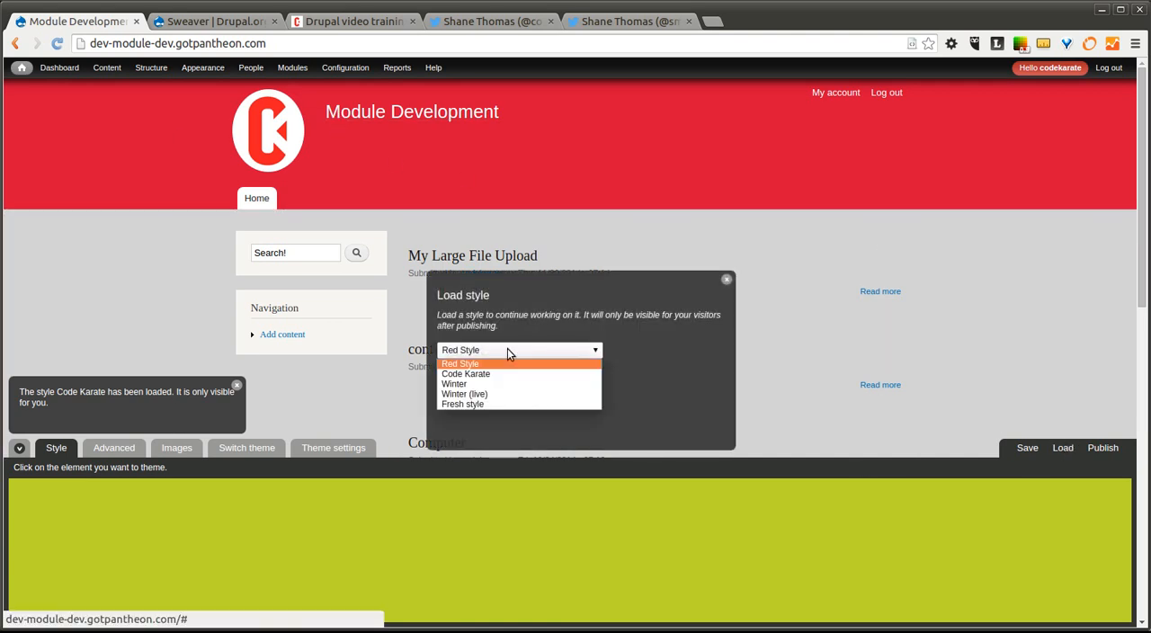
{"action": "left_click", "coordinate": [454, 384]}
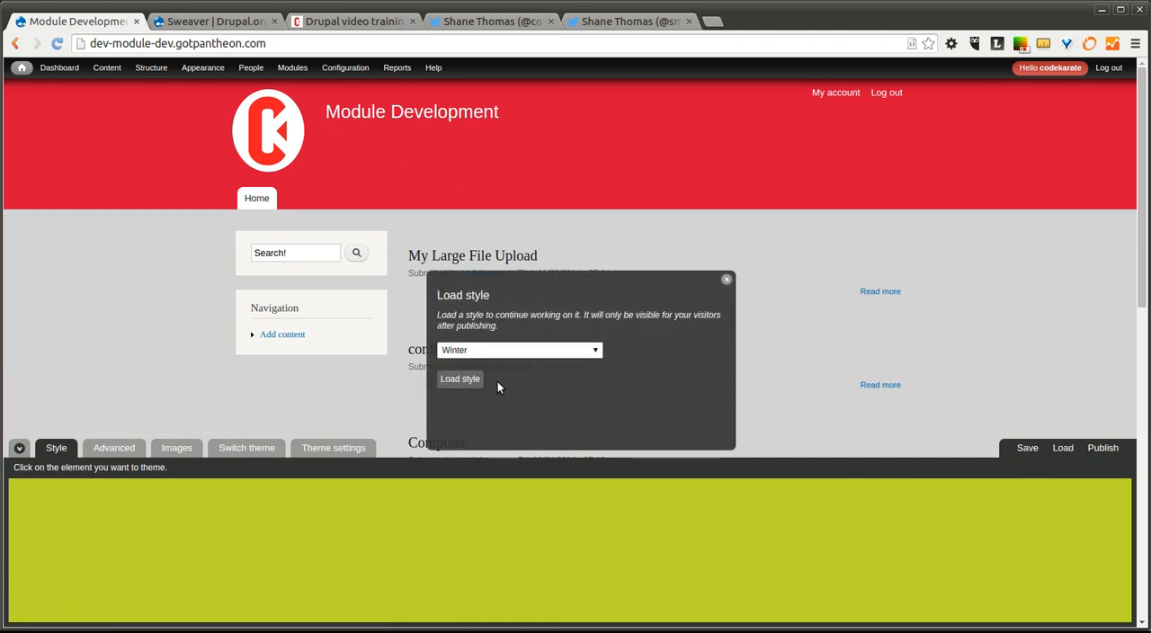
{"action": "left_click", "coordinate": [459, 379]}
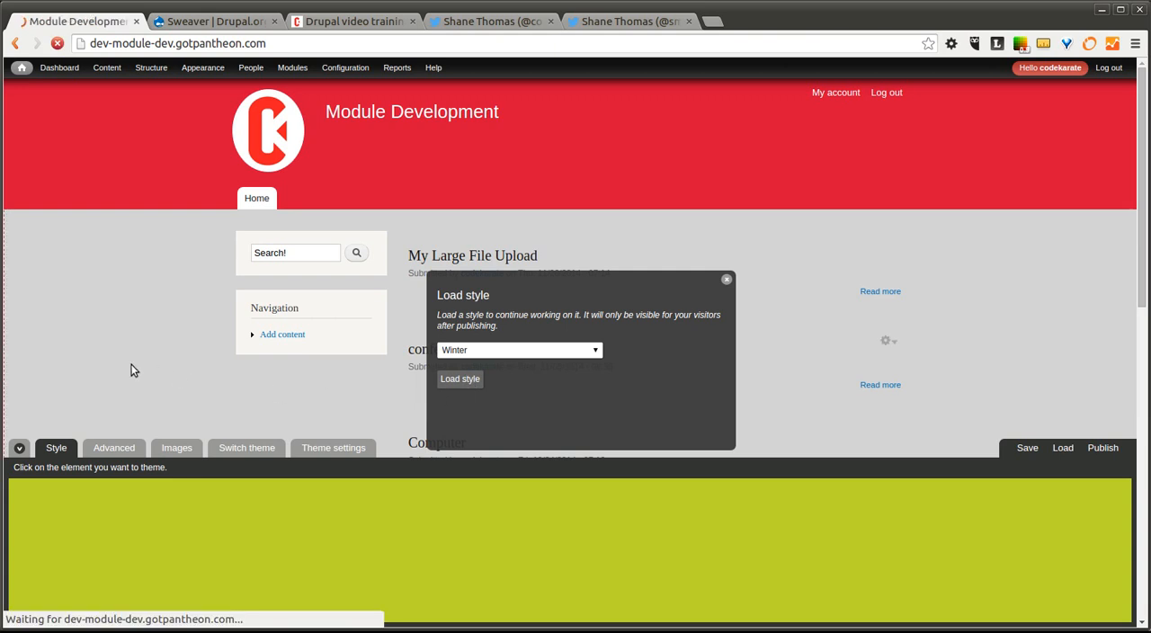
{"action": "left_click", "coordinate": [460, 378]}
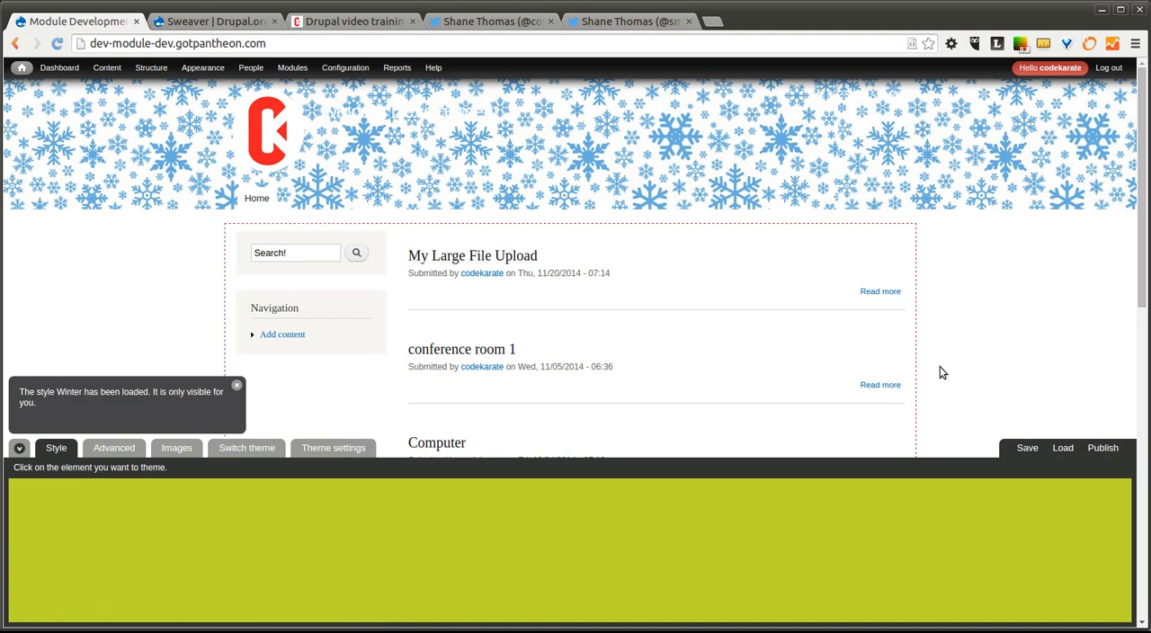
{"action": "left_click", "coordinate": [236, 386]}
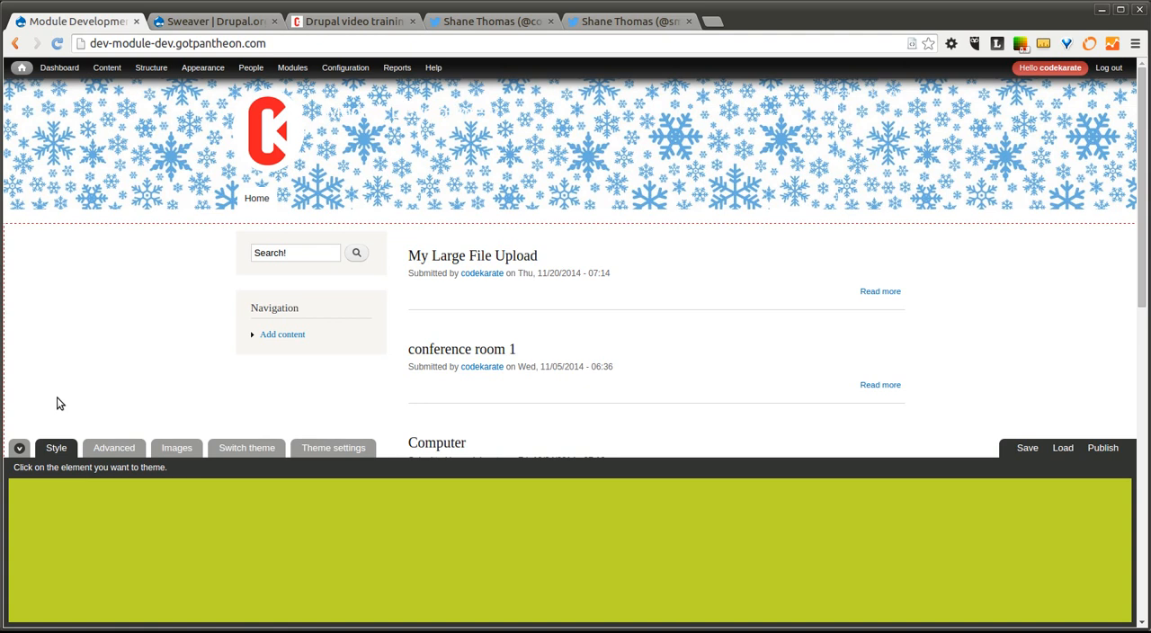
Disable the Sweaver editor in its configuration, save, and return to the front page
{"action": "left_click", "coordinate": [292, 67]}
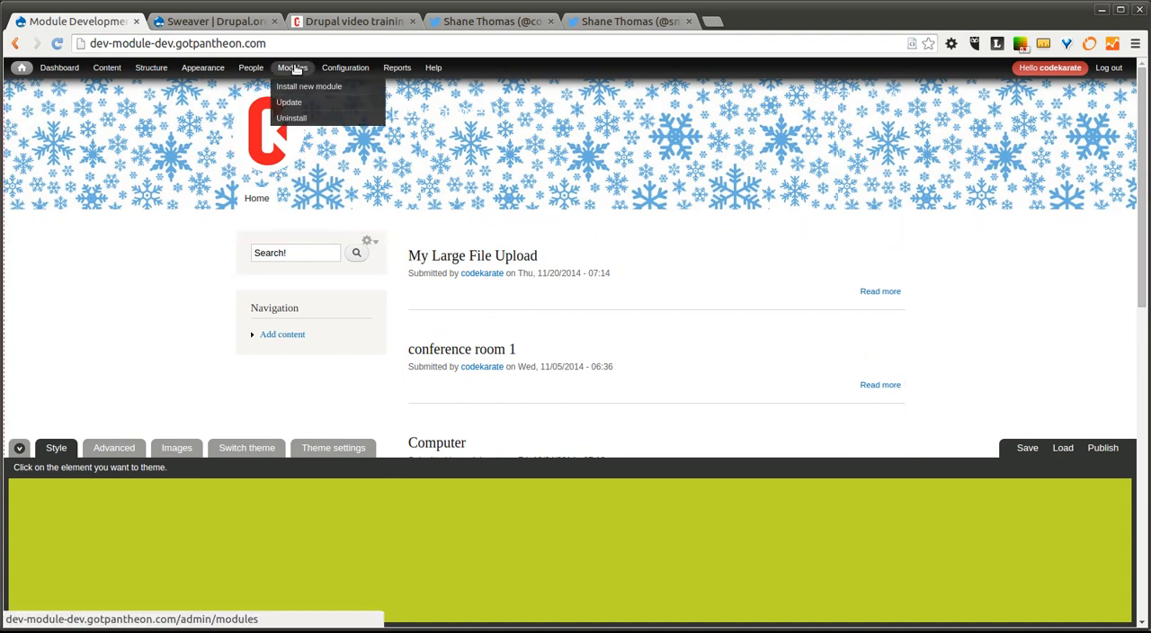
{"action": "mouse_move", "coordinate": [299, 82]}
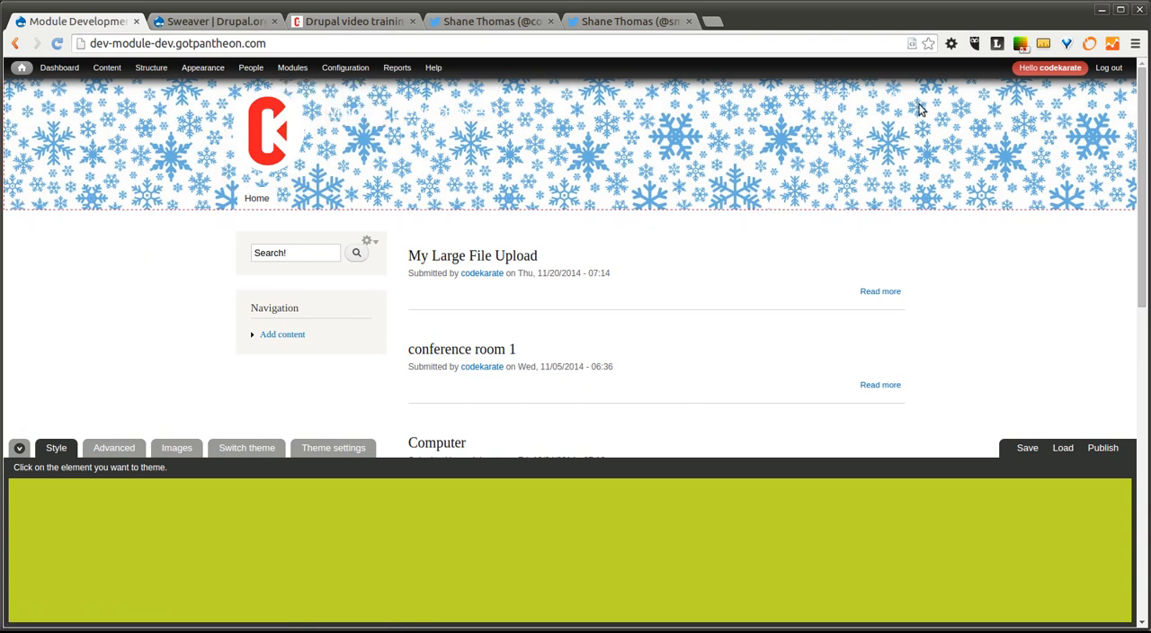
{"action": "mouse_move", "coordinate": [974, 170]}
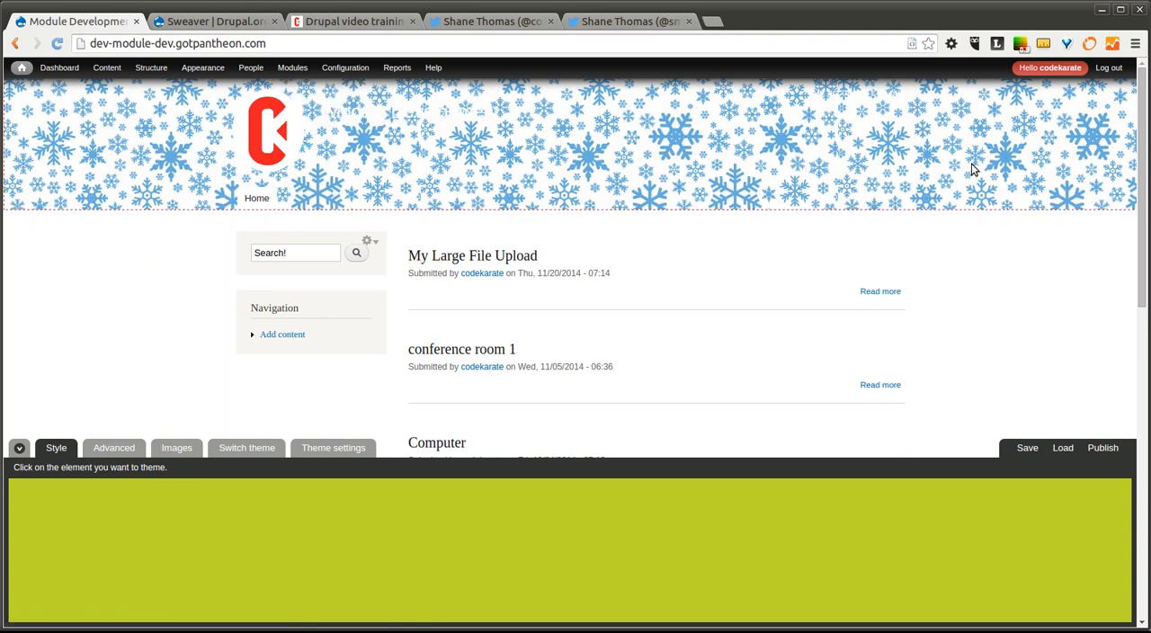
{"action": "left_click", "coordinate": [292, 68]}
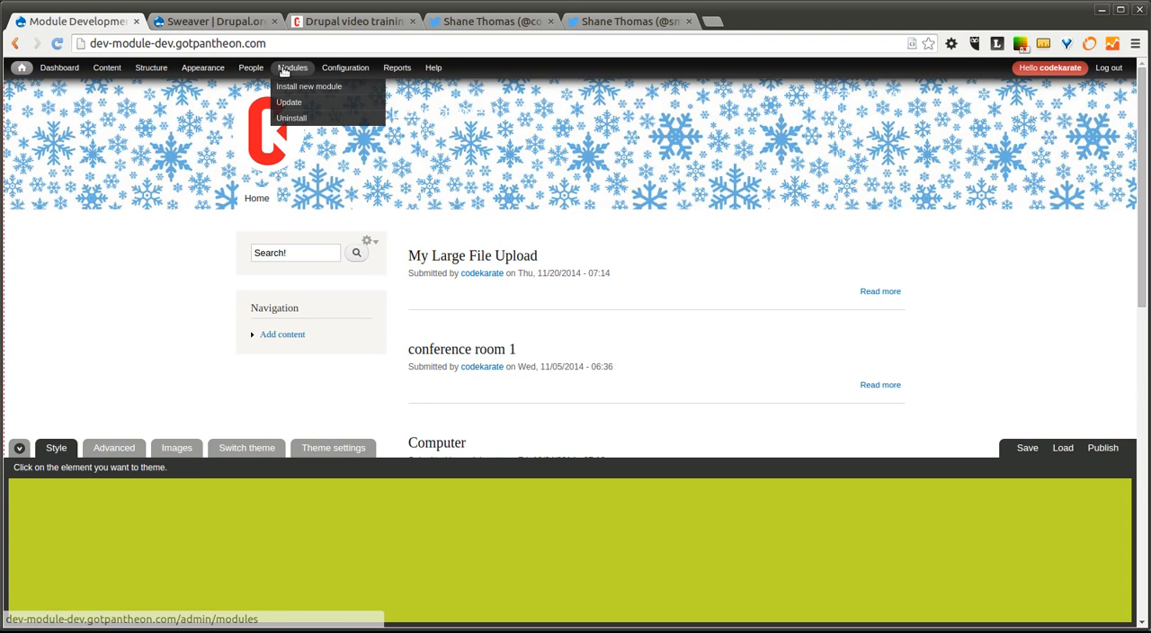
{"action": "left_click", "coordinate": [345, 67]}
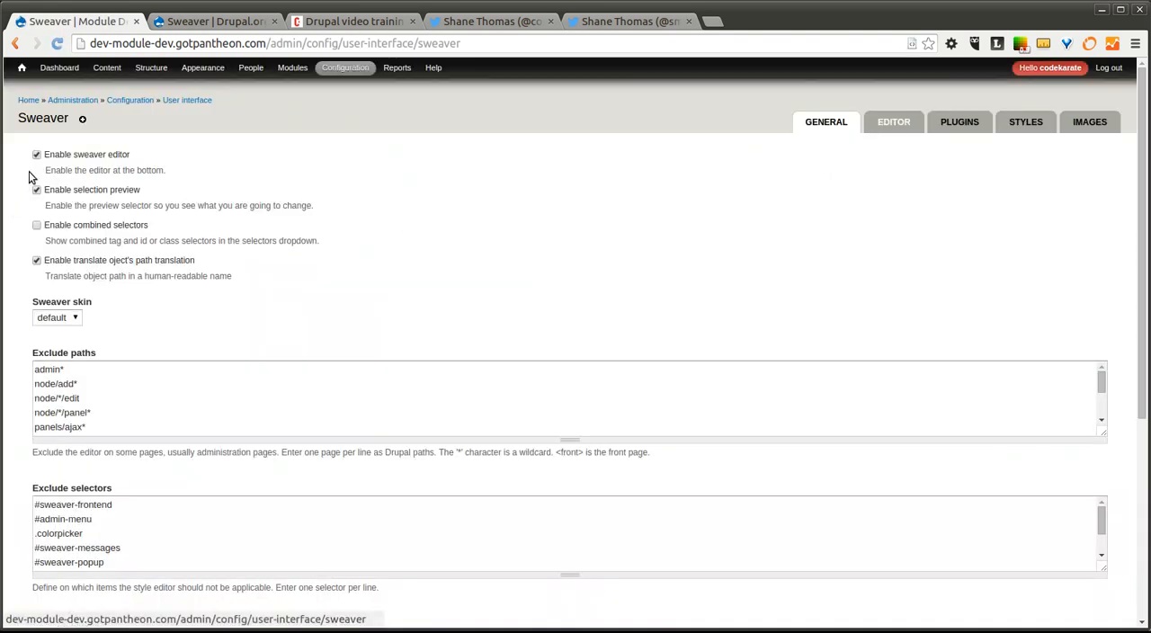
{"action": "scroll", "scroll_direction": "down", "scroll_amount": 3}
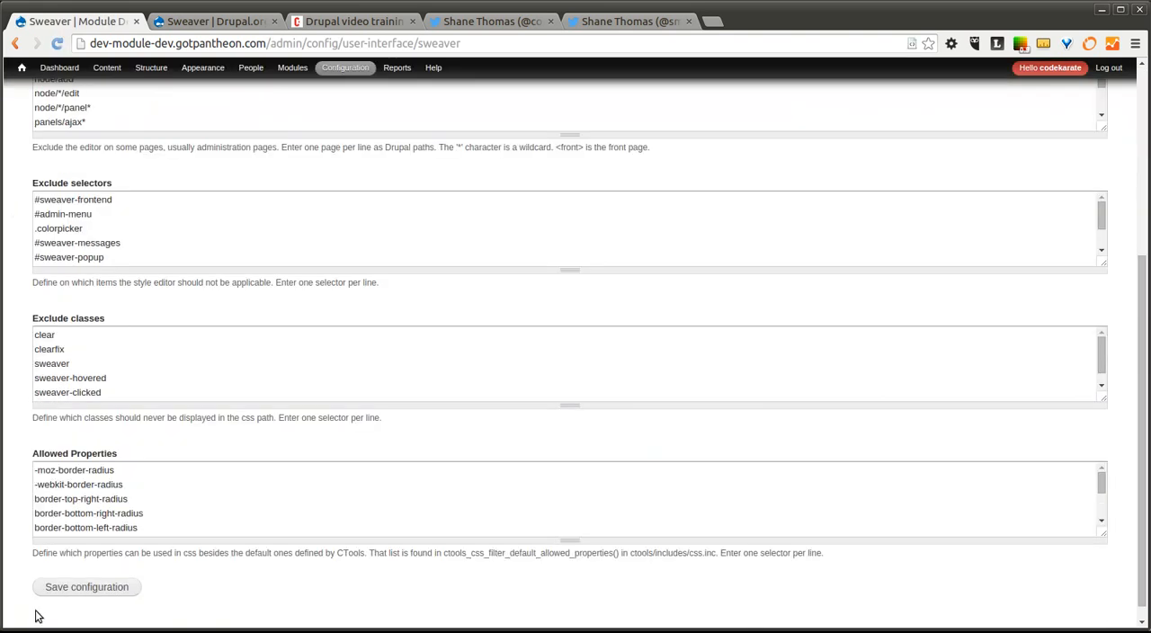
{"action": "left_click", "coordinate": [87, 586]}
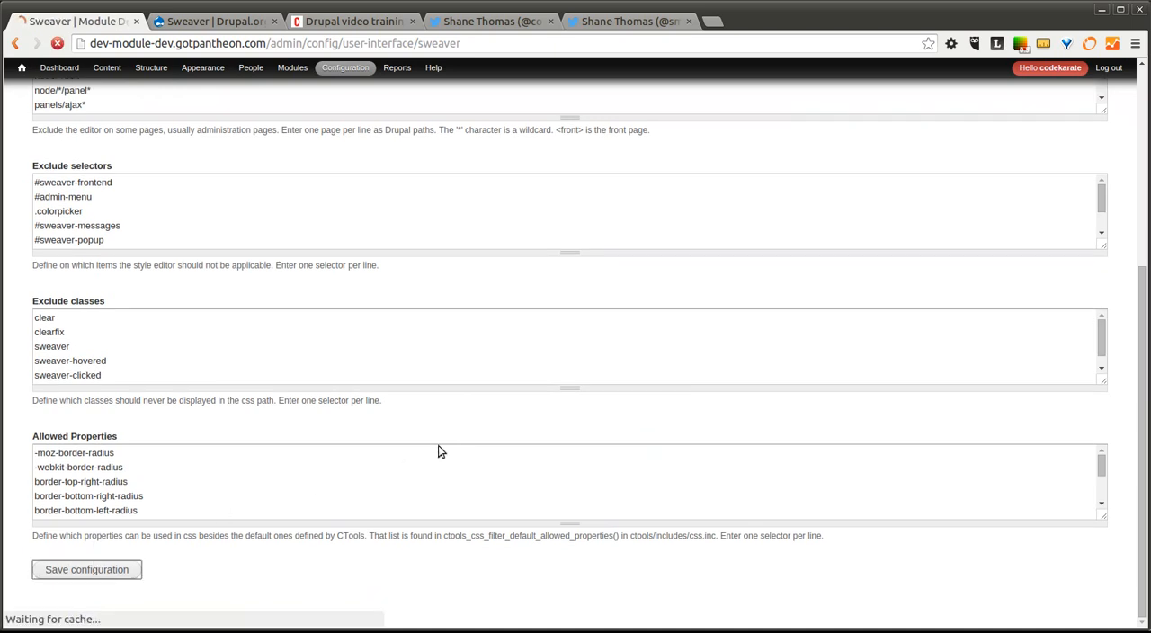
{"action": "left_click", "coordinate": [86, 569]}
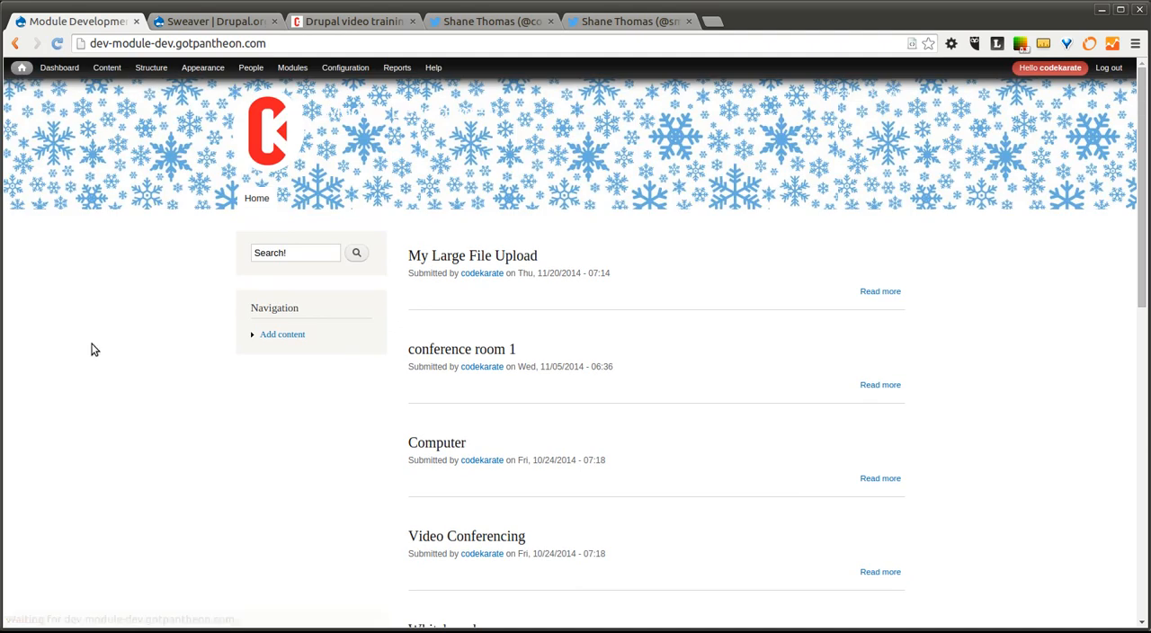
{"action": "mouse_move", "coordinate": [414, 200]}
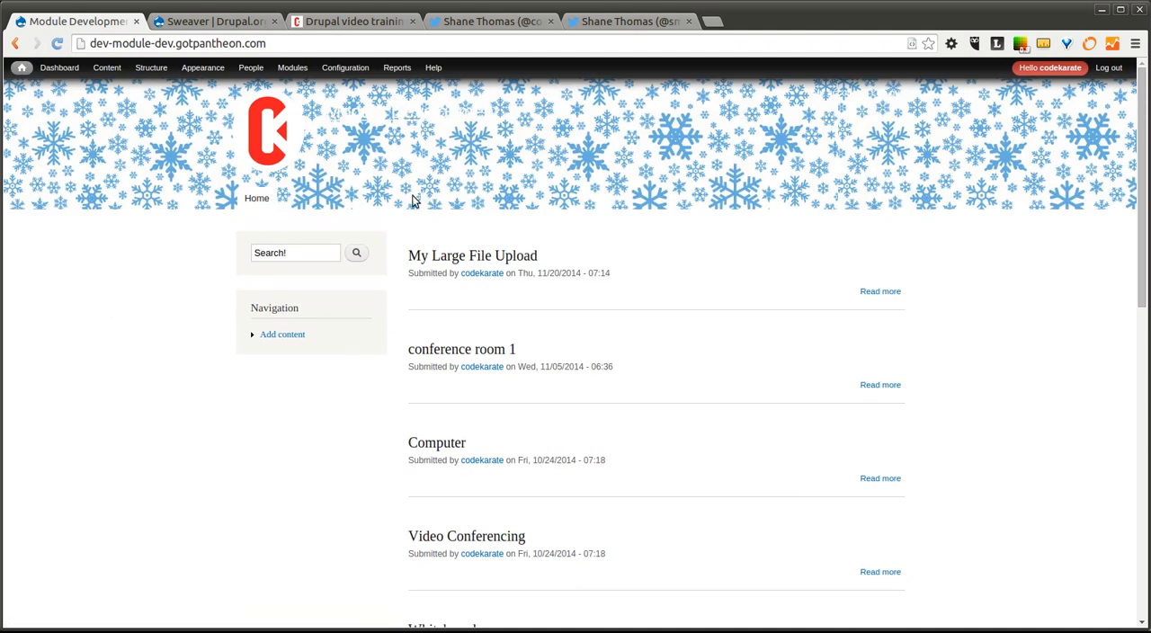
{"action": "mouse_move", "coordinate": [264, 106]}
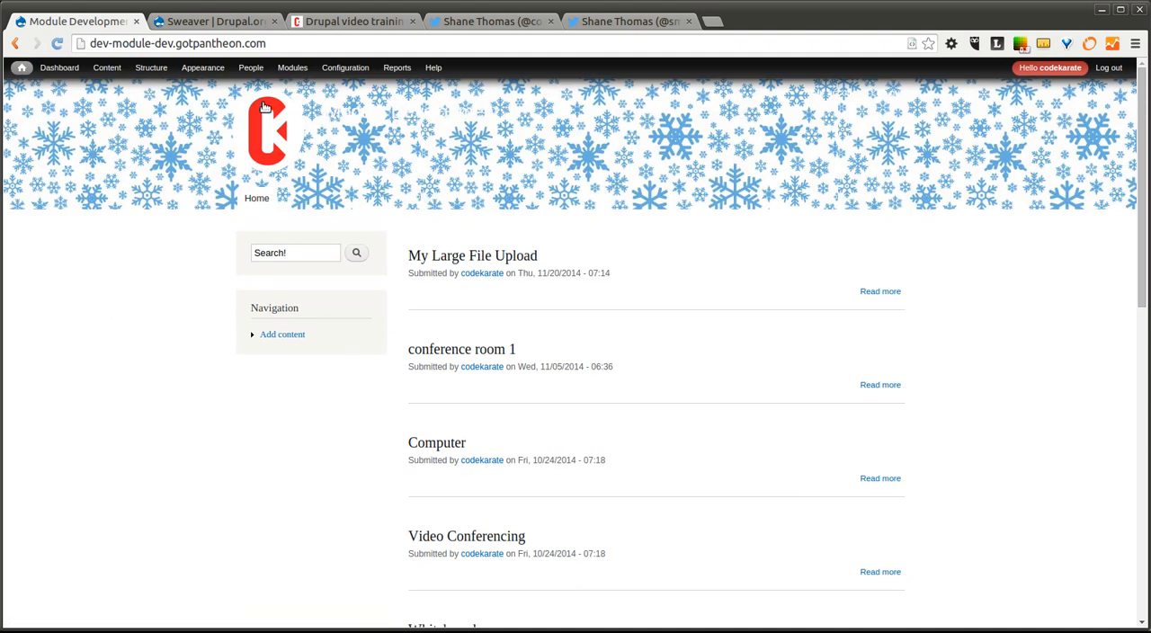
{"action": "mouse_move", "coordinate": [240, 538]}
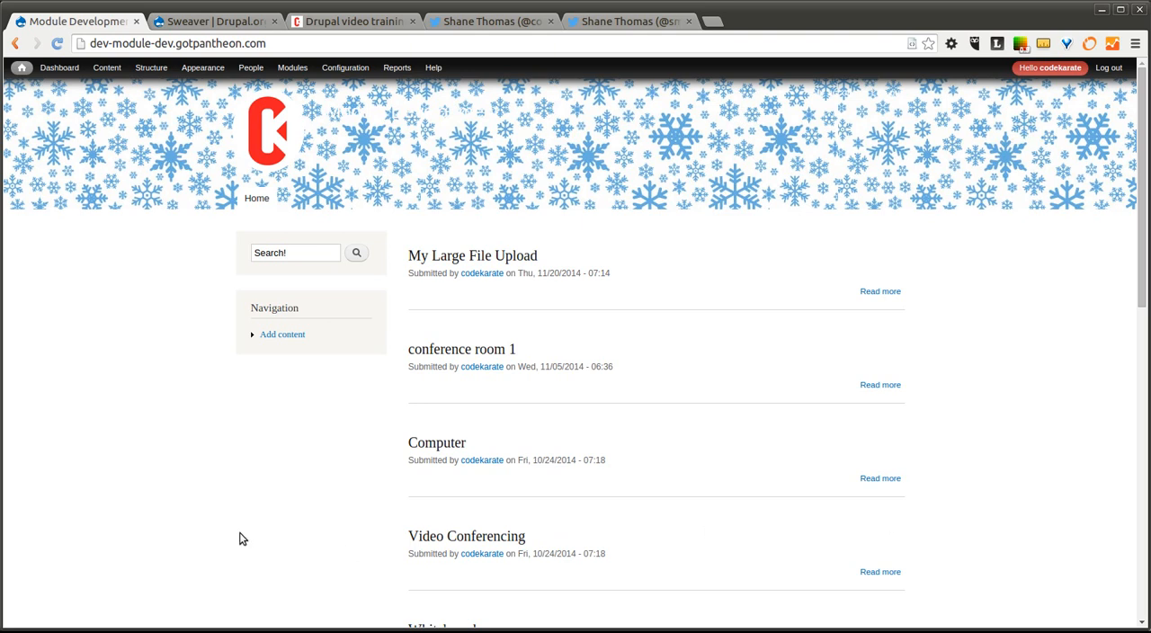
{"action": "mouse_move", "coordinate": [79, 402]}
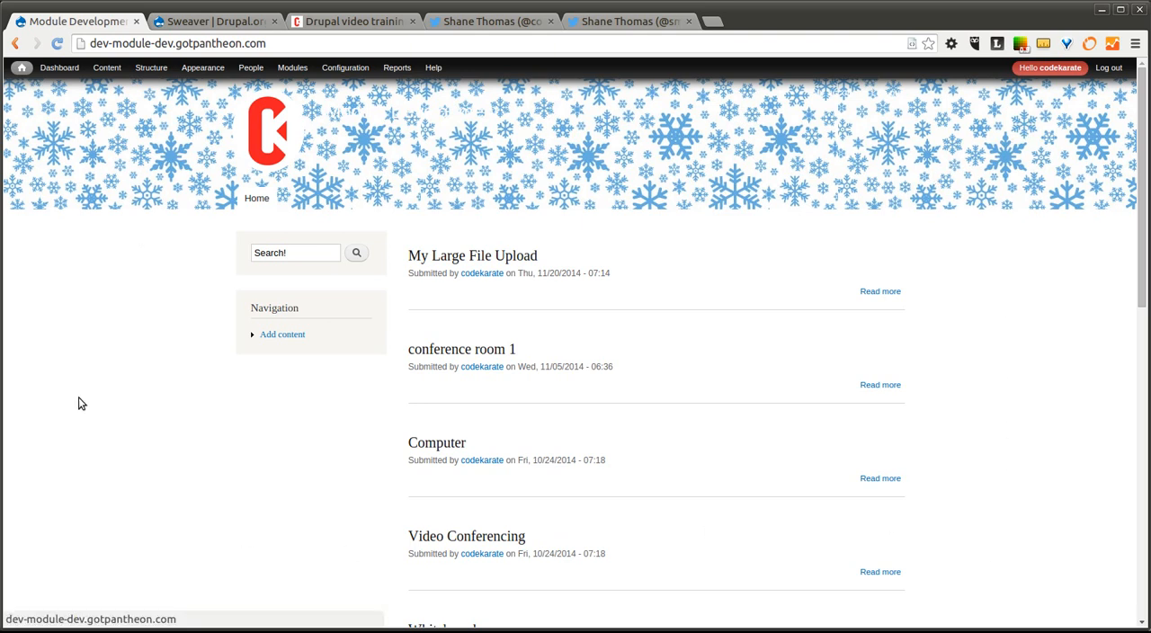
{"action": "mouse_move", "coordinate": [133, 160]}
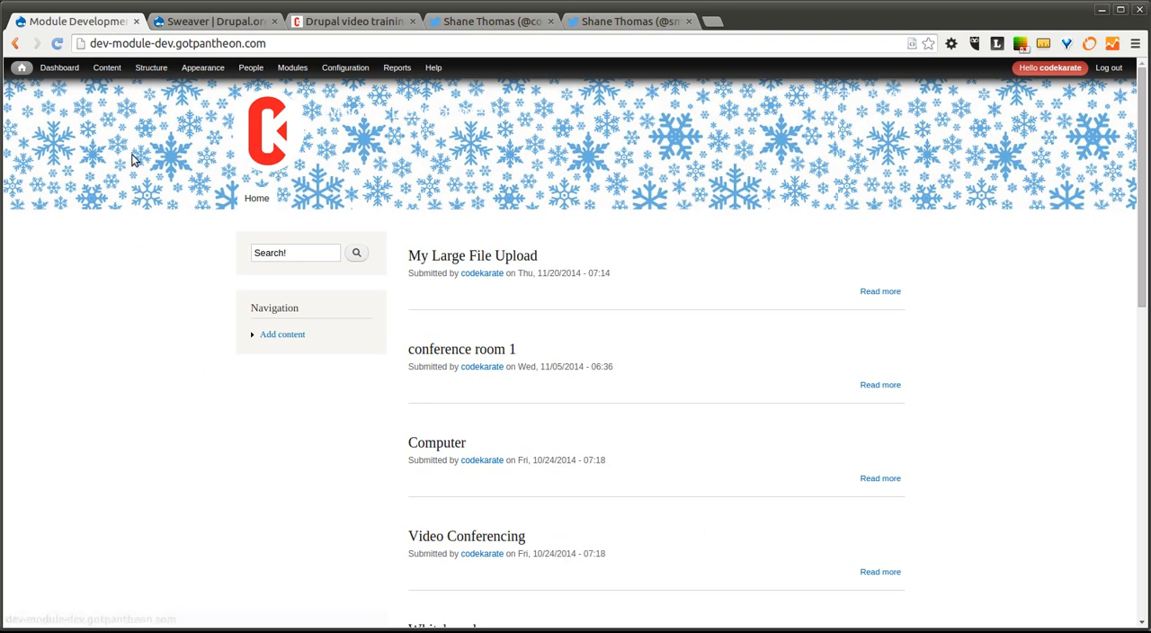
{"action": "mouse_move", "coordinate": [186, 131]}
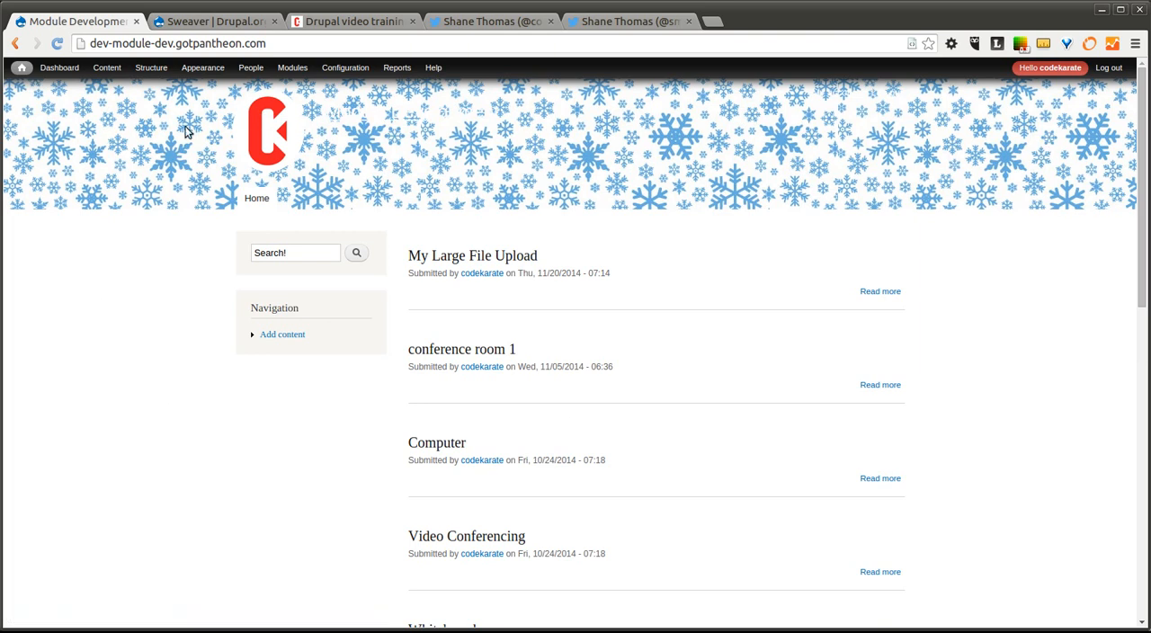
{"action": "left_click", "coordinate": [292, 67]}
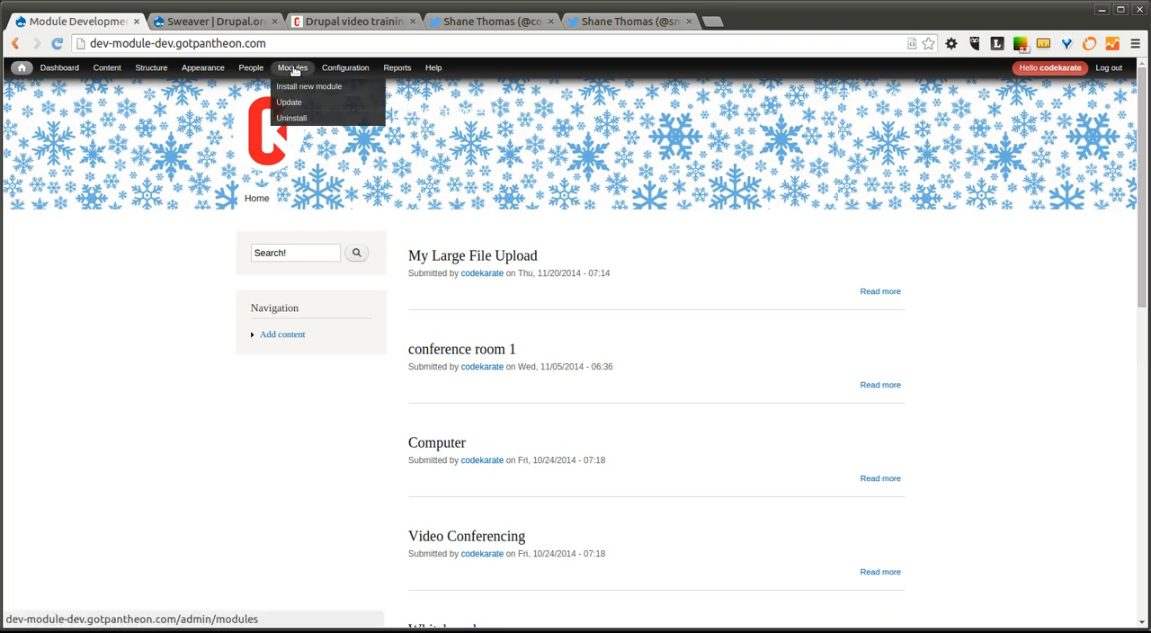
Filter the Modules list for Sweaver, switch it off and save the configuration
{"action": "left_click", "coordinate": [292, 67]}
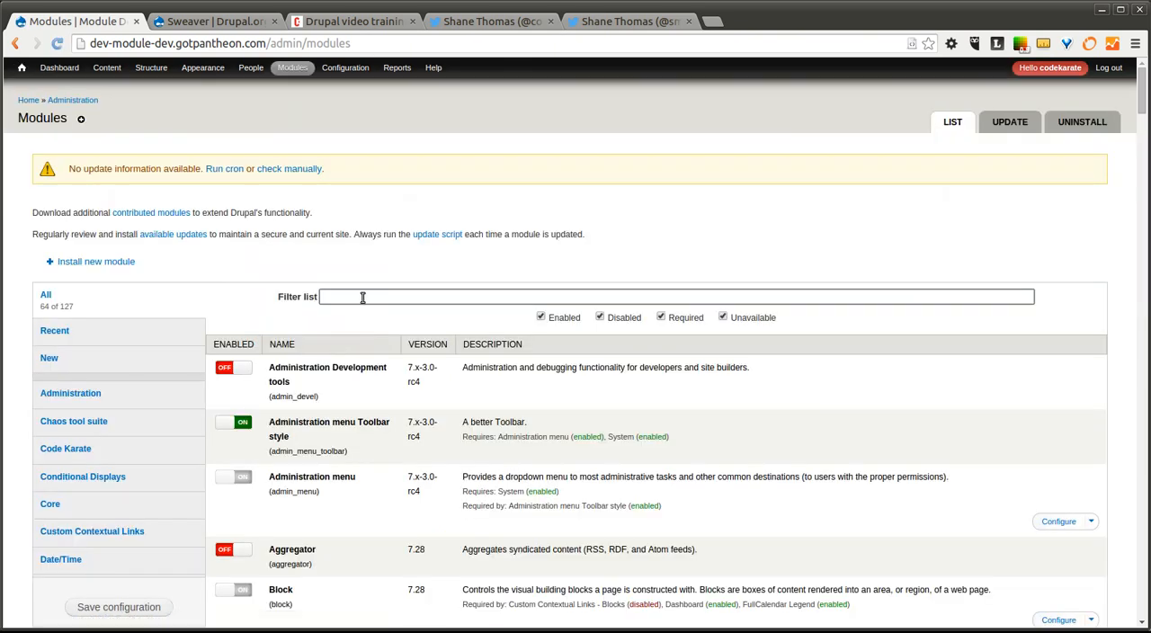
{"action": "type", "text": "swea"}
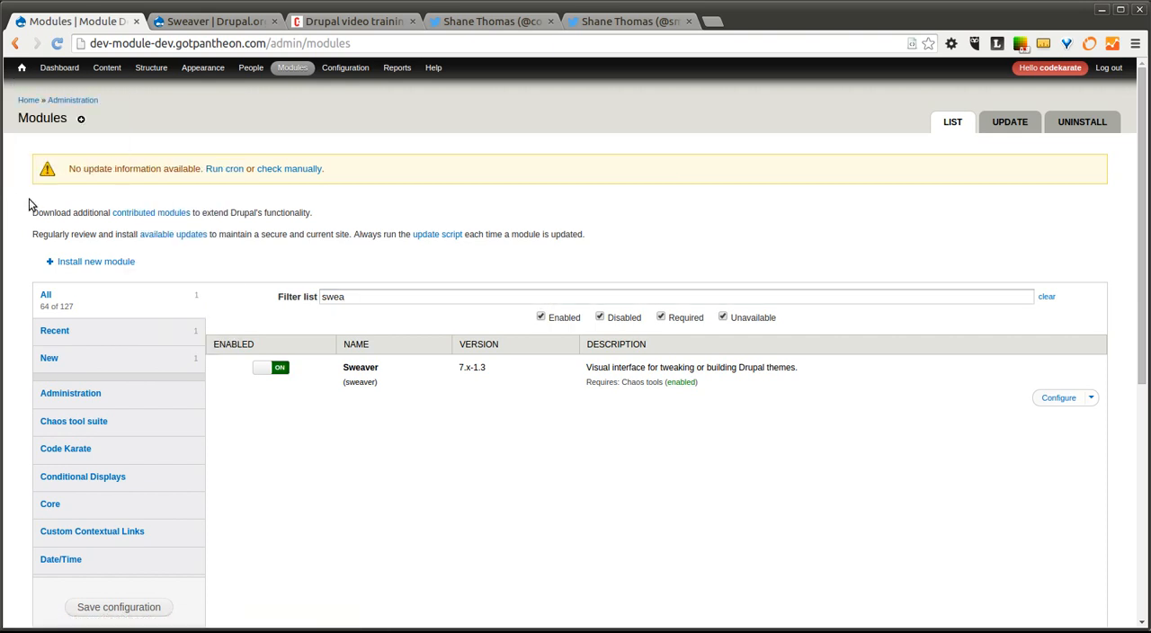
{"action": "mouse_move", "coordinate": [96, 213]}
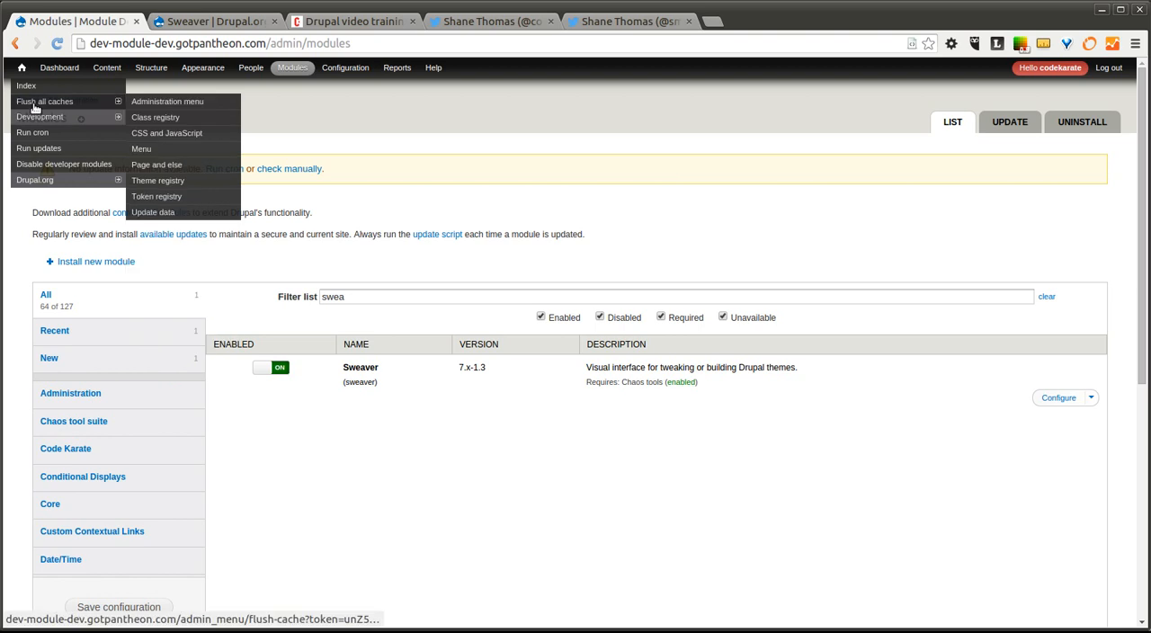
{"action": "left_click", "coordinate": [272, 367]}
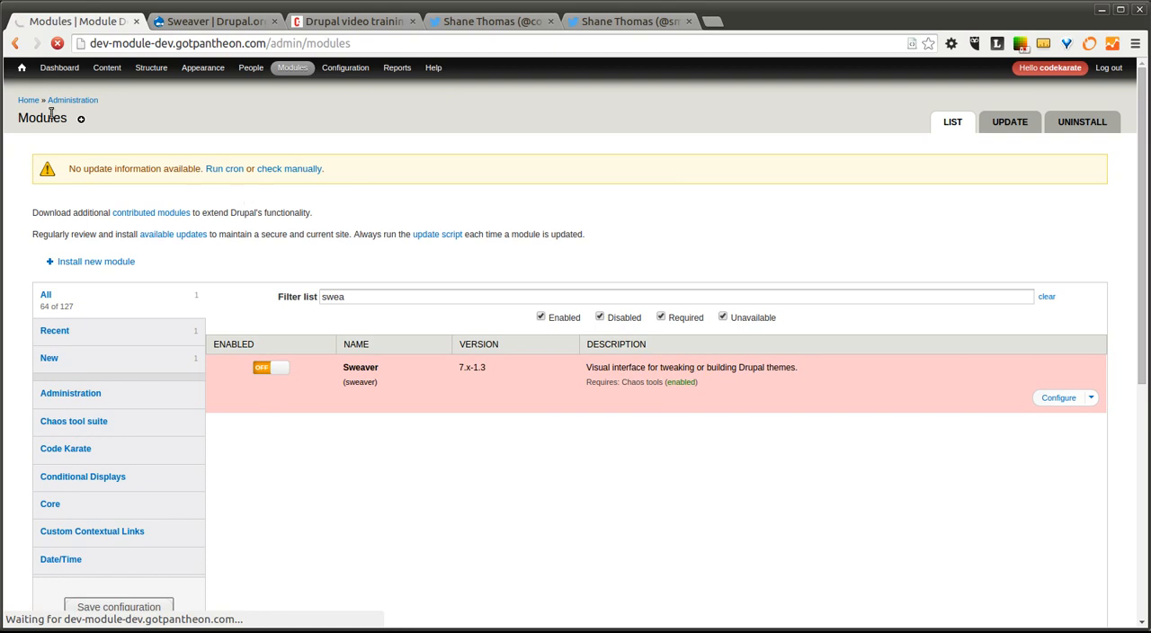
{"action": "left_click", "coordinate": [118, 606]}
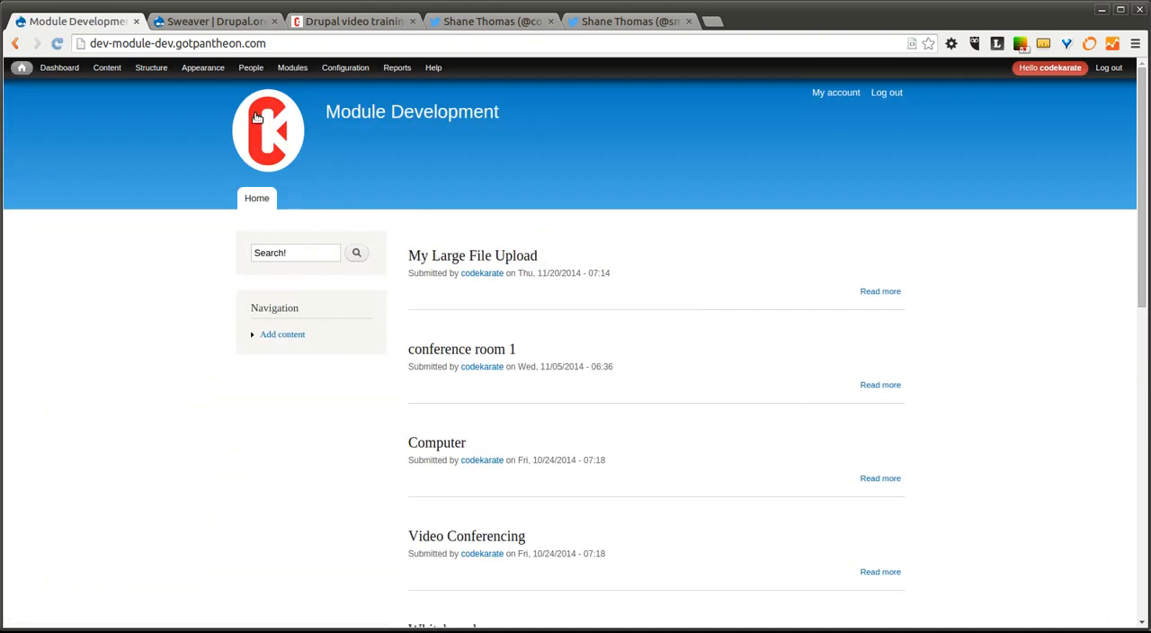
{"action": "mouse_move", "coordinate": [321, 98]}
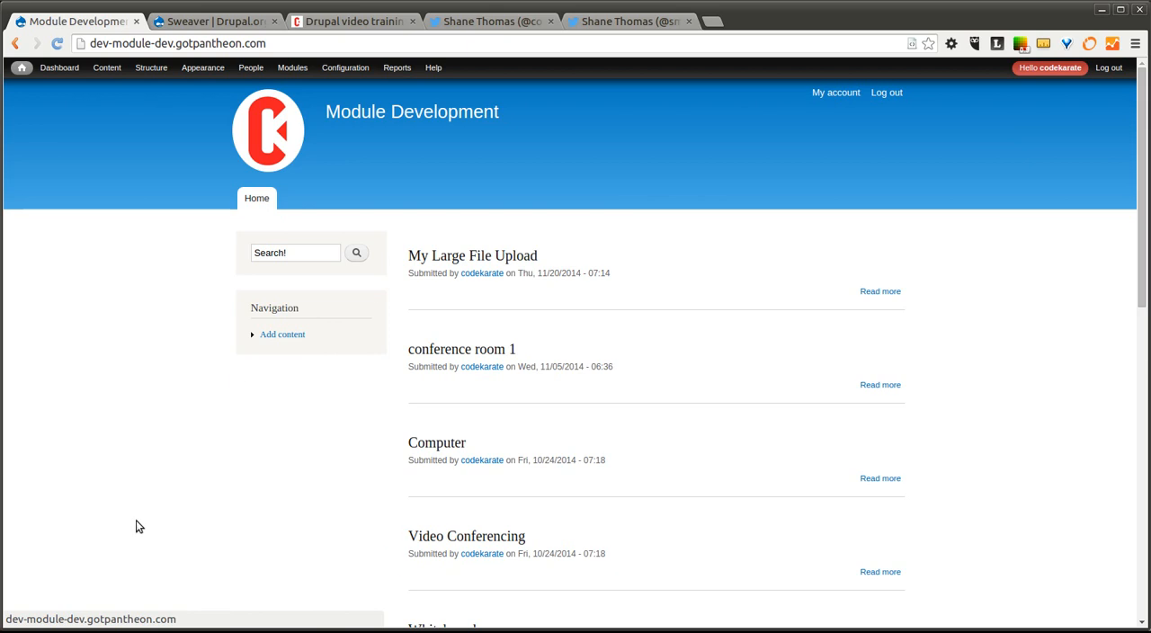
{"action": "mouse_move", "coordinate": [267, 387]}
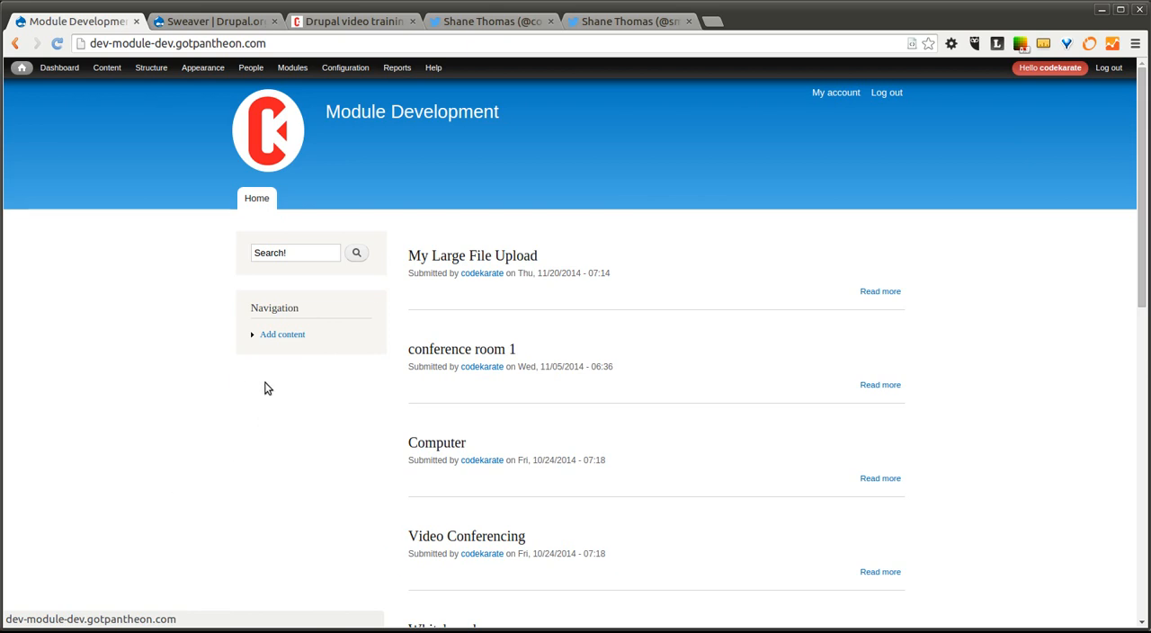
{"action": "mouse_move", "coordinate": [133, 474]}
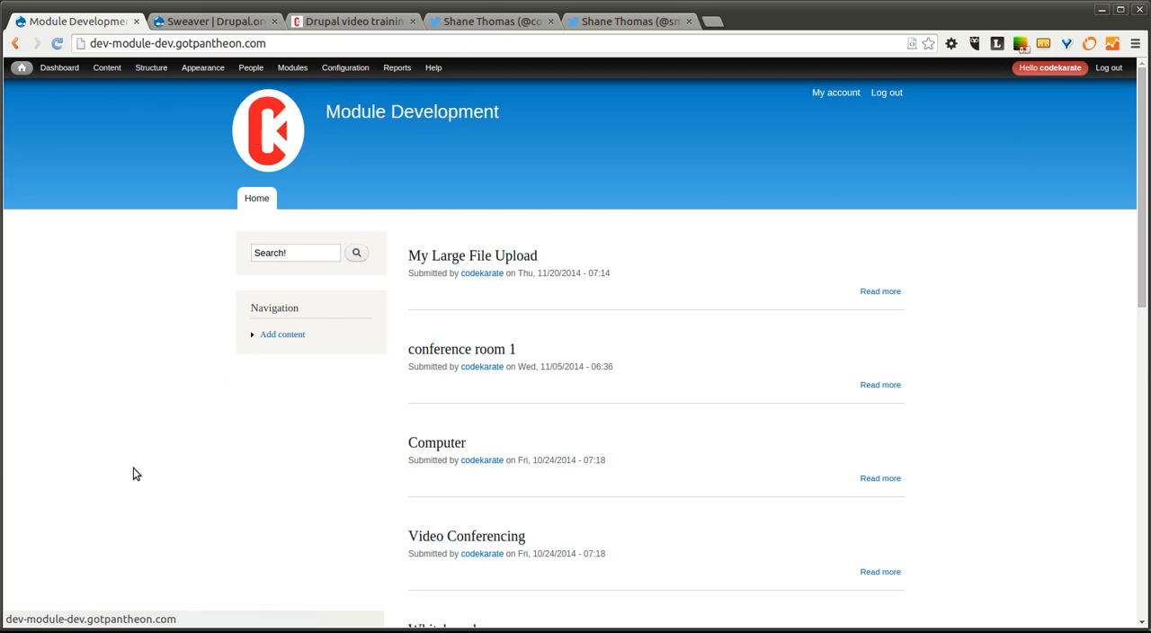
{"action": "mouse_move", "coordinate": [227, 491]}
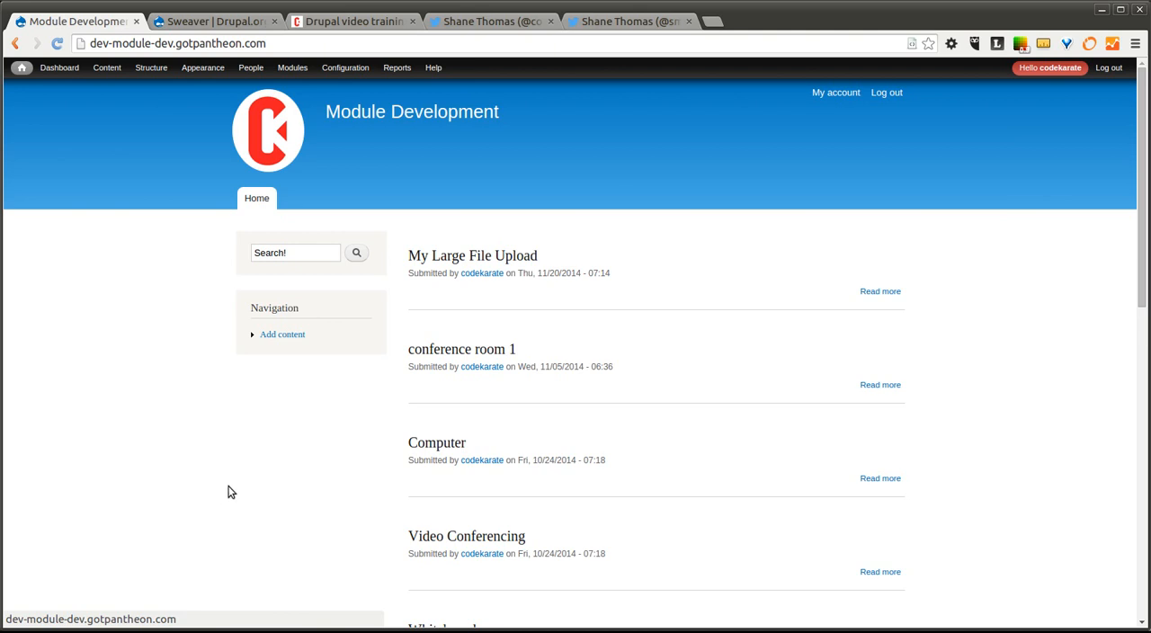
{"action": "mouse_move", "coordinate": [483, 194]}
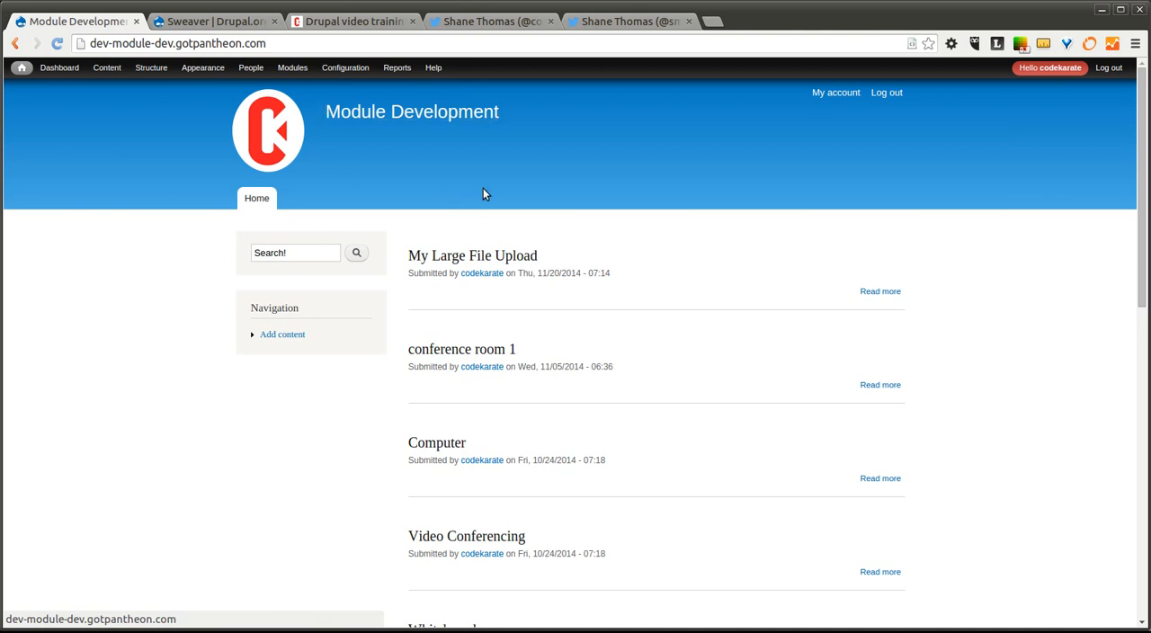
{"action": "mouse_move", "coordinate": [602, 178]}
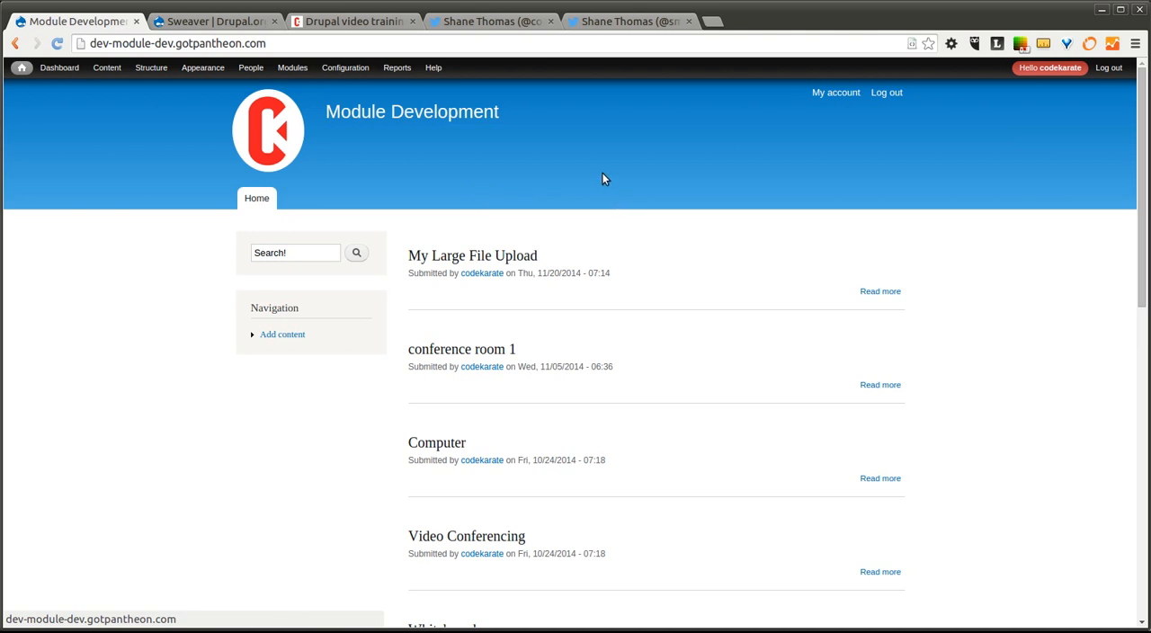
{"action": "mouse_move", "coordinate": [517, 193]}
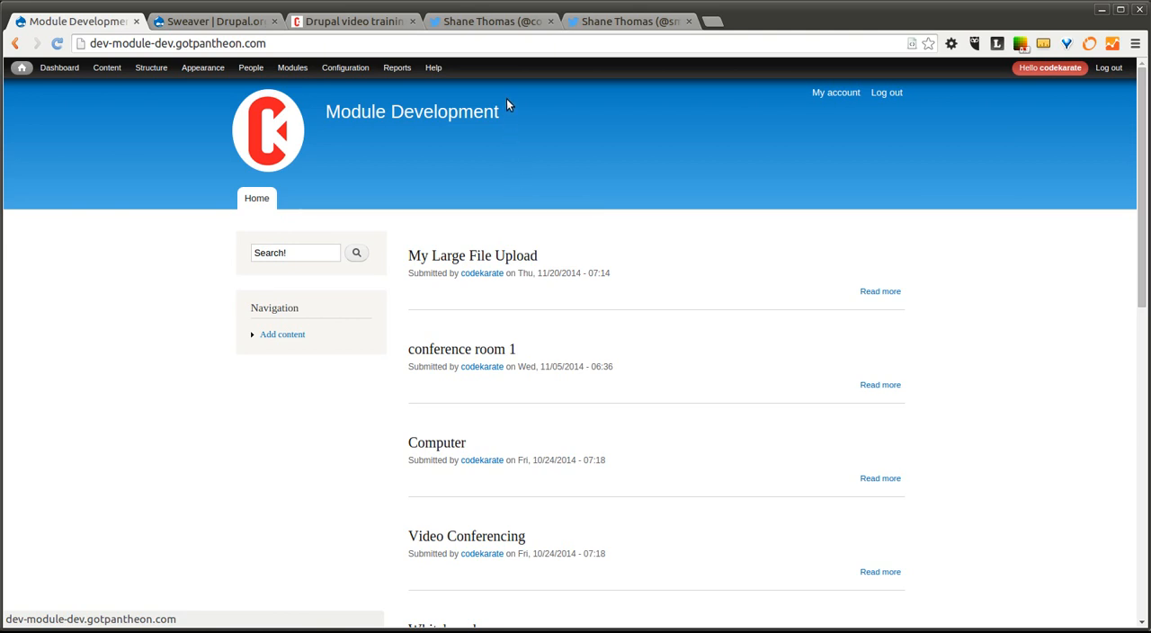
Switch to the codekarate.com browser tab after checking the blue Bartik front page
{"action": "left_click", "coordinate": [354, 20]}
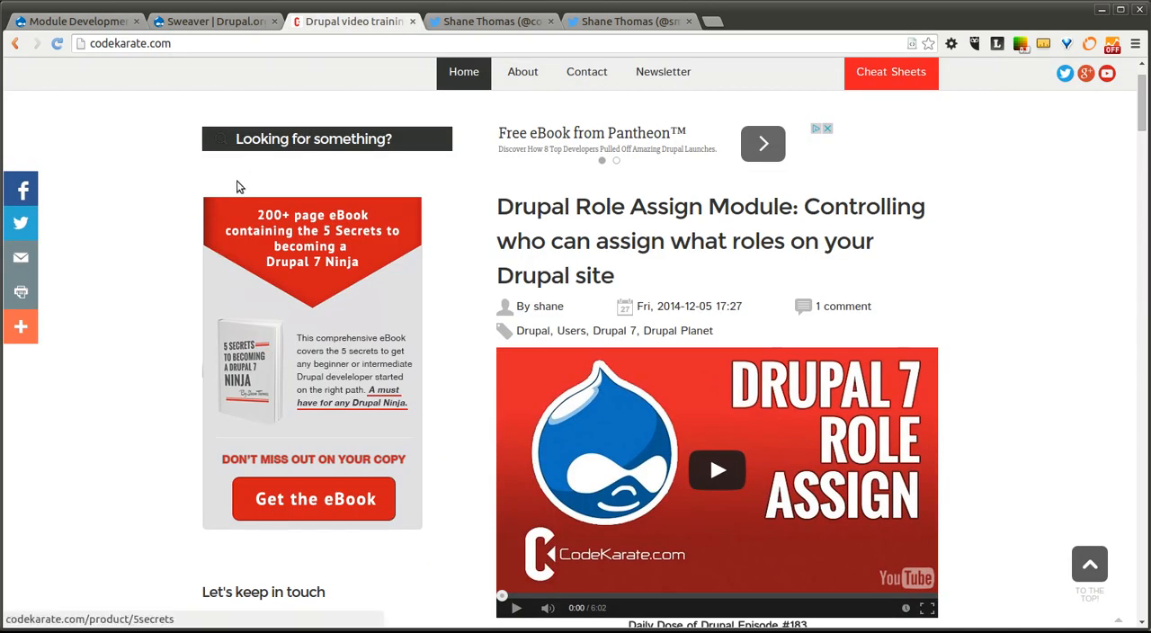